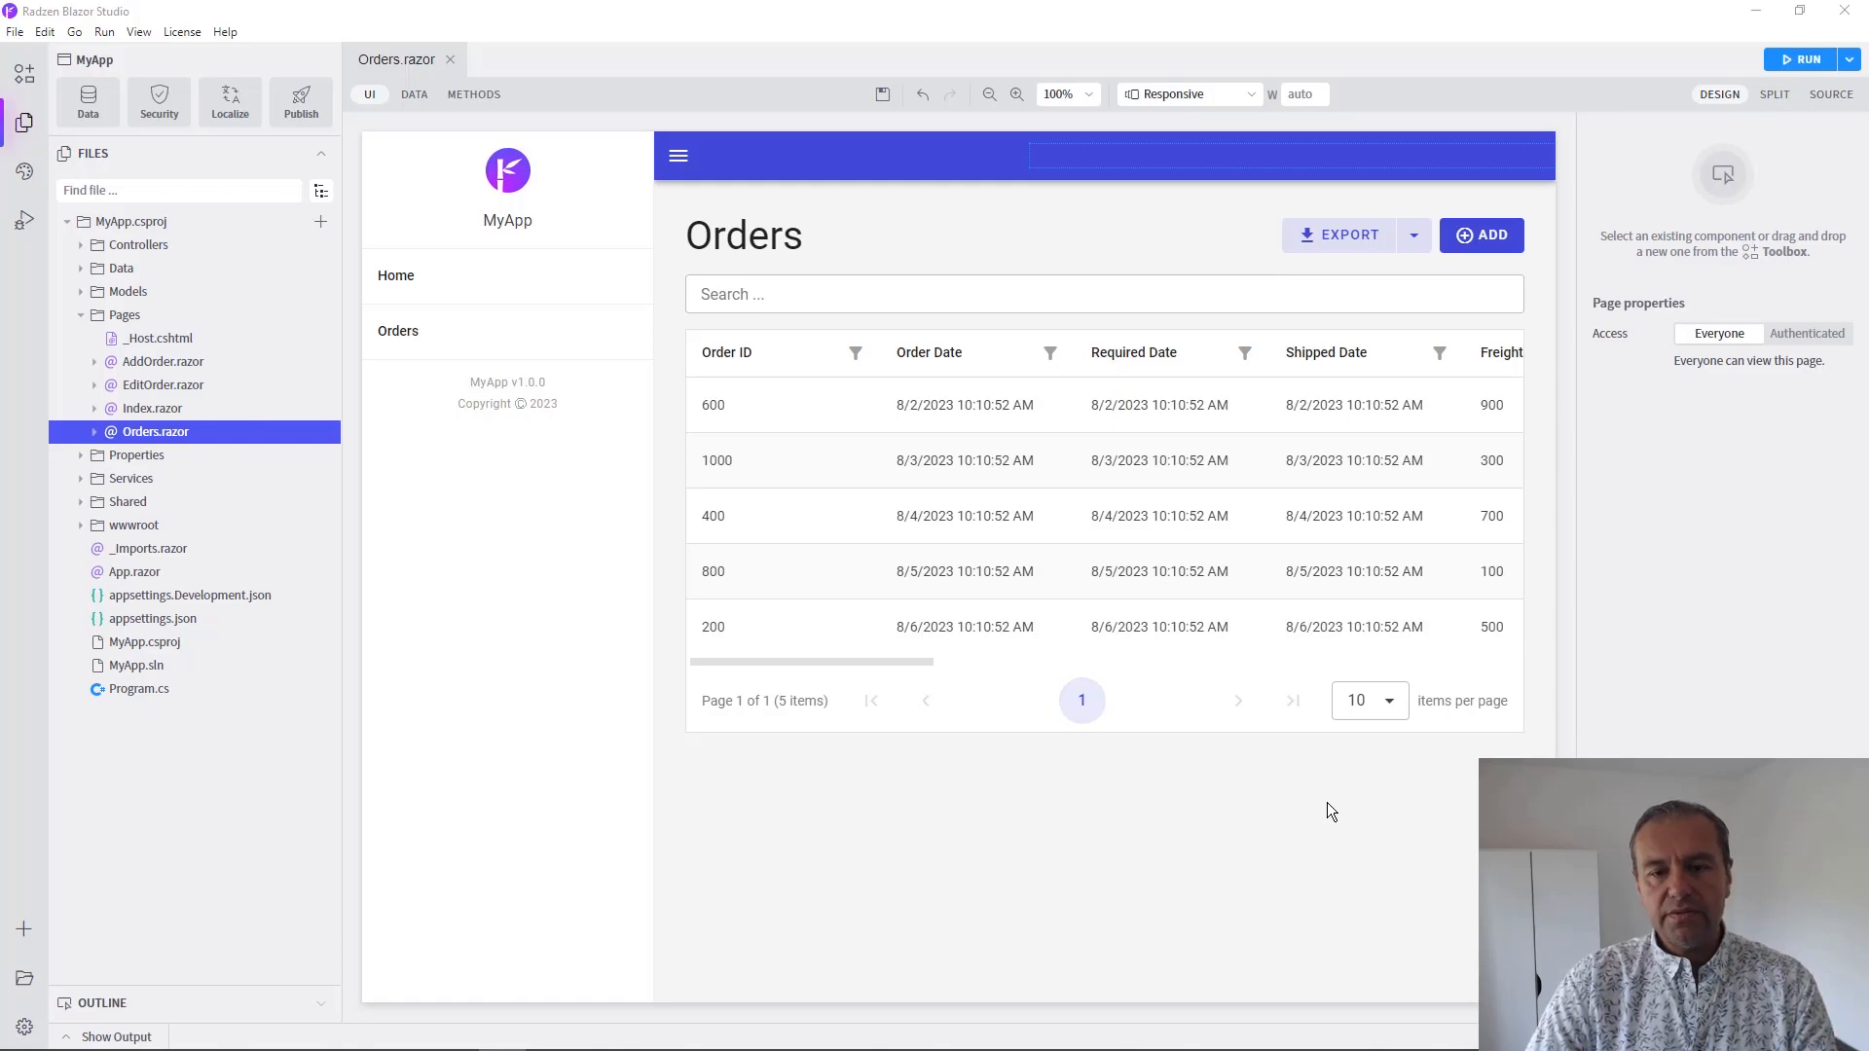
pyautogui.moveTo(1308, 851)
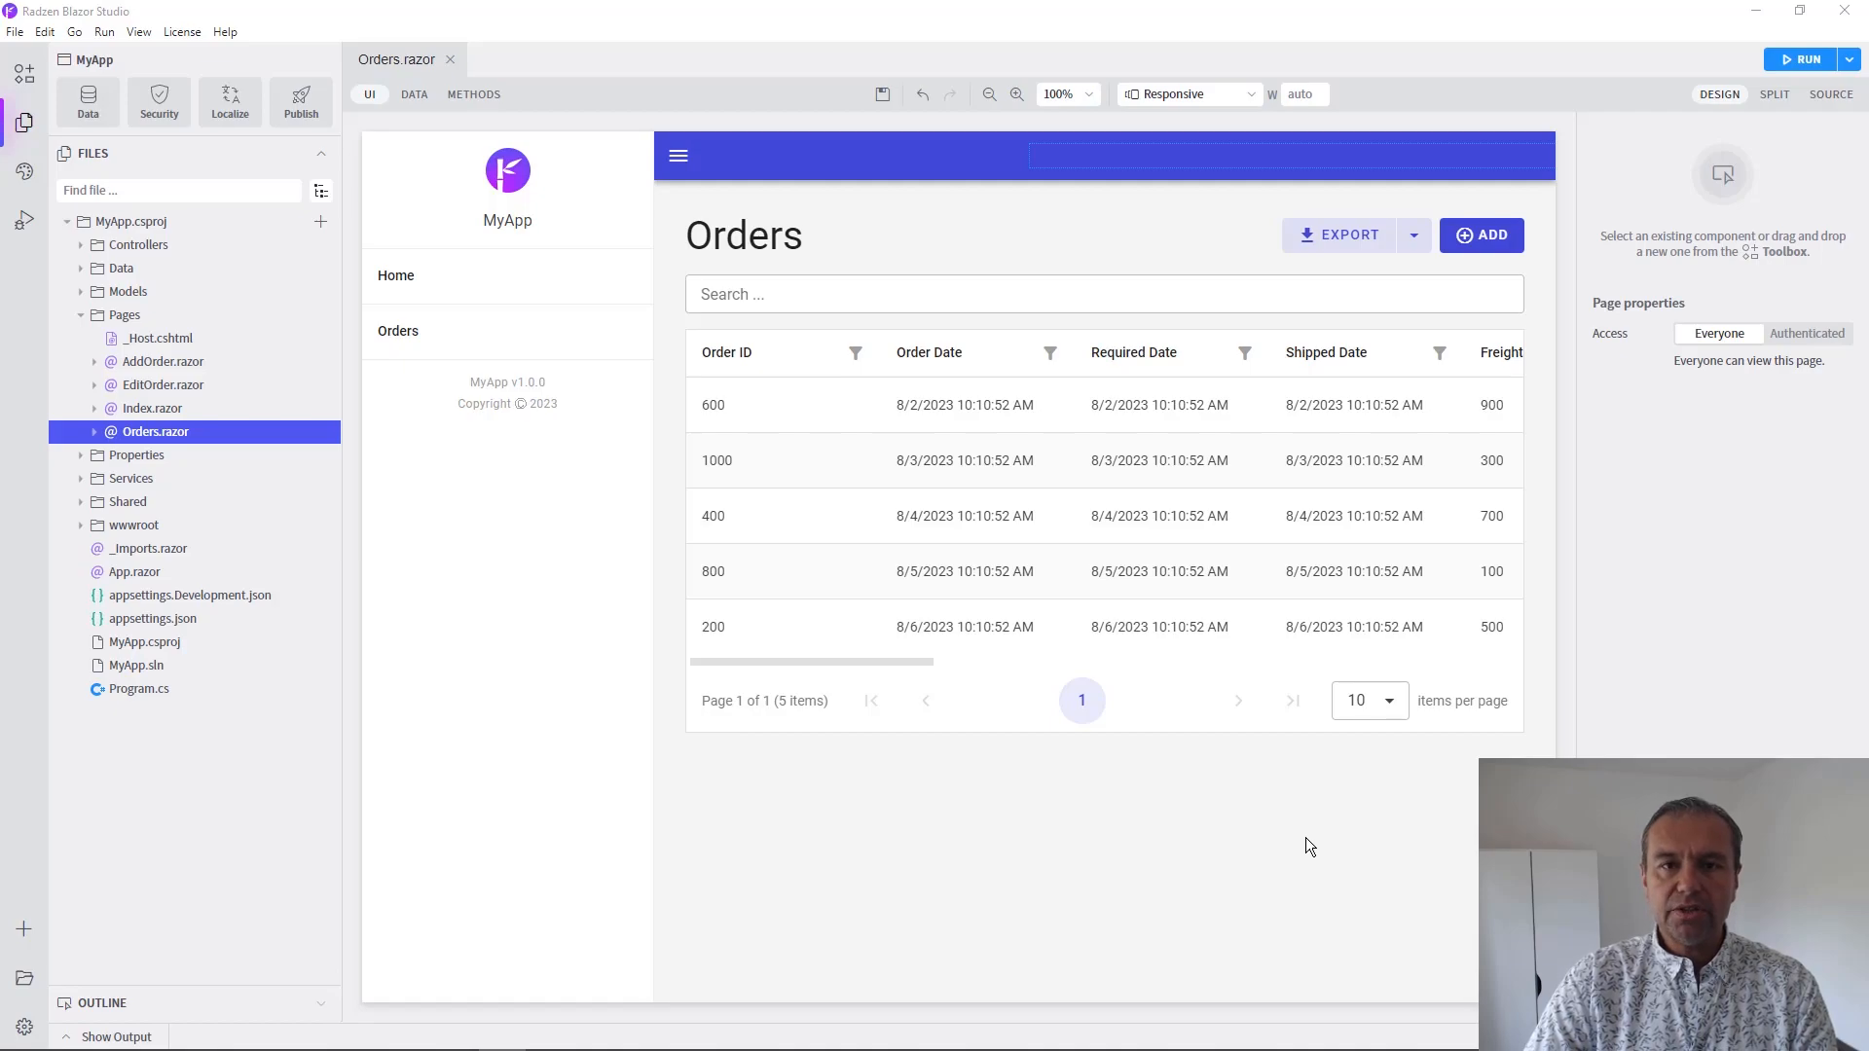
pyautogui.moveTo(1286, 857)
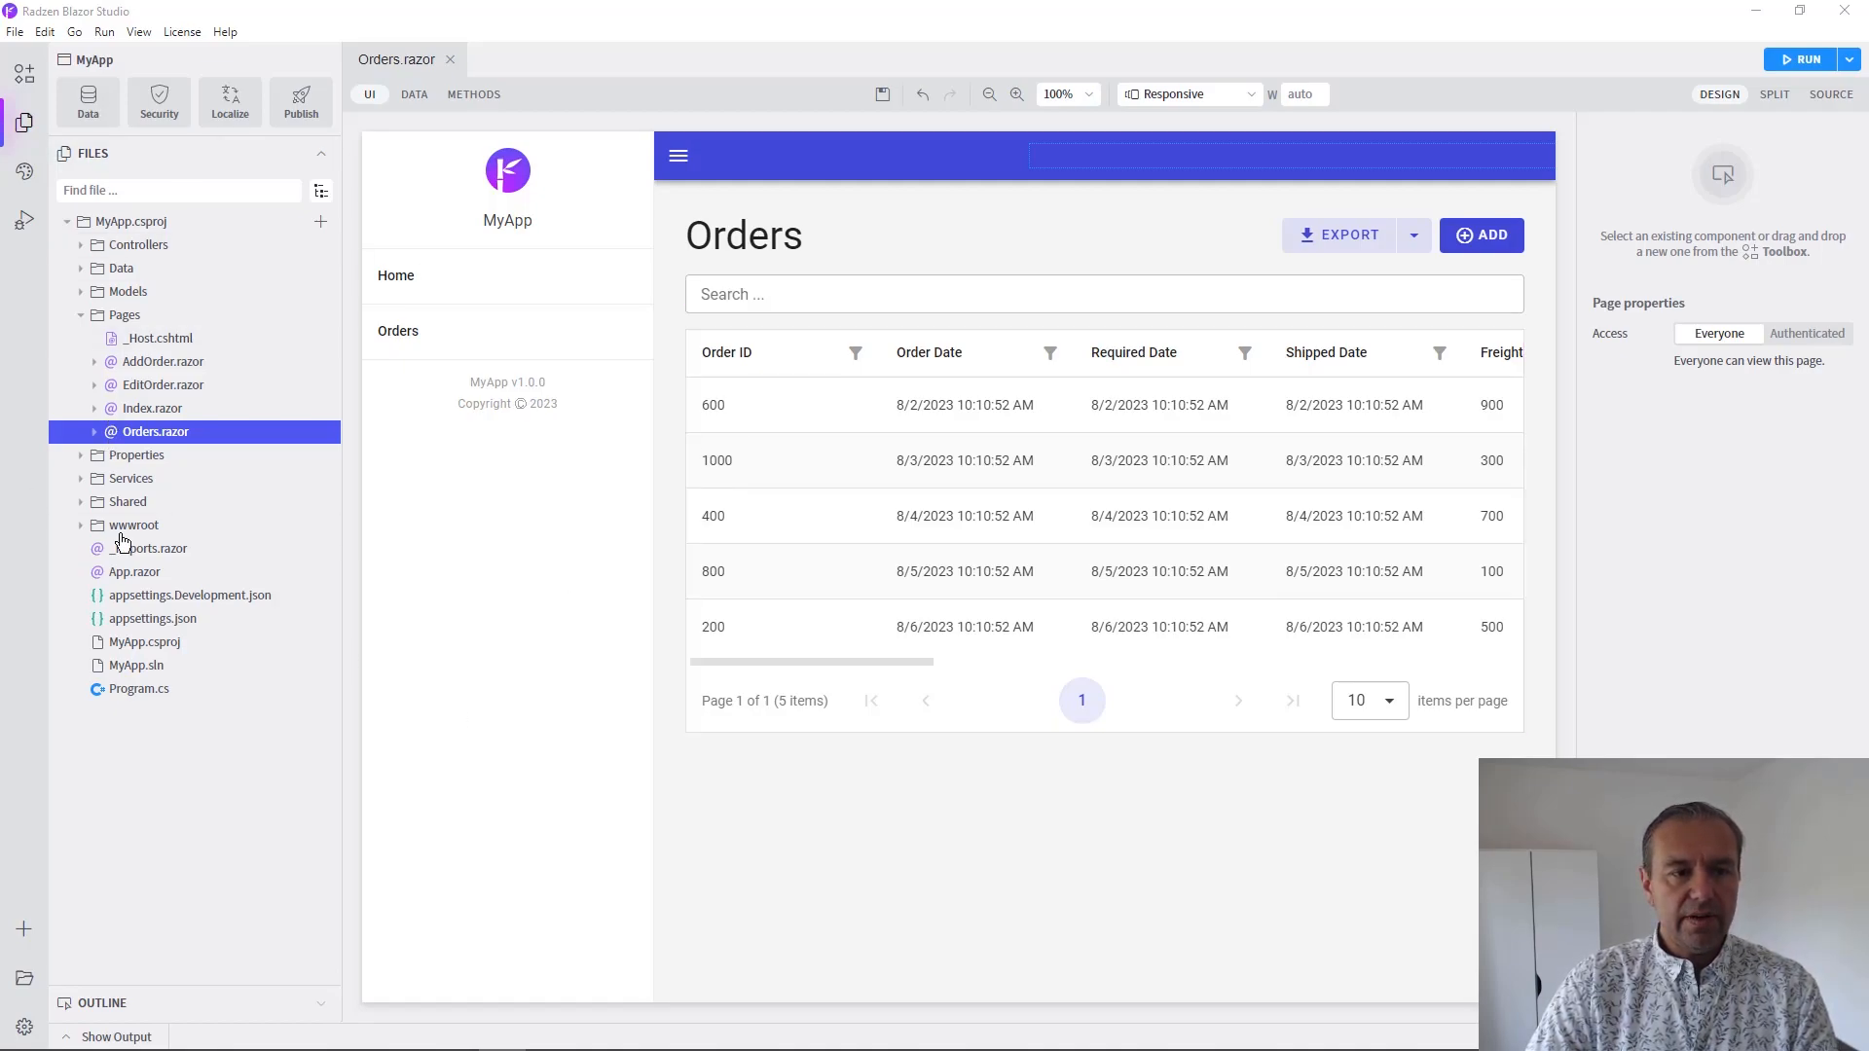
pyautogui.moveTo(685, 624)
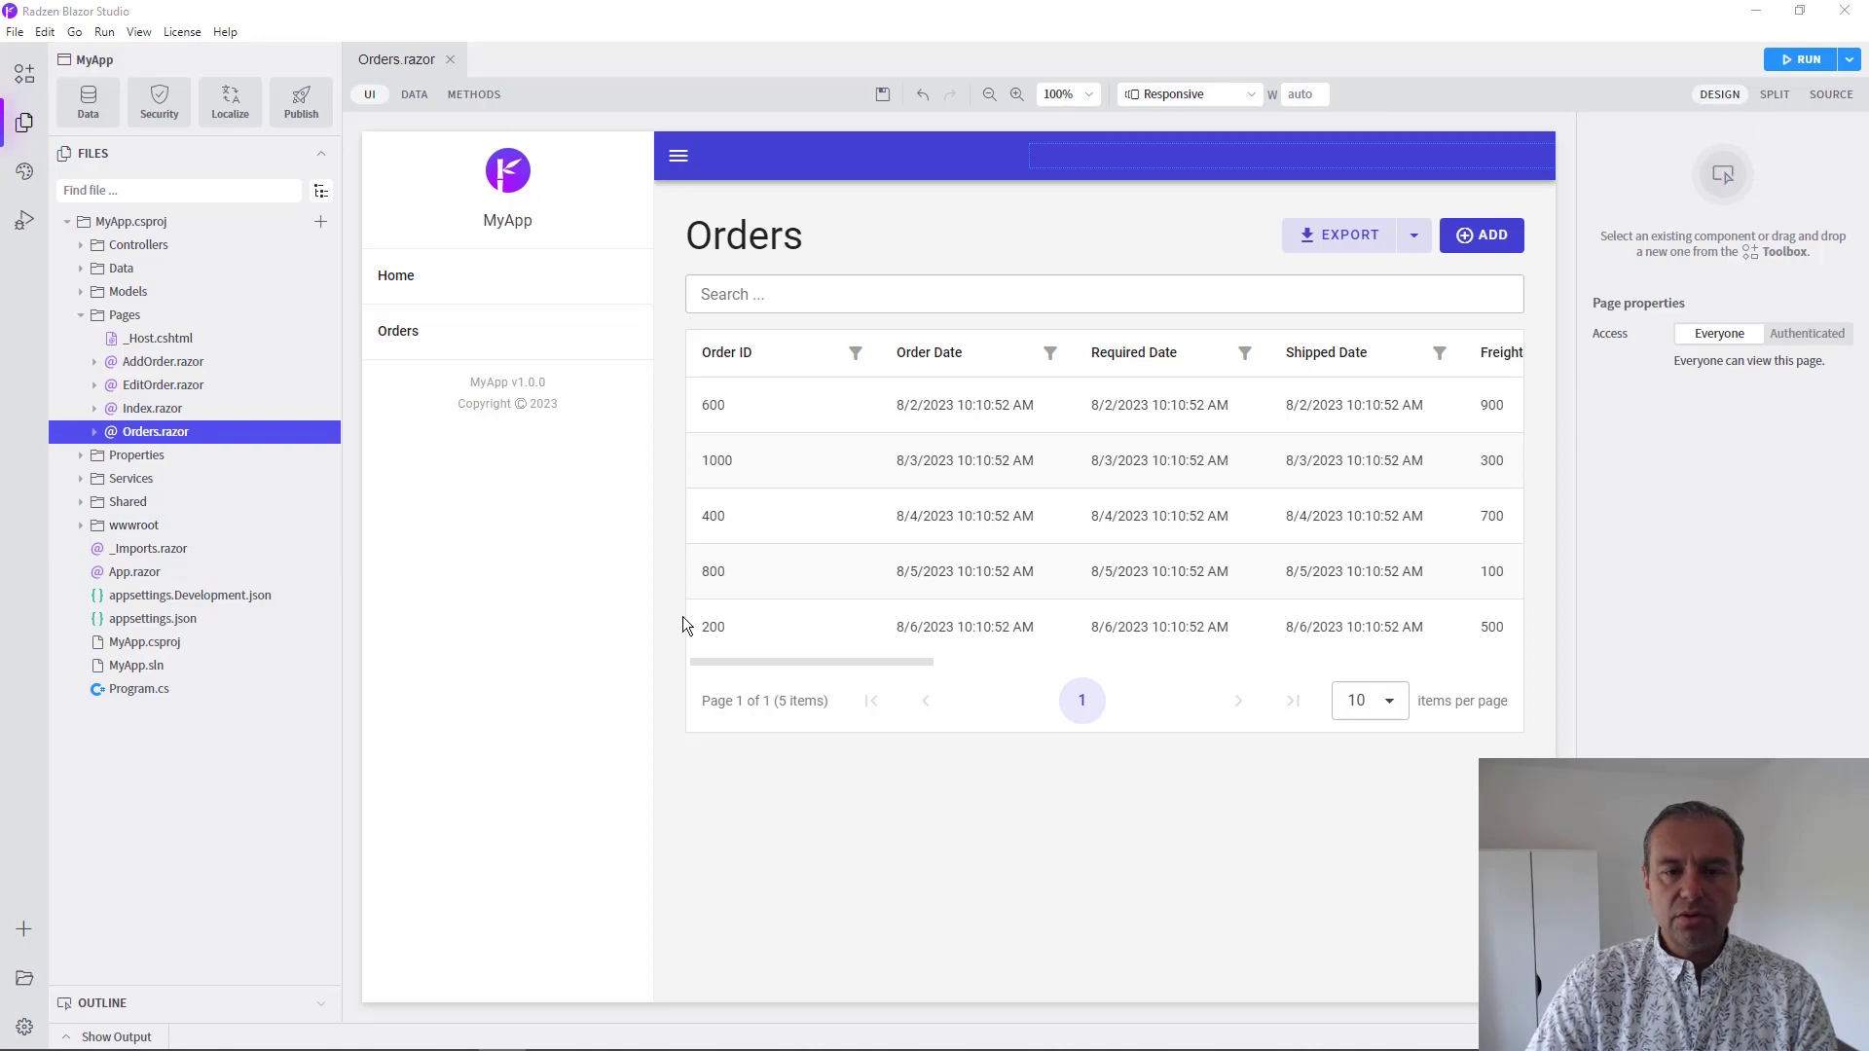
pyautogui.moveTo(676, 630)
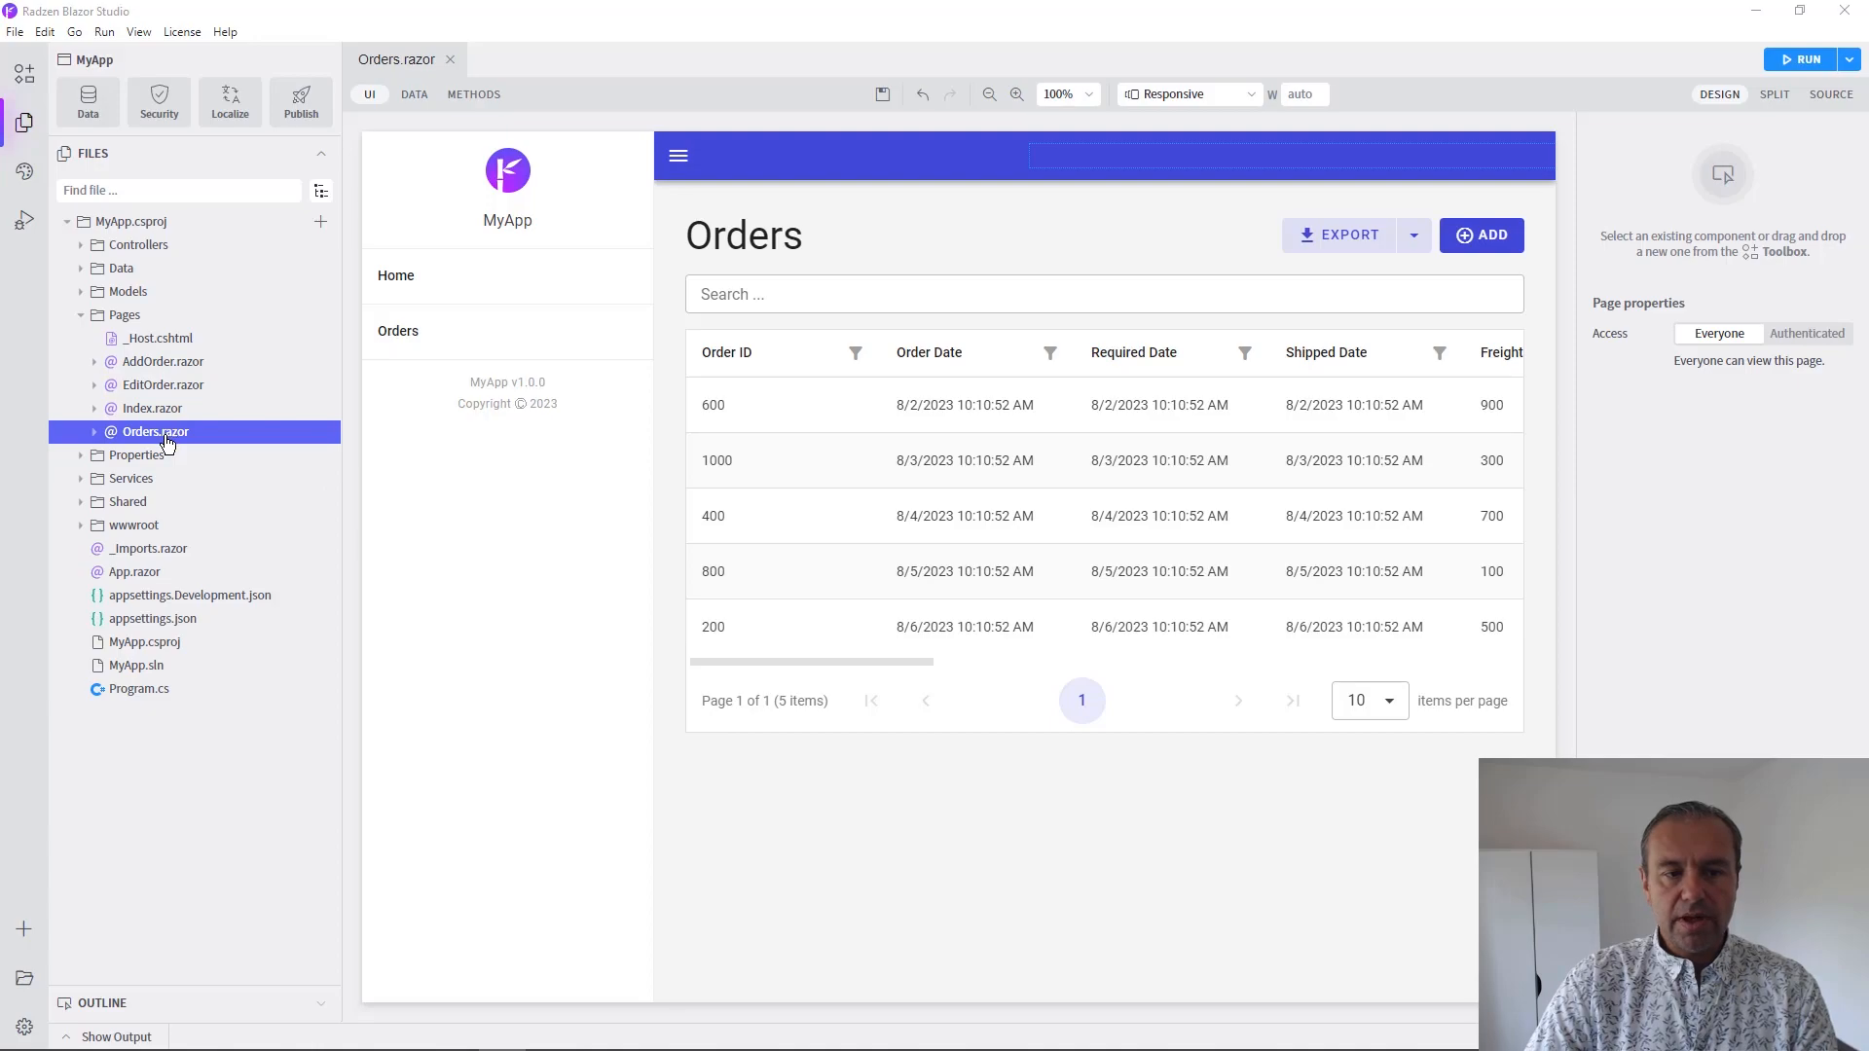
# - Start the Security wizard for MyApp with ASP.NET Core Identity as the security type
pyautogui.click(752, 514)
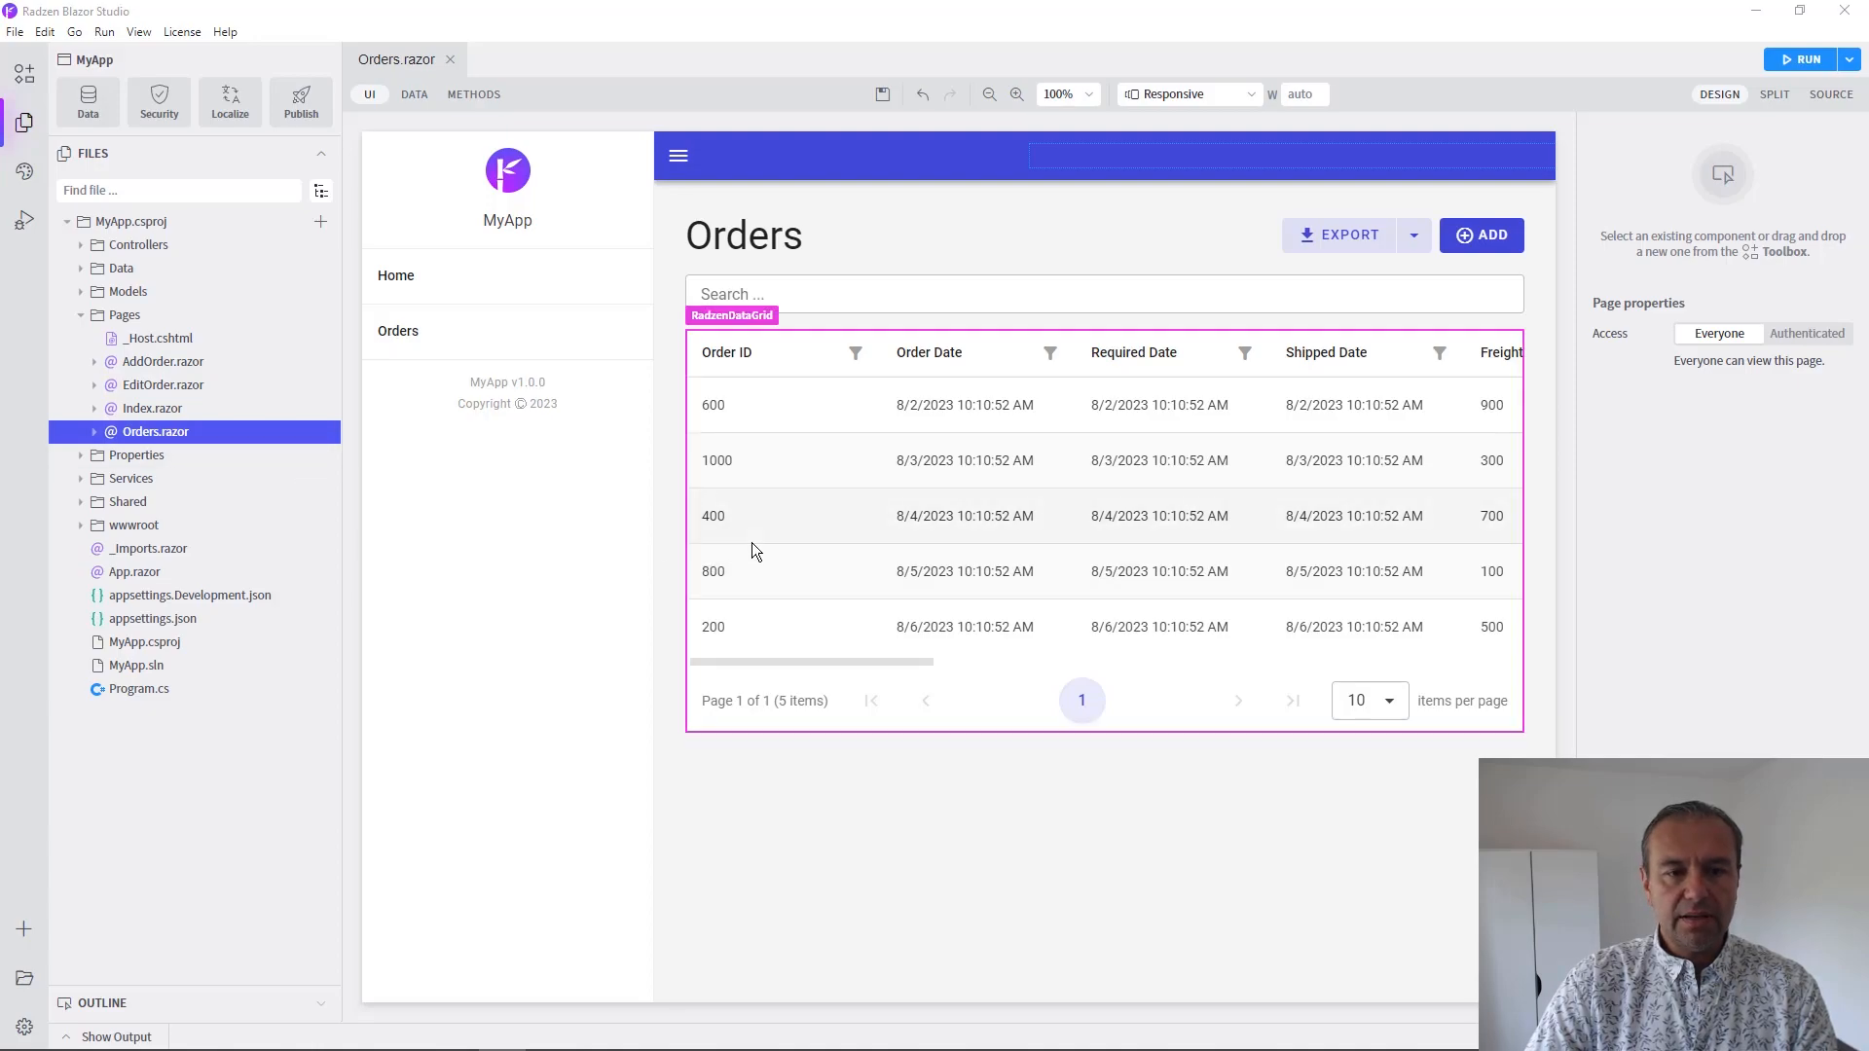
pyautogui.moveTo(752, 557)
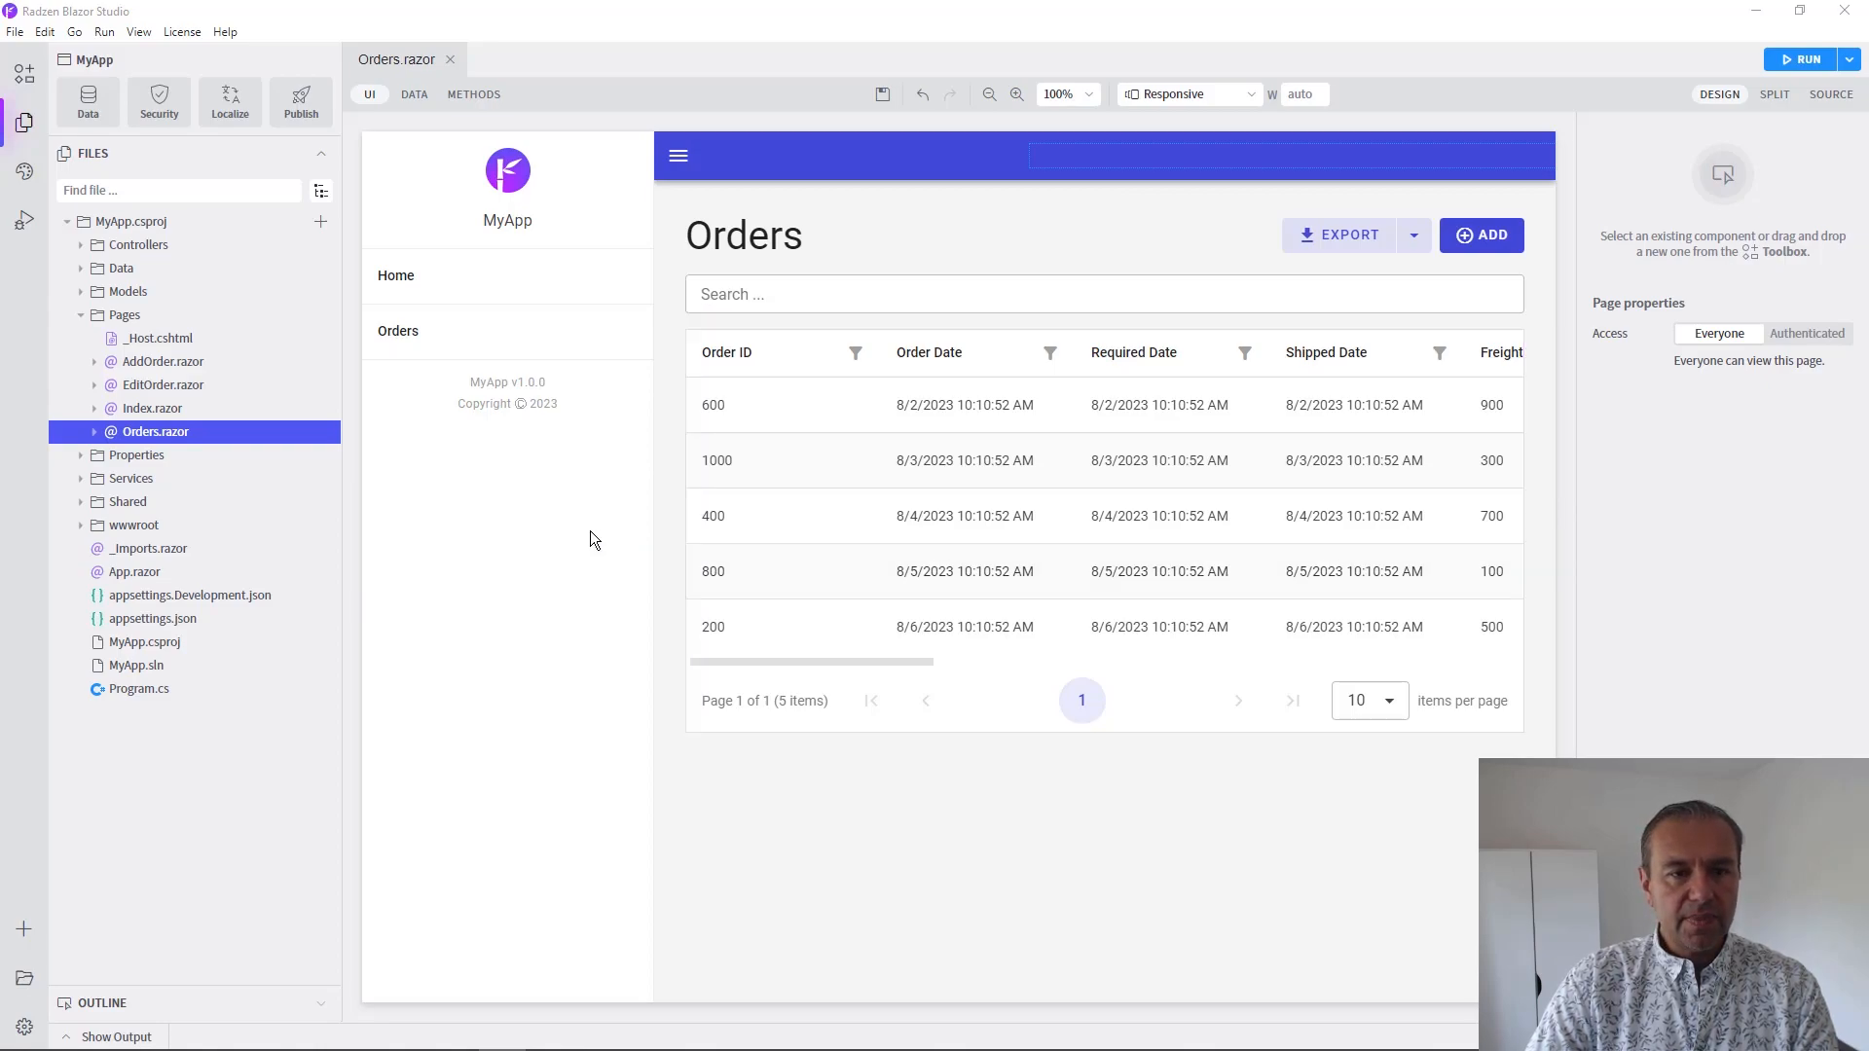
pyautogui.moveTo(158, 101)
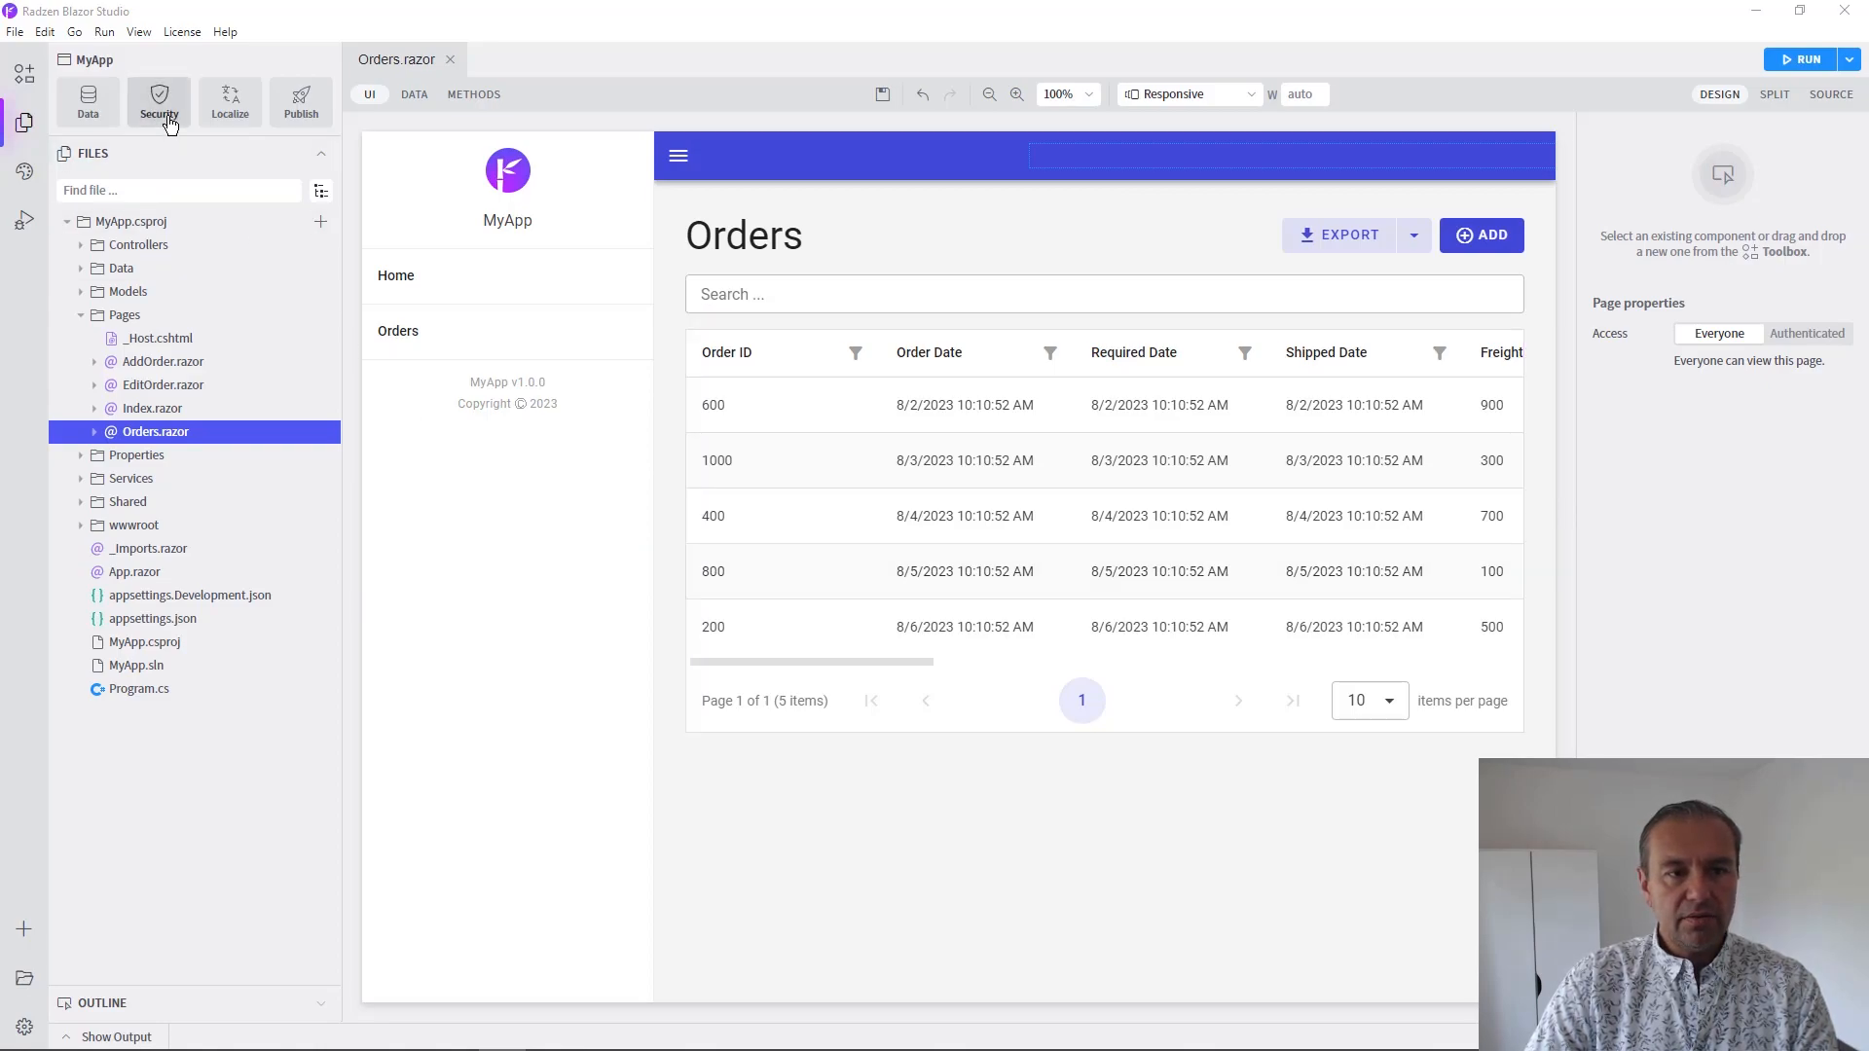
pyautogui.click(158, 101)
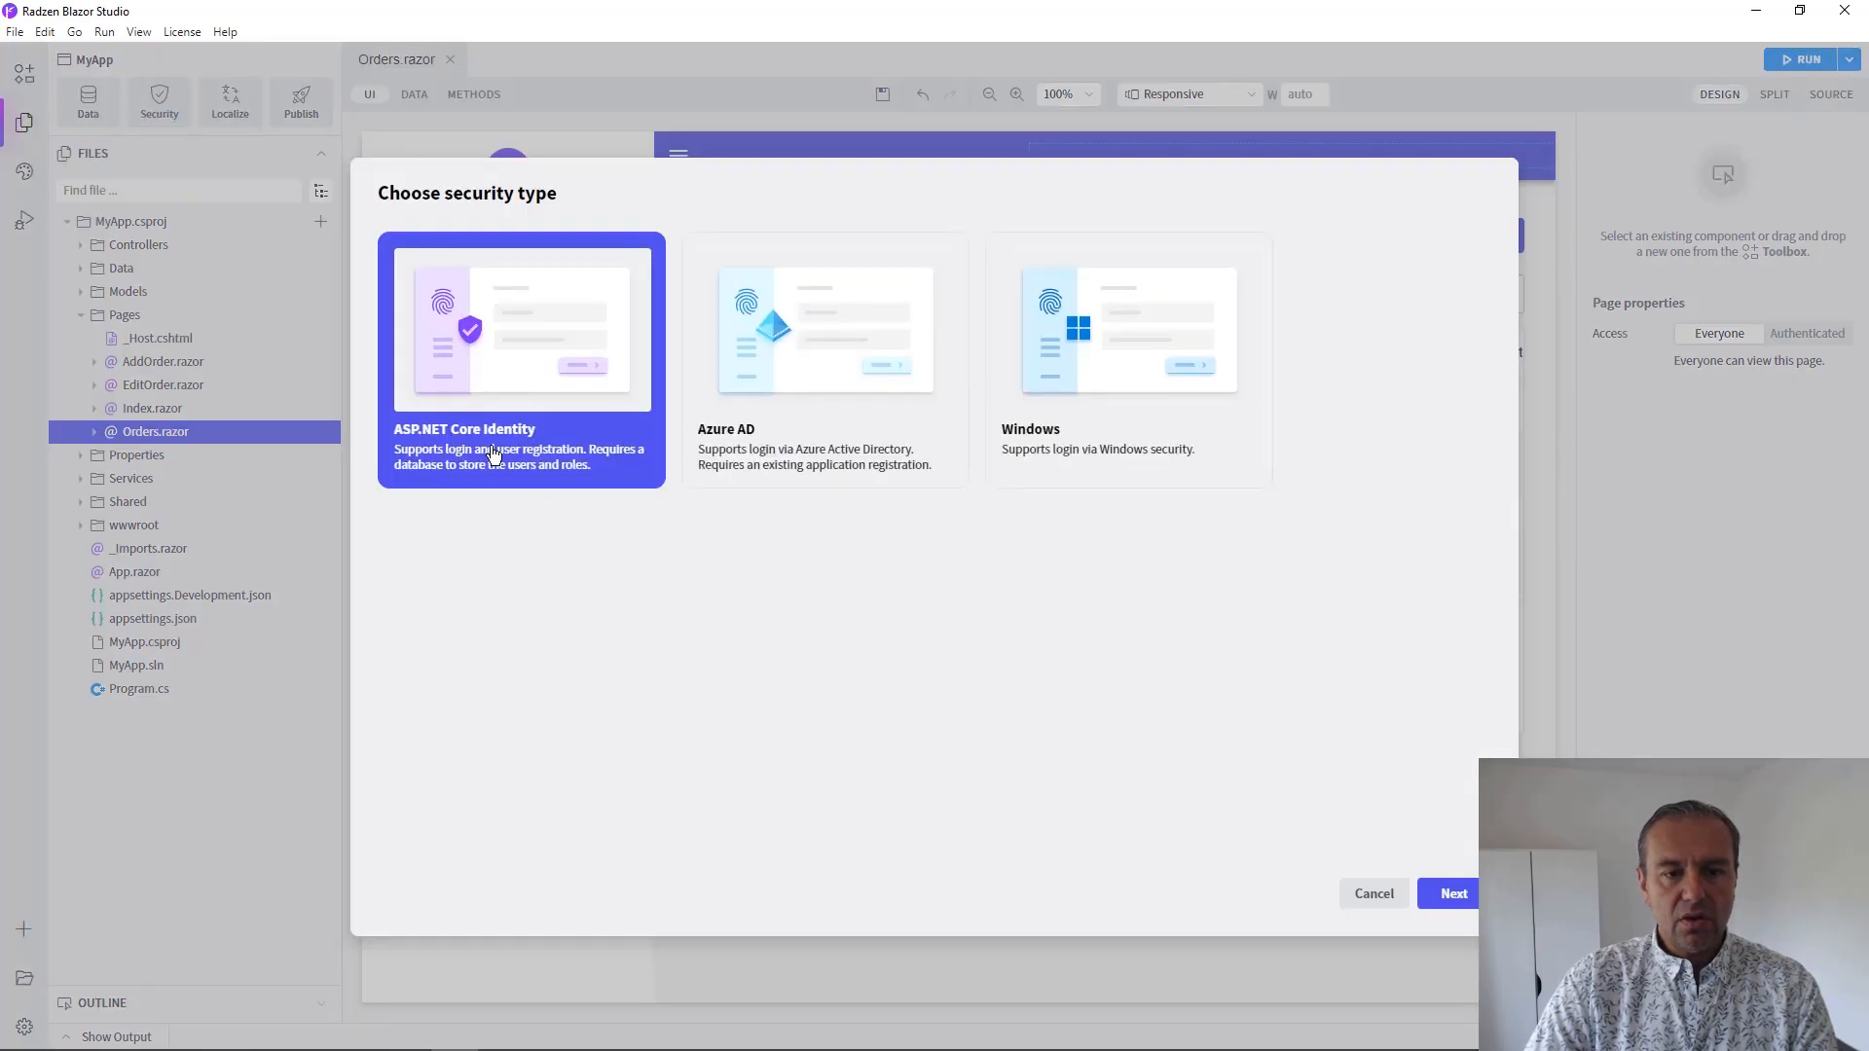
pyautogui.moveTo(1419, 954)
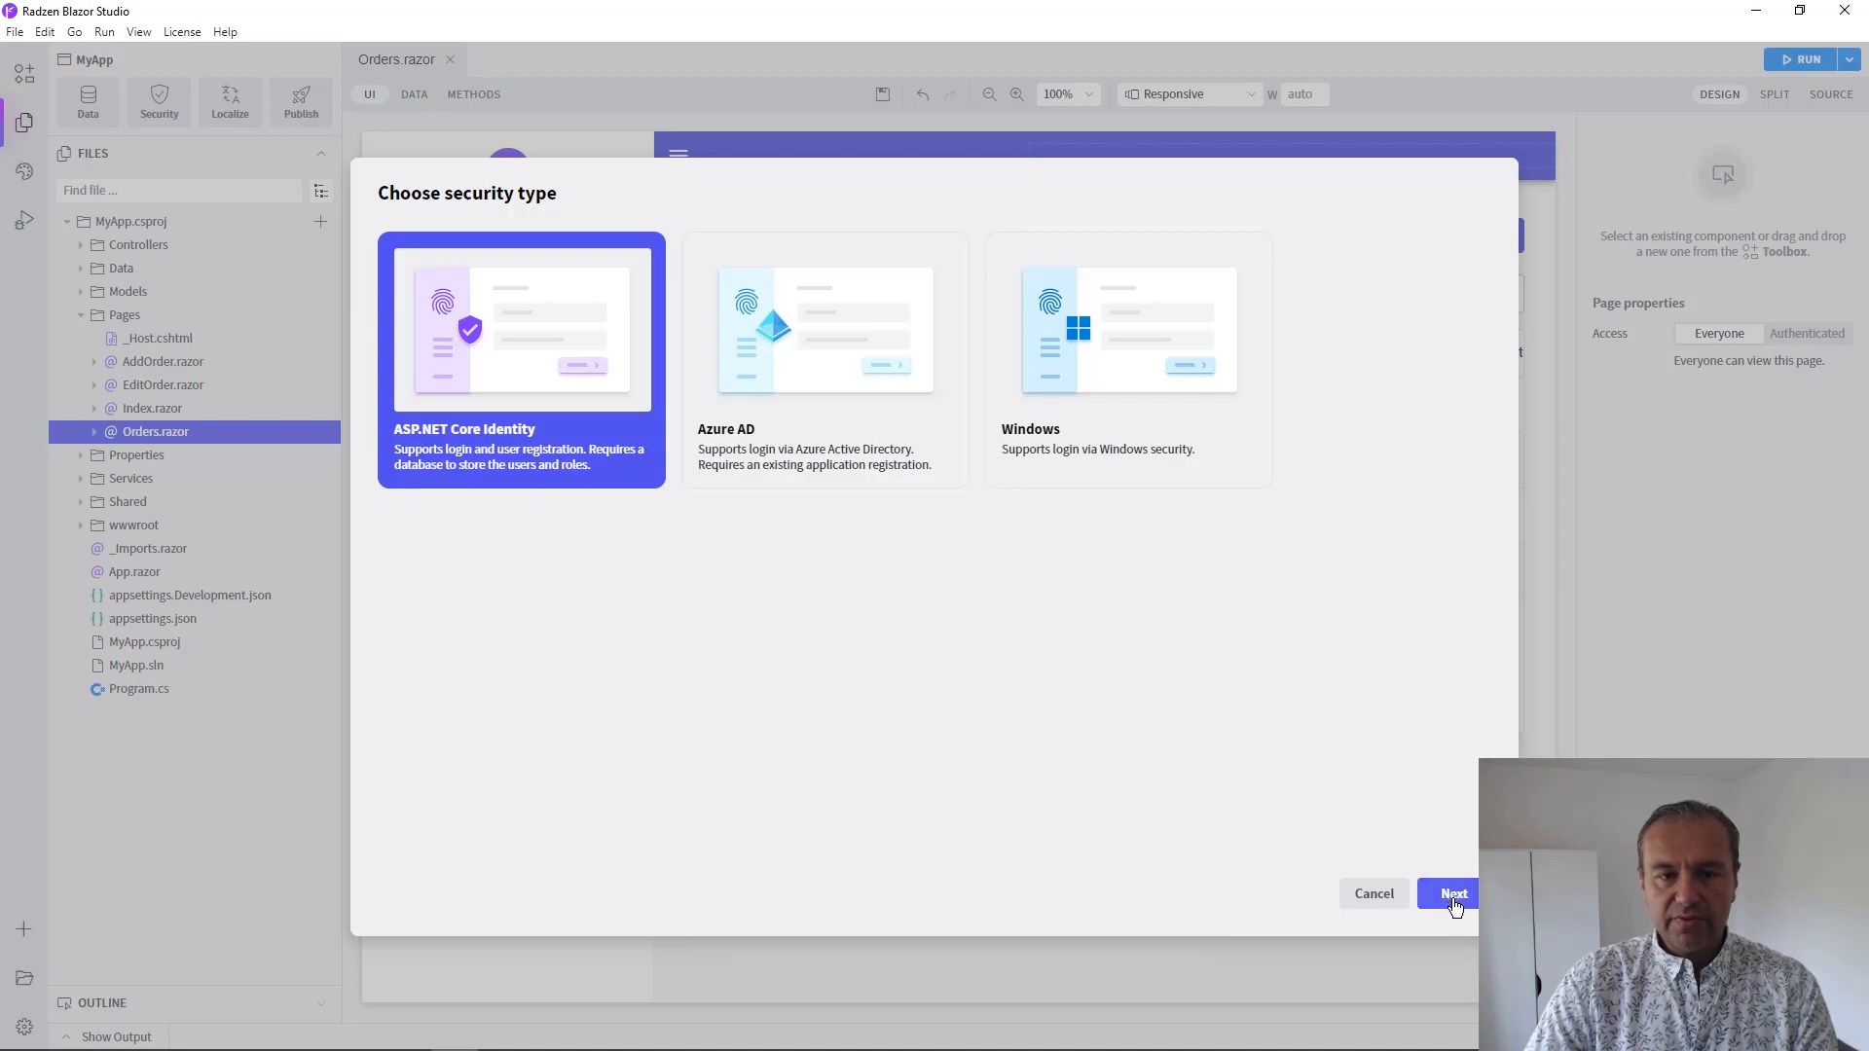
# - Continue past the Identity choice and enable multi-tenancy on the Northwind security configuration
pyautogui.click(1448, 894)
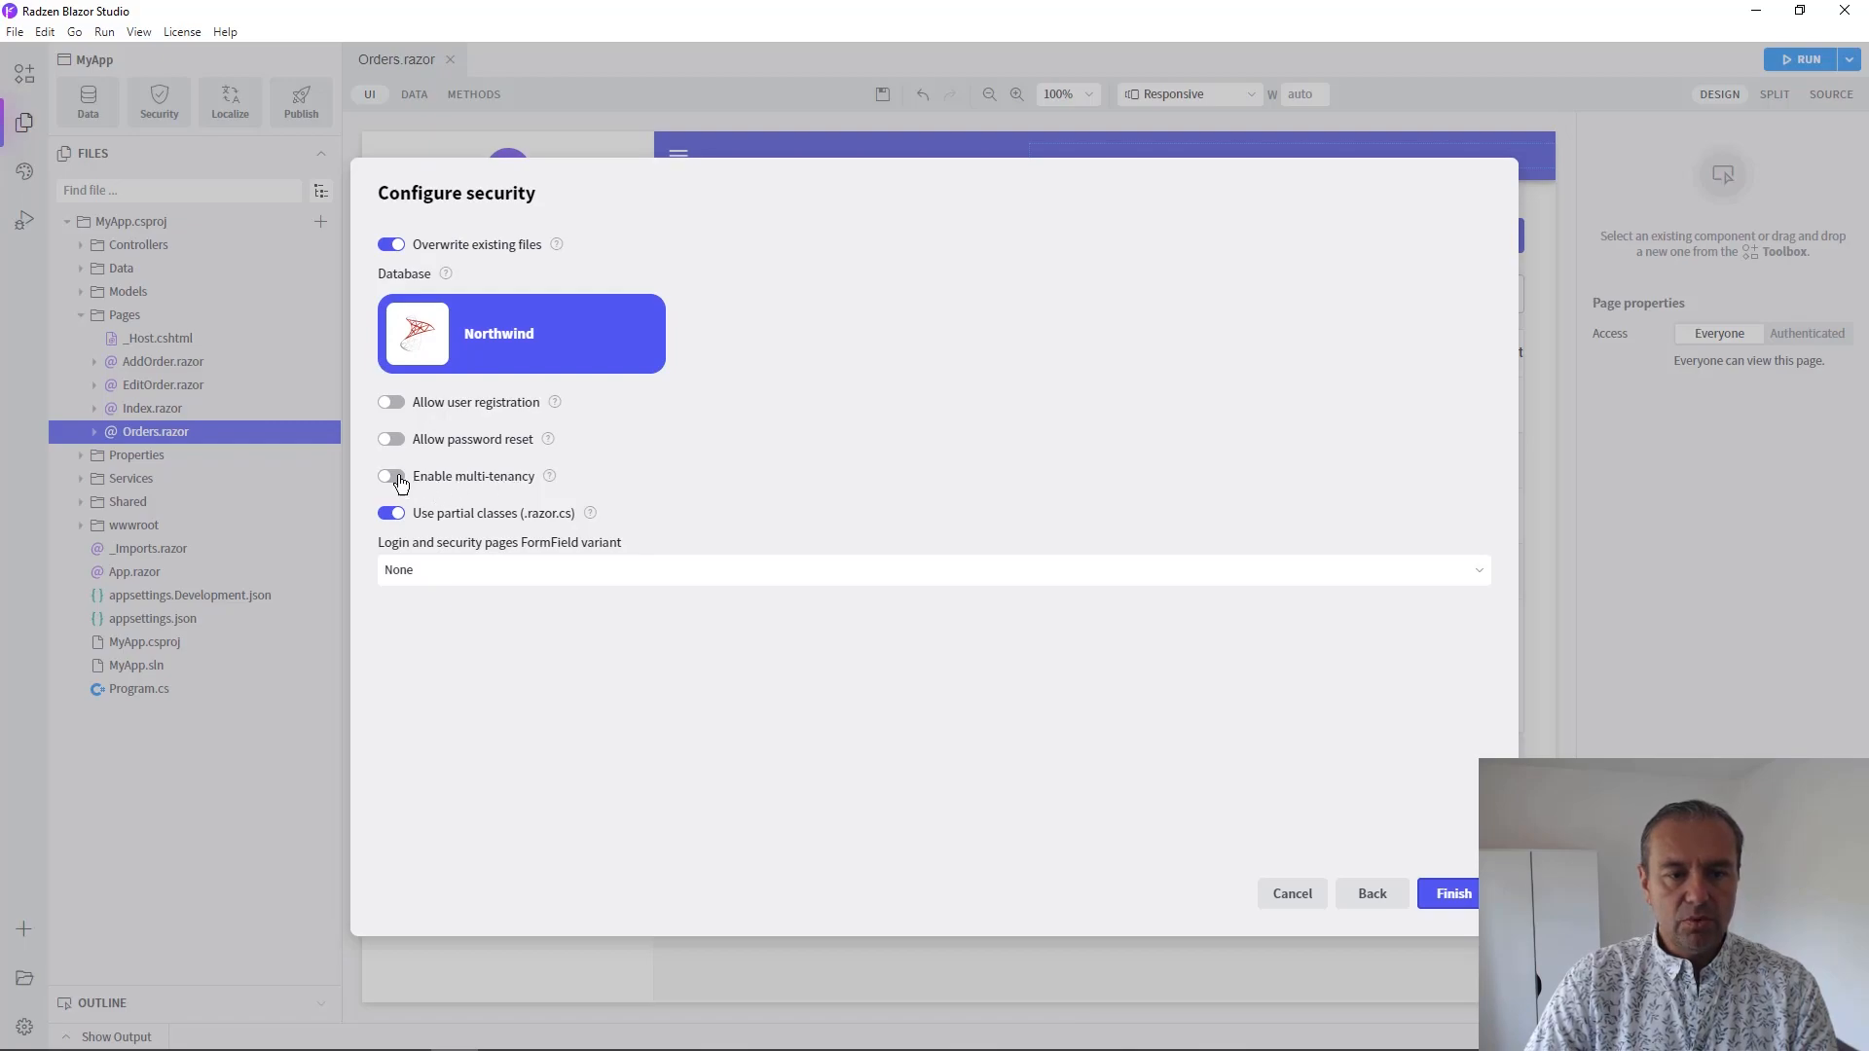
pyautogui.click(389, 475)
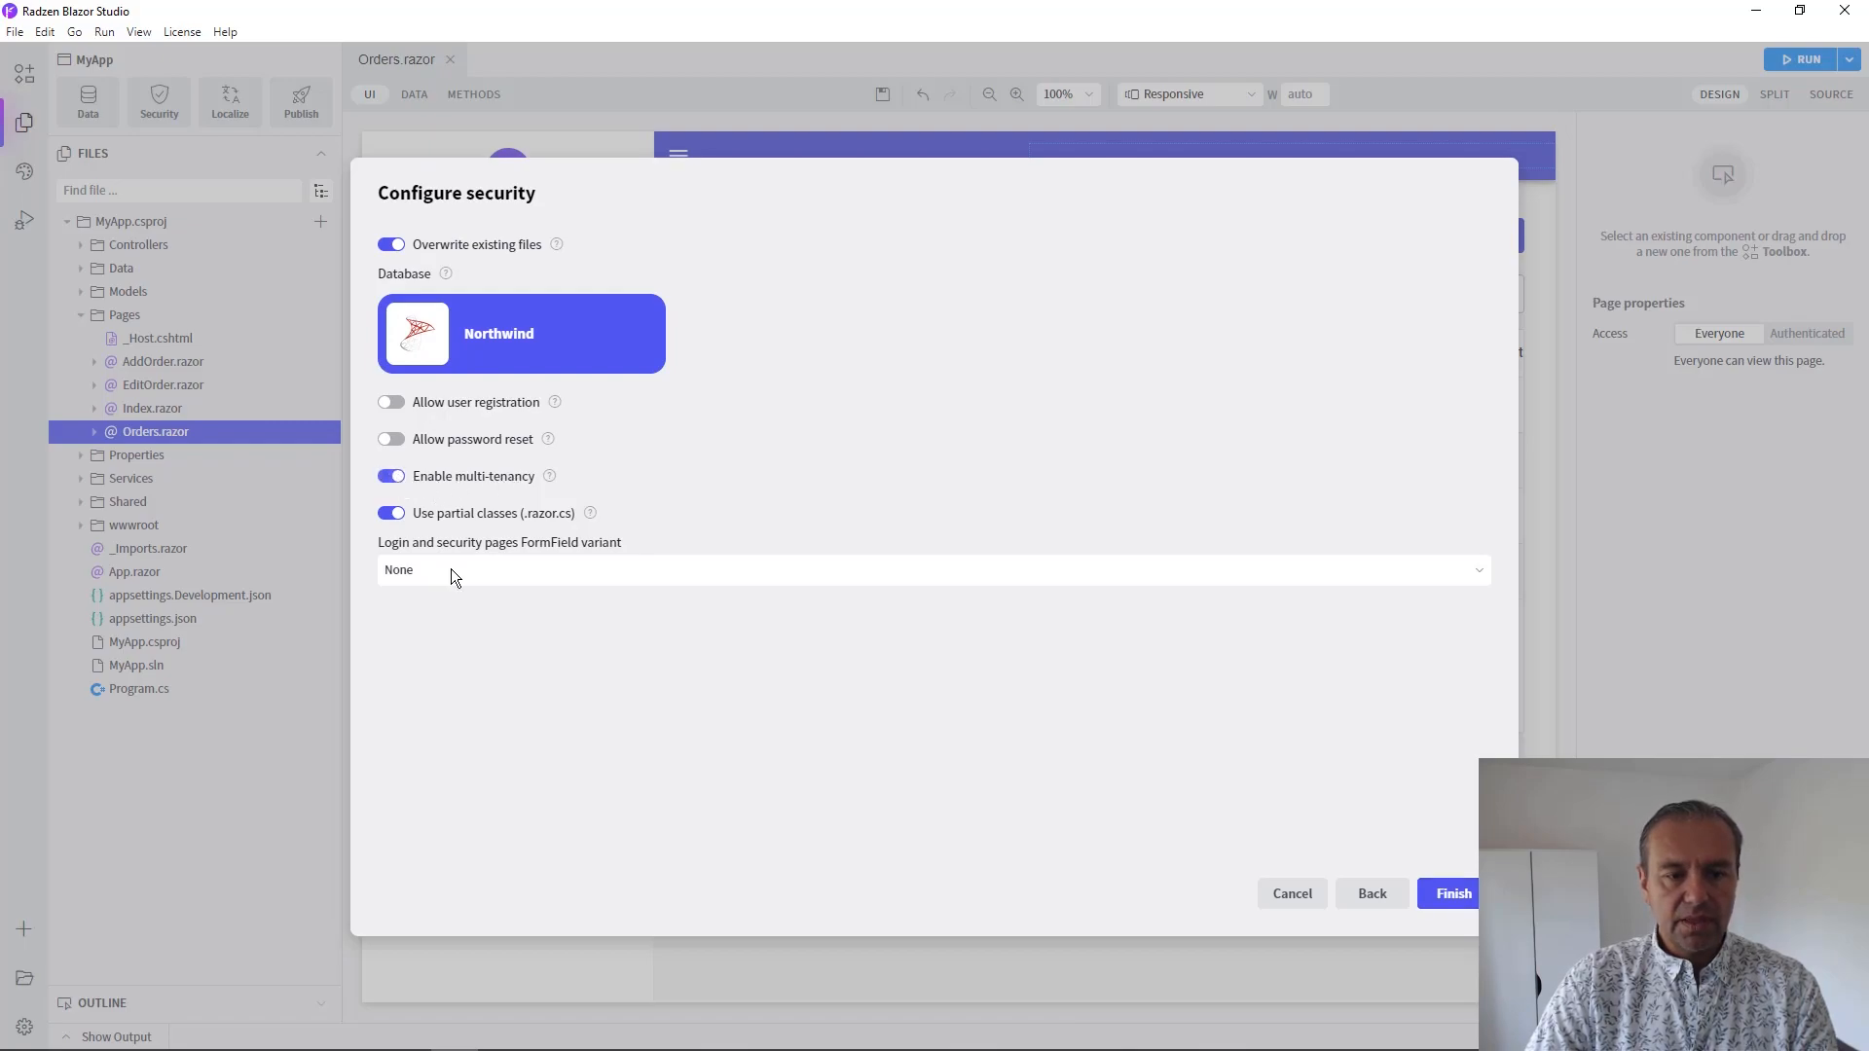
pyautogui.moveTo(485, 499)
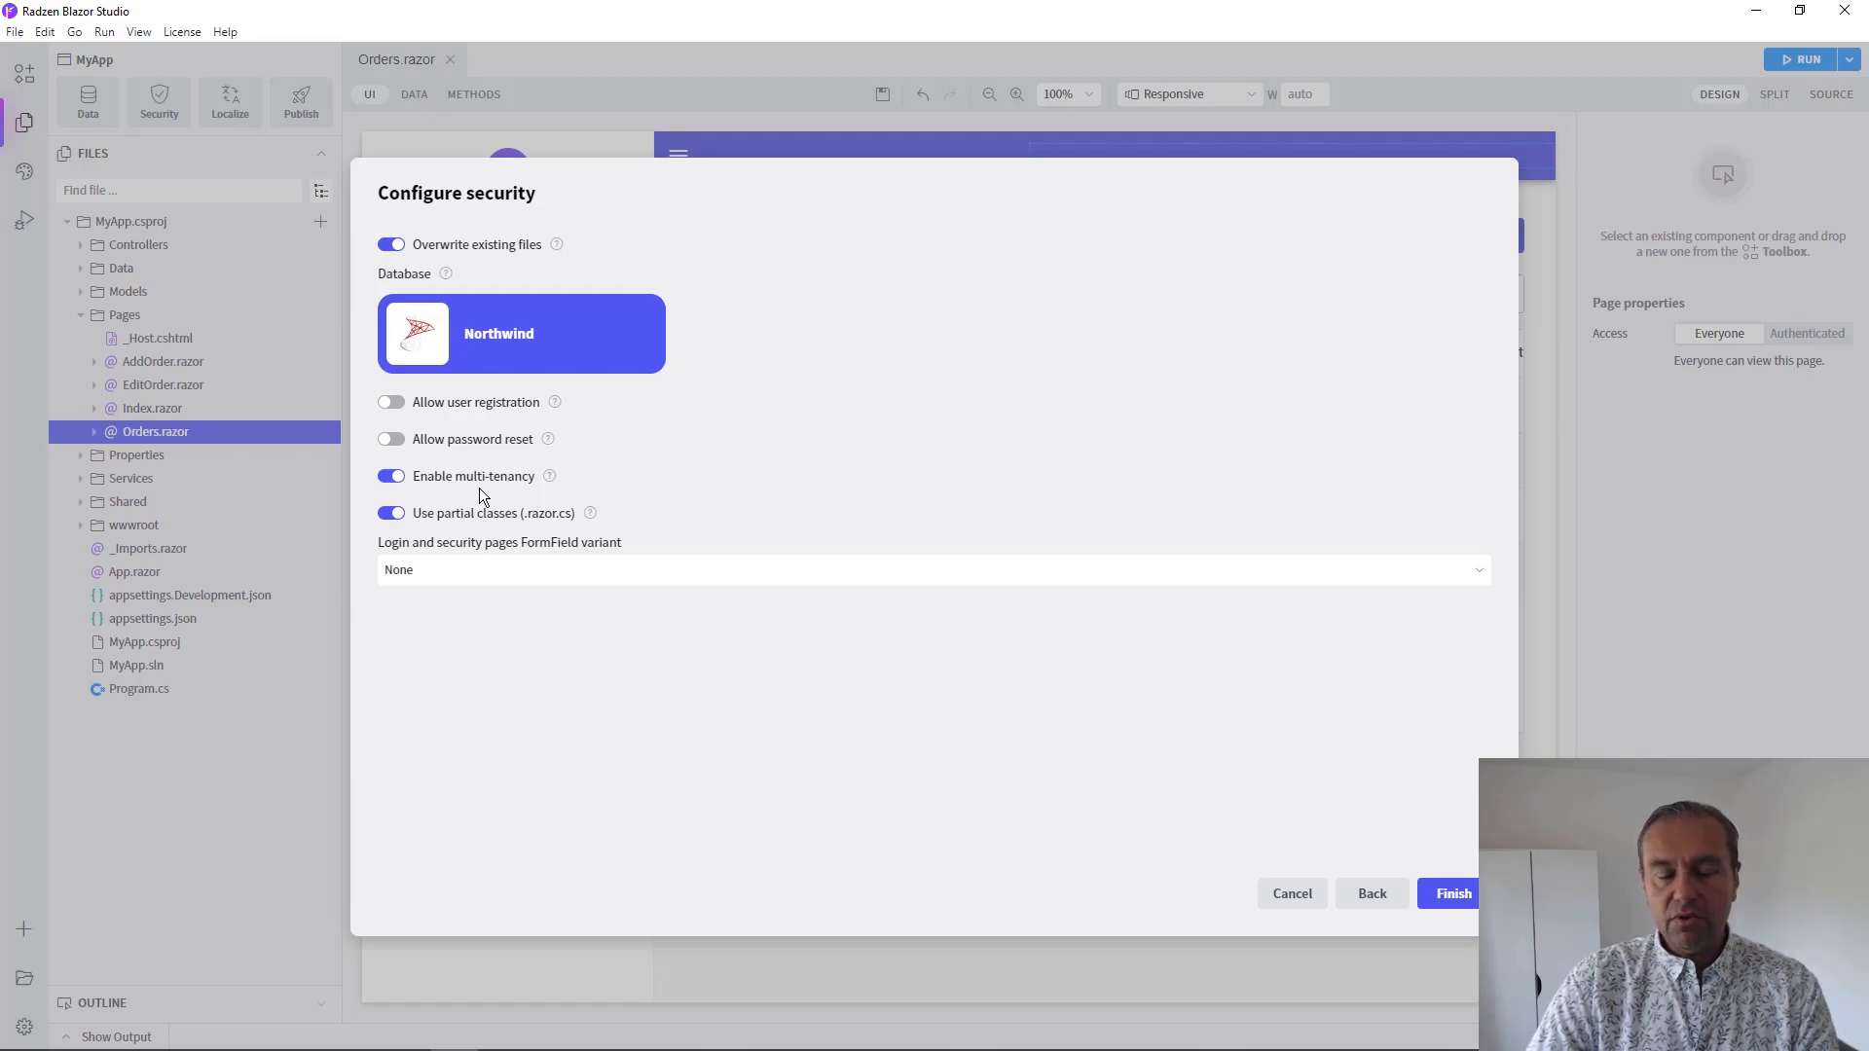
pyautogui.moveTo(1195, 881)
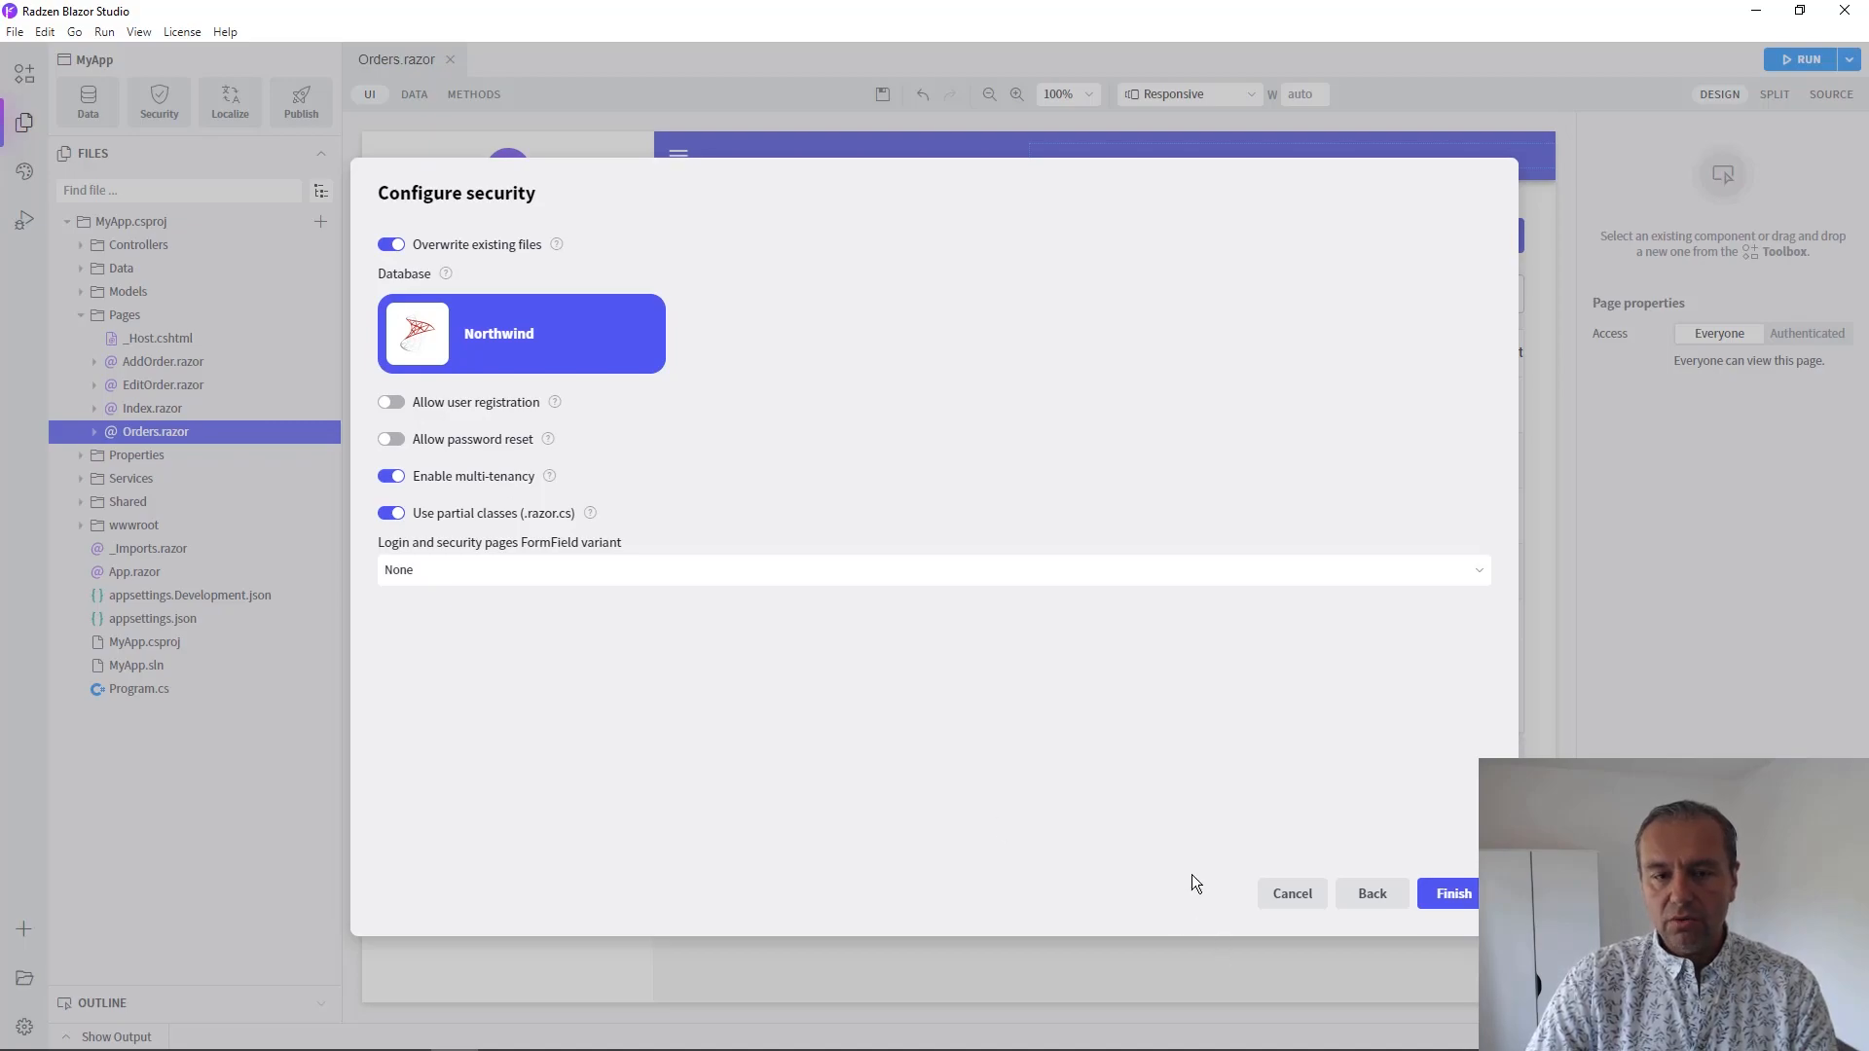
pyautogui.moveTo(1191, 835)
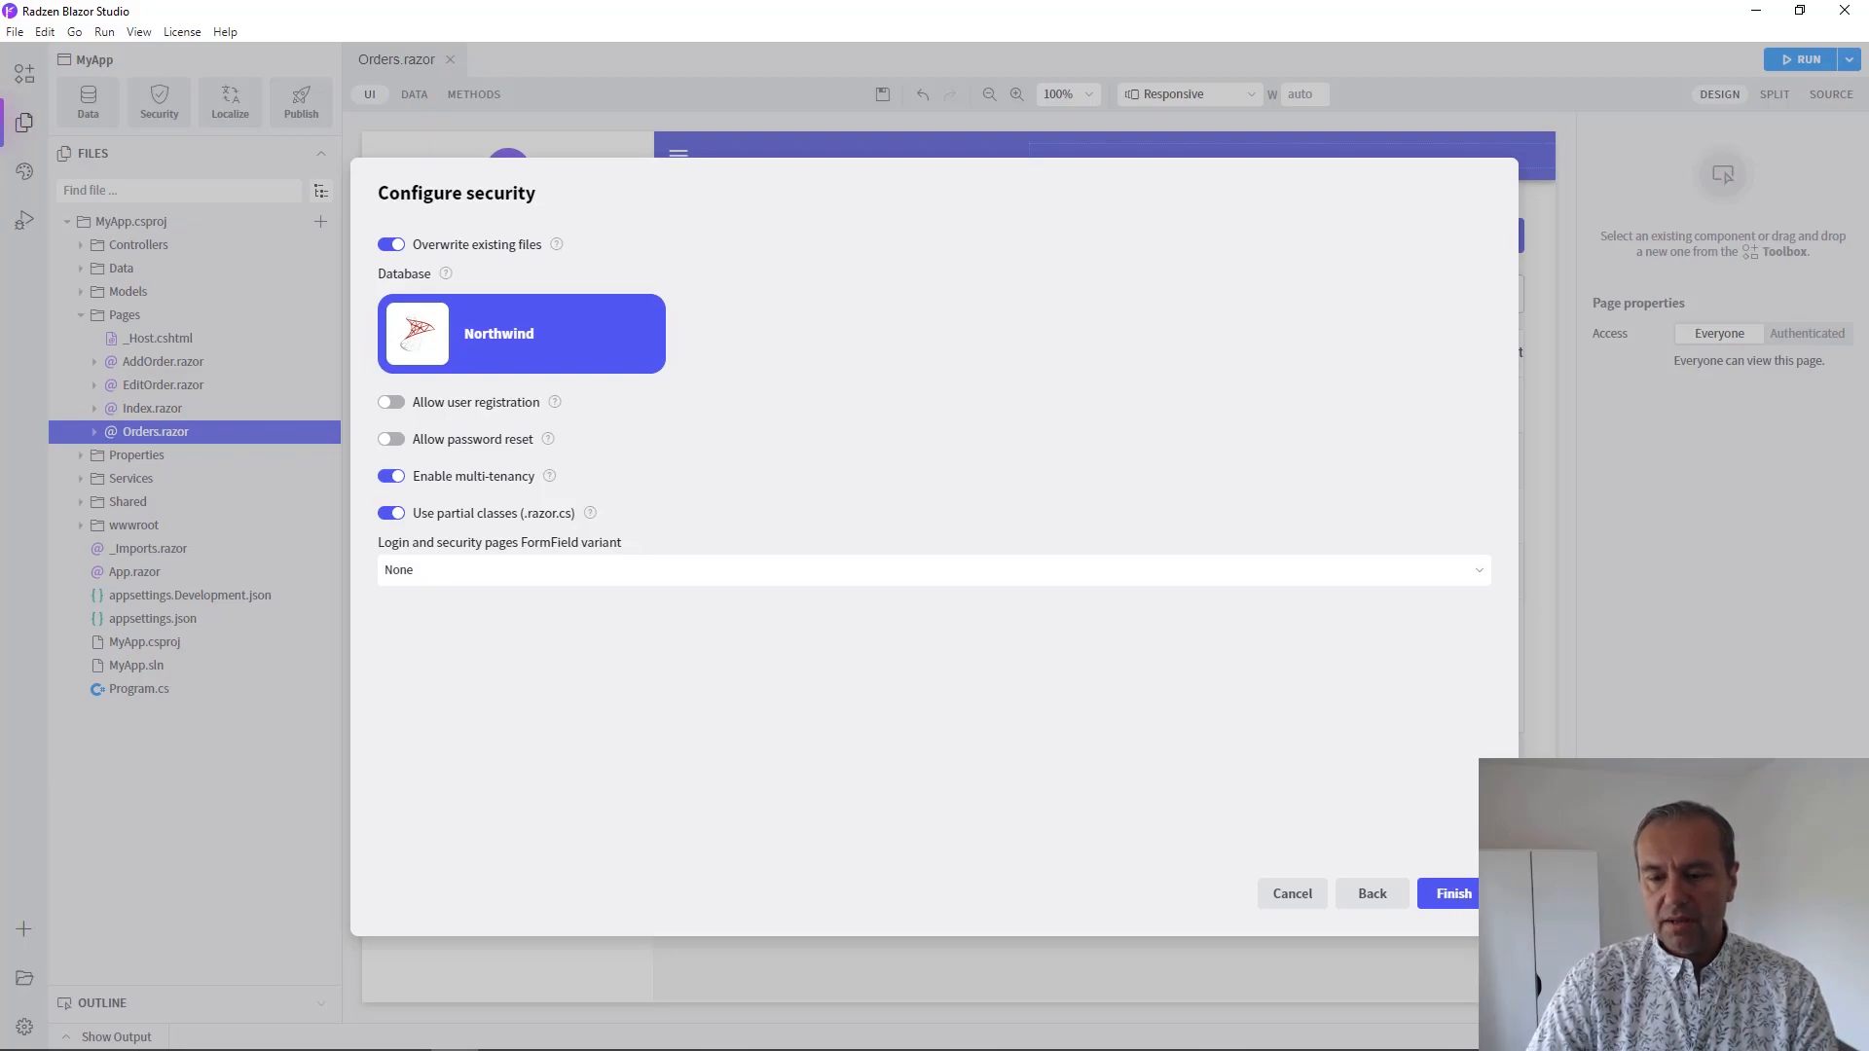
# - Finish the wizard so multi-tenant security and its pages are generated into MyApp
pyautogui.click(1452, 894)
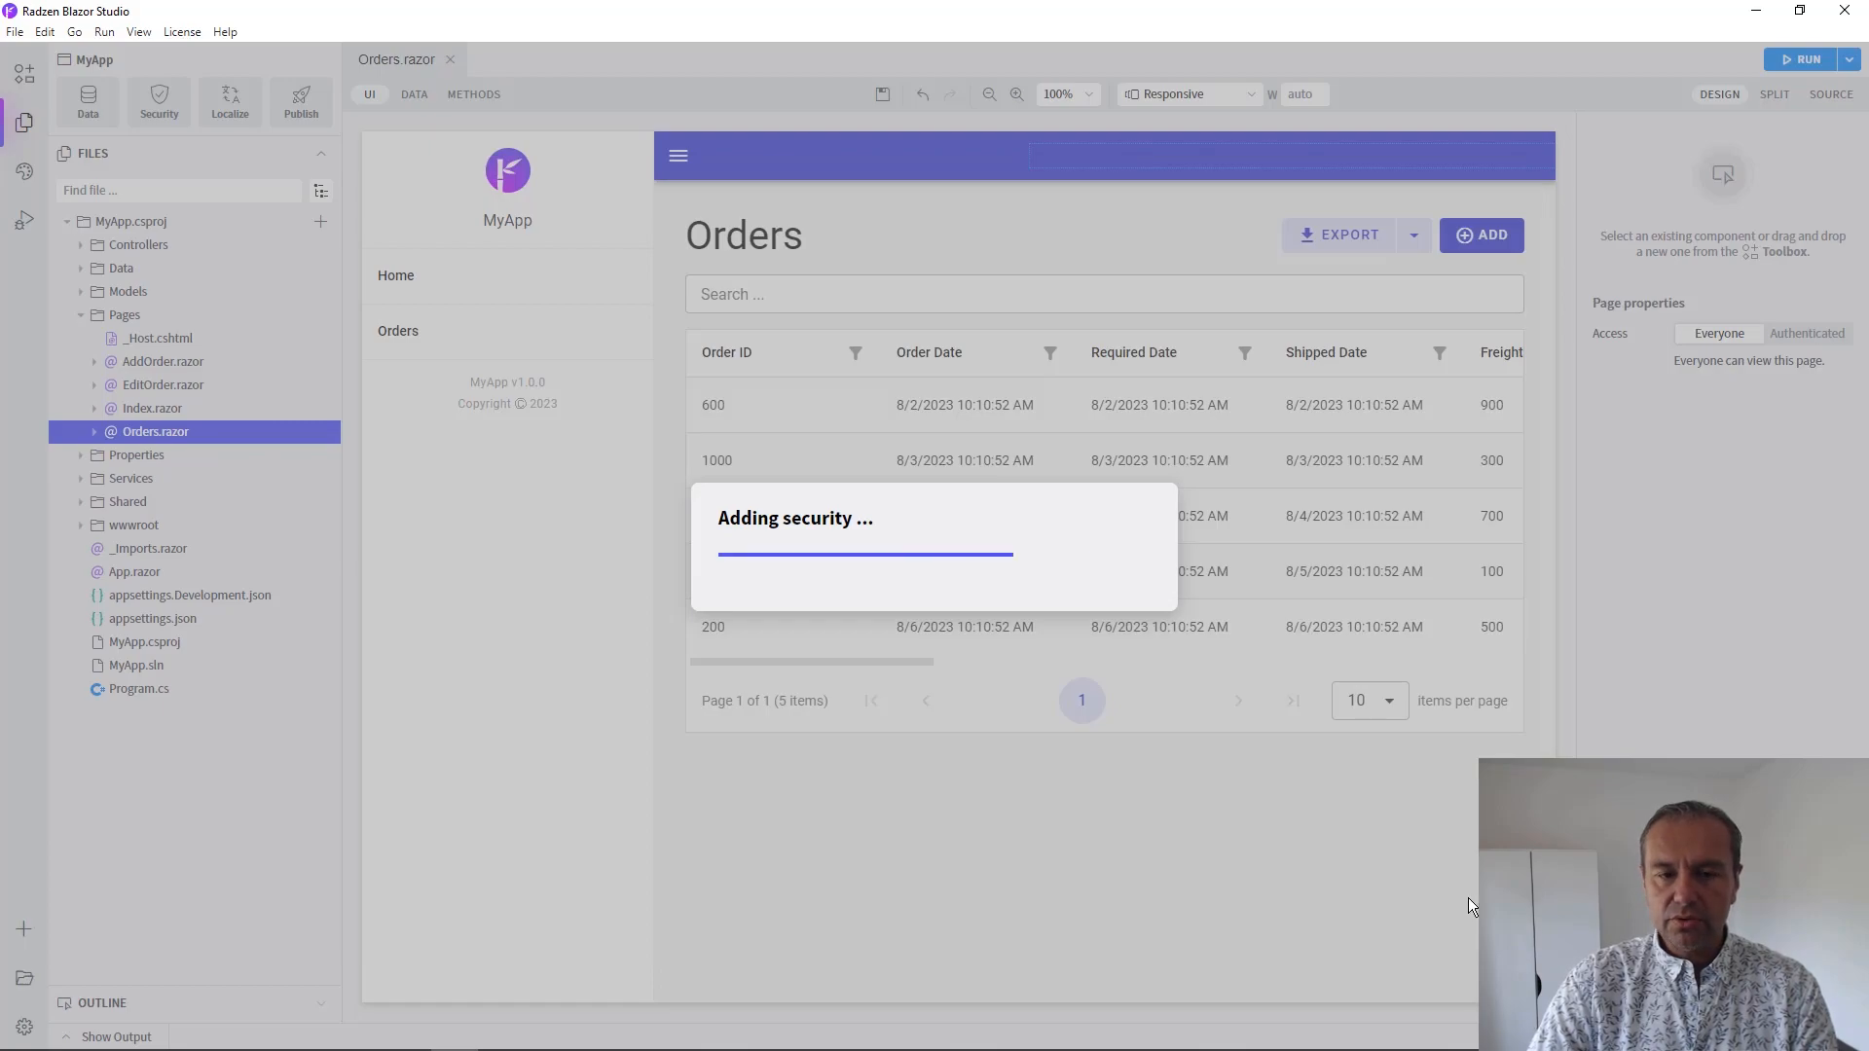
pyautogui.moveTo(650, 681)
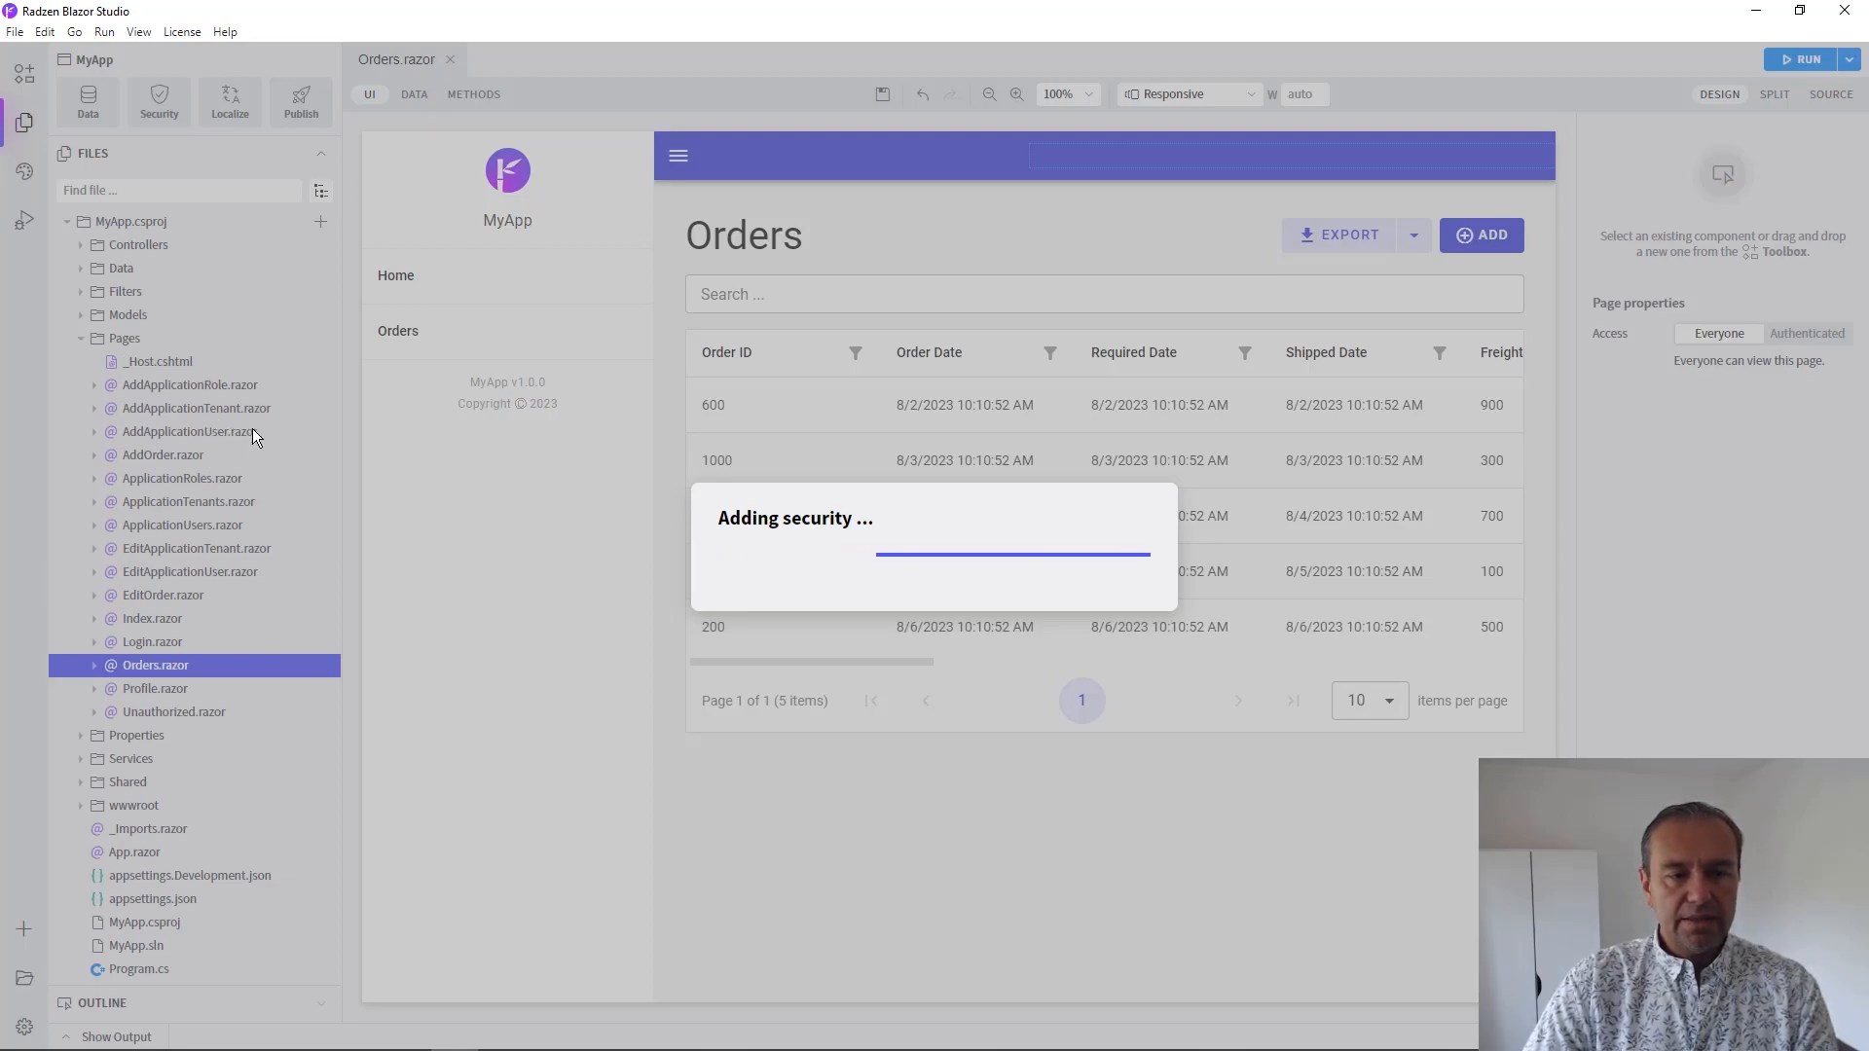
pyautogui.moveTo(467, 683)
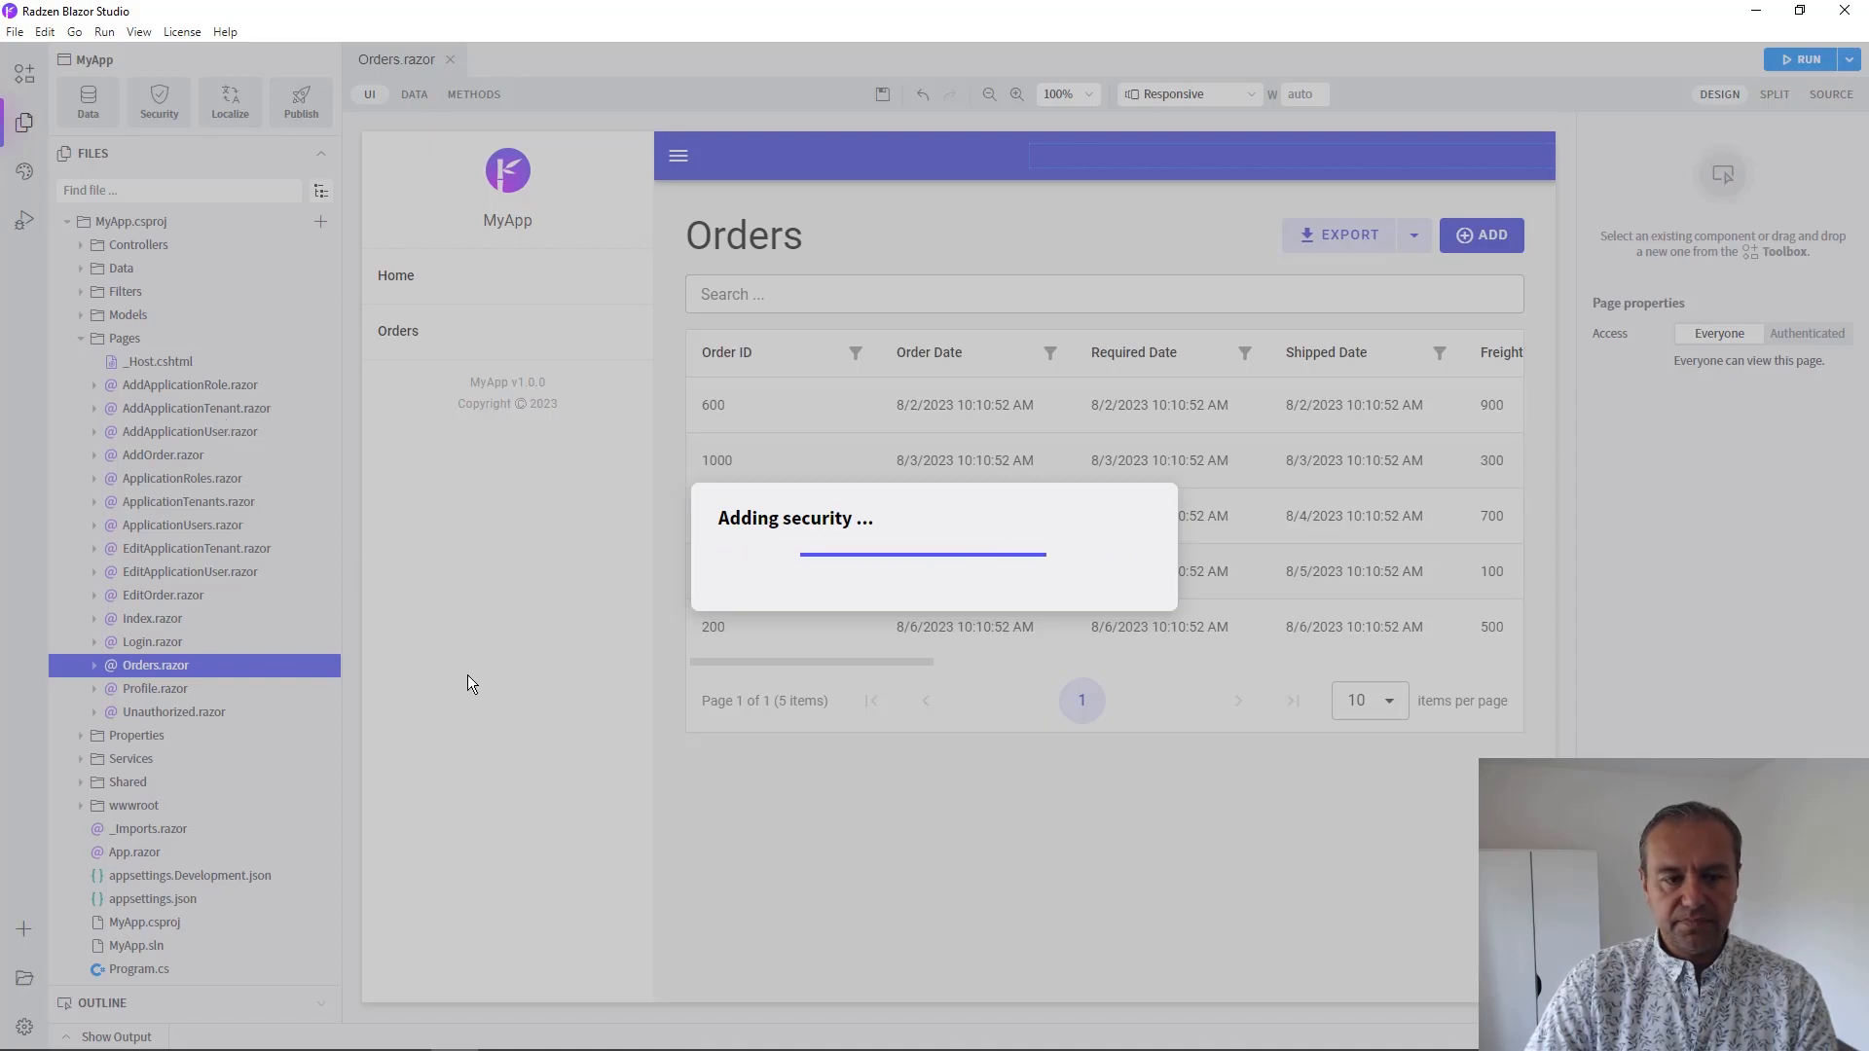
pyautogui.moveTo(308, 693)
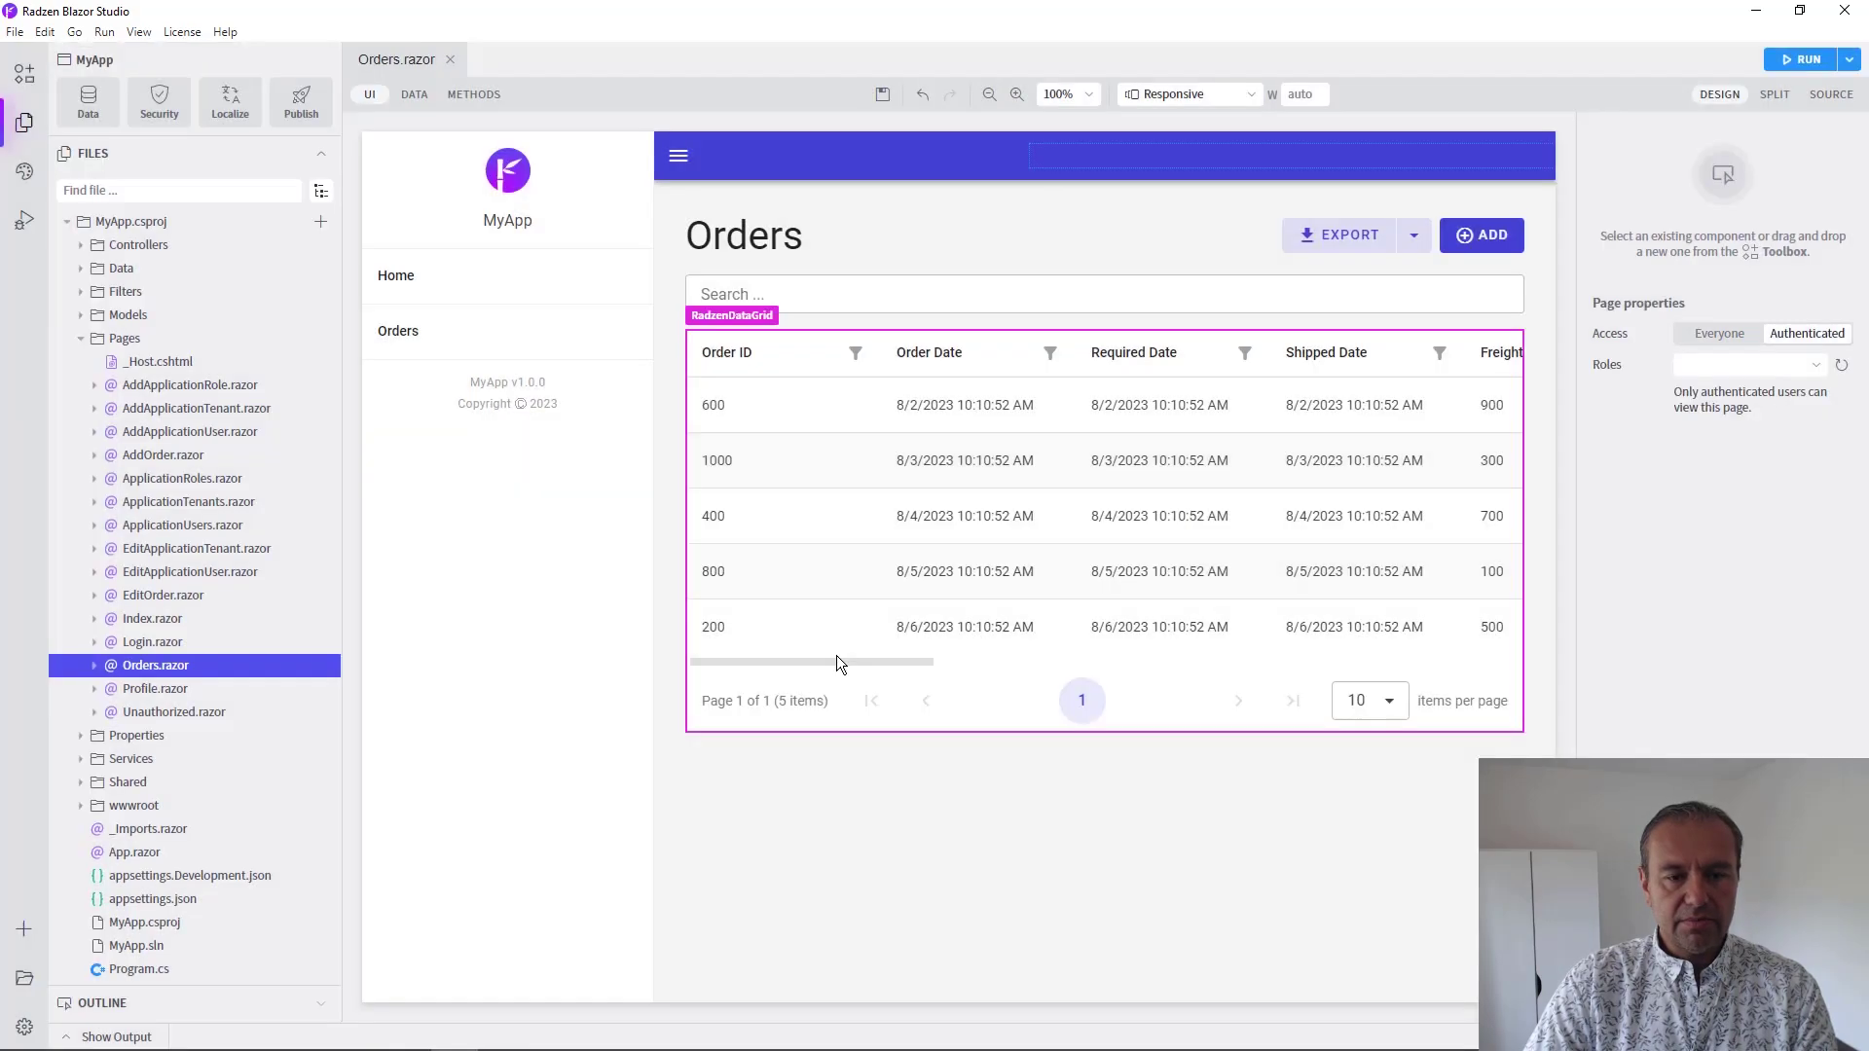
pyautogui.moveTo(233, 691)
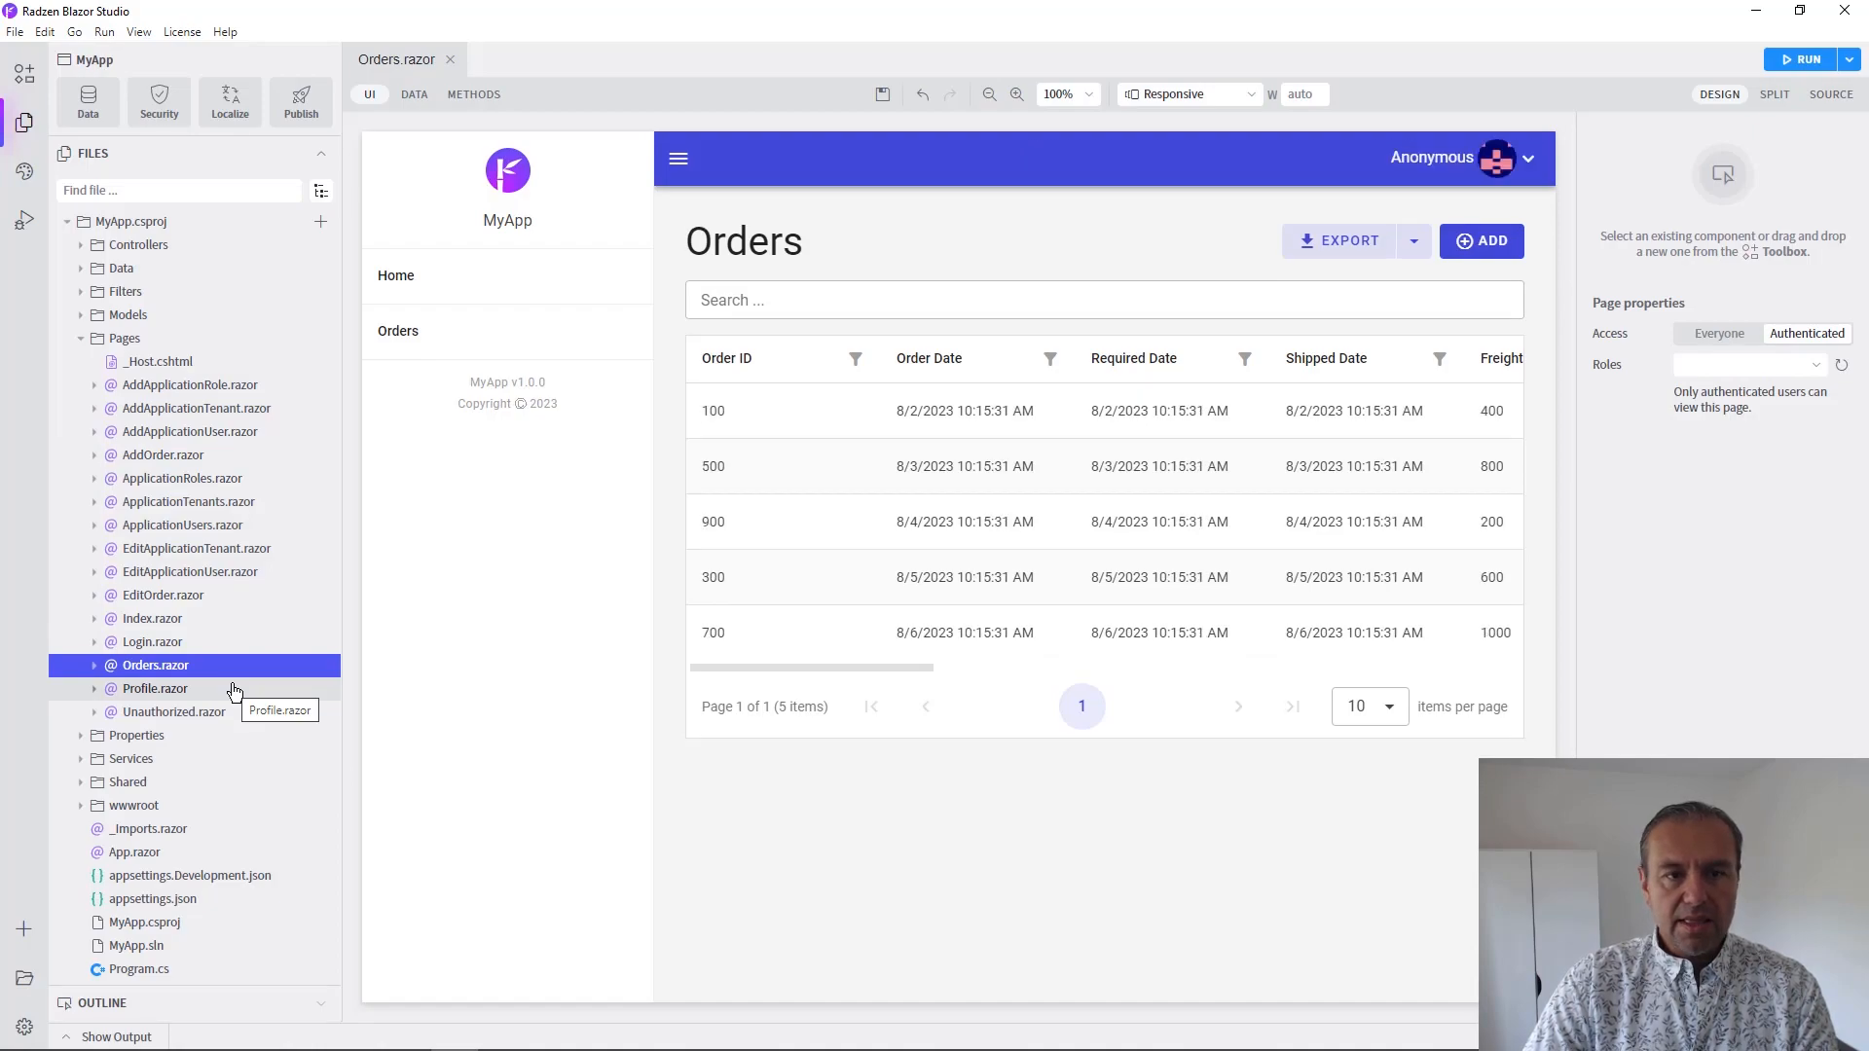
pyautogui.moveTo(1793, 76)
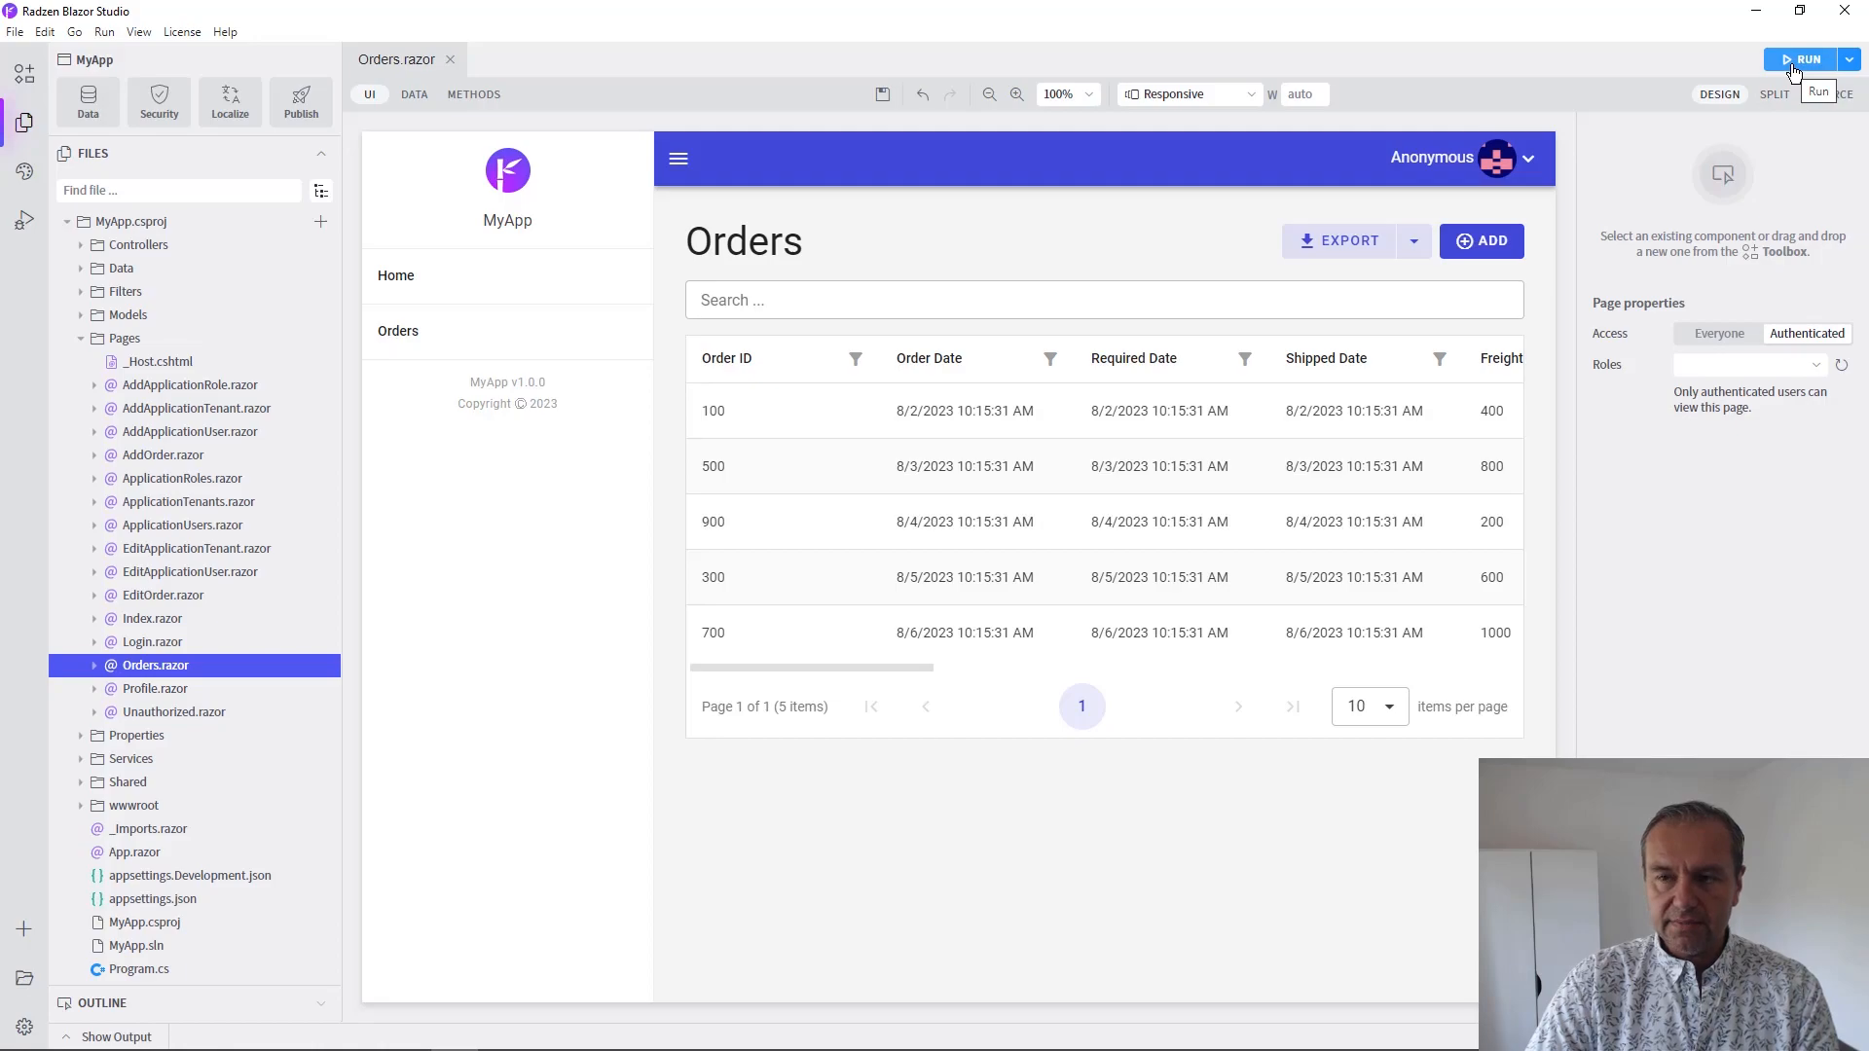
# - Run MyApp so it builds and its login page opens in the browser
pyautogui.click(1802, 59)
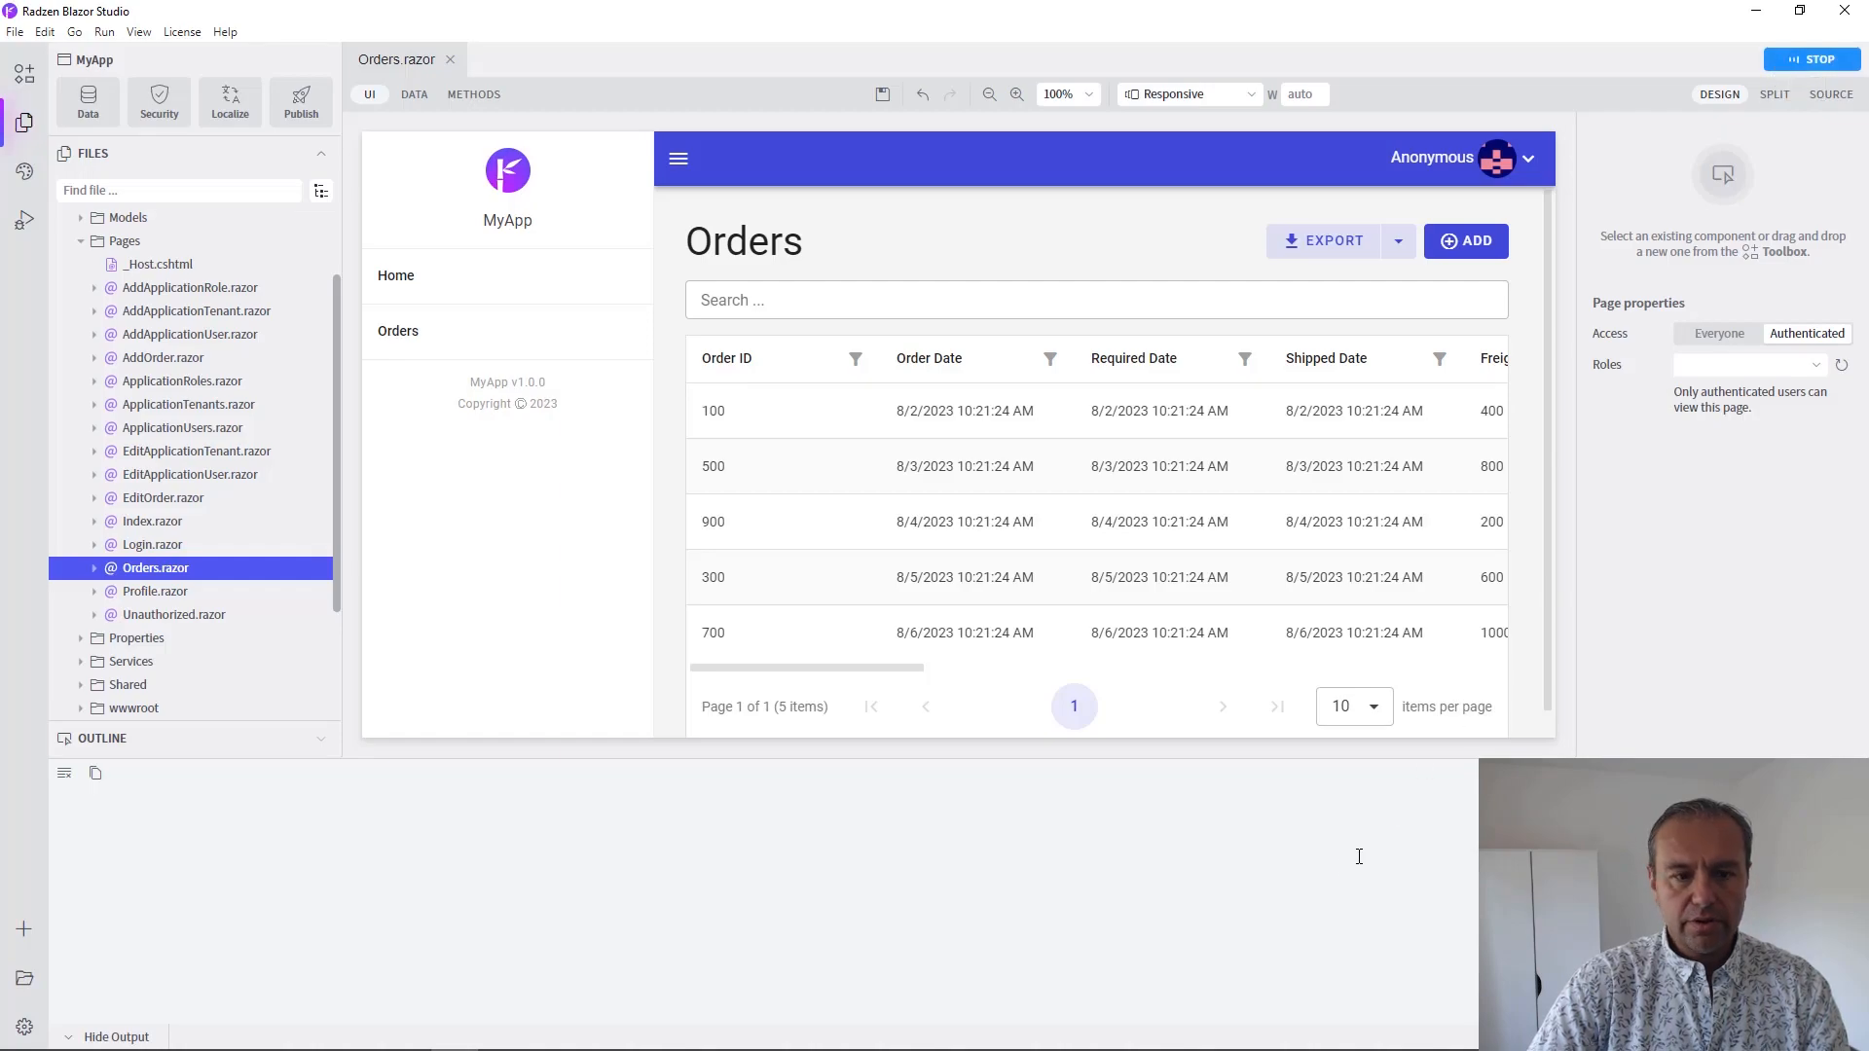
pyautogui.moveTo(895, 915)
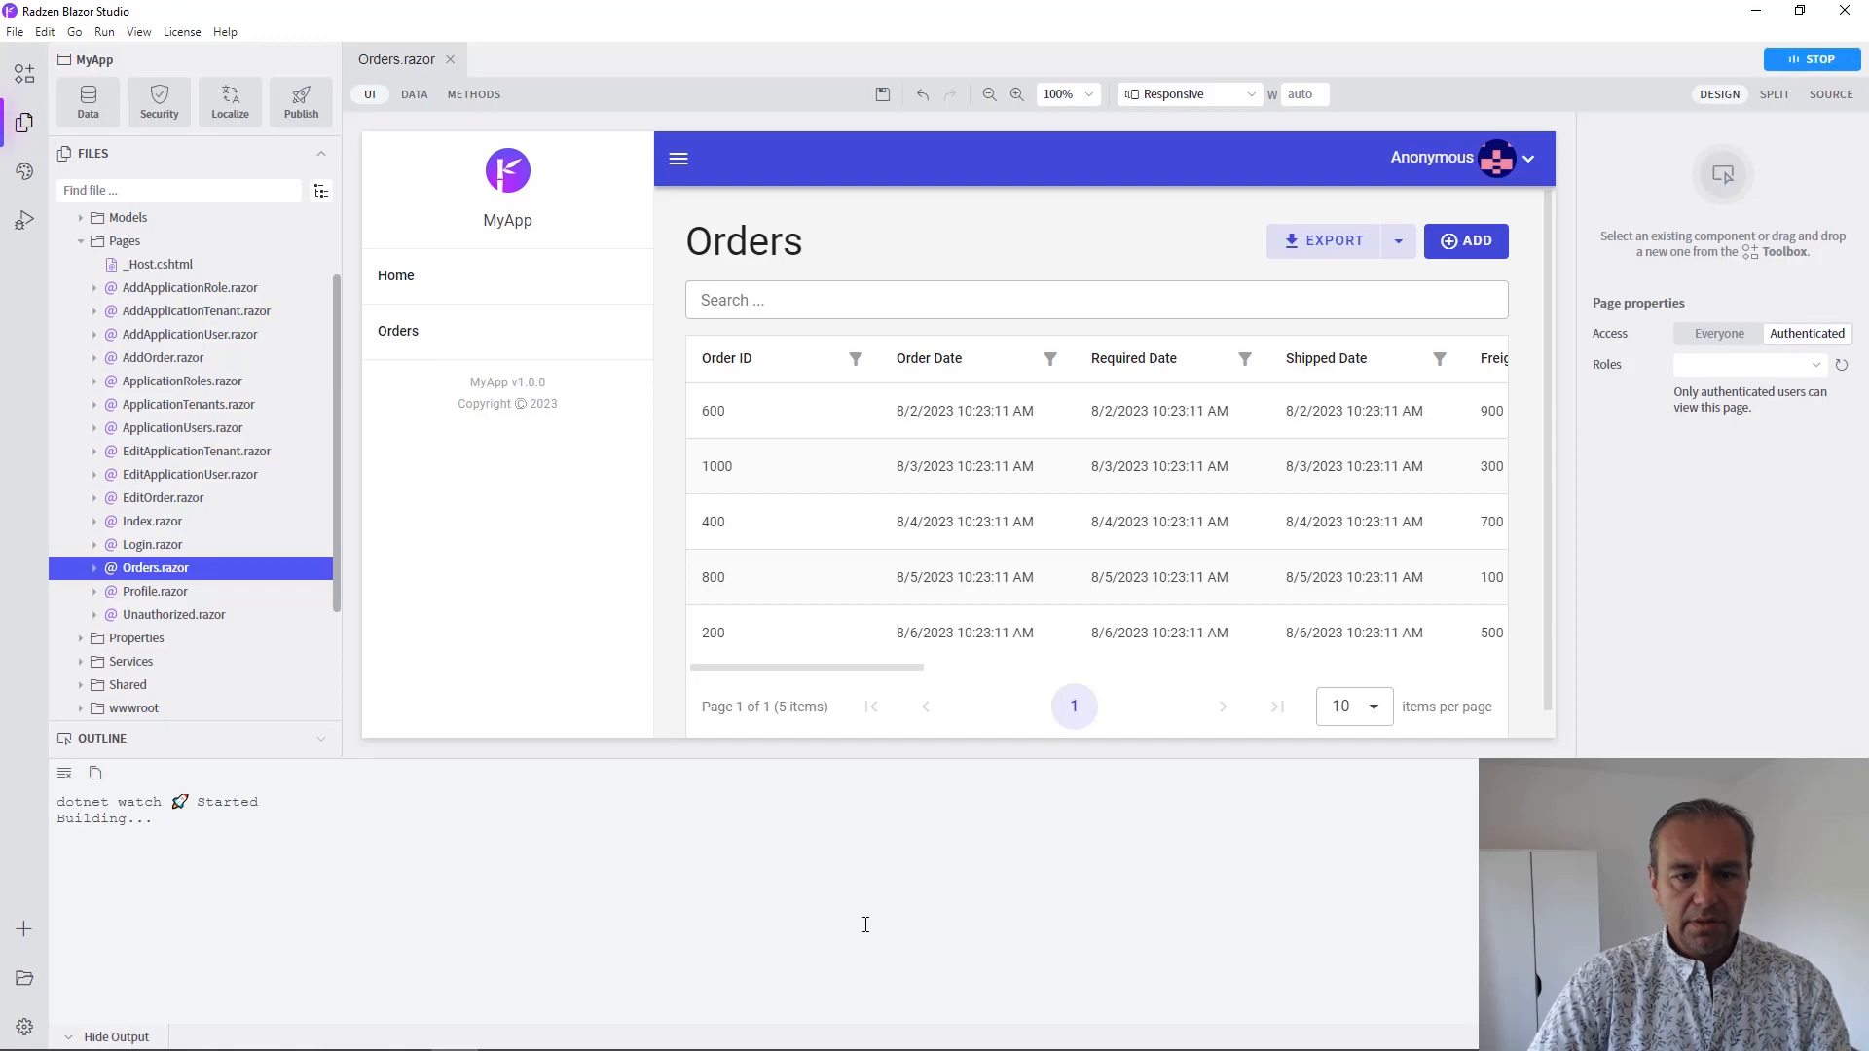
pyautogui.moveTo(506, 894)
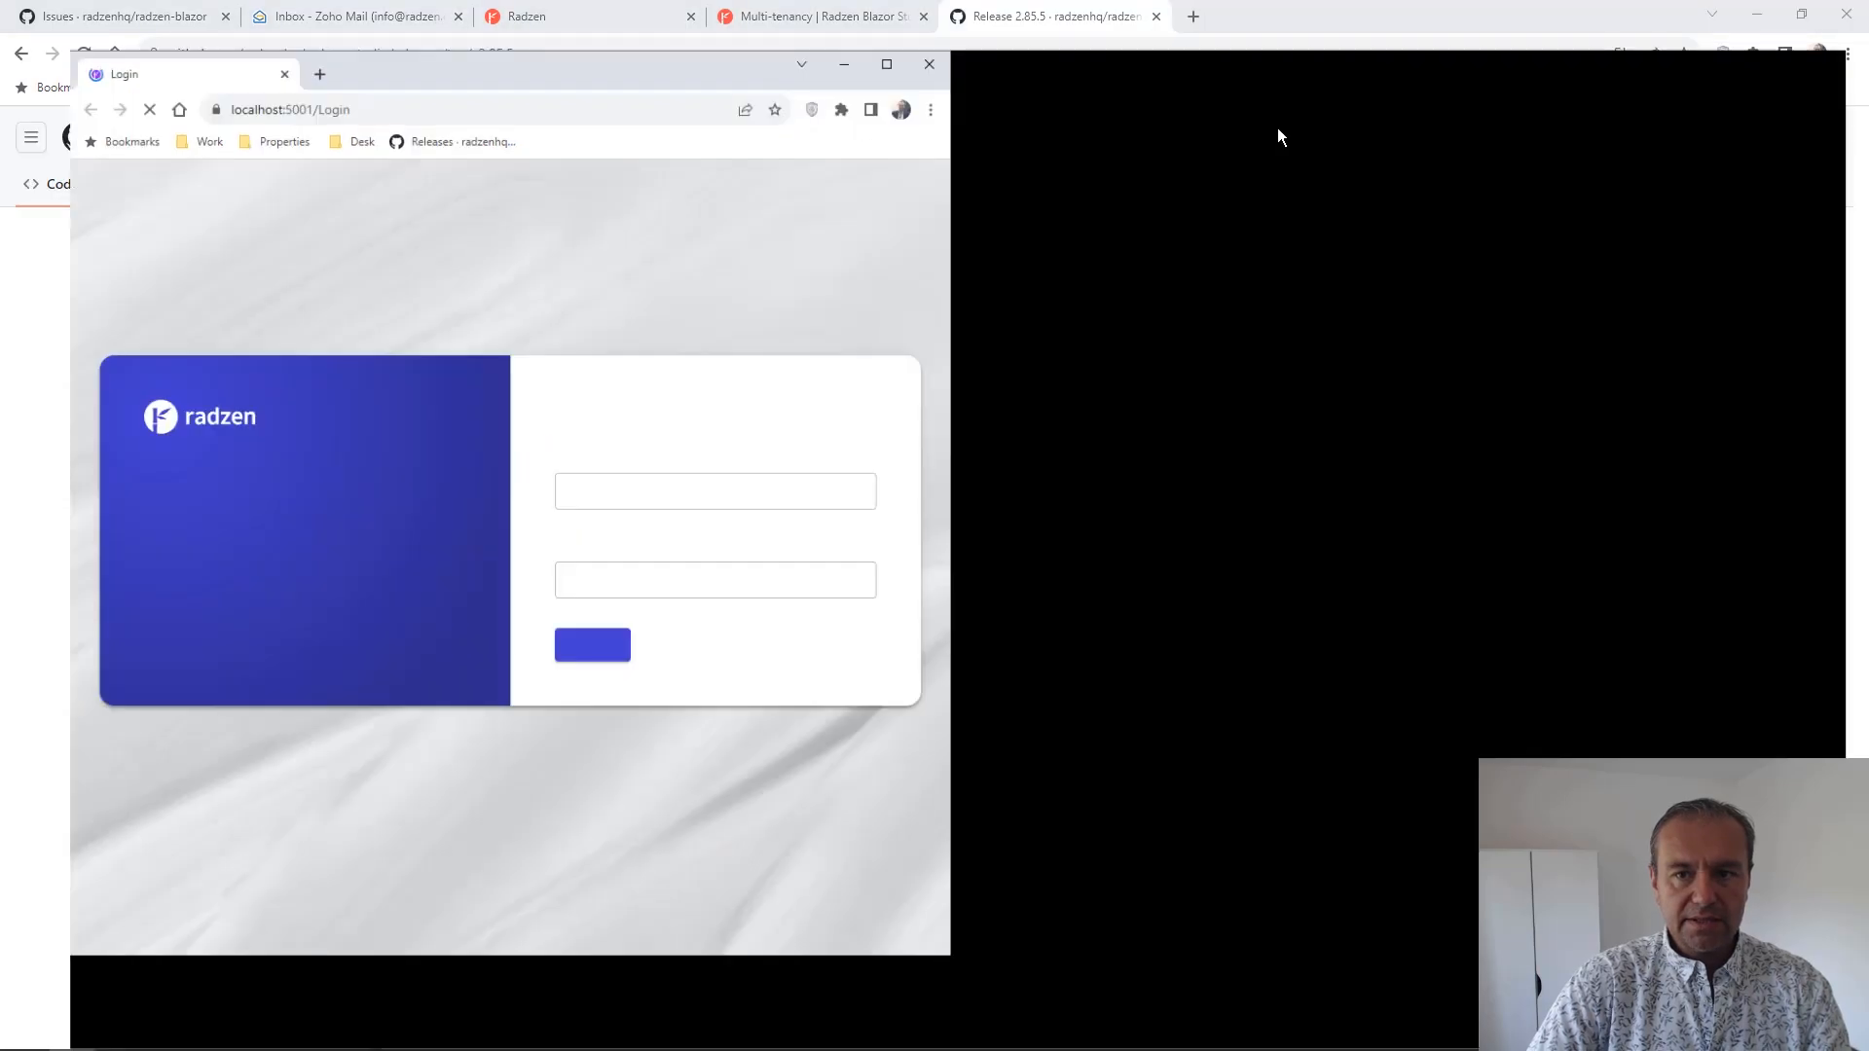
# - Maximize the browser and log in as tenantsadmin
pyautogui.click(885, 64)
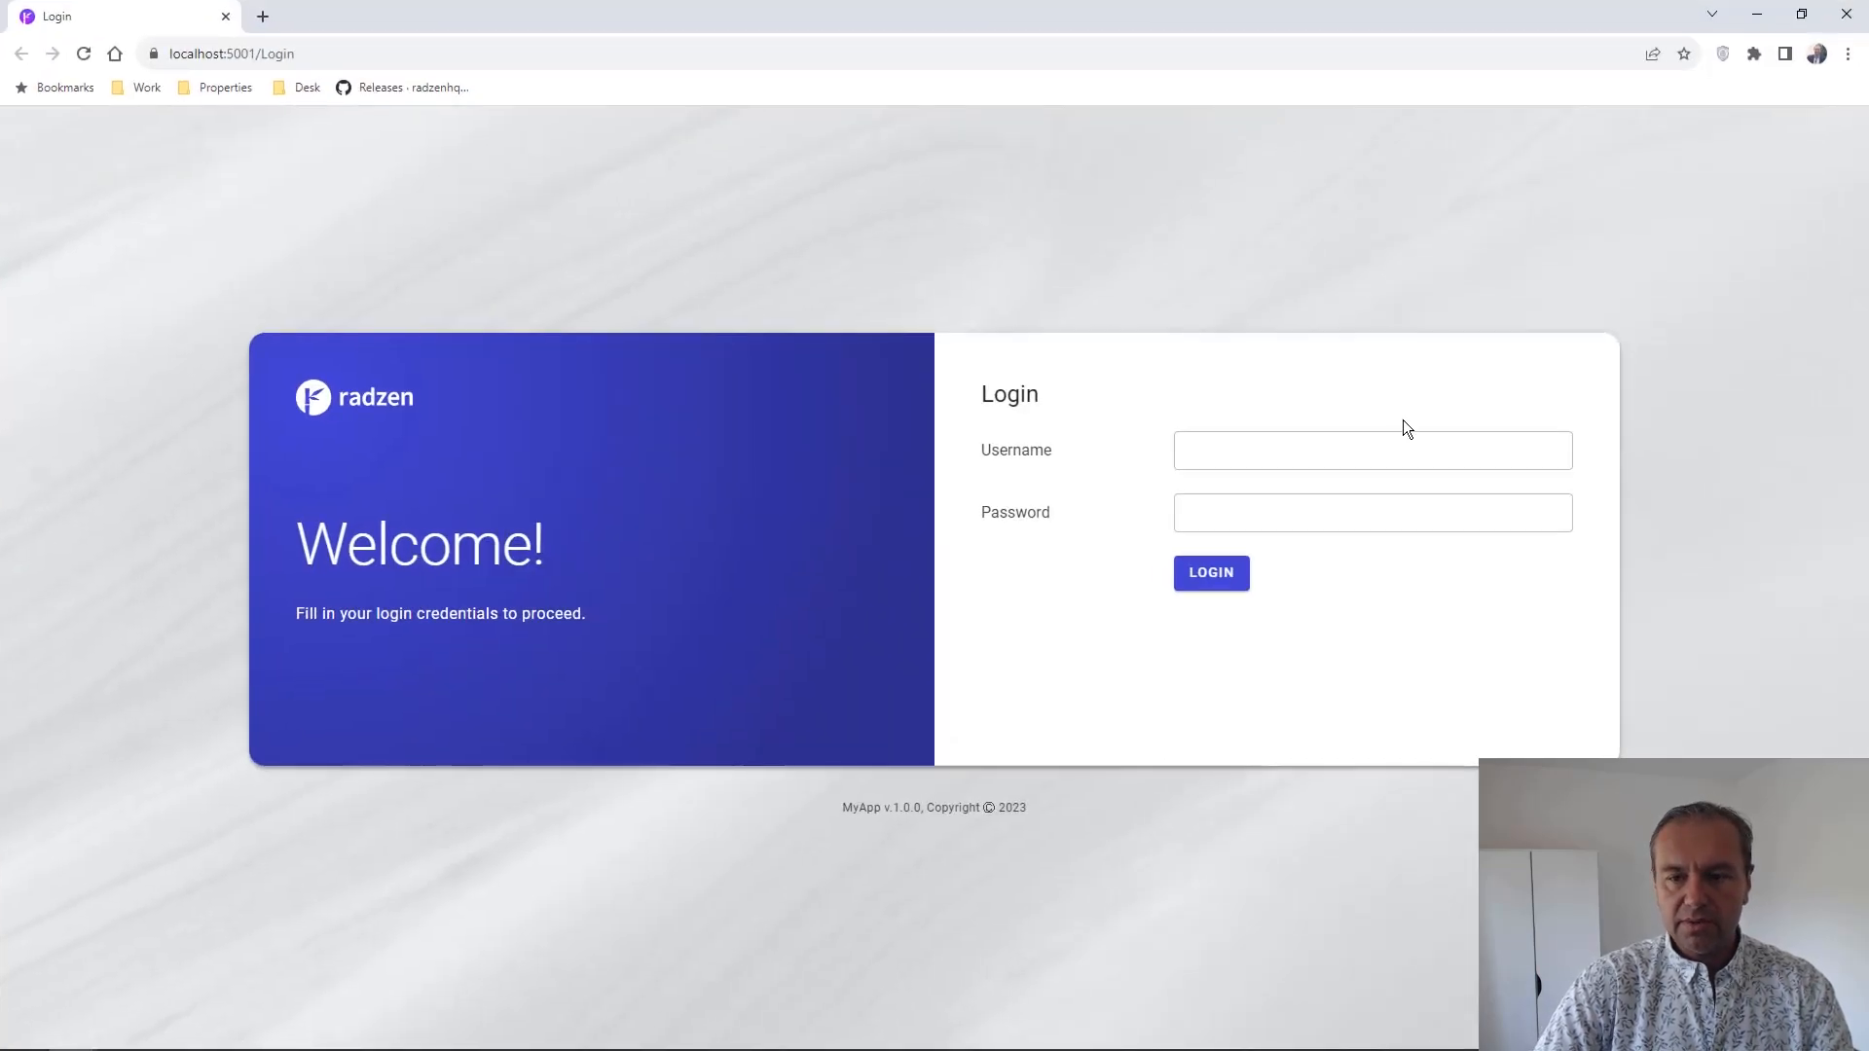
pyautogui.click(1370, 449)
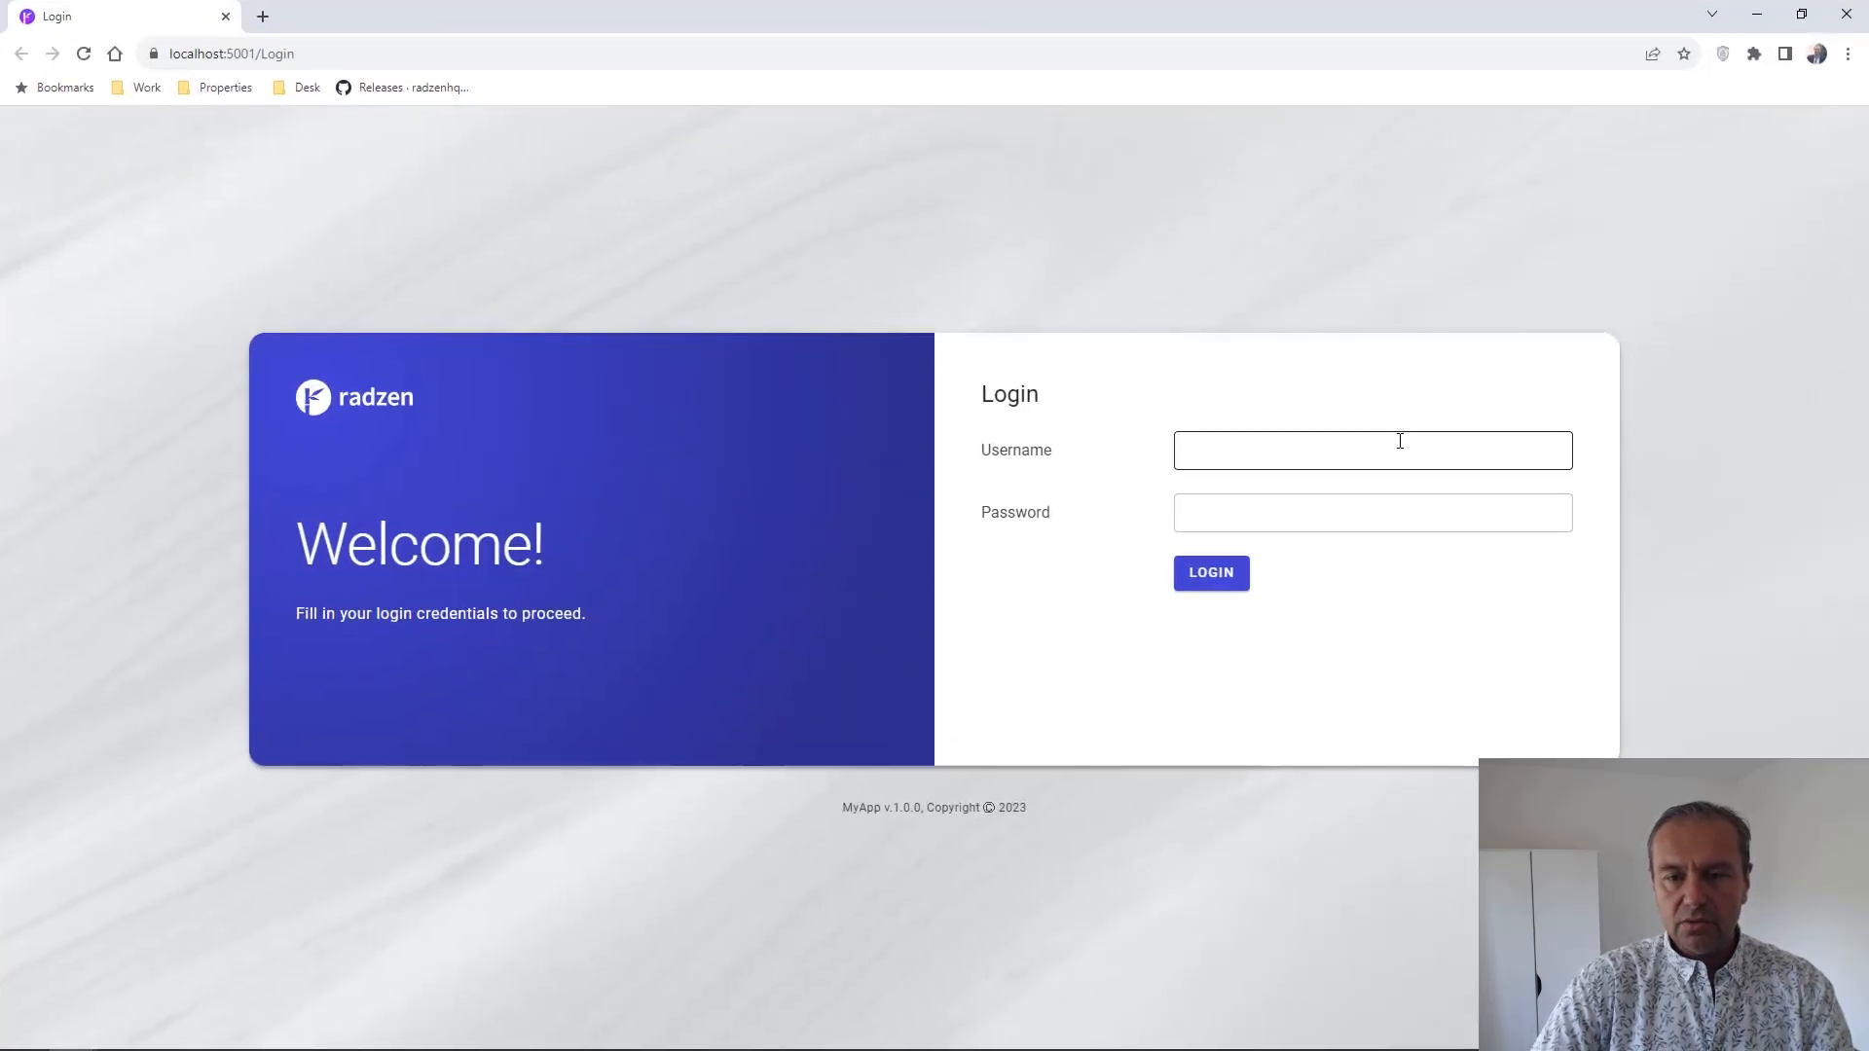
pyautogui.click(1371, 450)
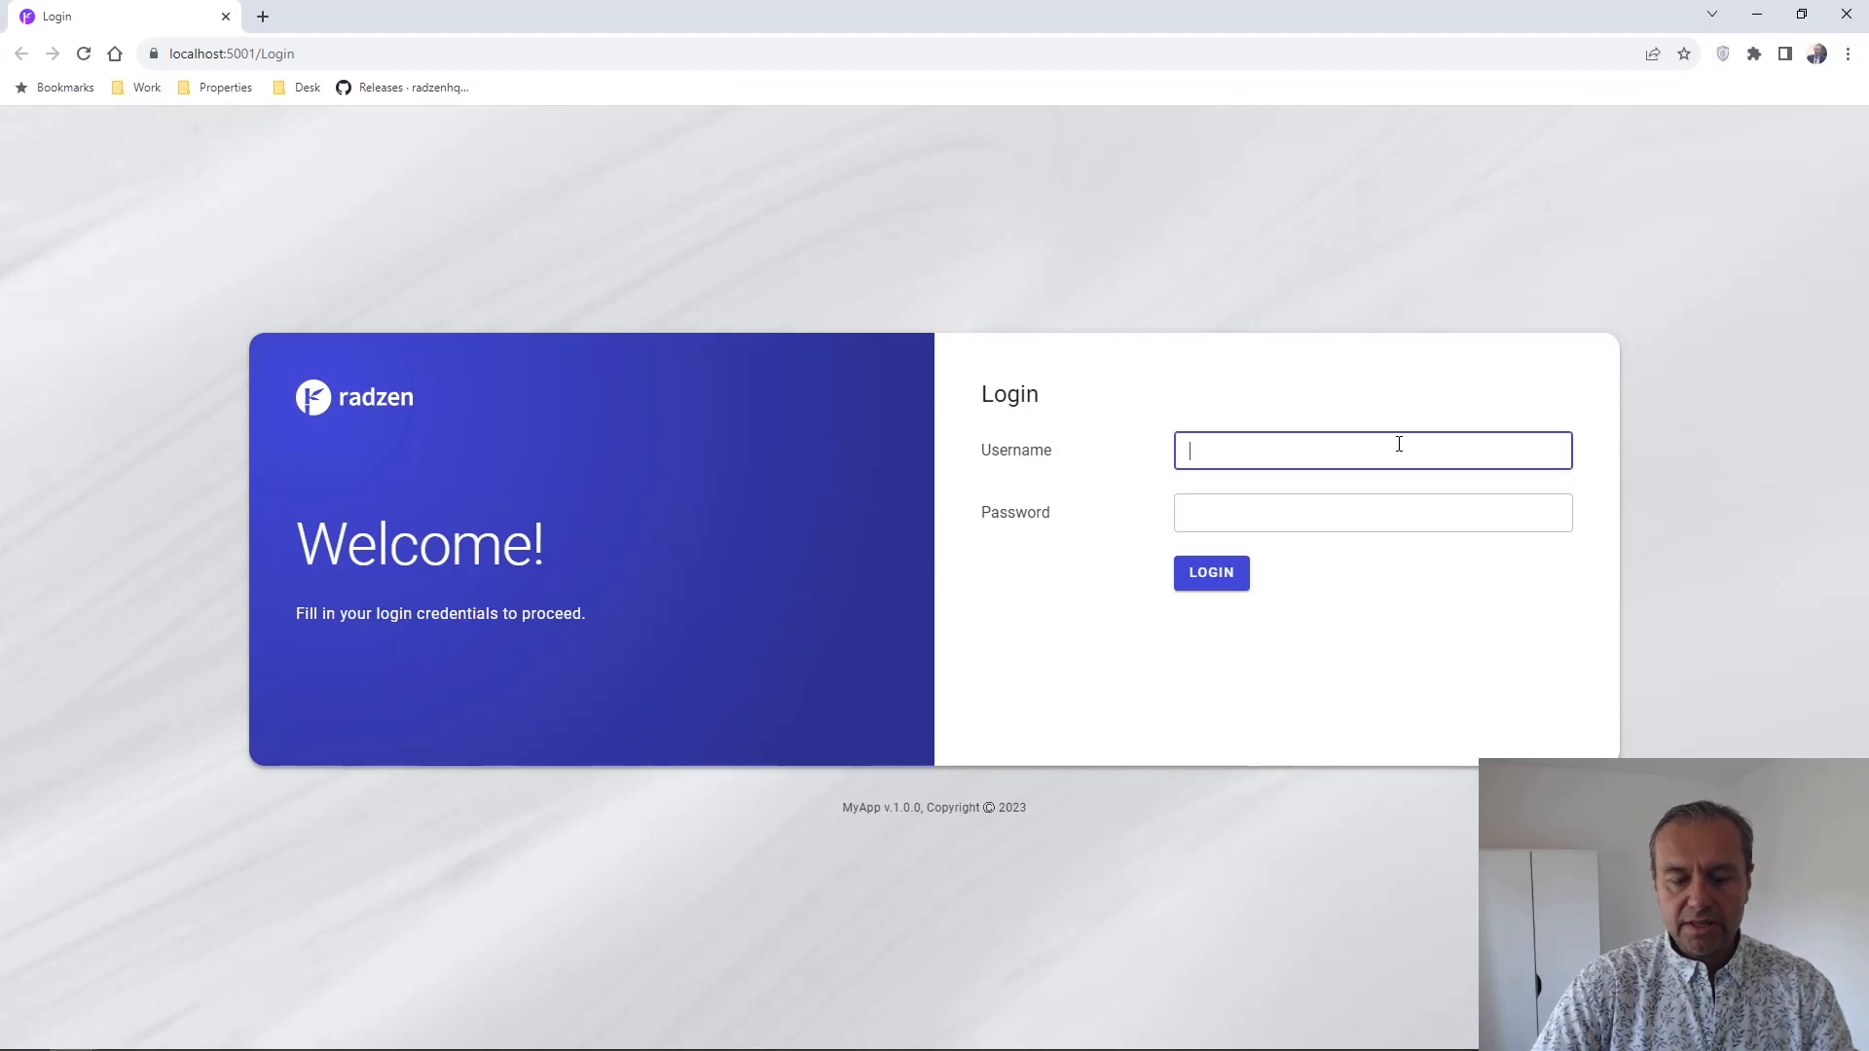
pyautogui.write('tenantsadmin')
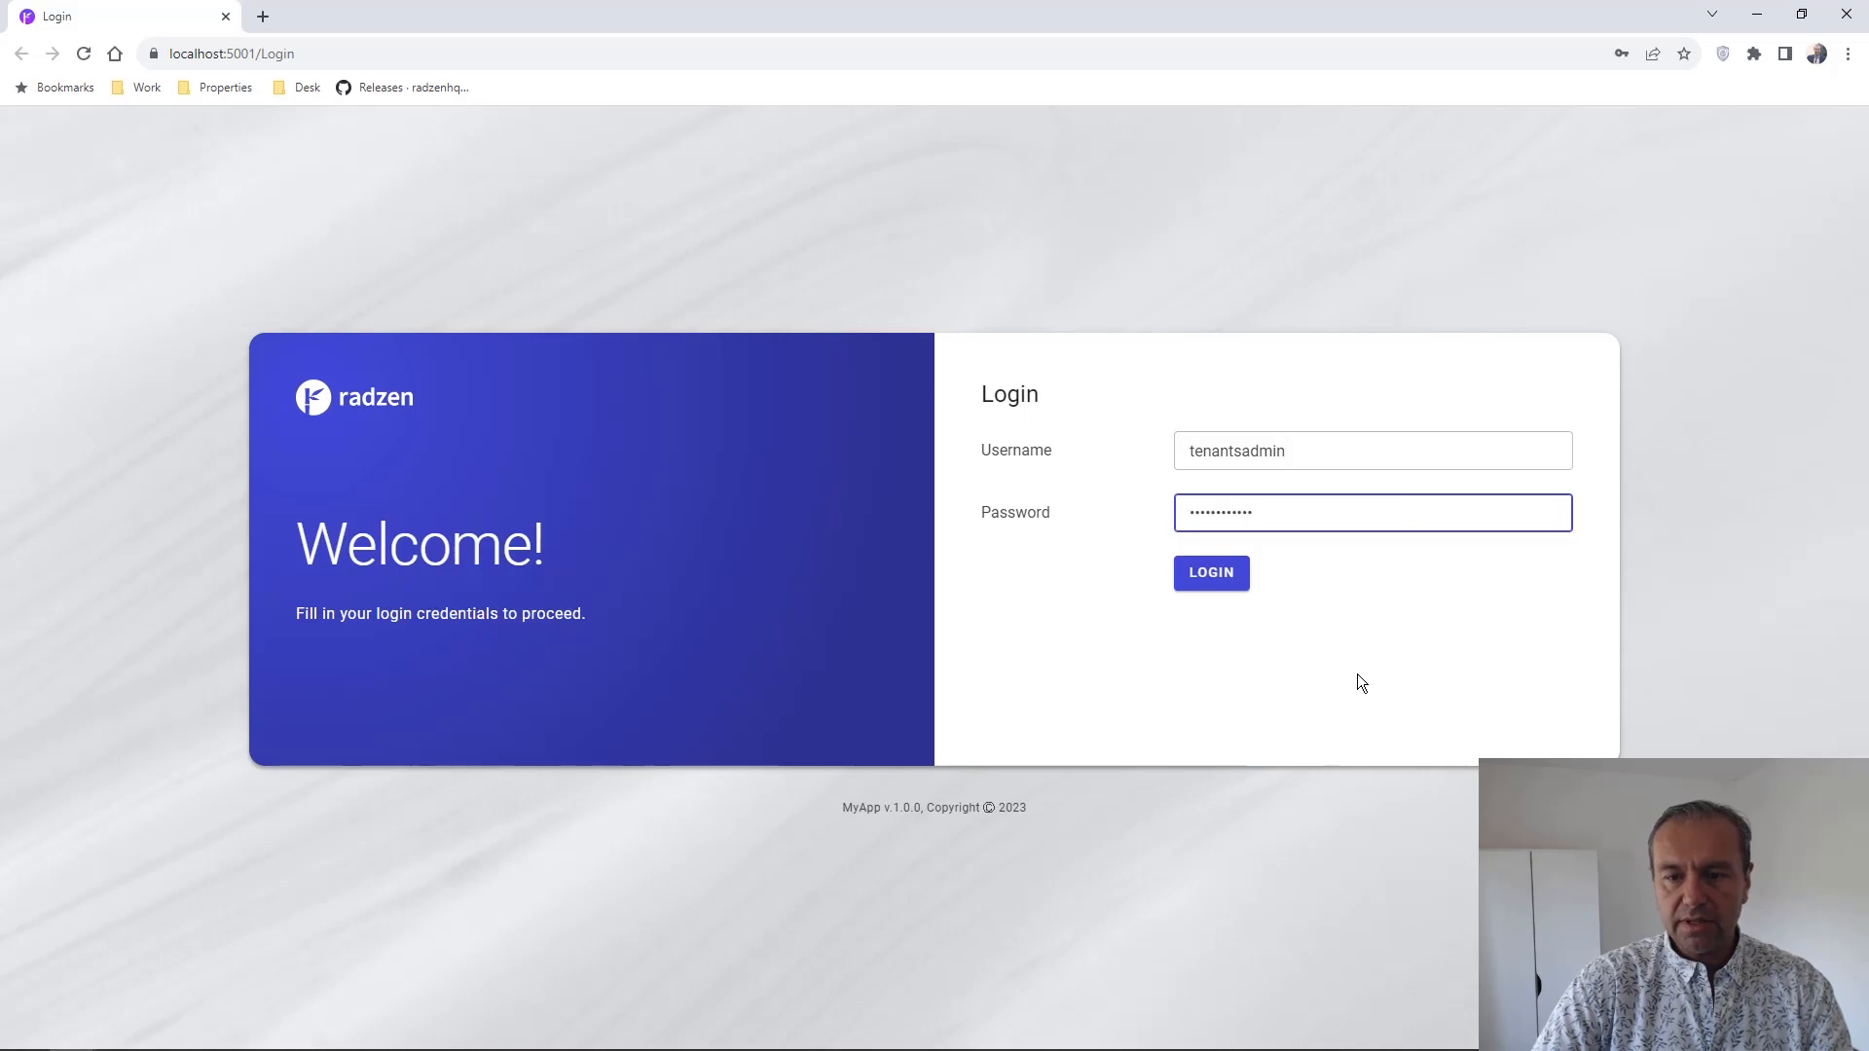
pyautogui.click(1208, 572)
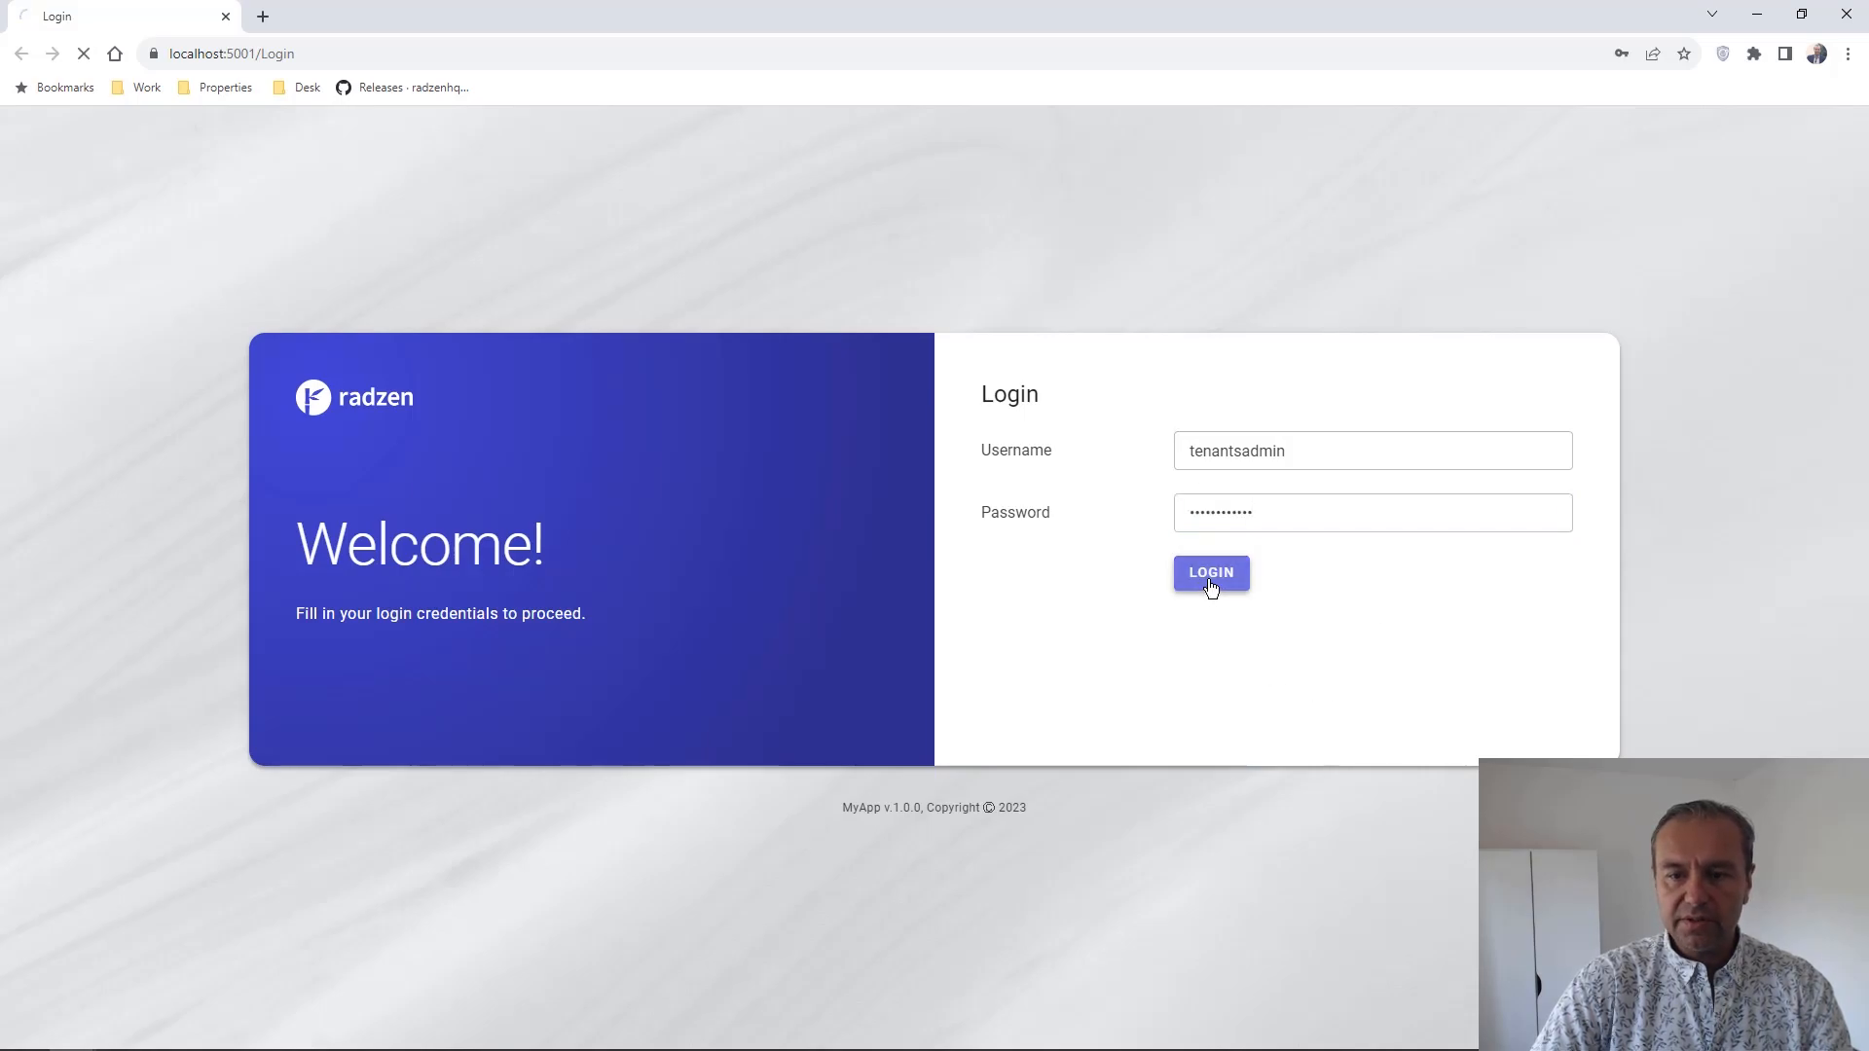
pyautogui.click(1209, 572)
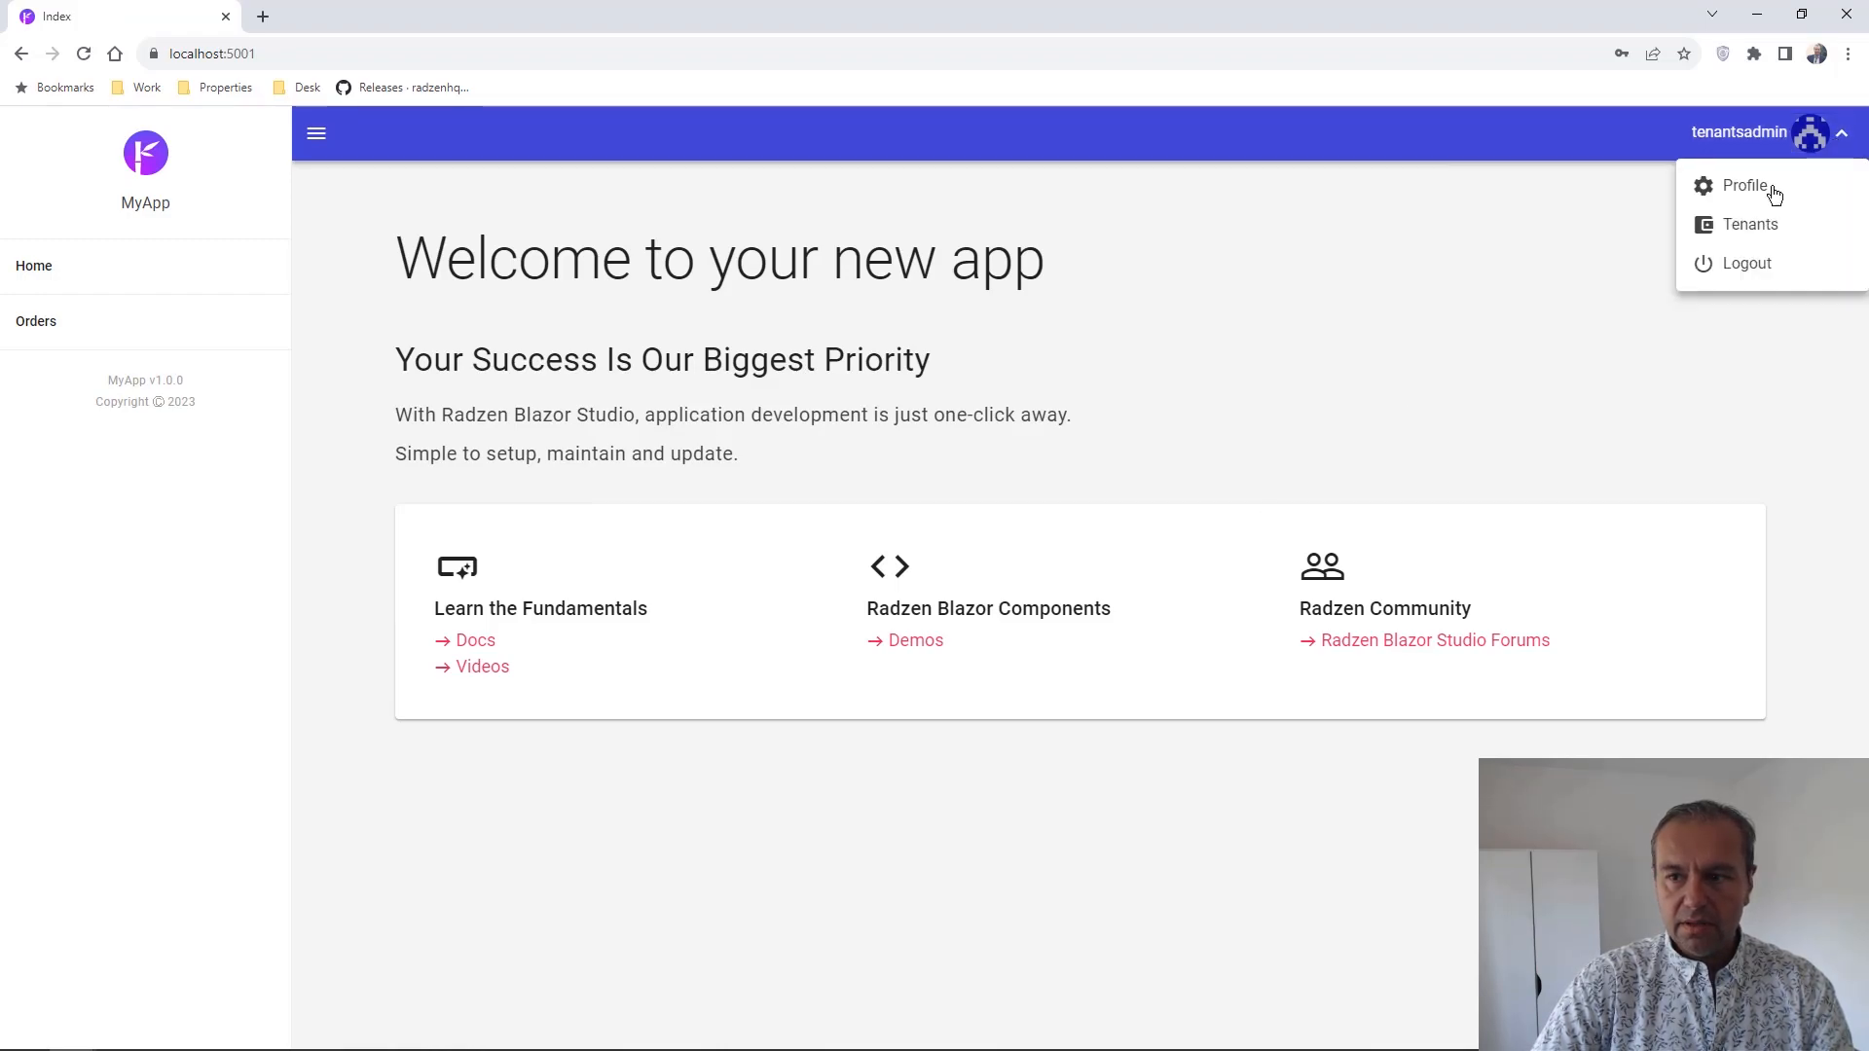
pyautogui.moveTo(1750, 225)
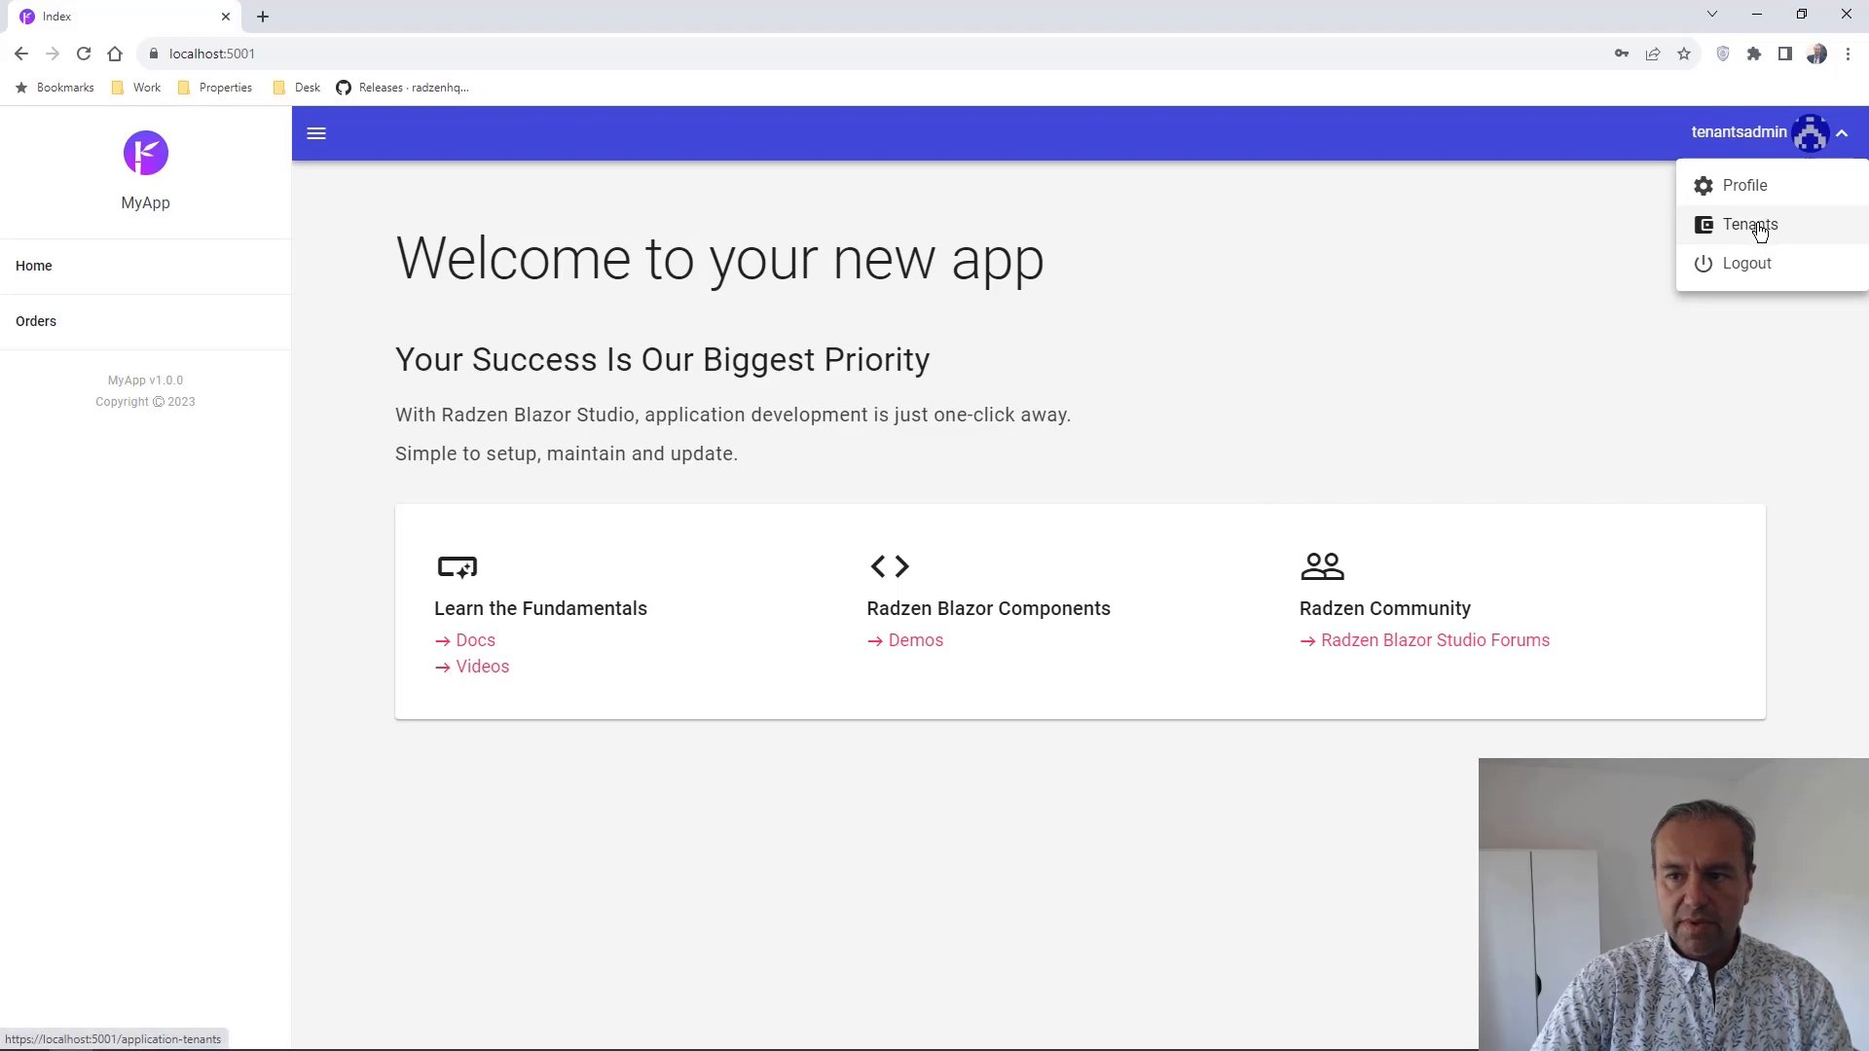
# - Go to the Tenants page and start adding a new application tenant
pyautogui.click(1748, 224)
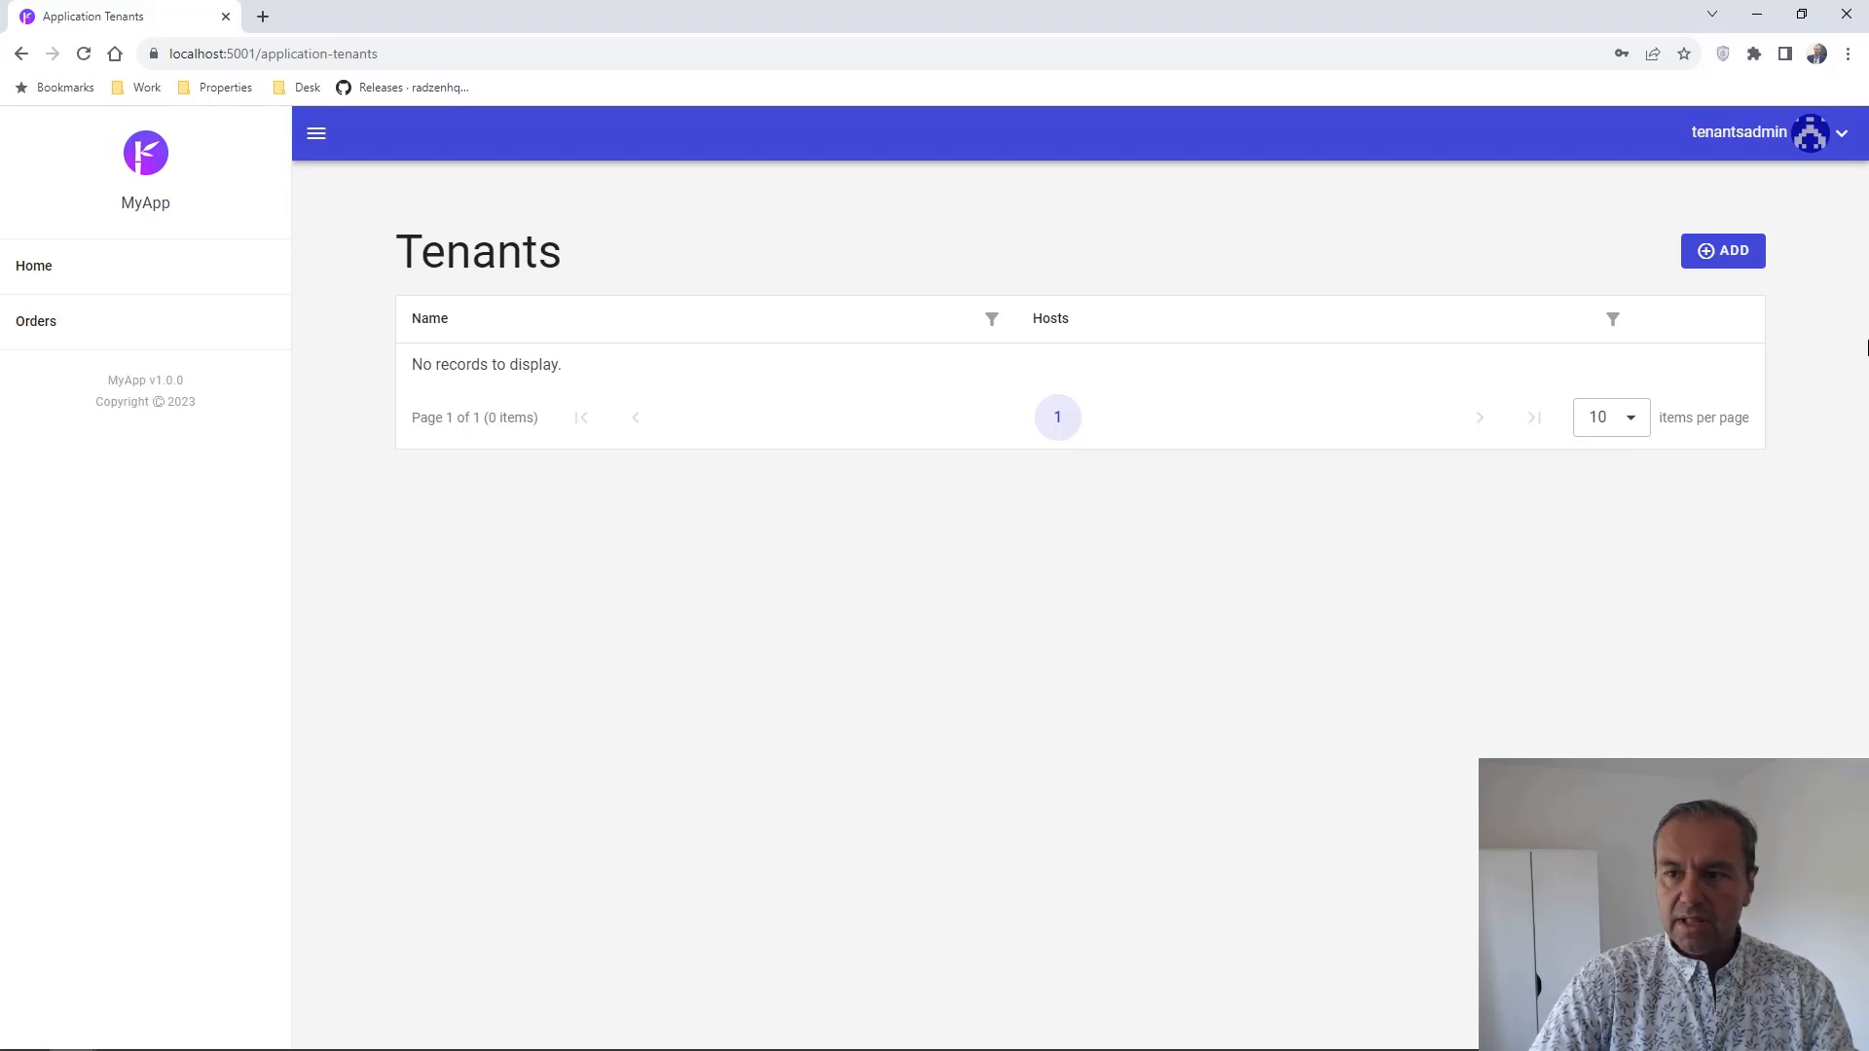
pyautogui.click(1723, 252)
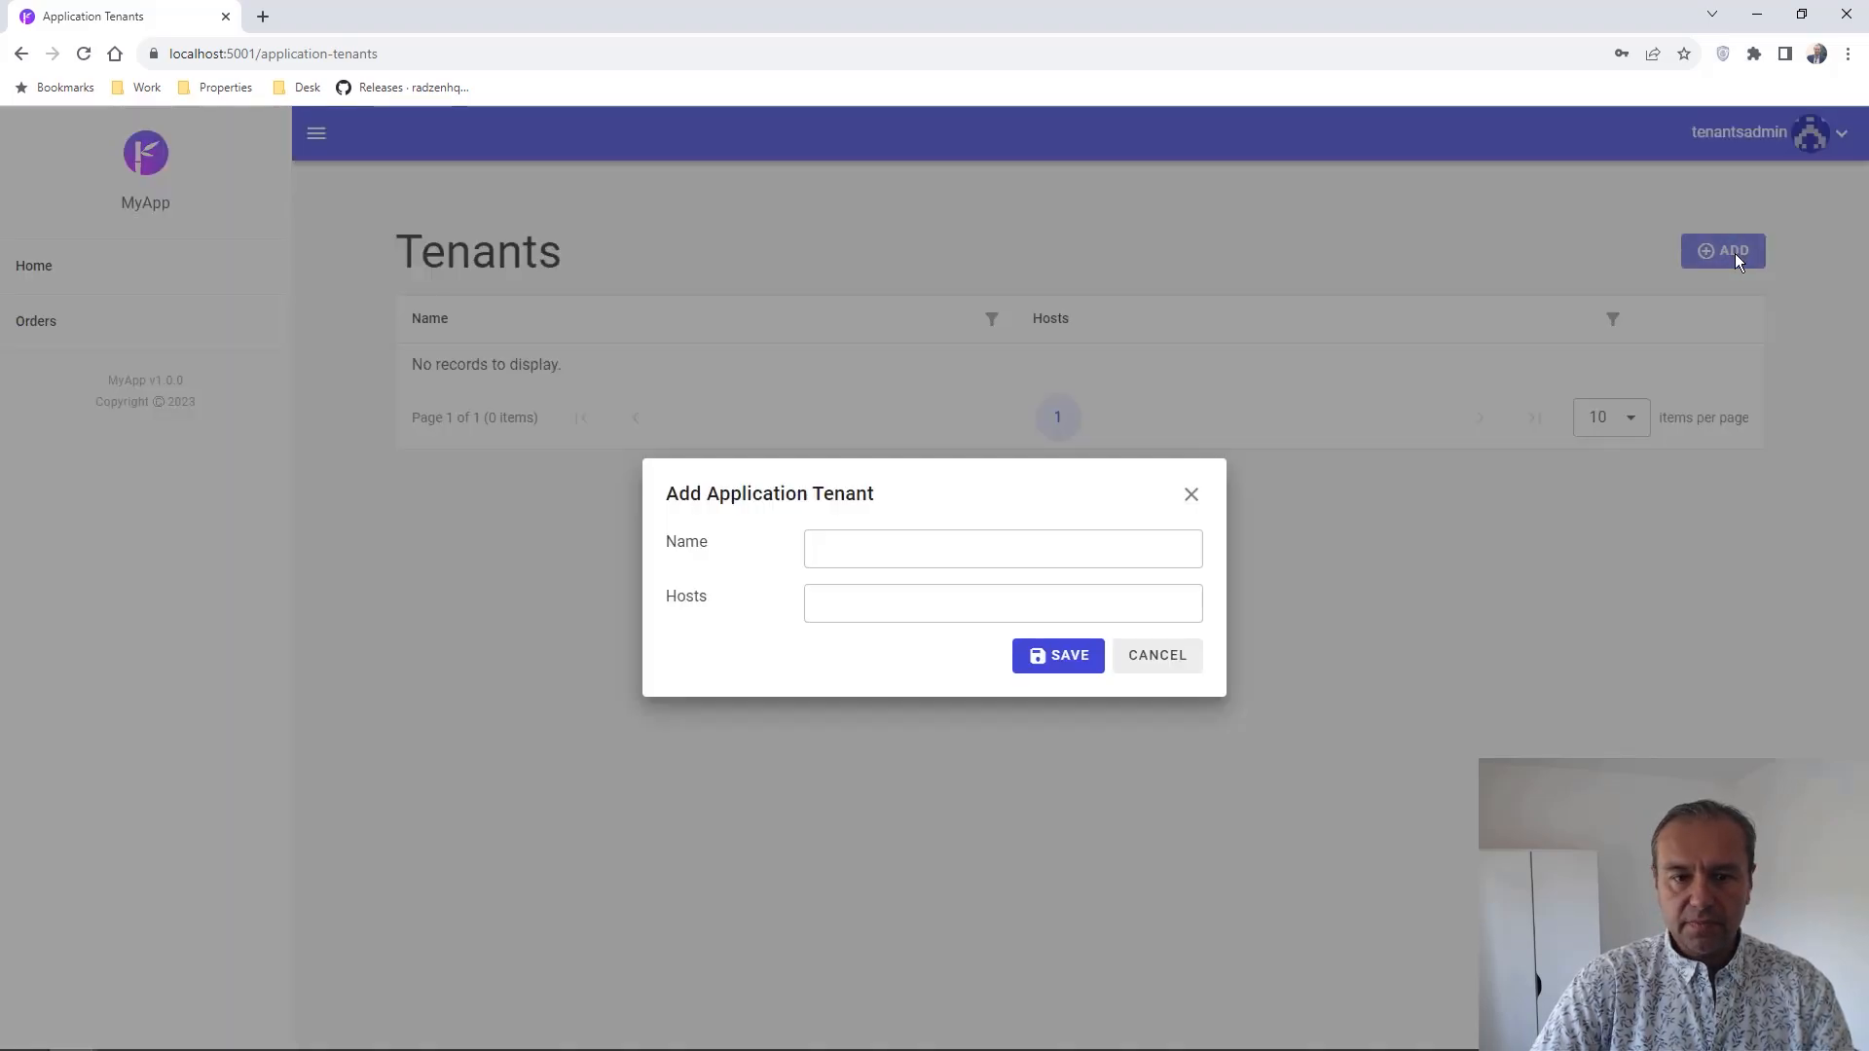
pyautogui.write('Ten')
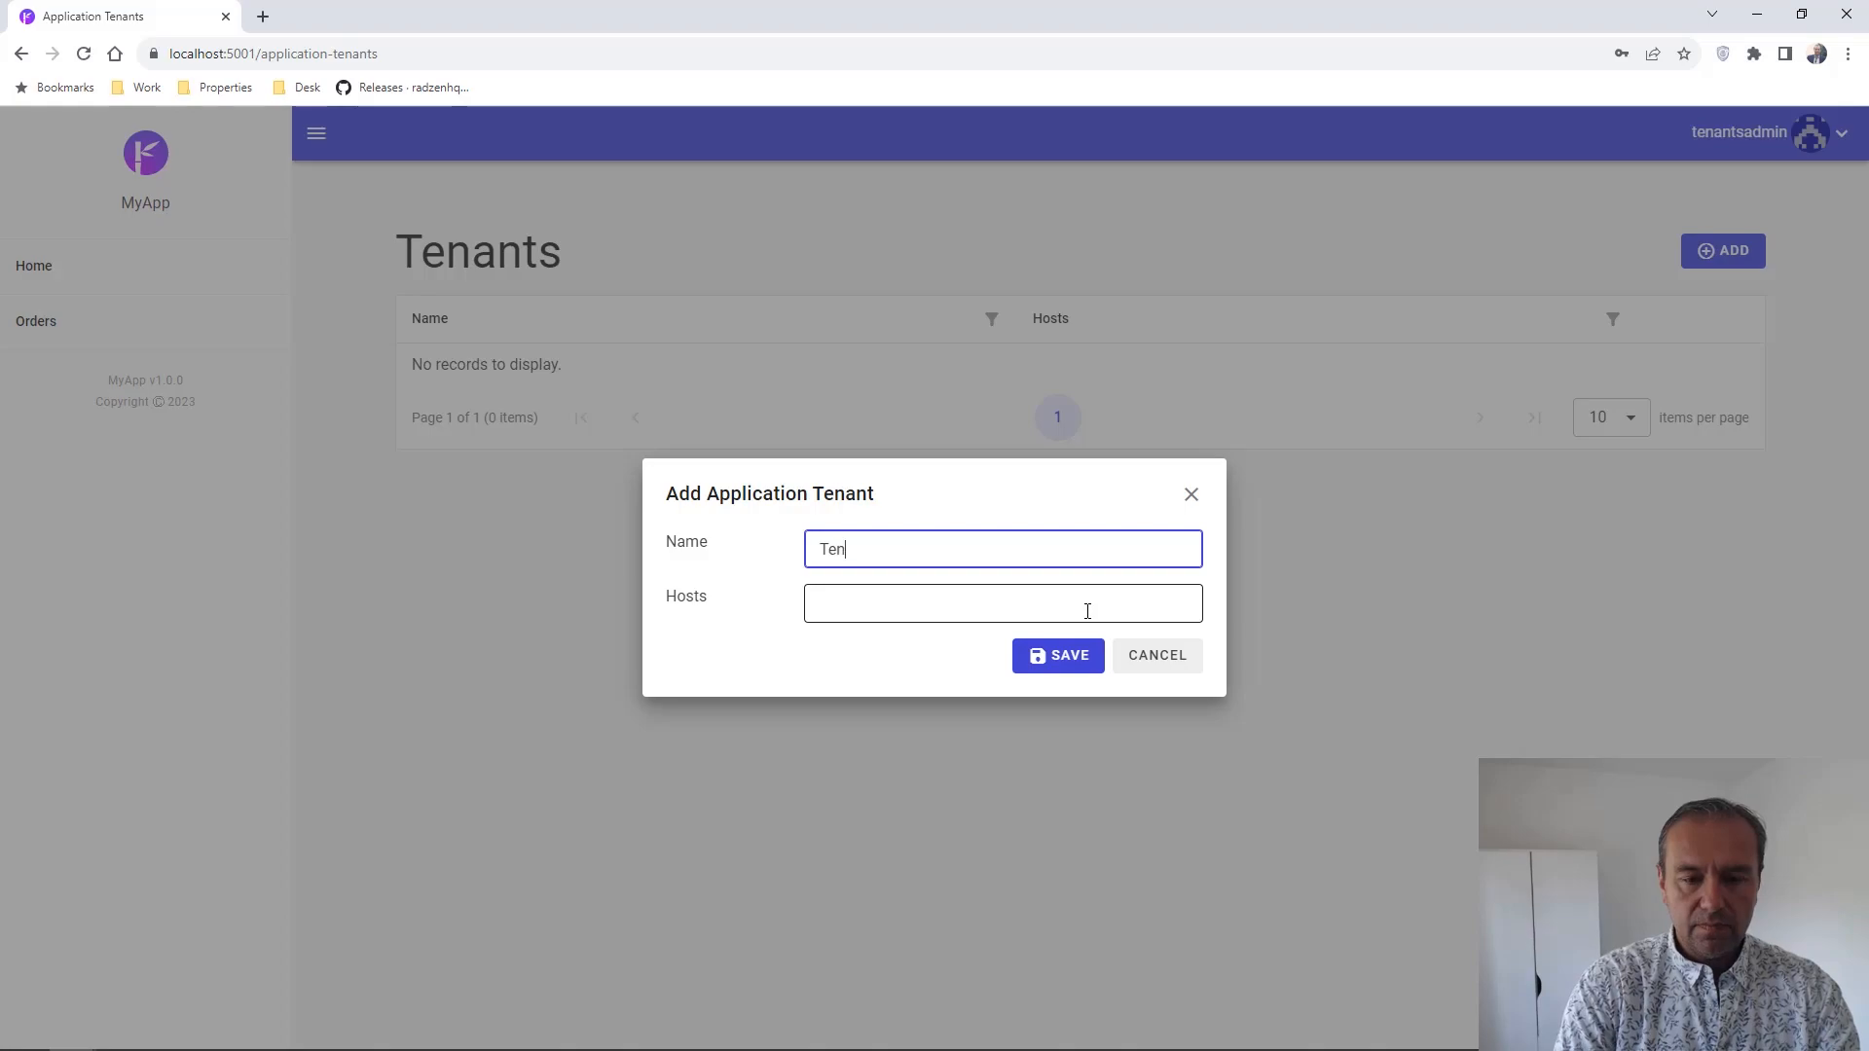
pyautogui.write('ant1')
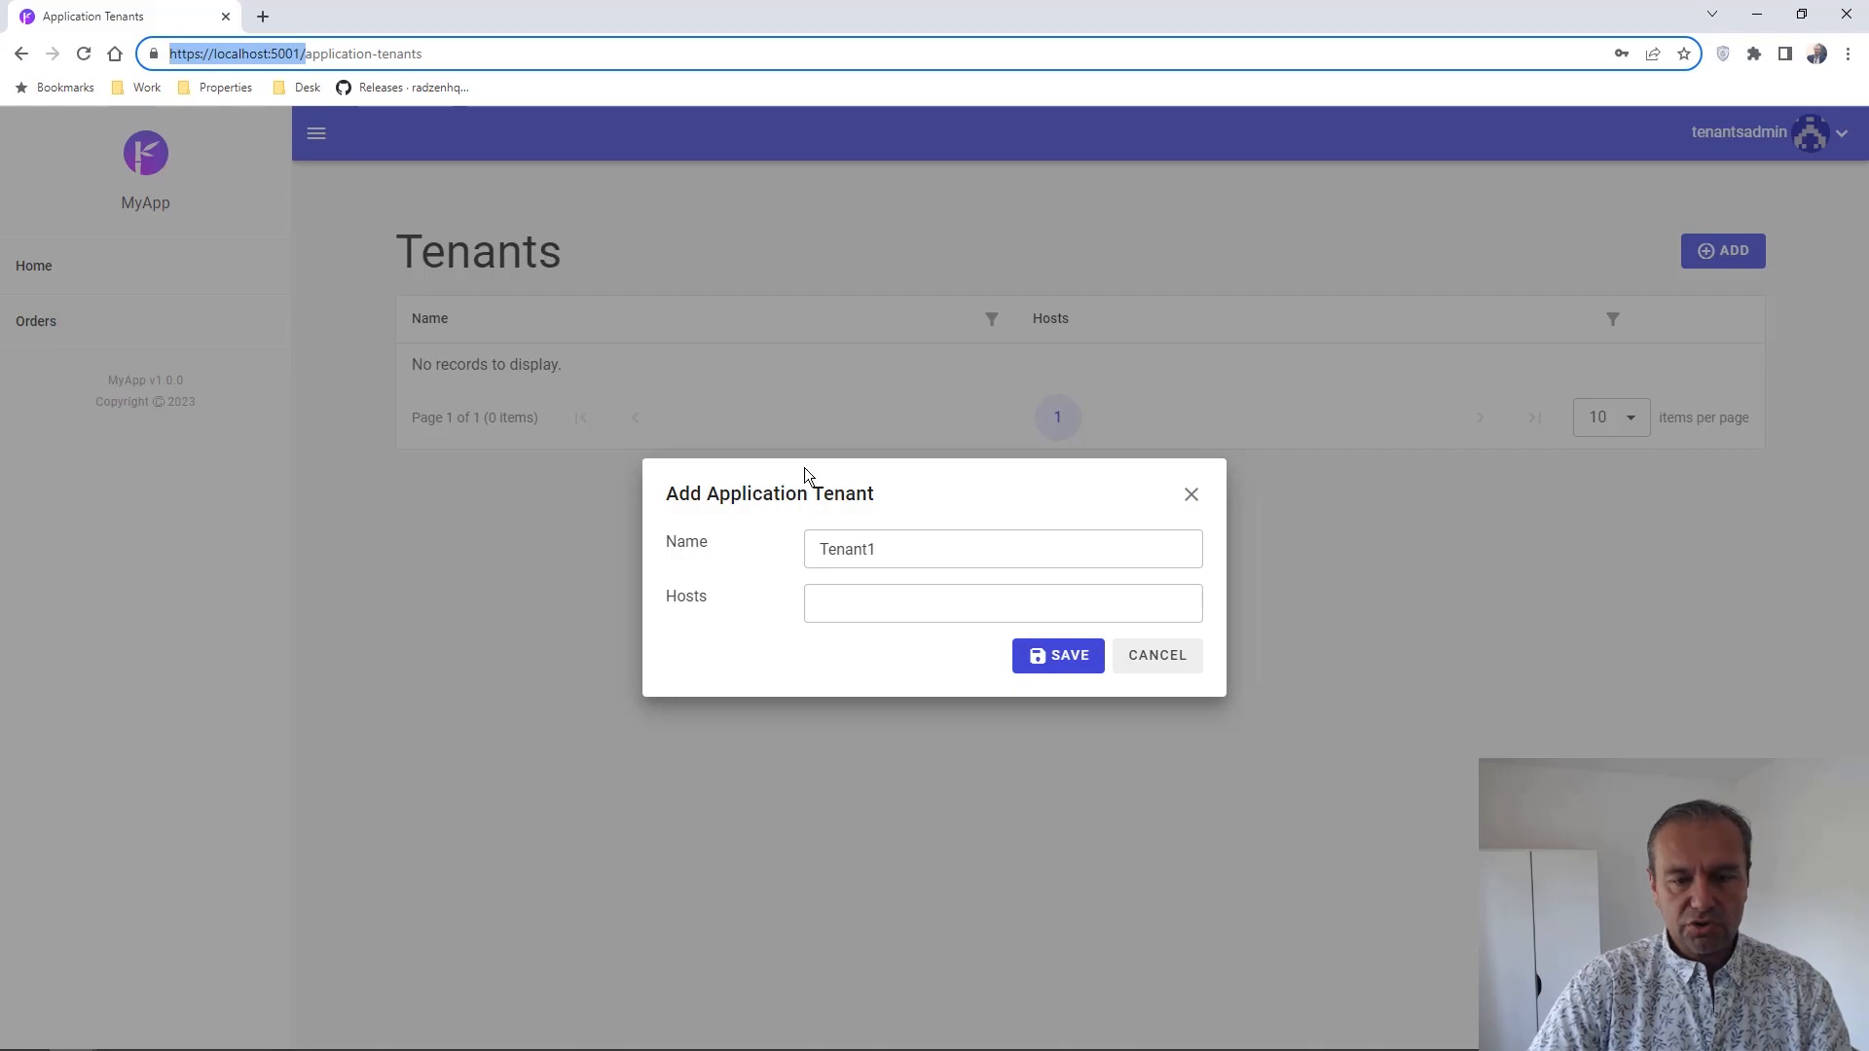
pyautogui.write('https://localhost:5001/')
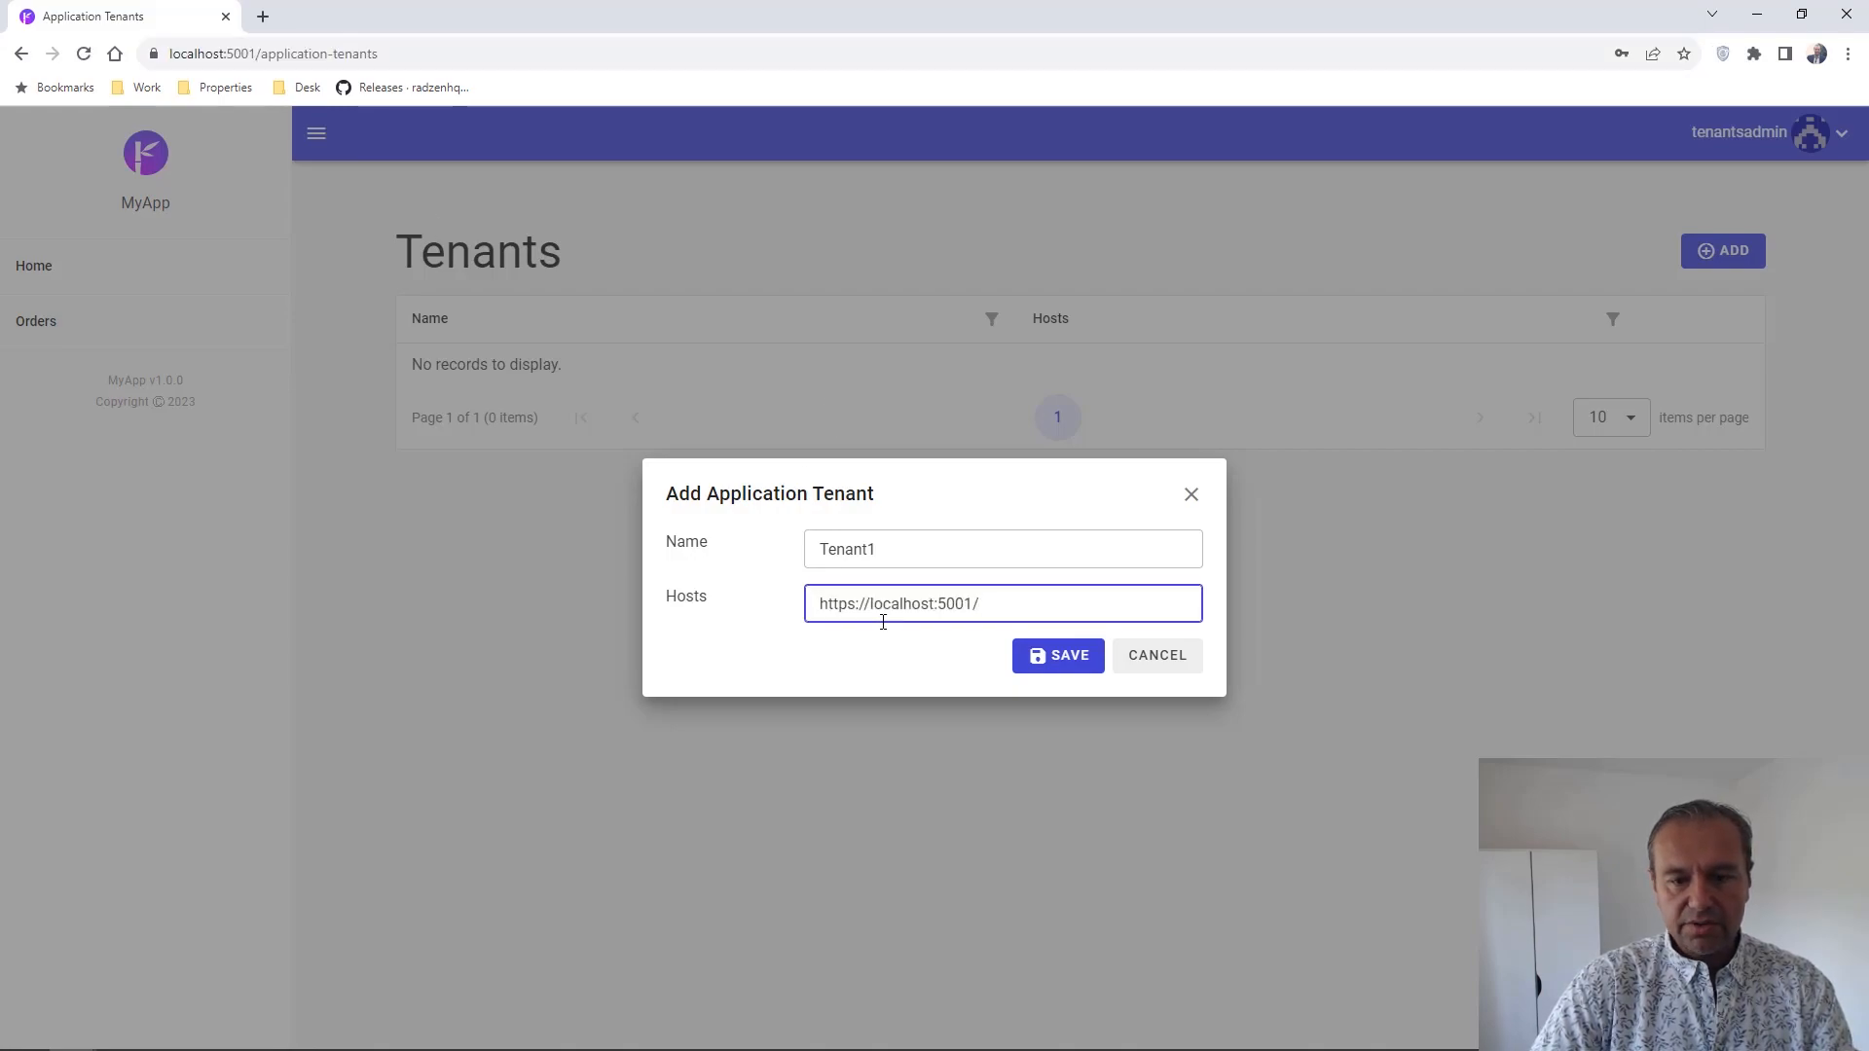
pyautogui.moveTo(929, 728)
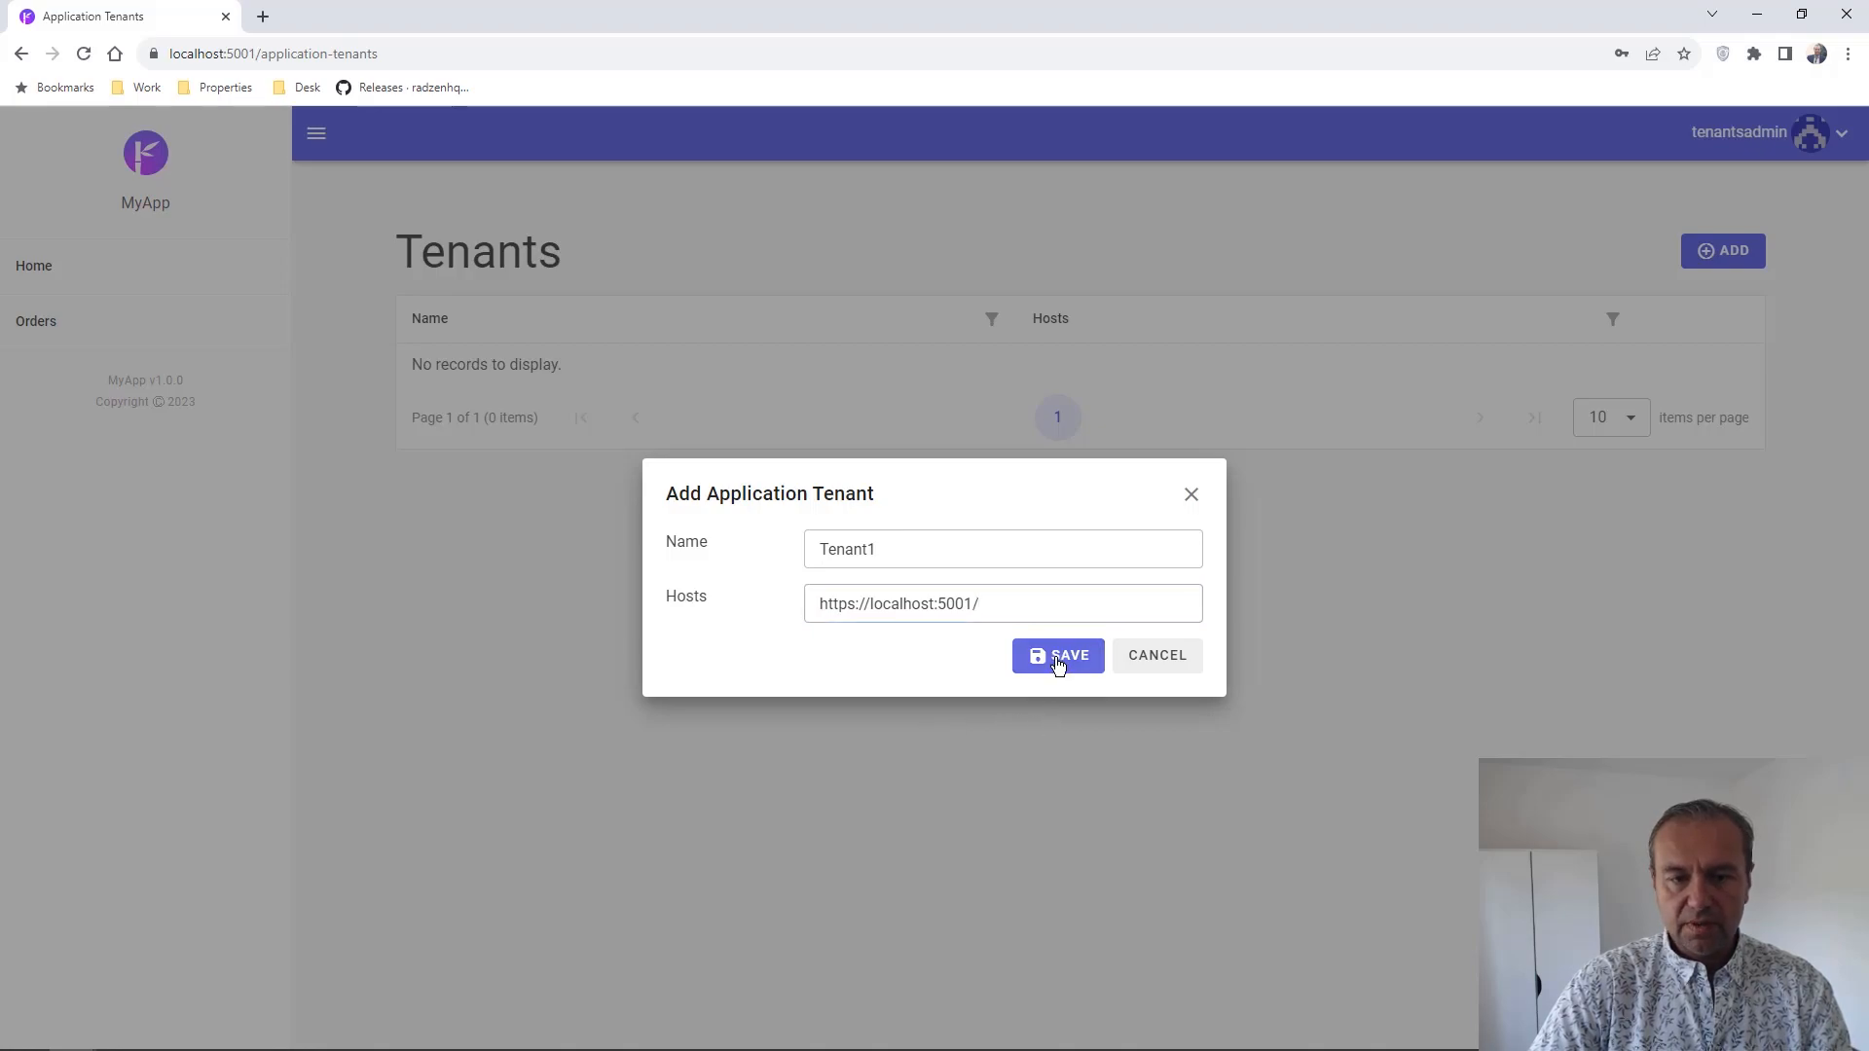
pyautogui.click(1055, 654)
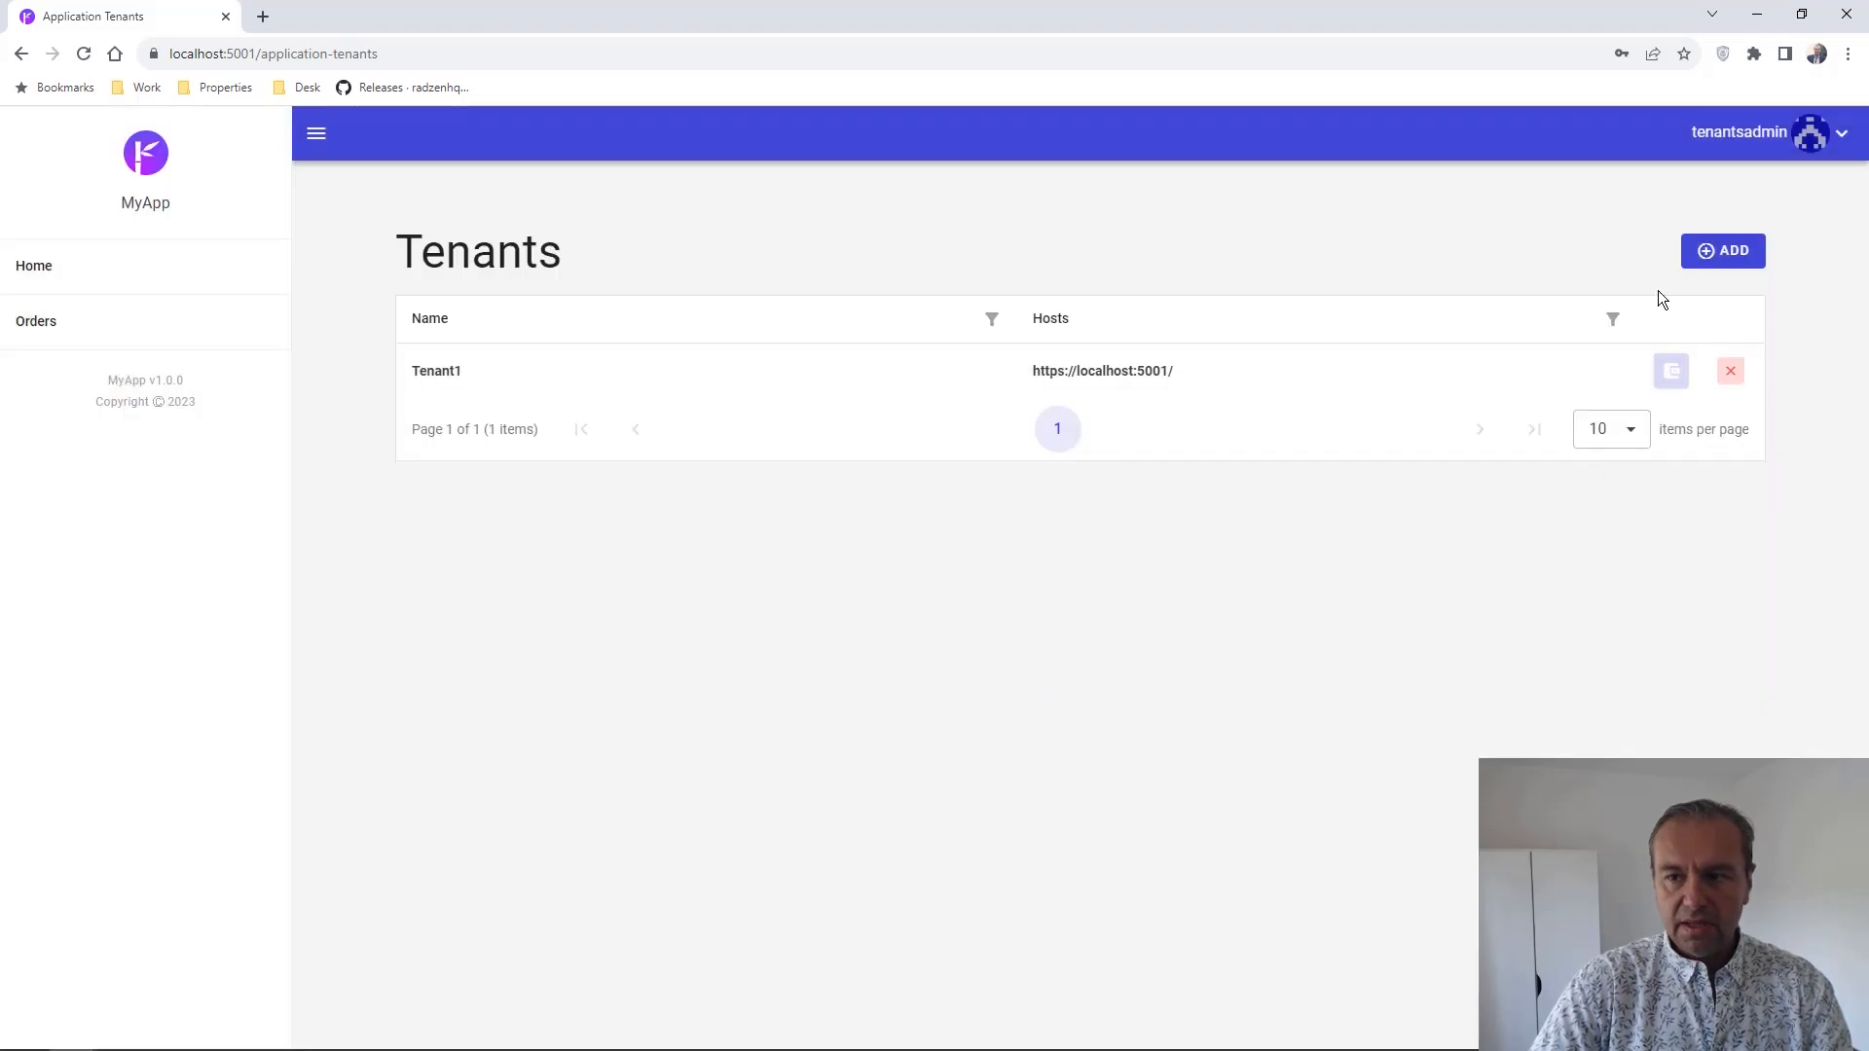
pyautogui.click(1722, 251)
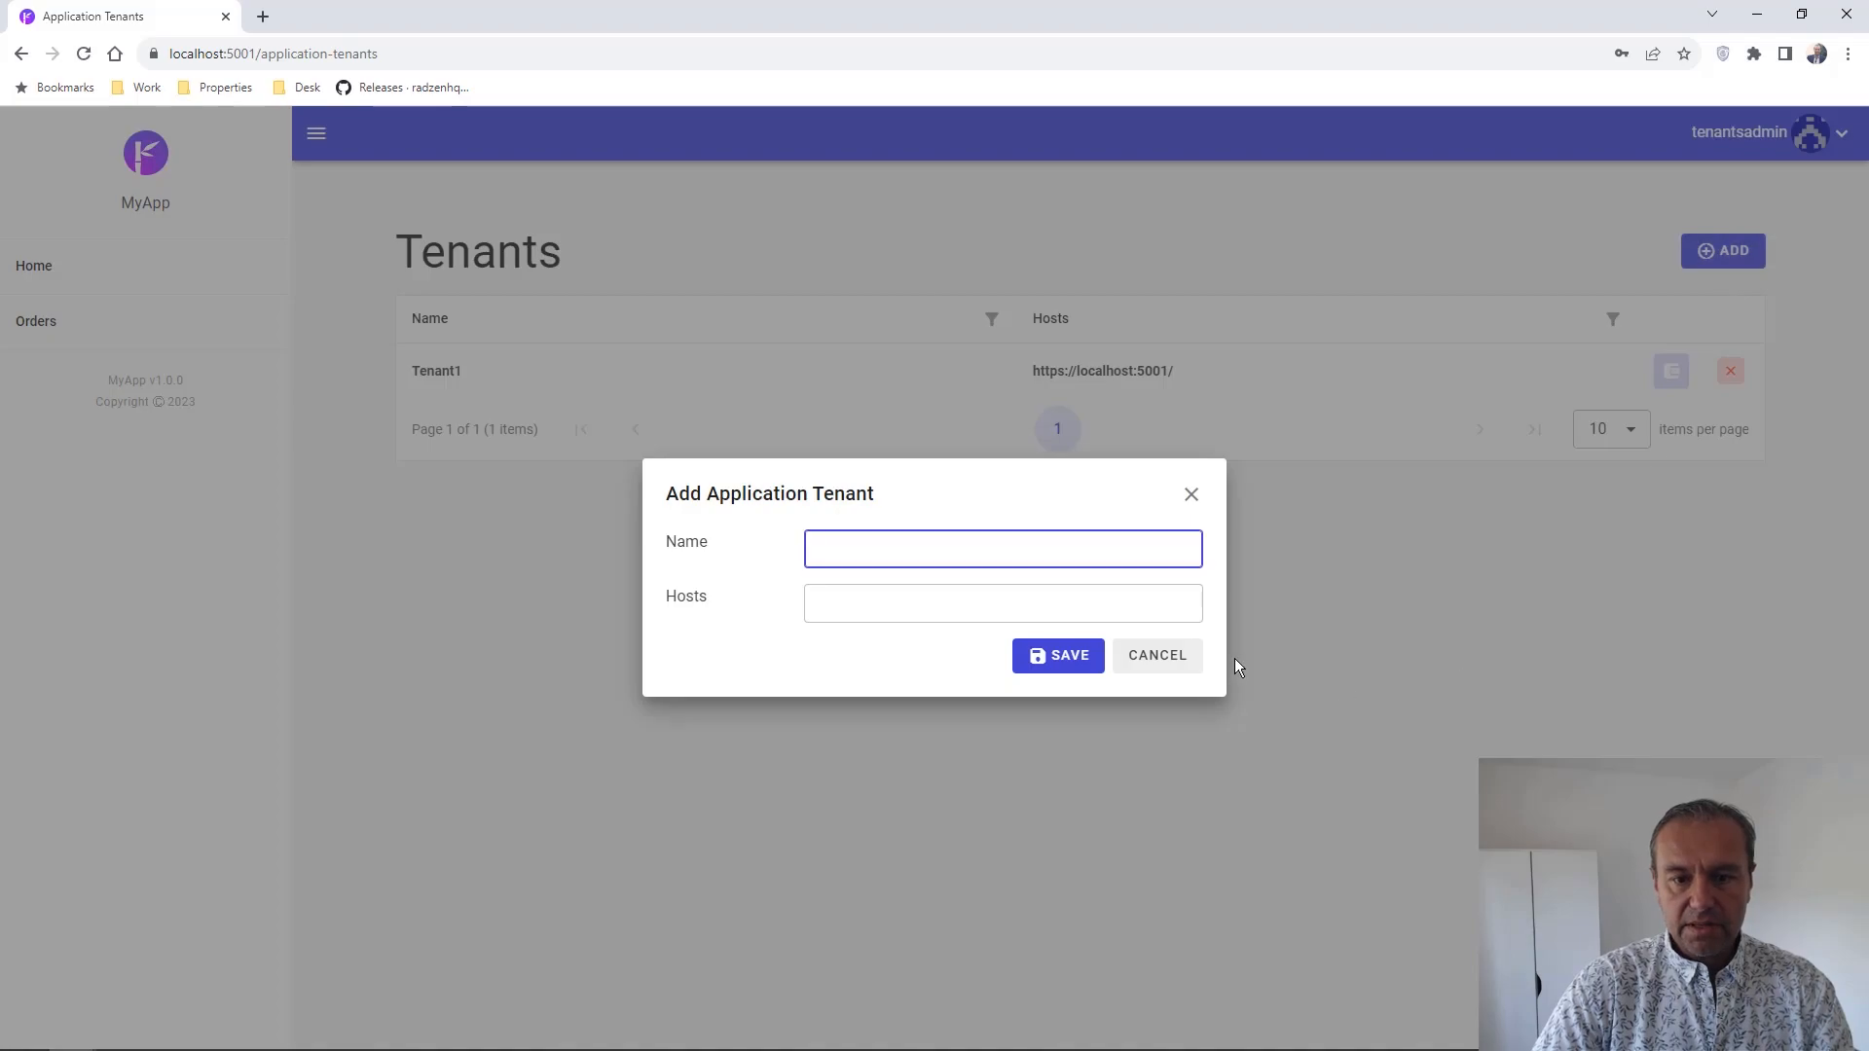
pyautogui.write('Tenant')
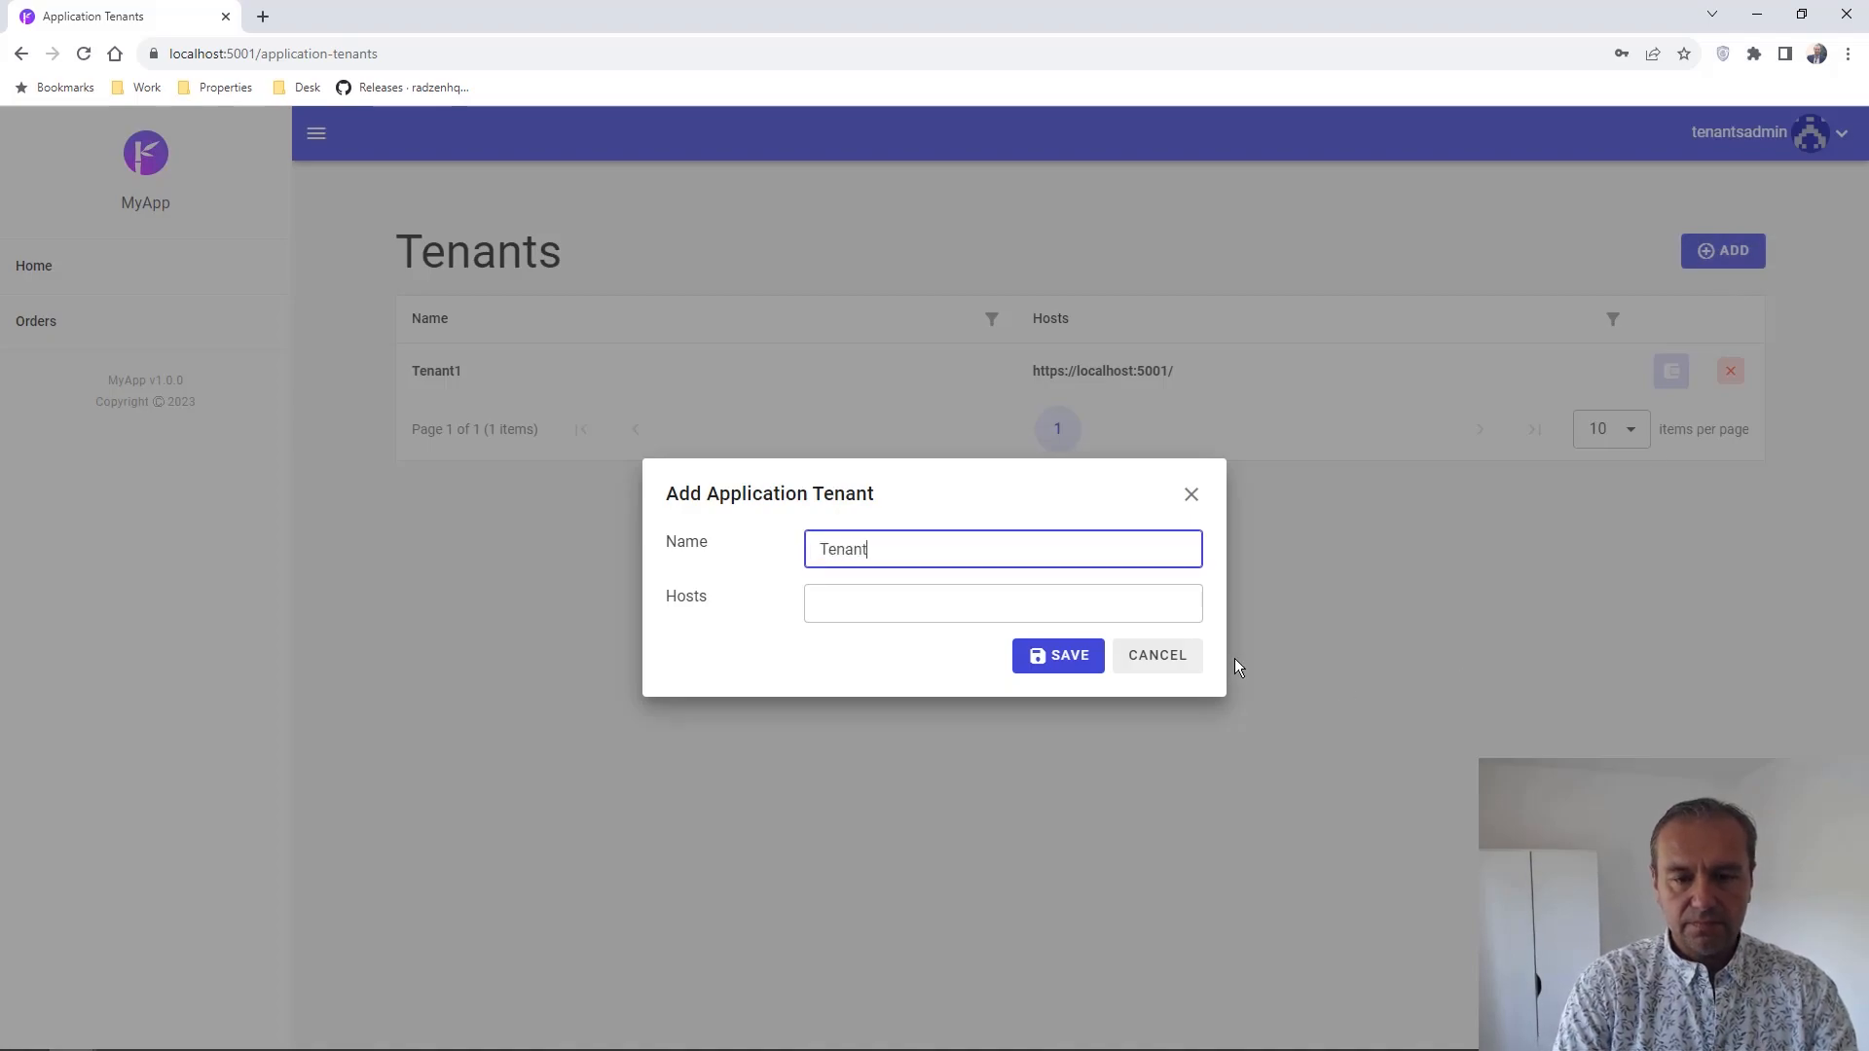
pyautogui.write('2')
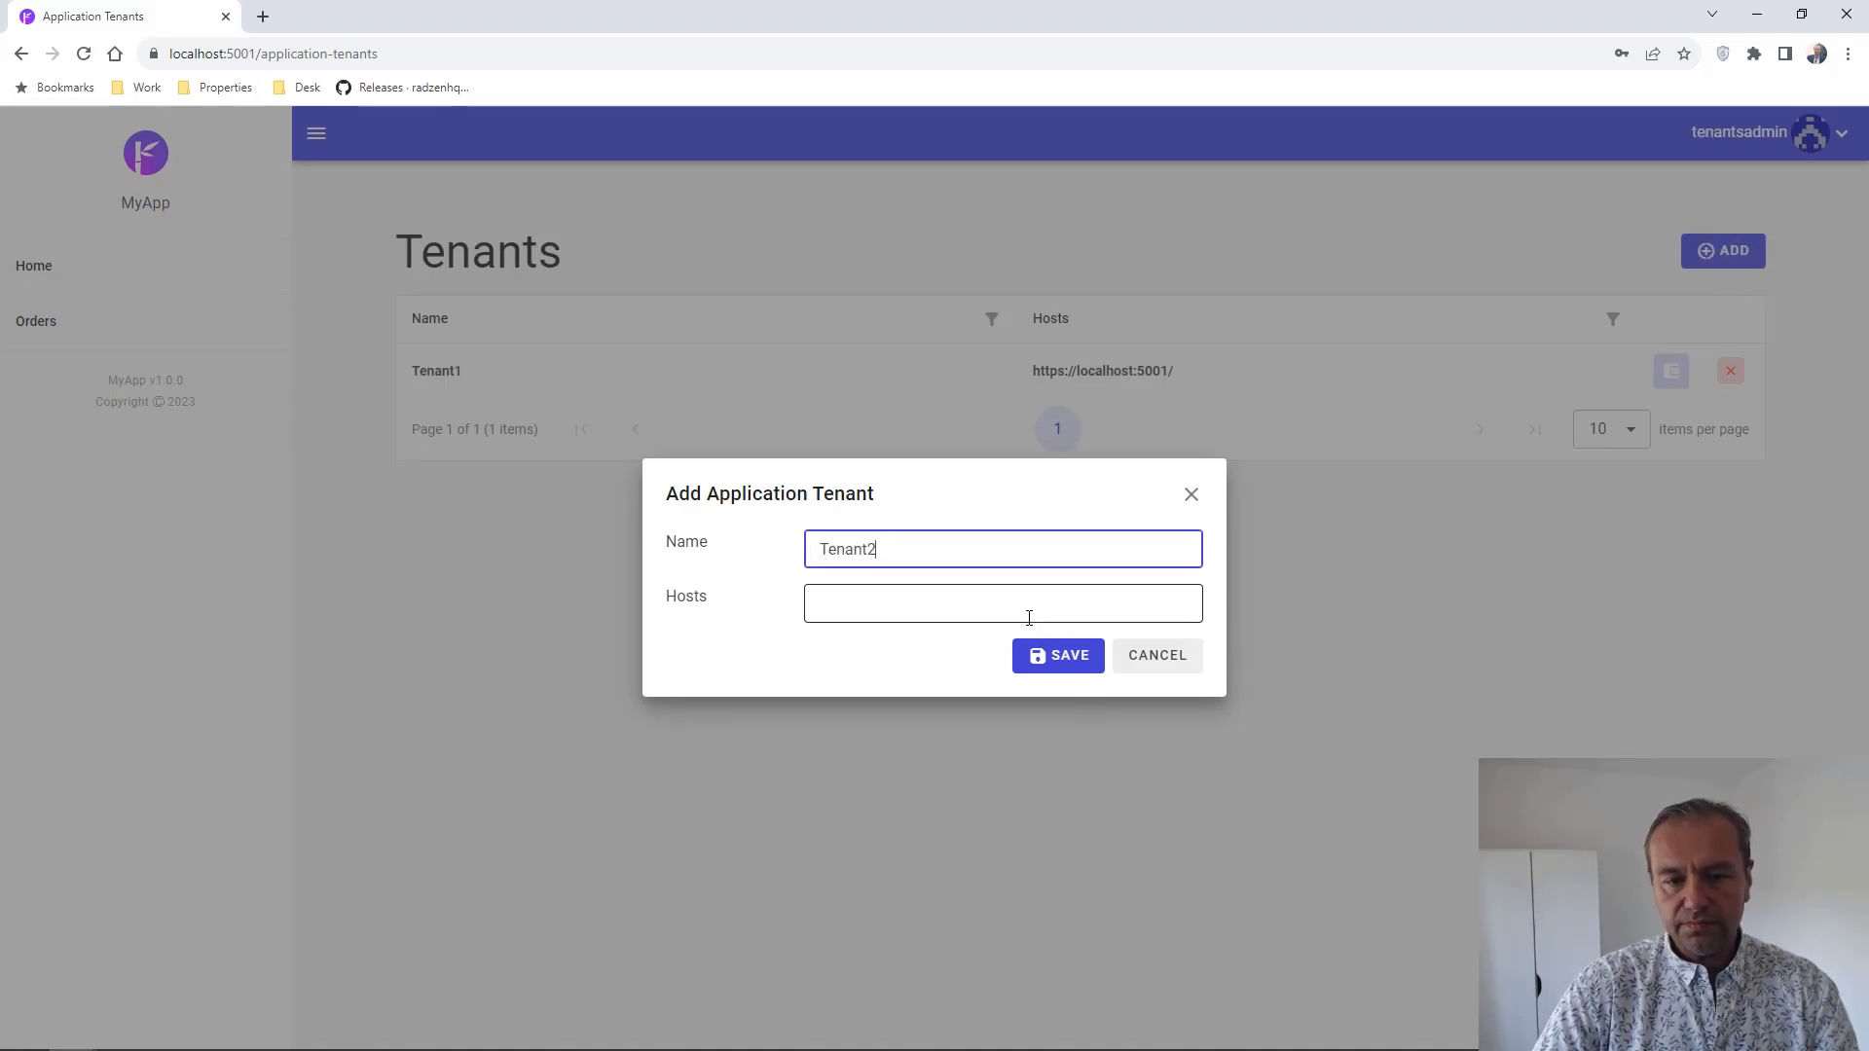
pyautogui.write('https://localhost:5001/')
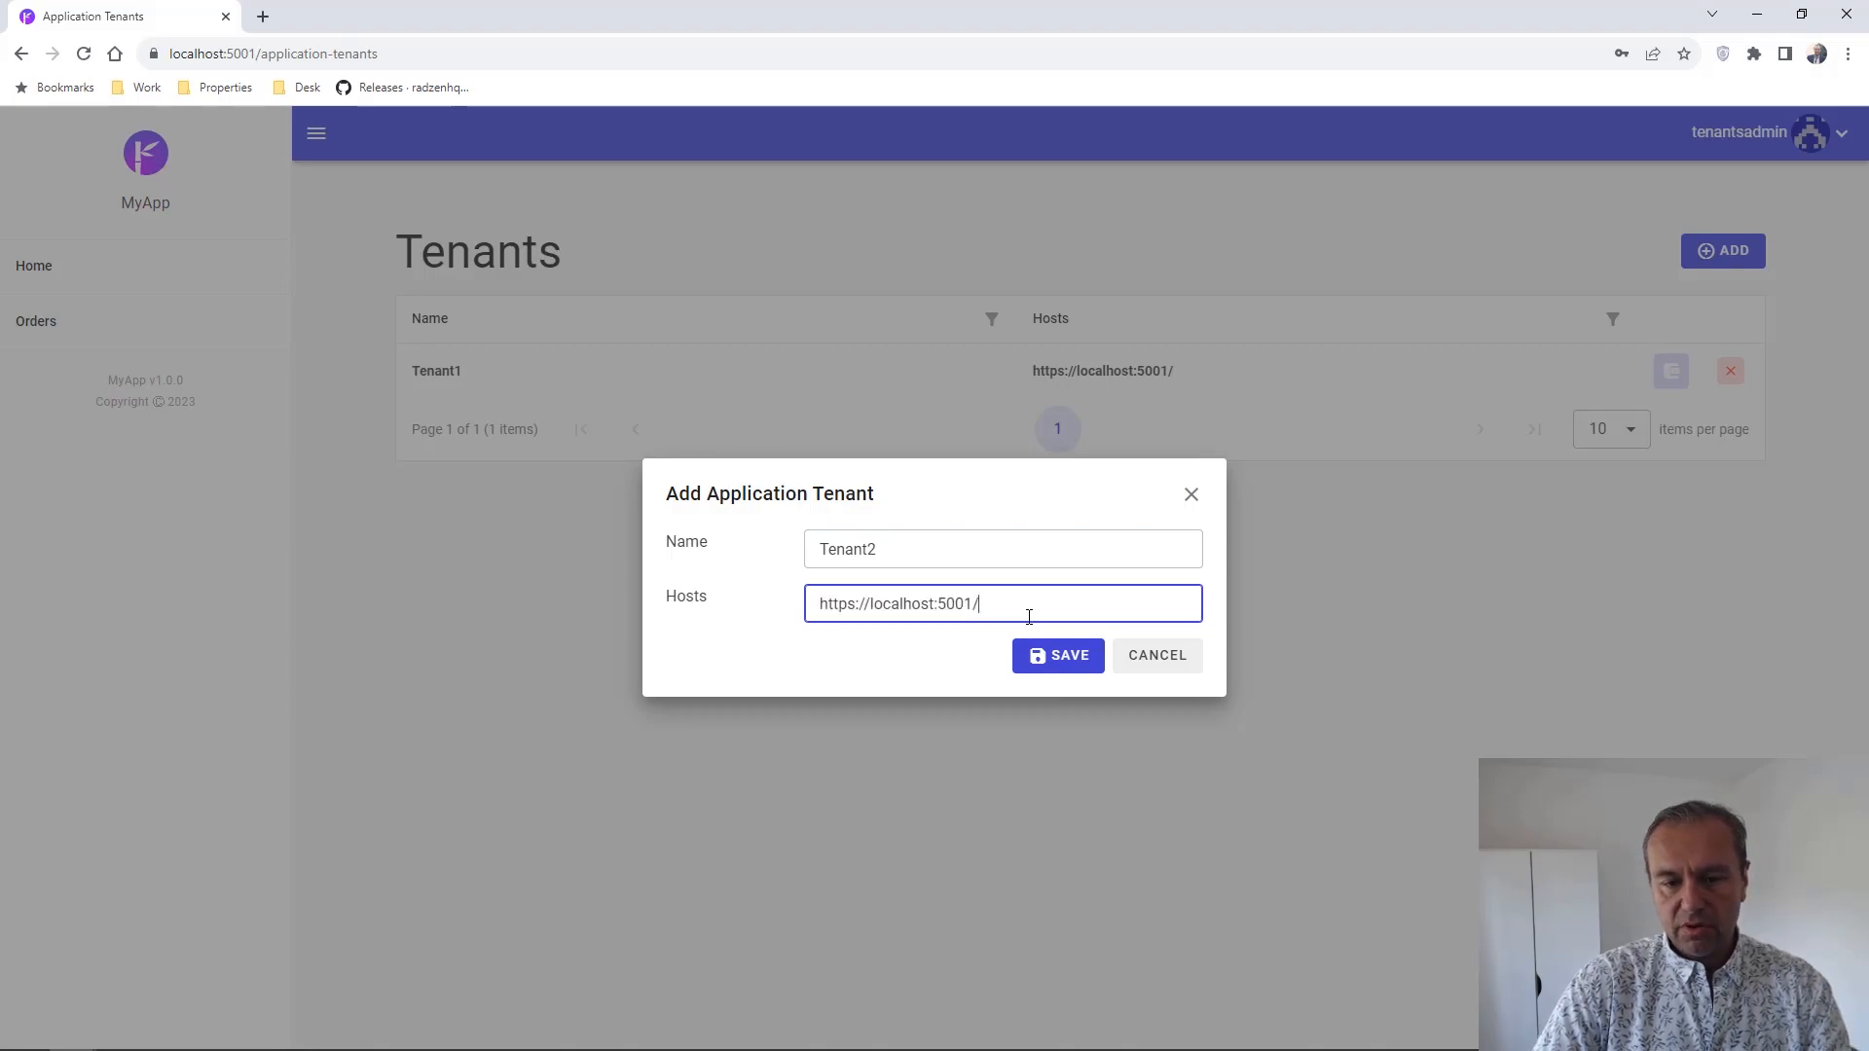
pyautogui.click(1057, 653)
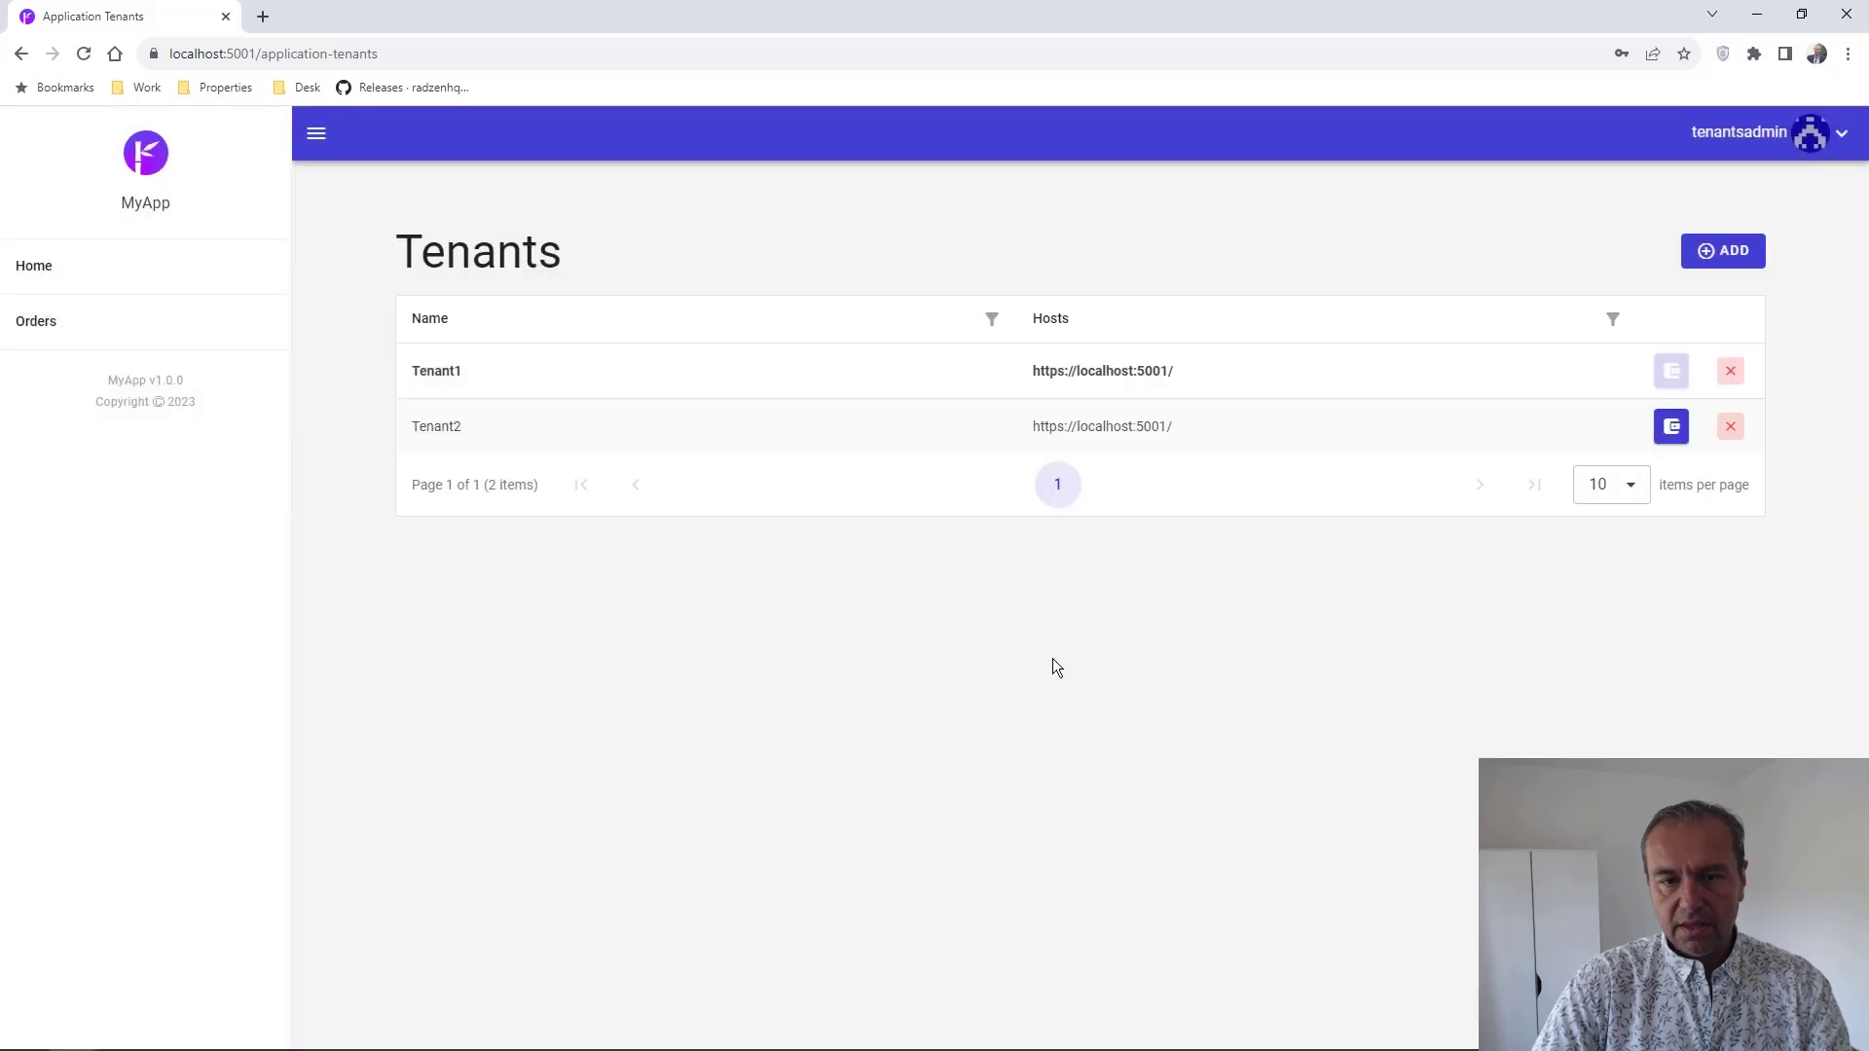
pyautogui.moveTo(1168, 448)
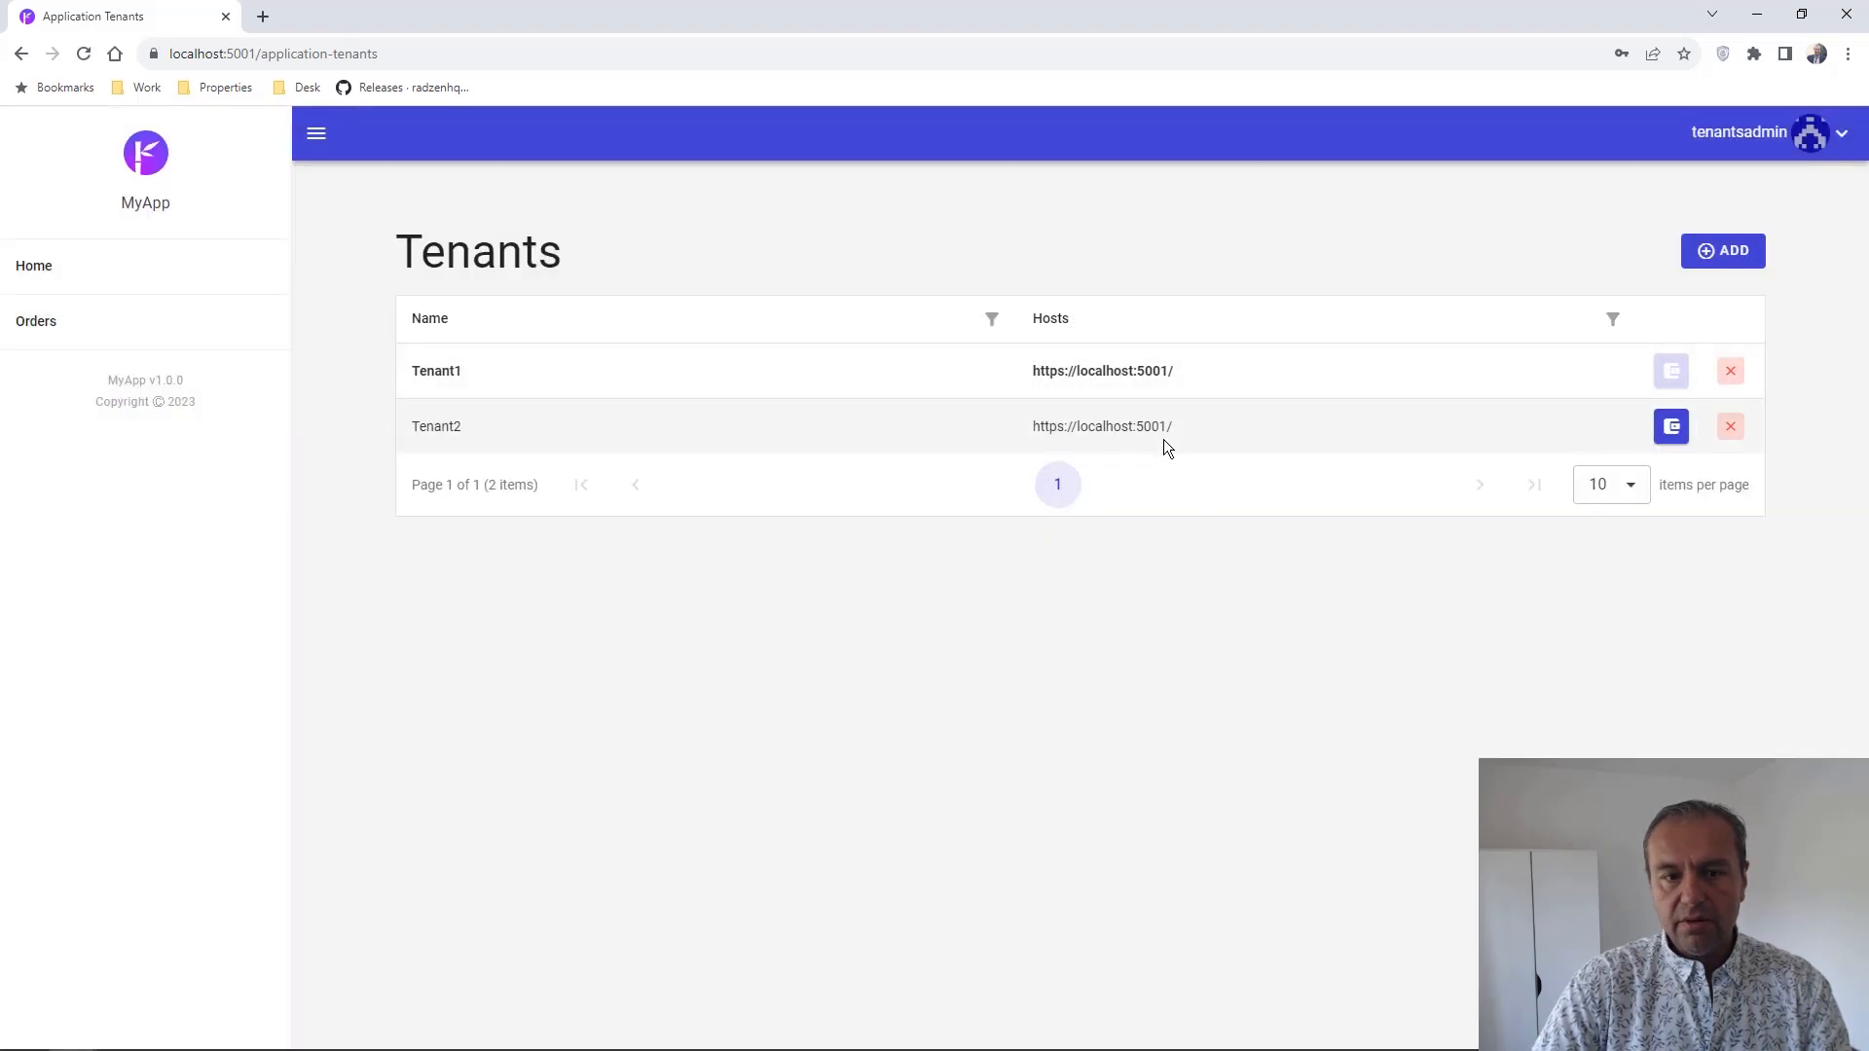
pyautogui.moveTo(1071, 395)
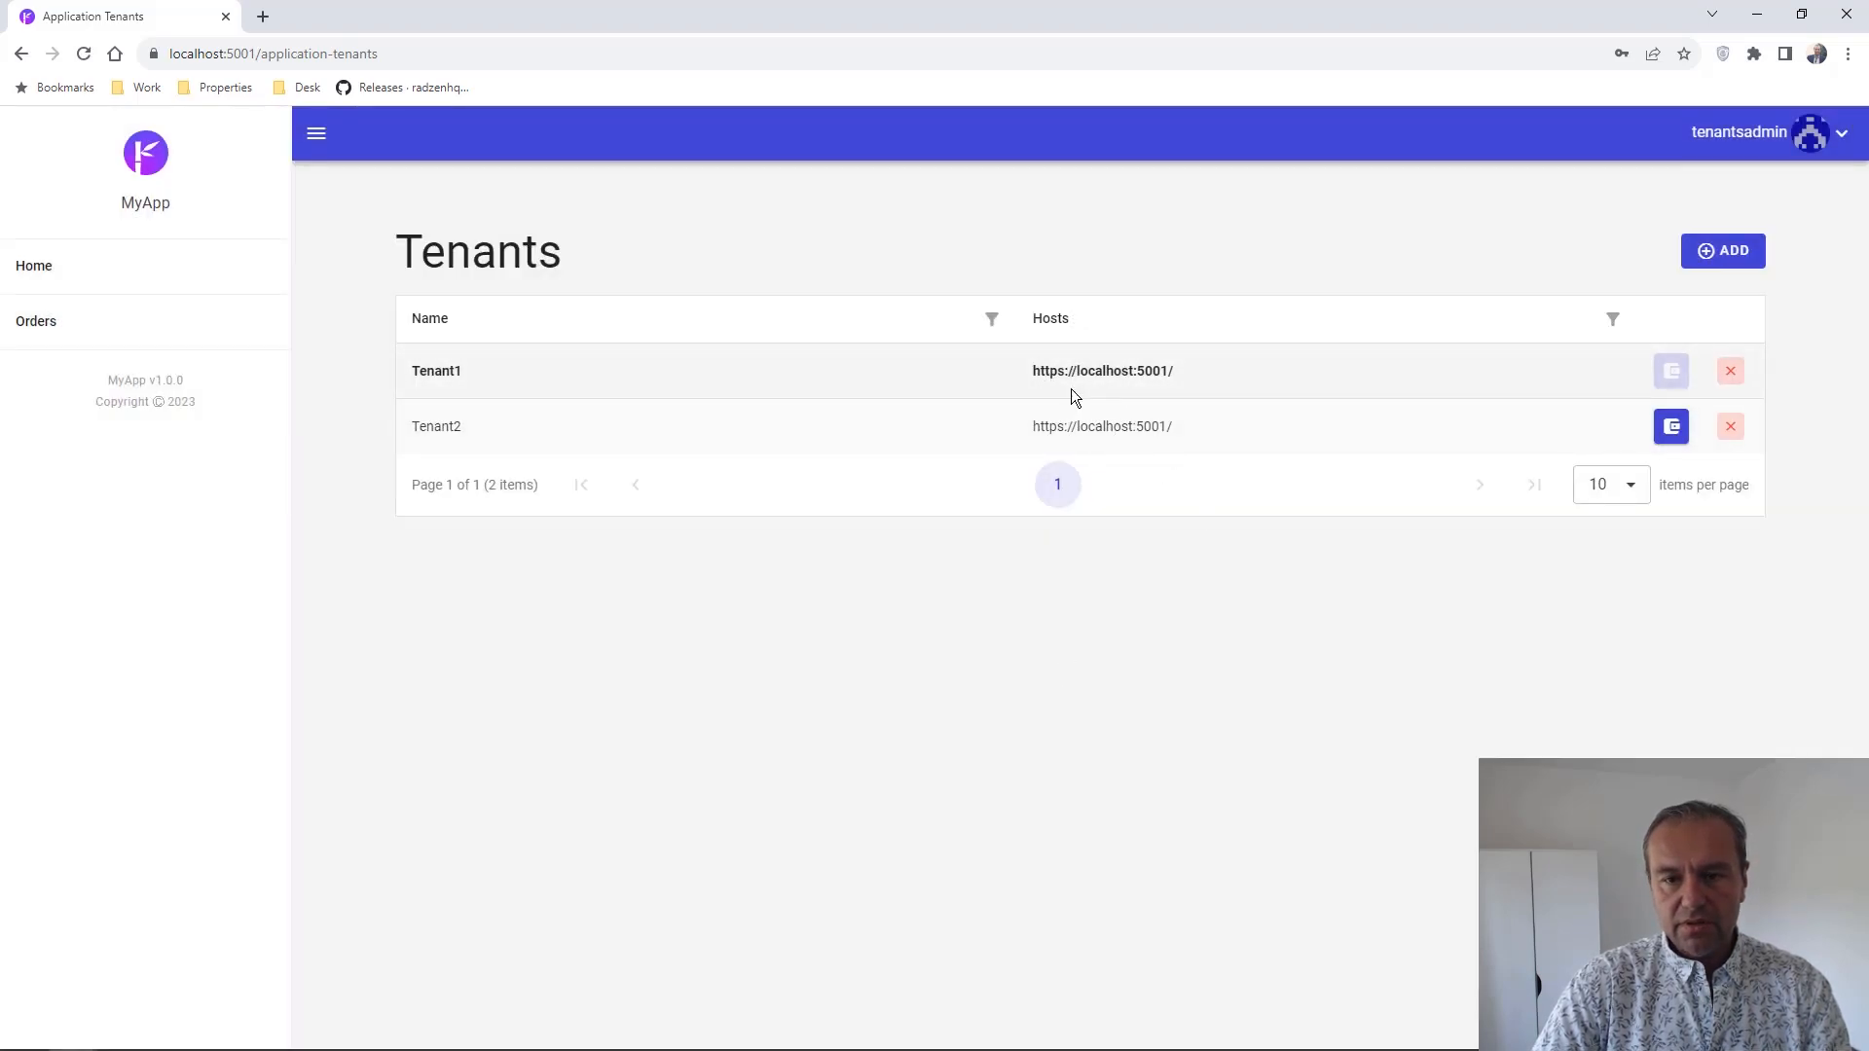
pyautogui.moveTo(1151, 395)
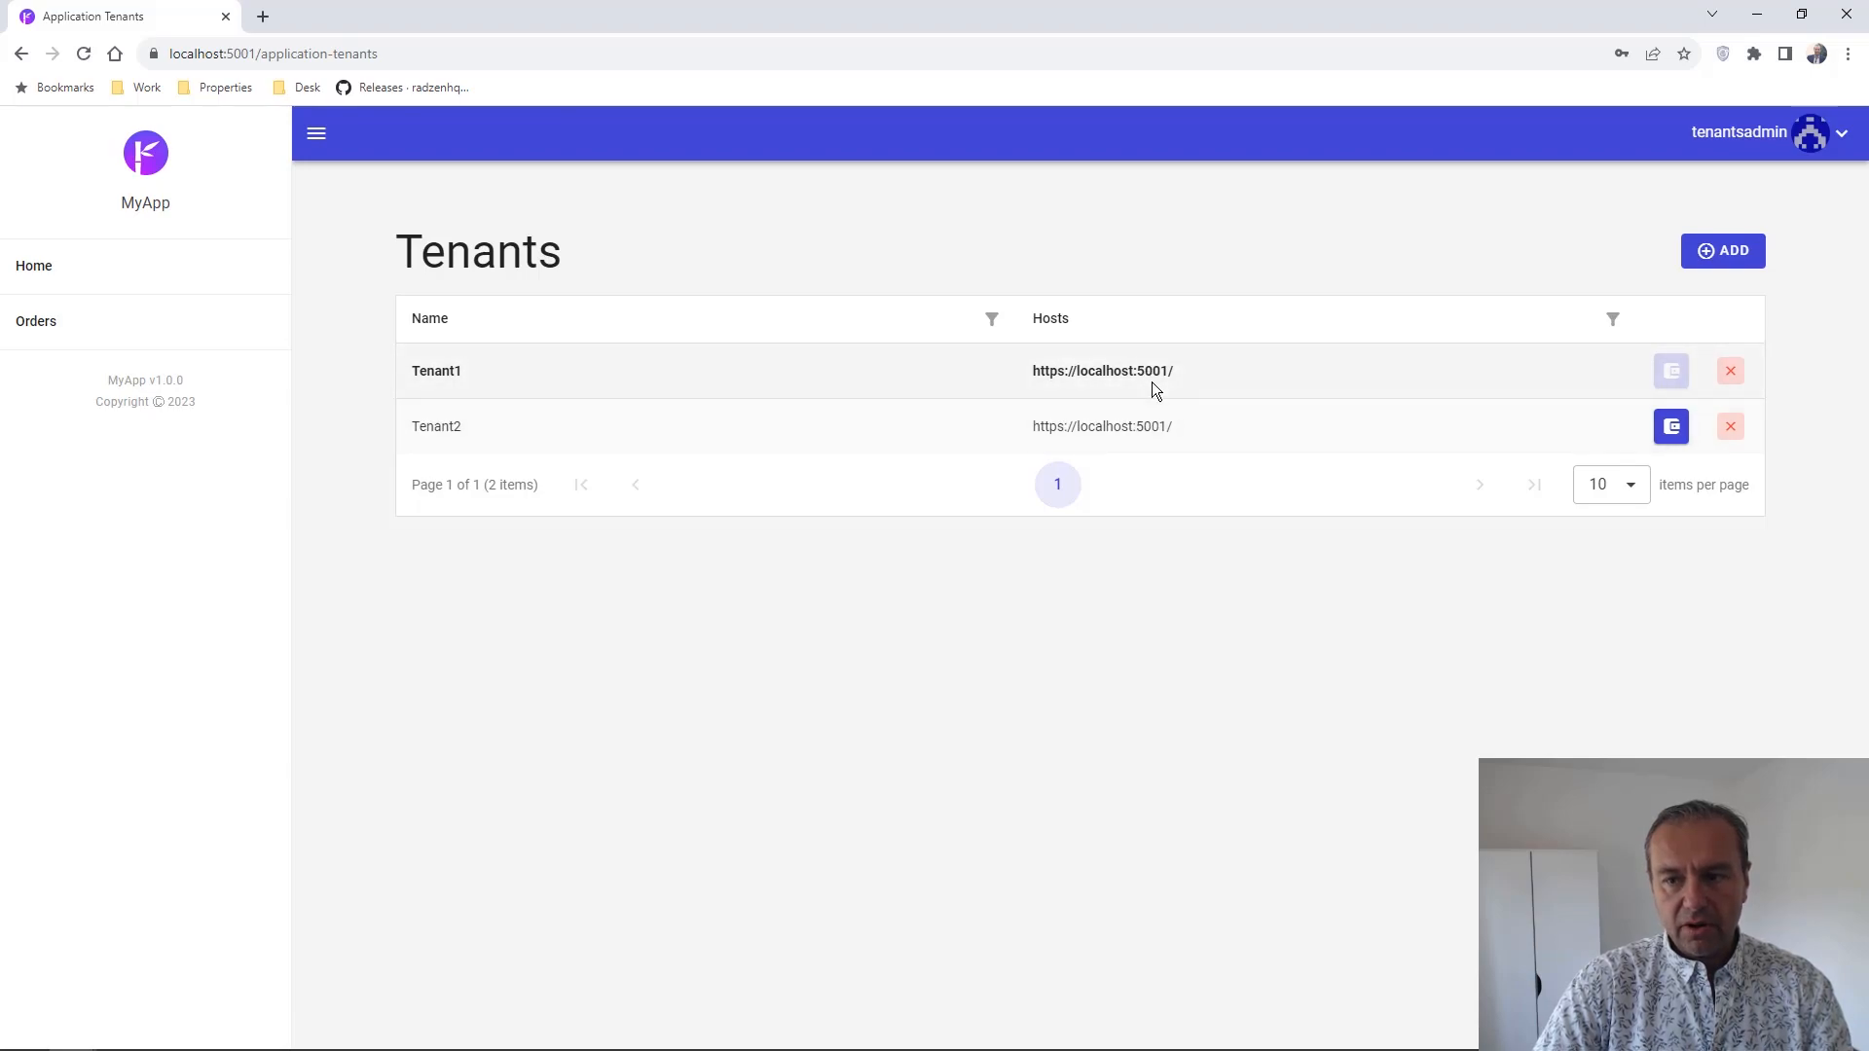
pyautogui.click(1670, 369)
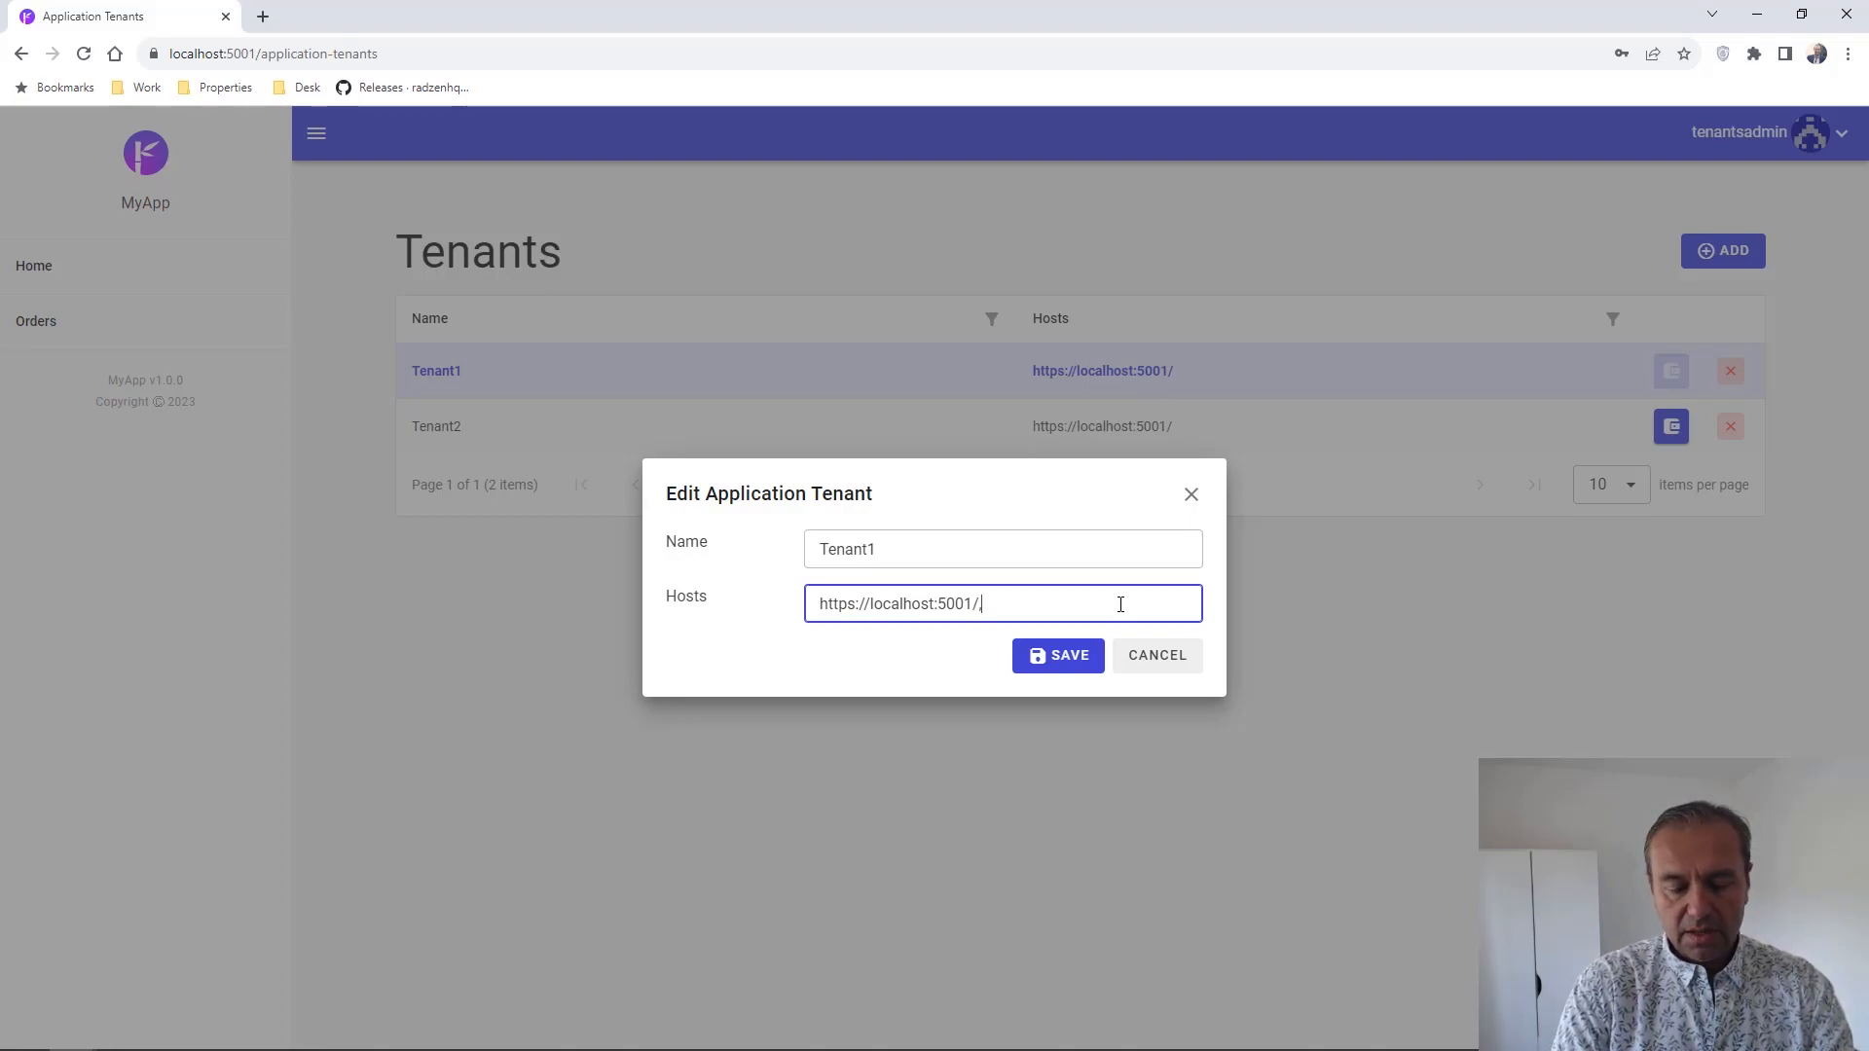
# - Add tenant1.radzen.com as a second host on Tenant1 and save
pyautogui.write(',tena')
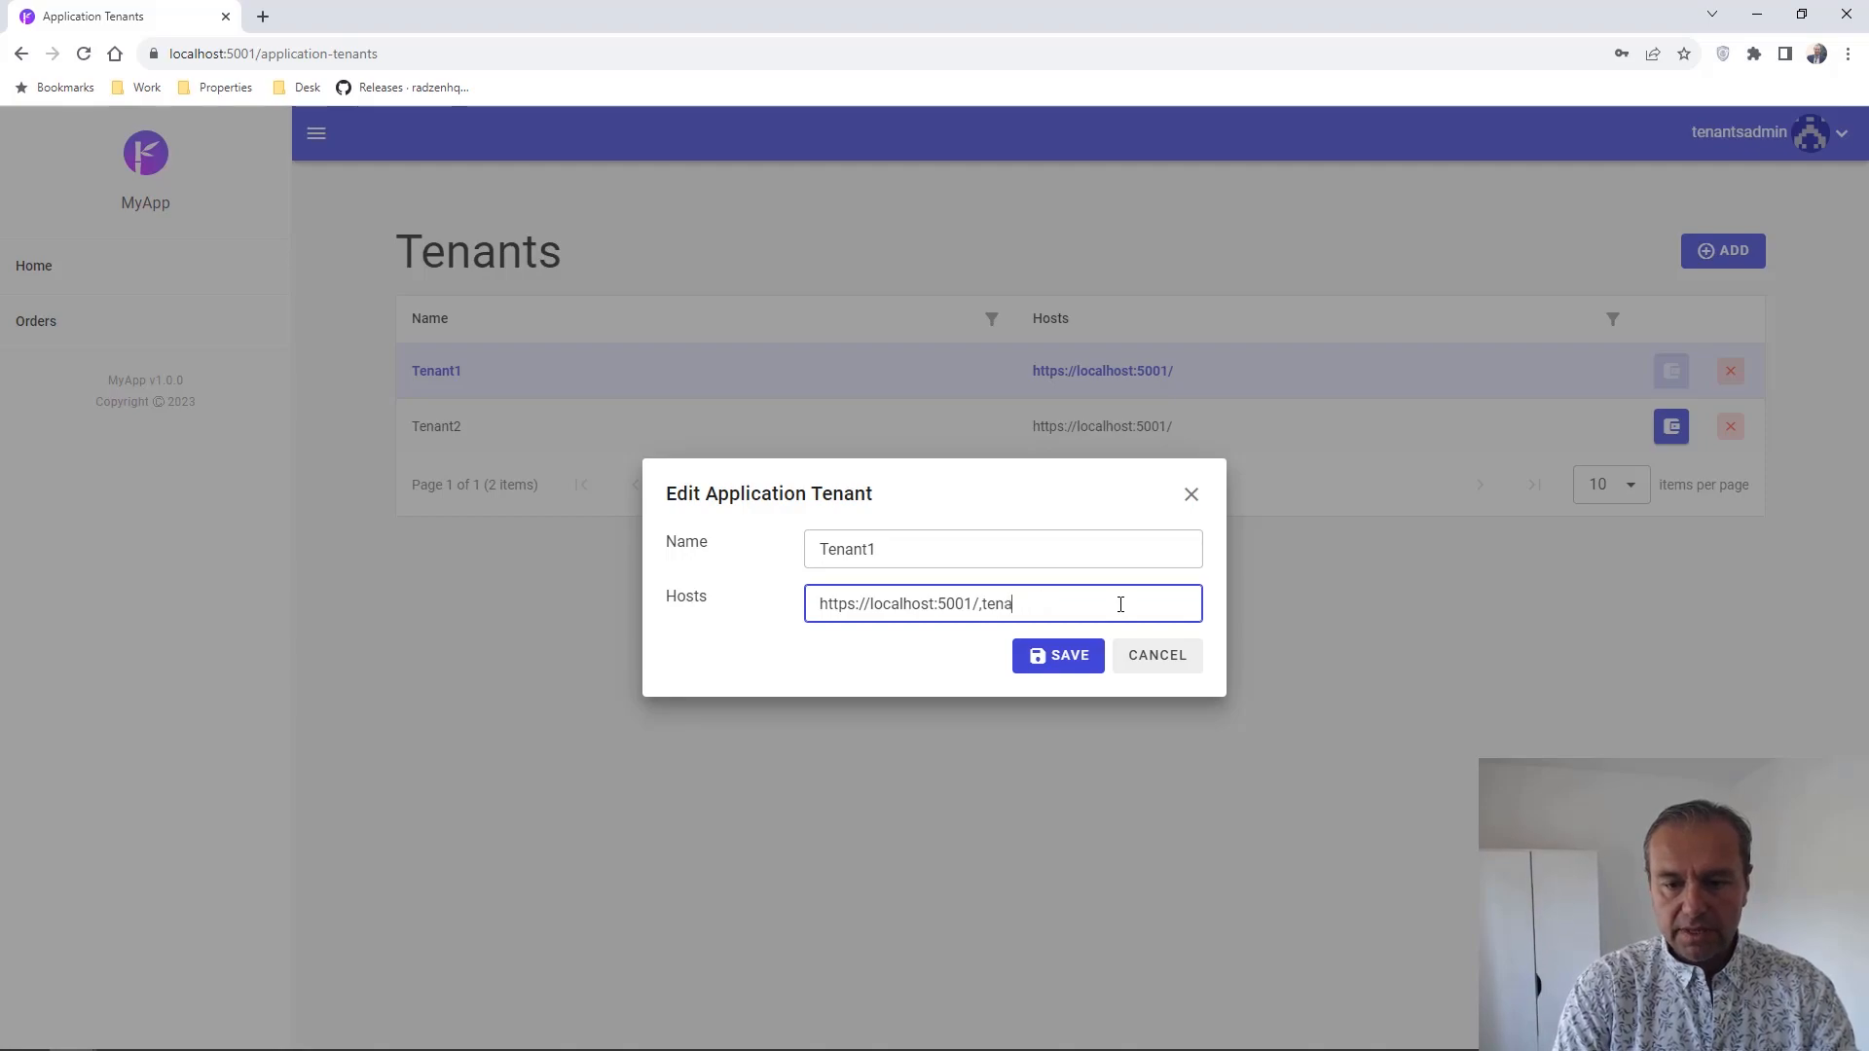
pyautogui.write('nt1.')
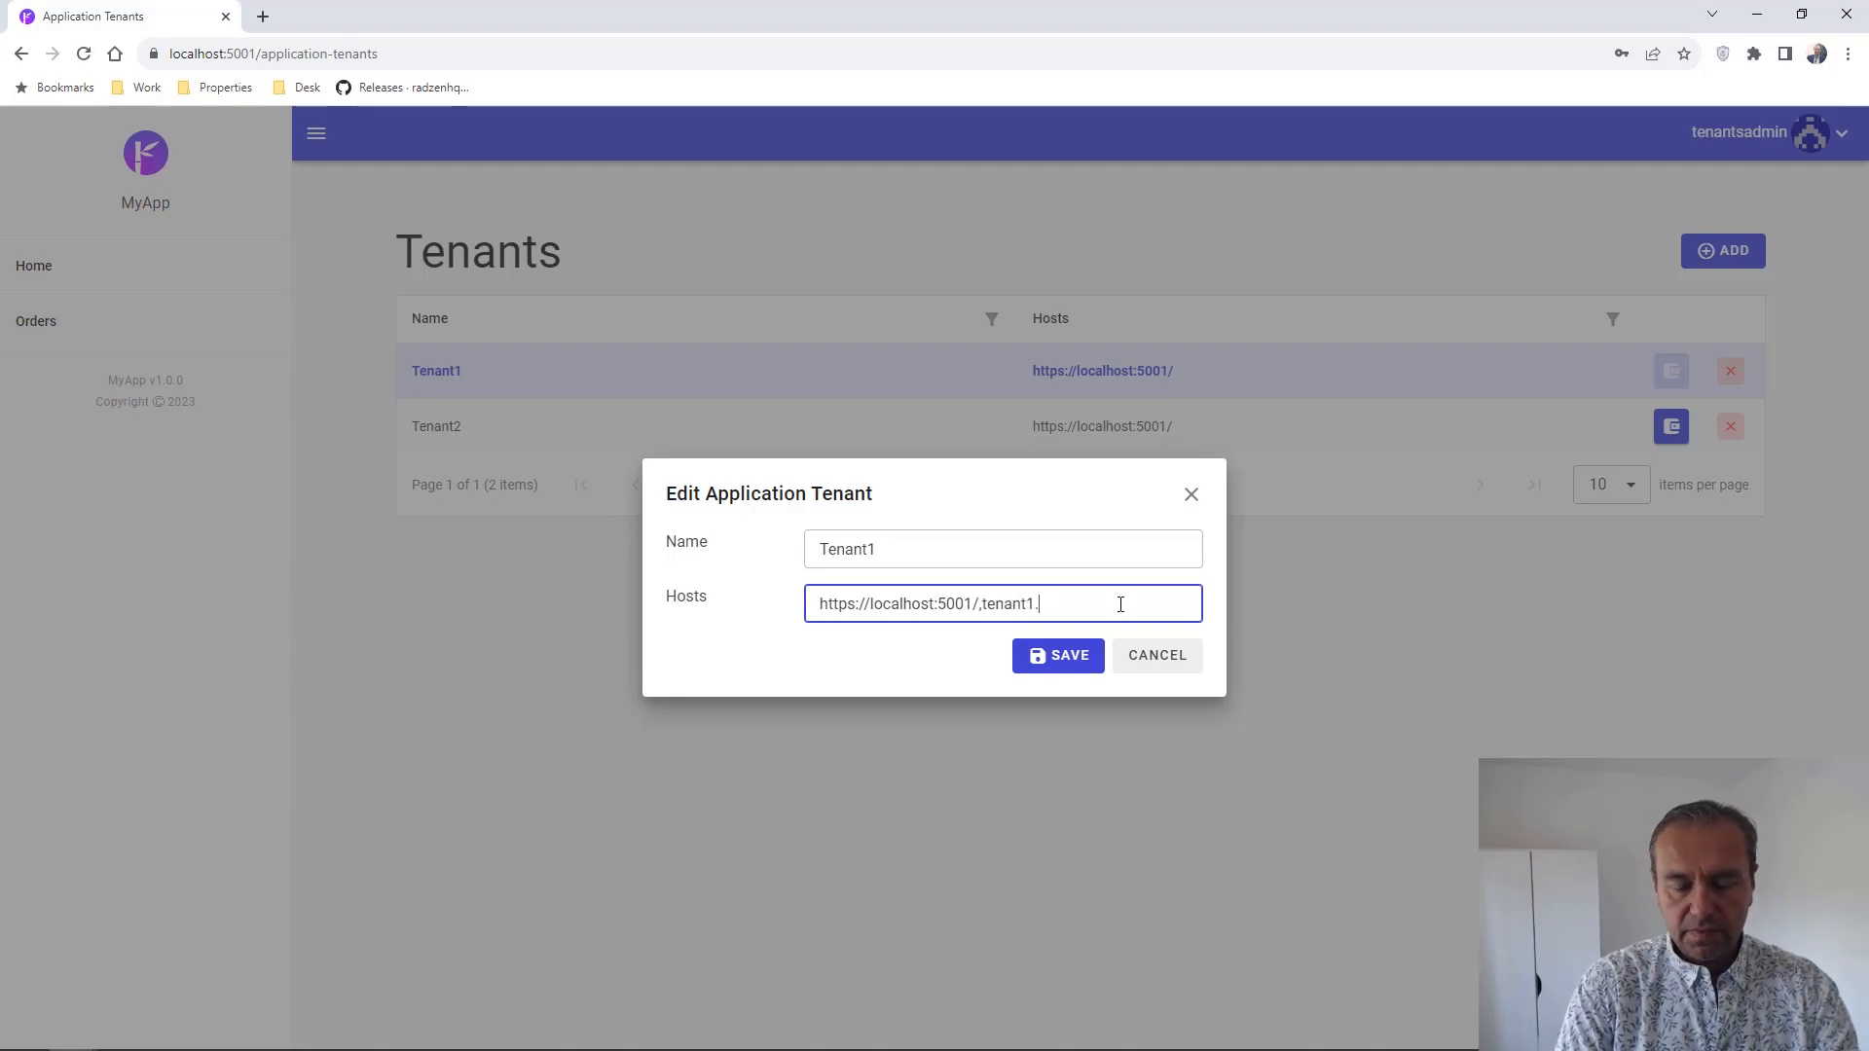
pyautogui.write('radzen')
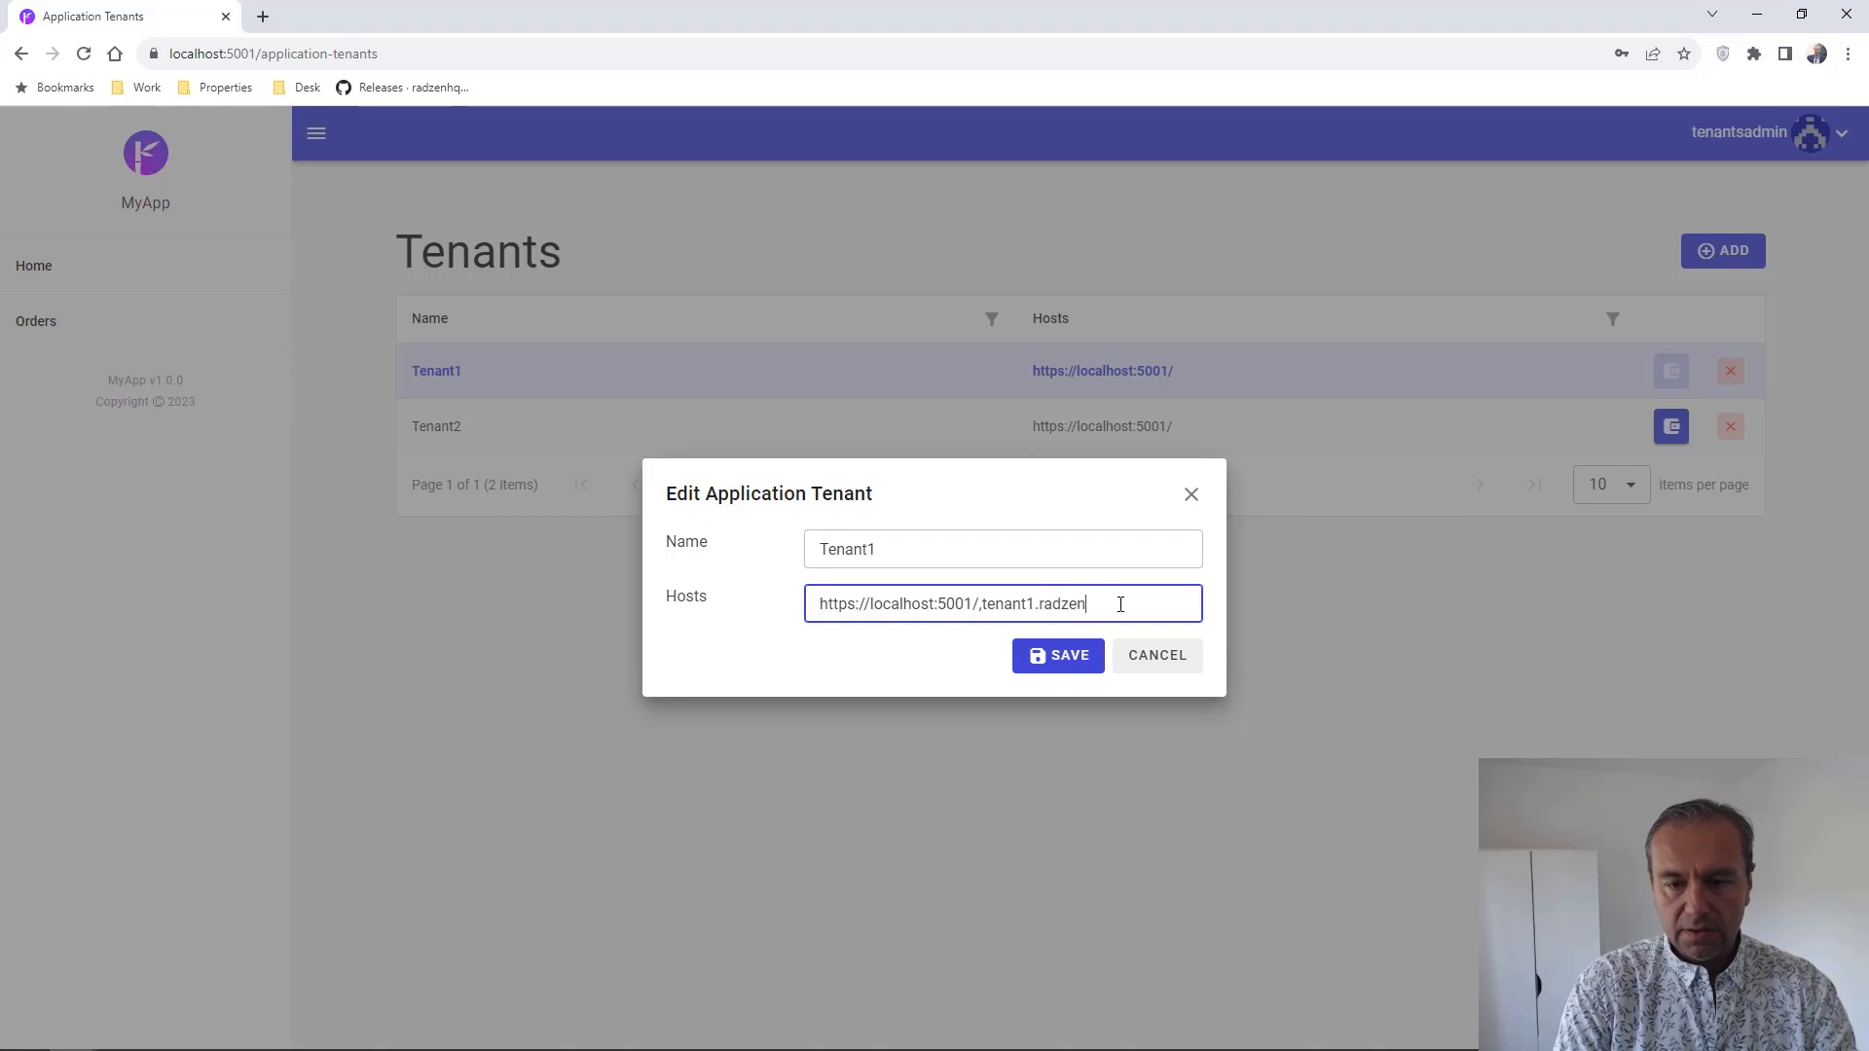
pyautogui.write('.com')
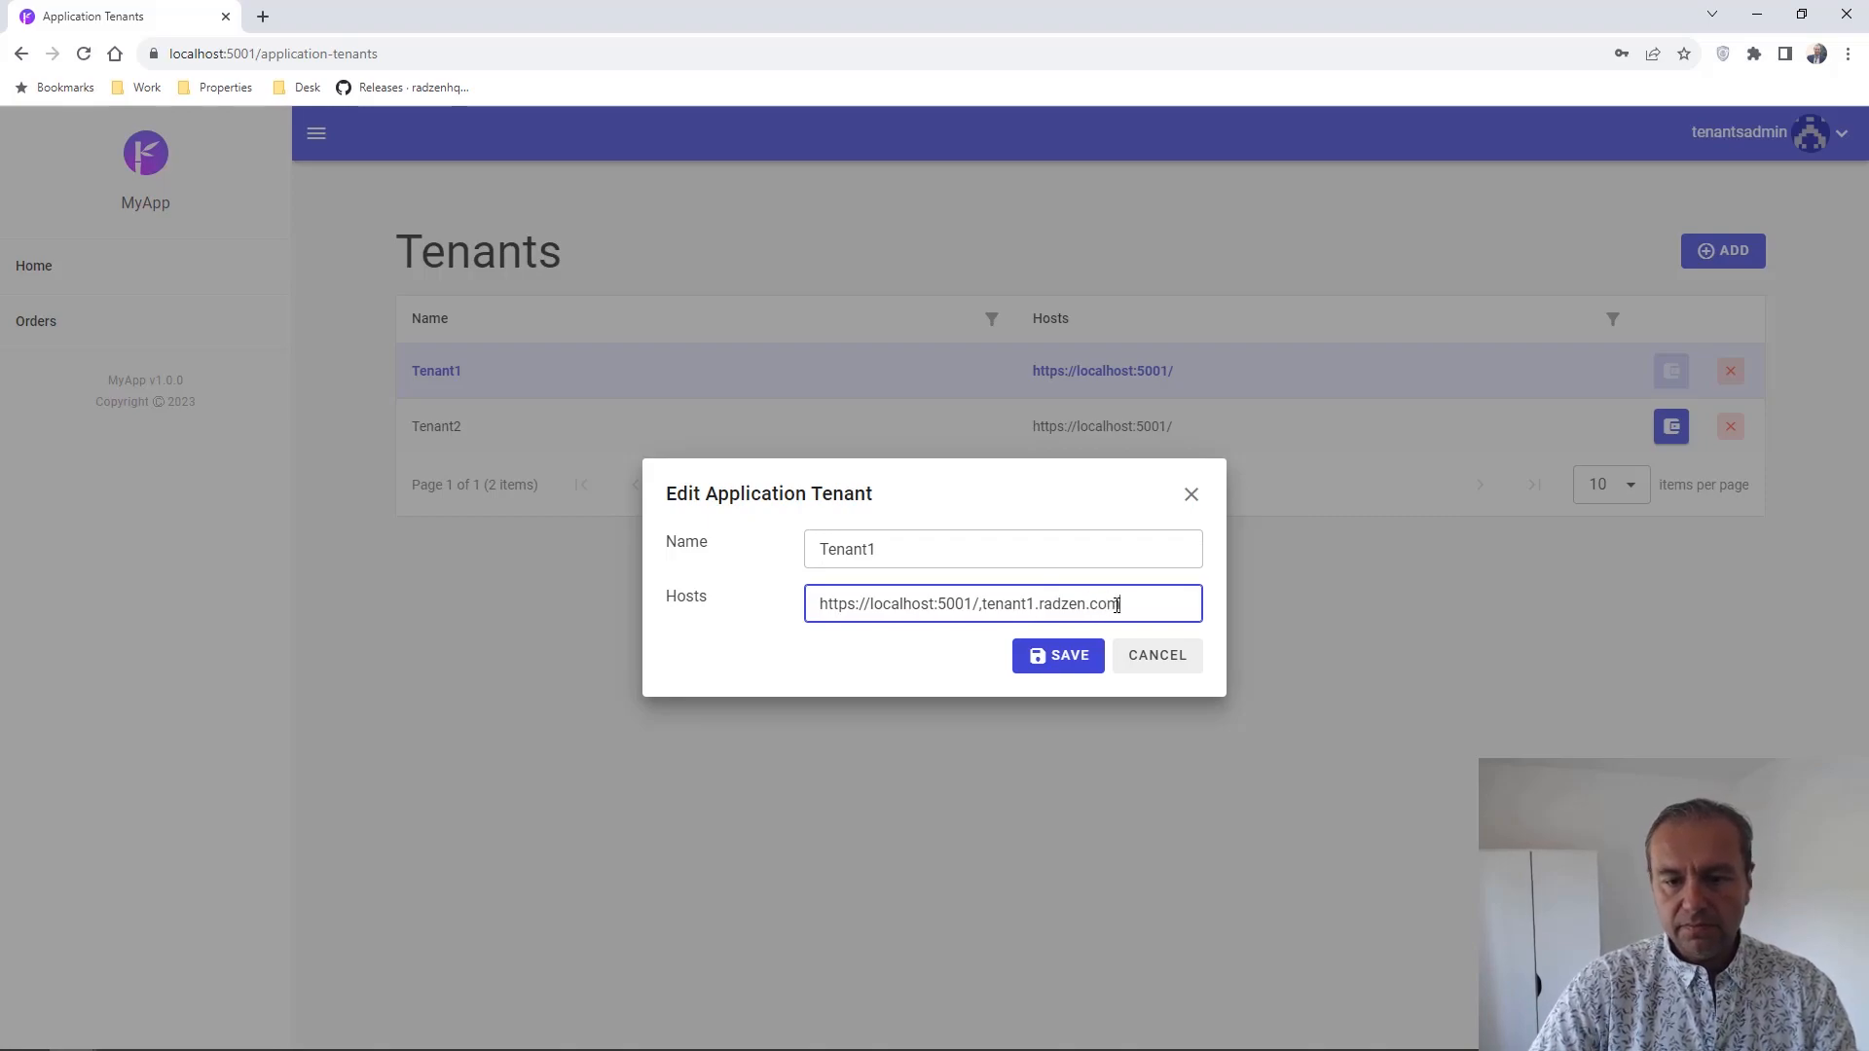
pyautogui.click(1057, 656)
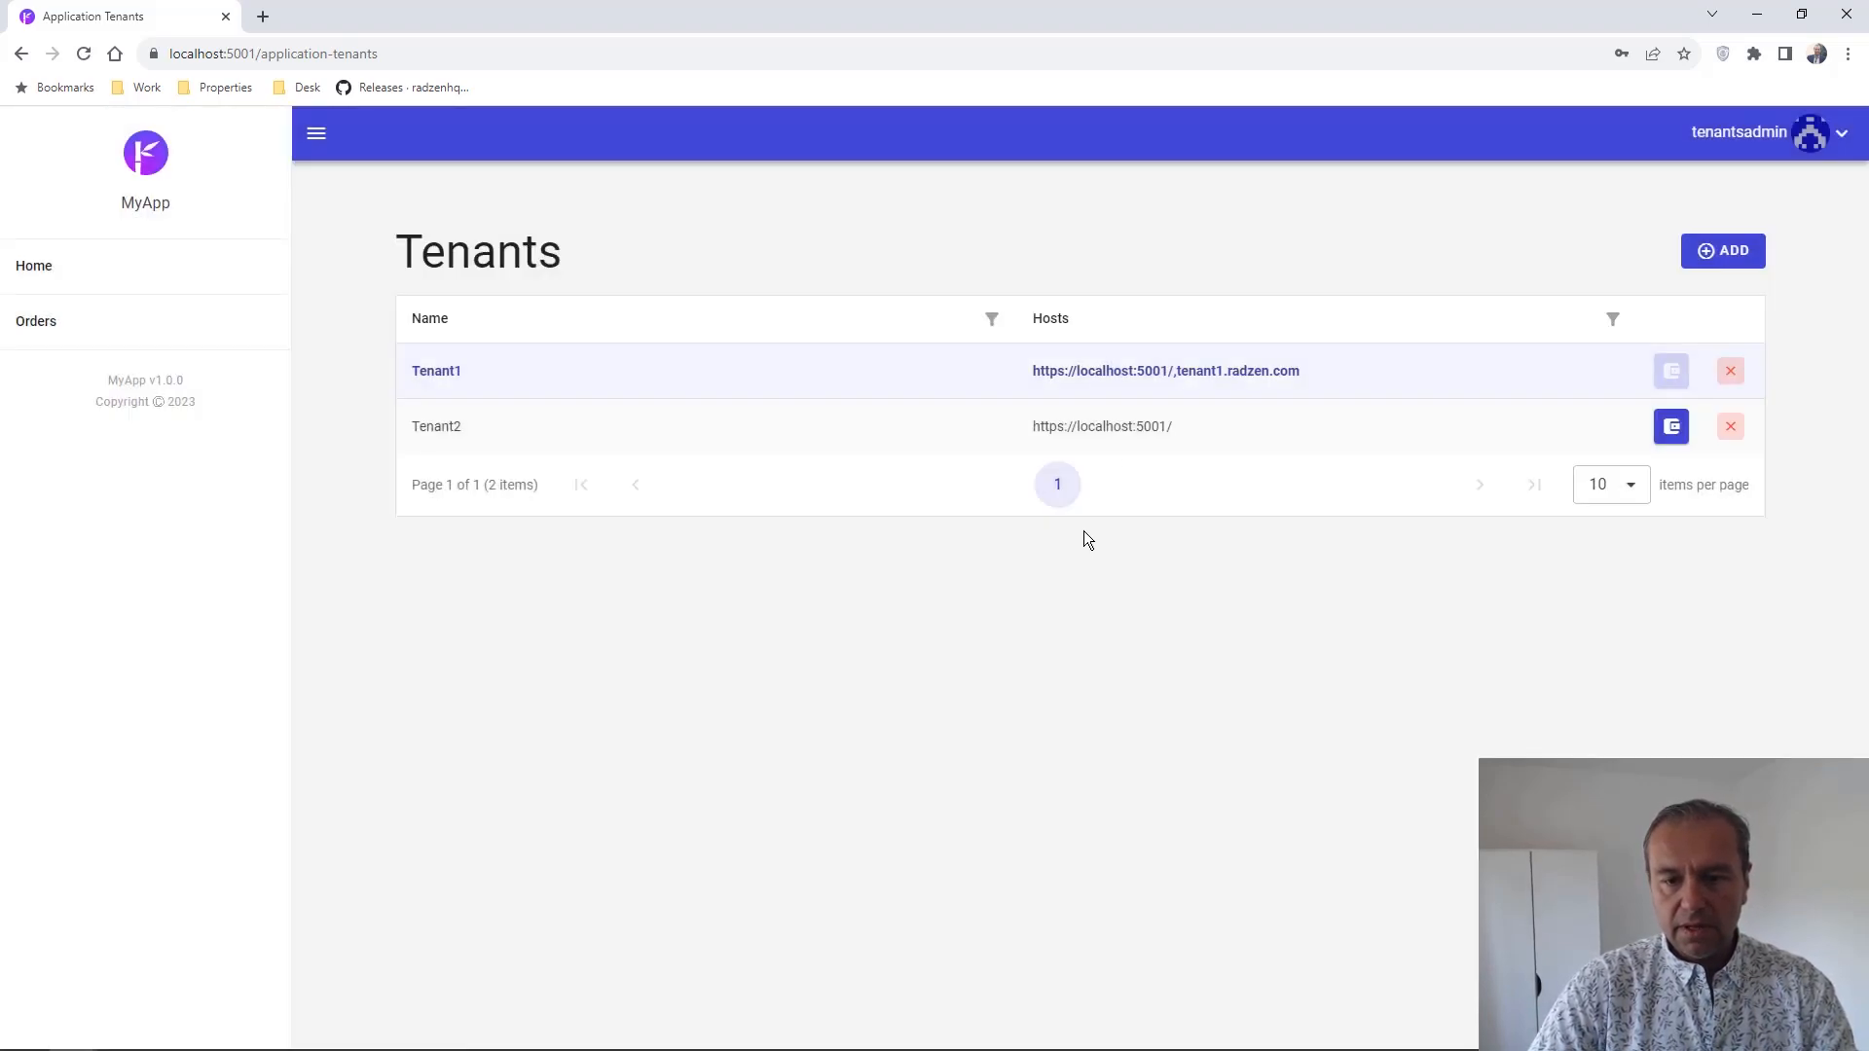
# - Add tenant2.radzen.com as a second host on Tenant2 and save
pyautogui.click(1670, 427)
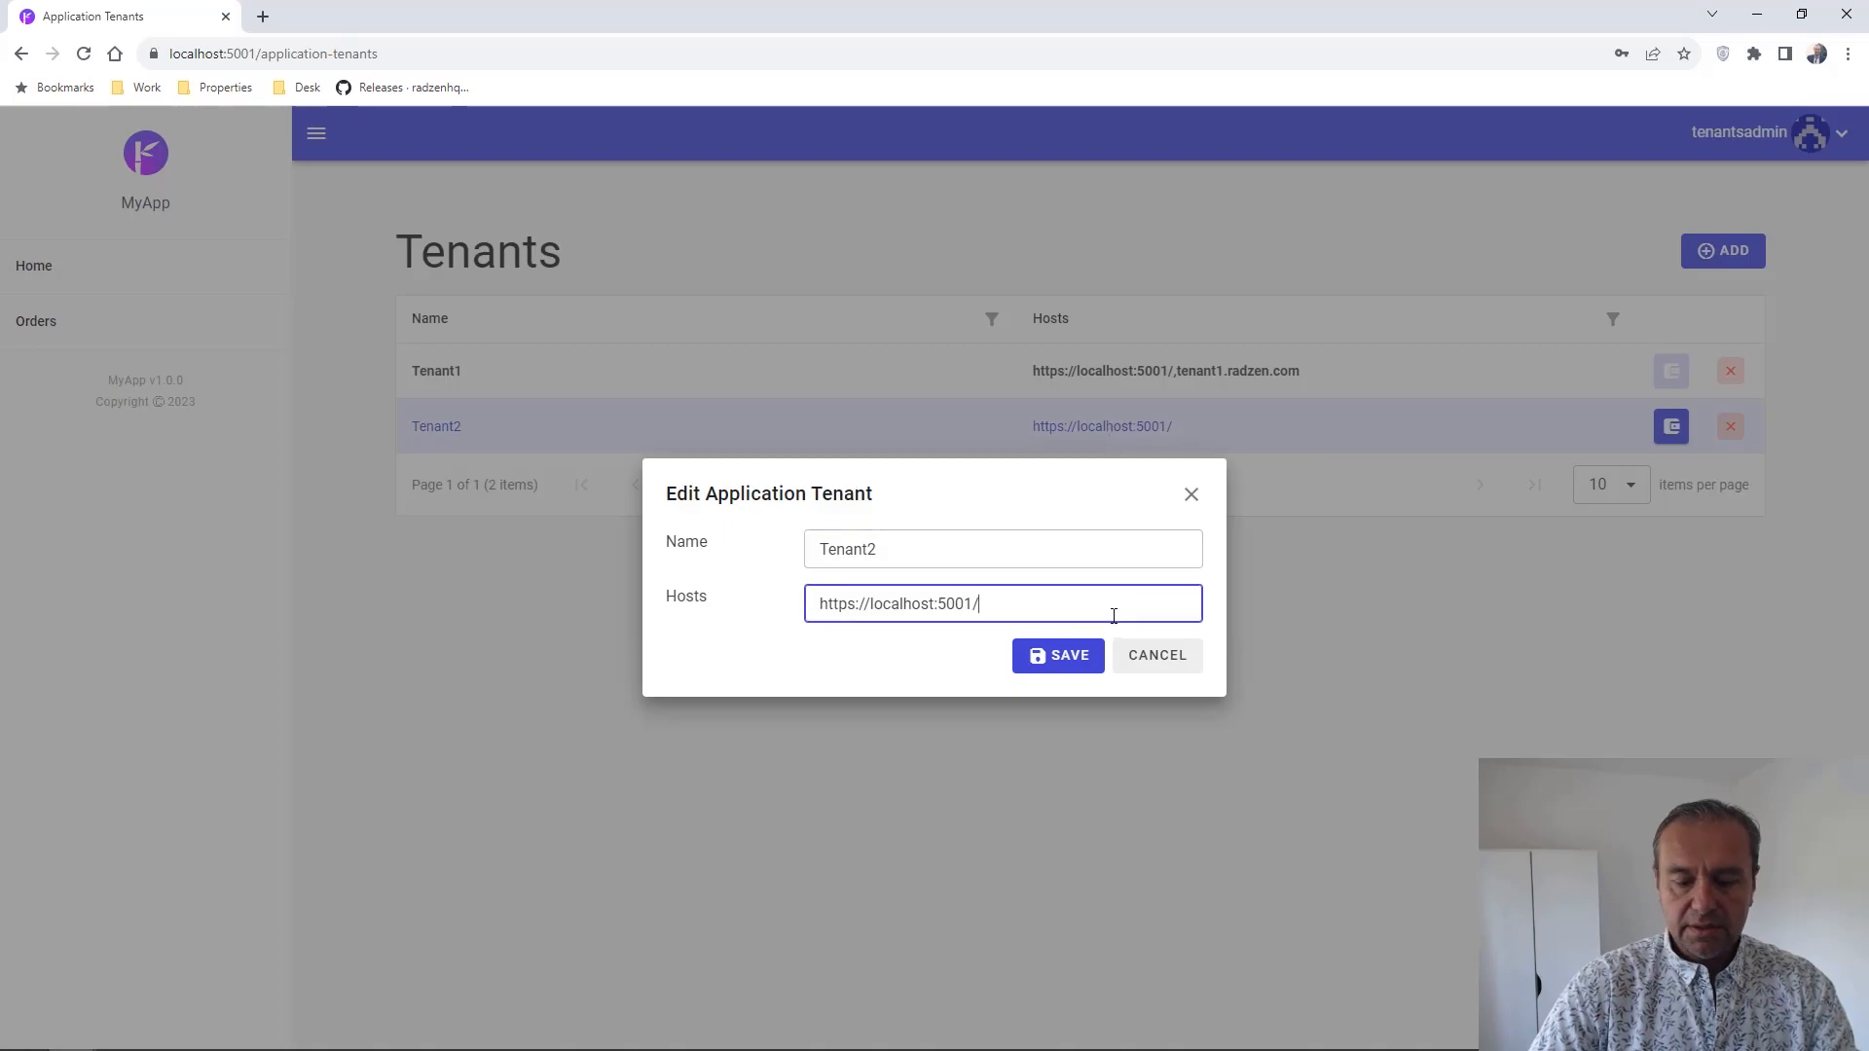
pyautogui.write('tenant1.radzen.com')
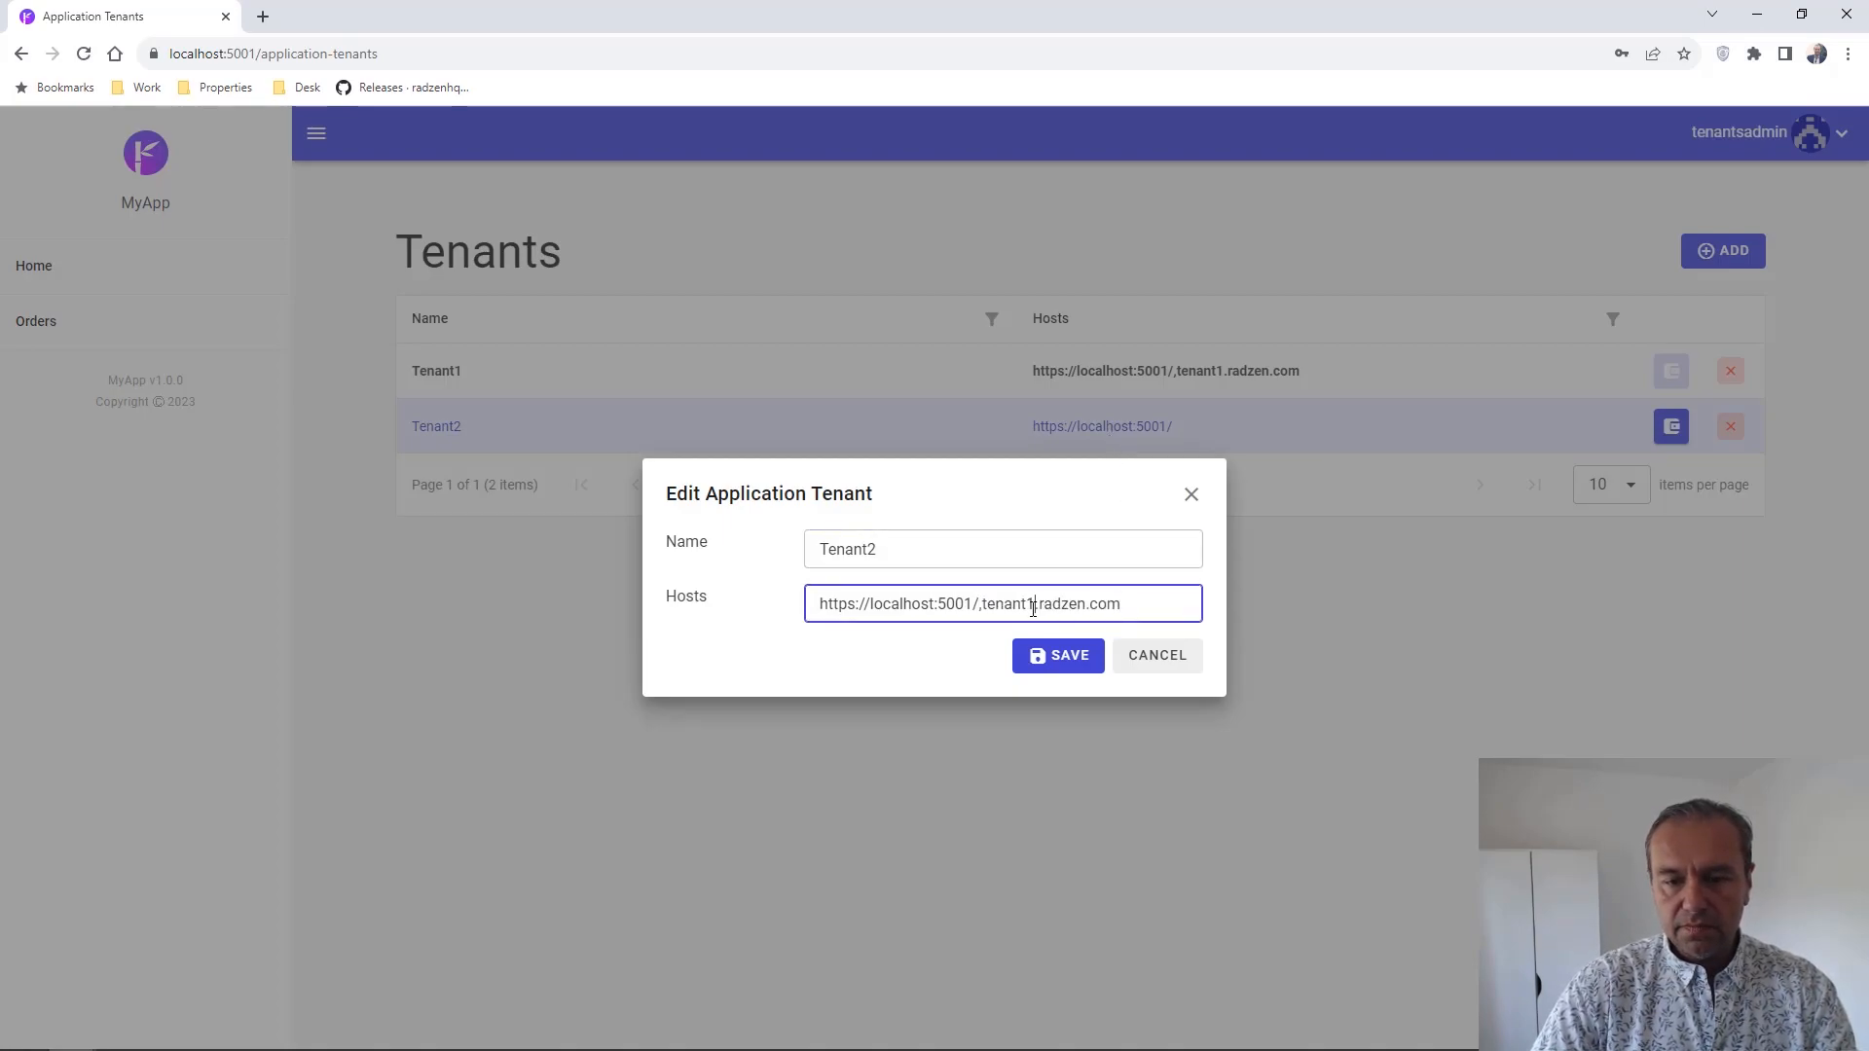
pyautogui.click(1057, 656)
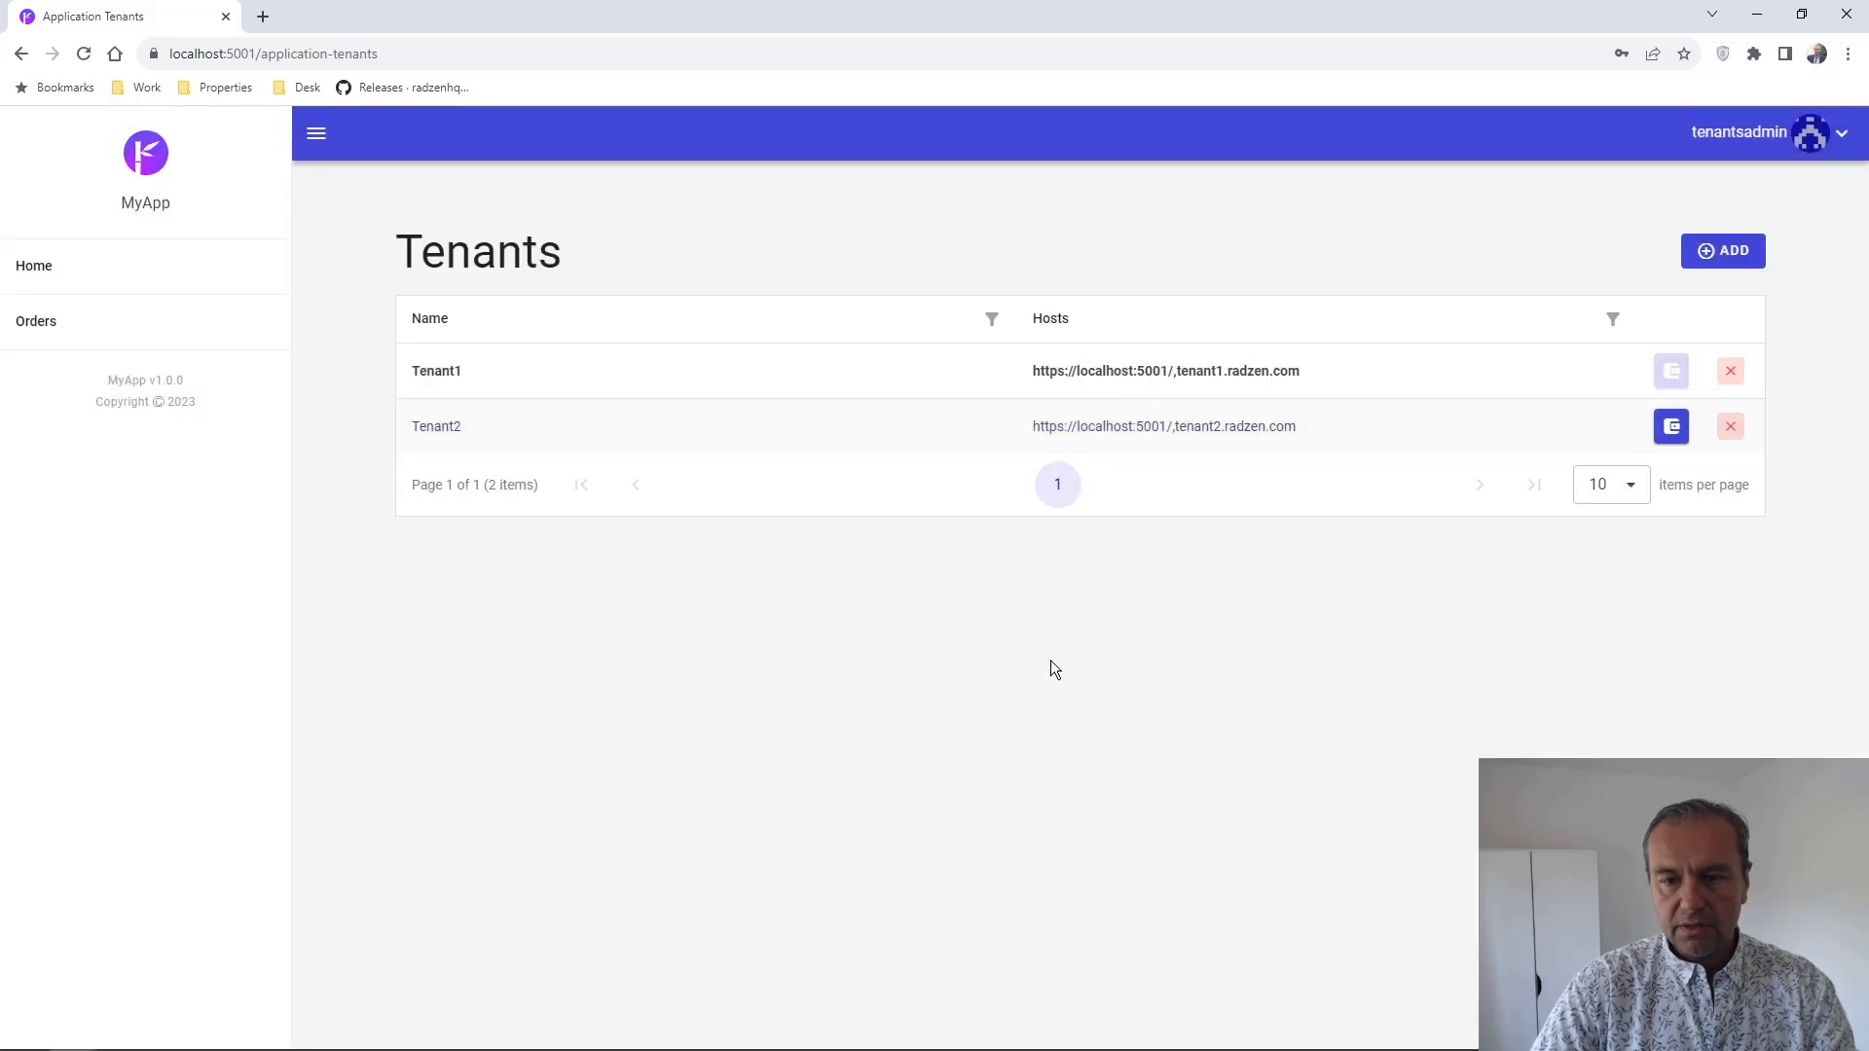
pyautogui.moveTo(1132, 633)
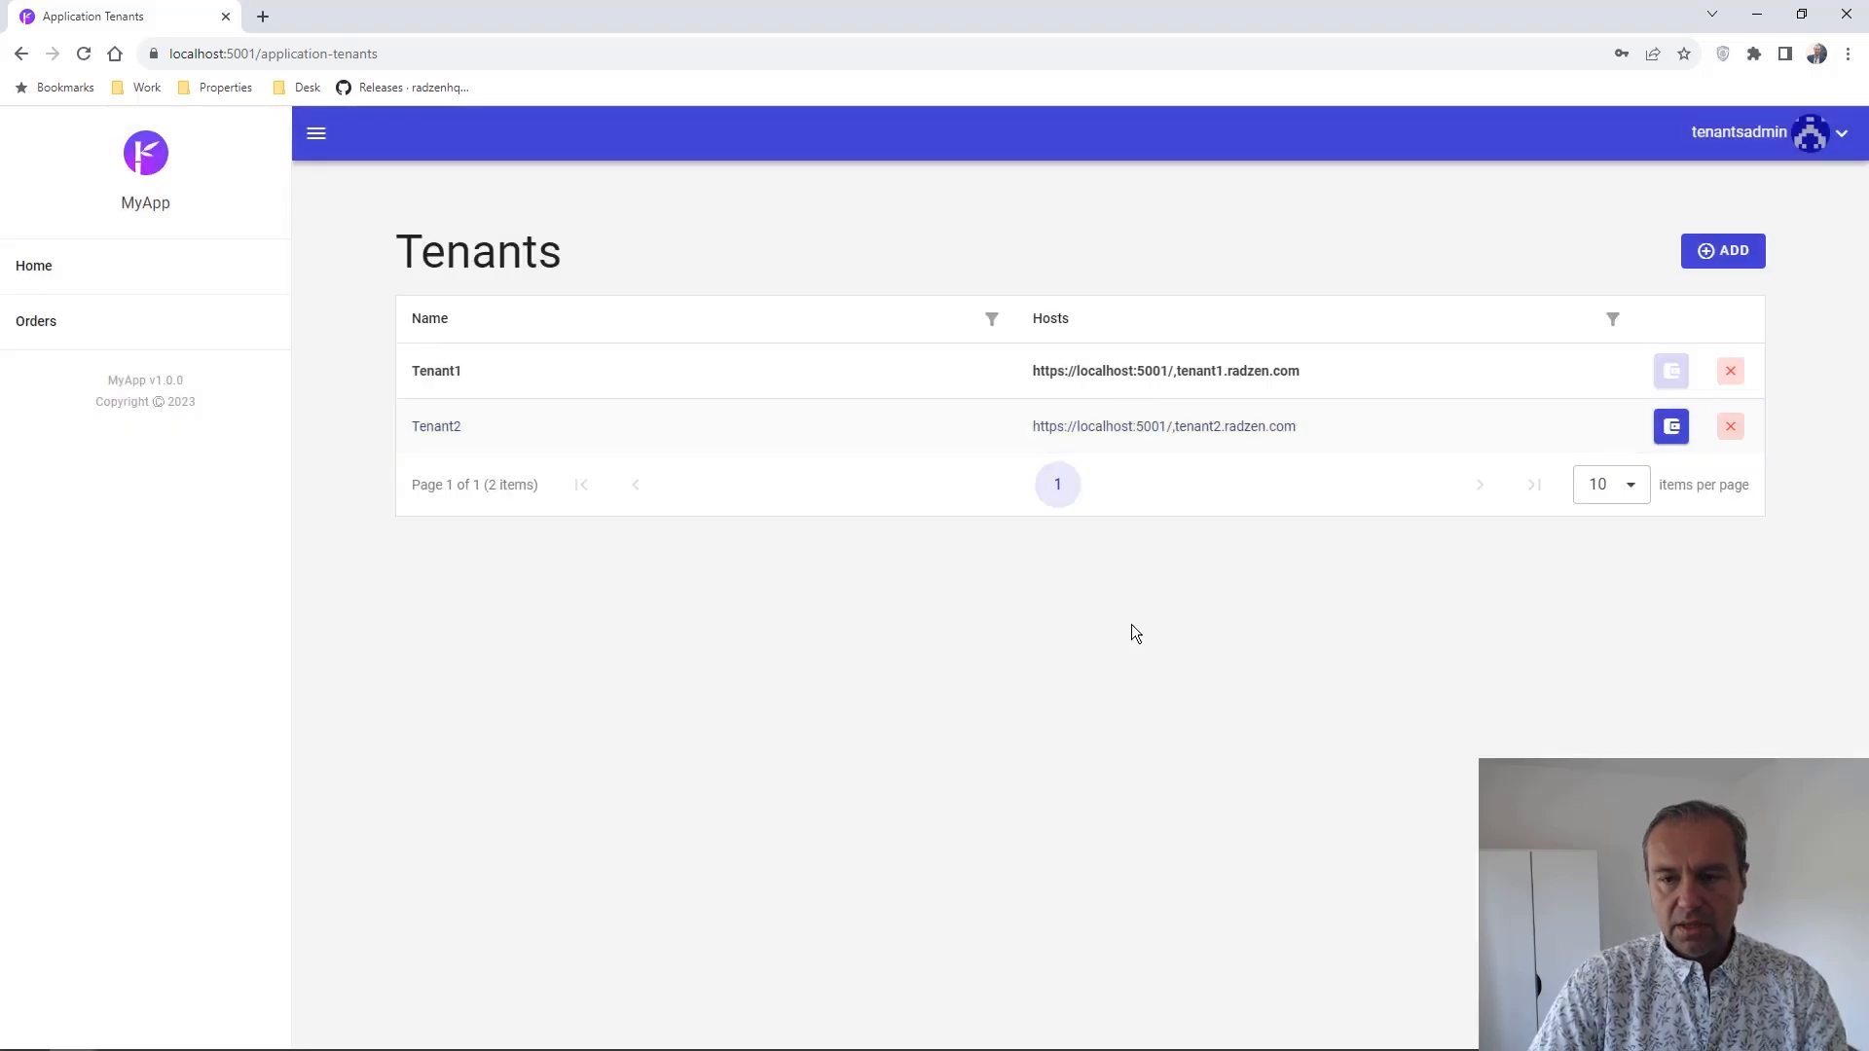
pyautogui.moveTo(1175, 370)
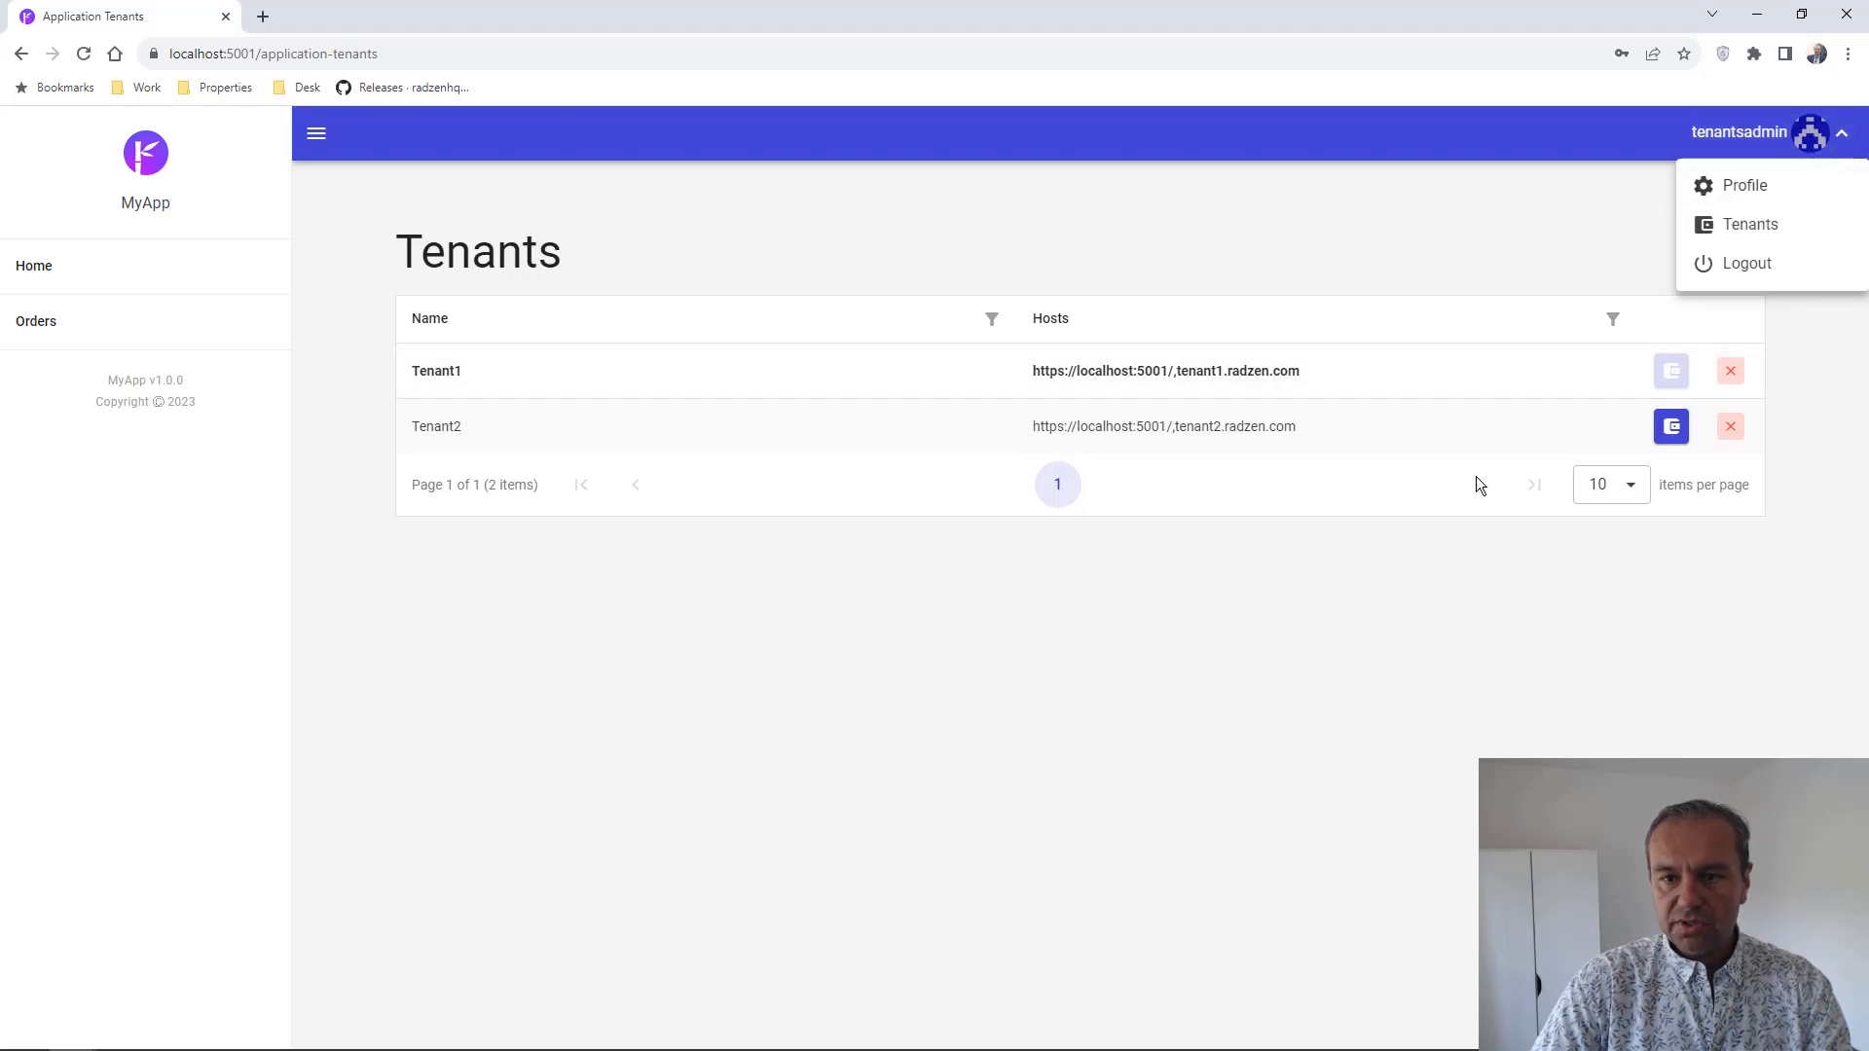
# - Select Tenant1 as the managed tenant and go to its Roles page
pyautogui.click(1671, 426)
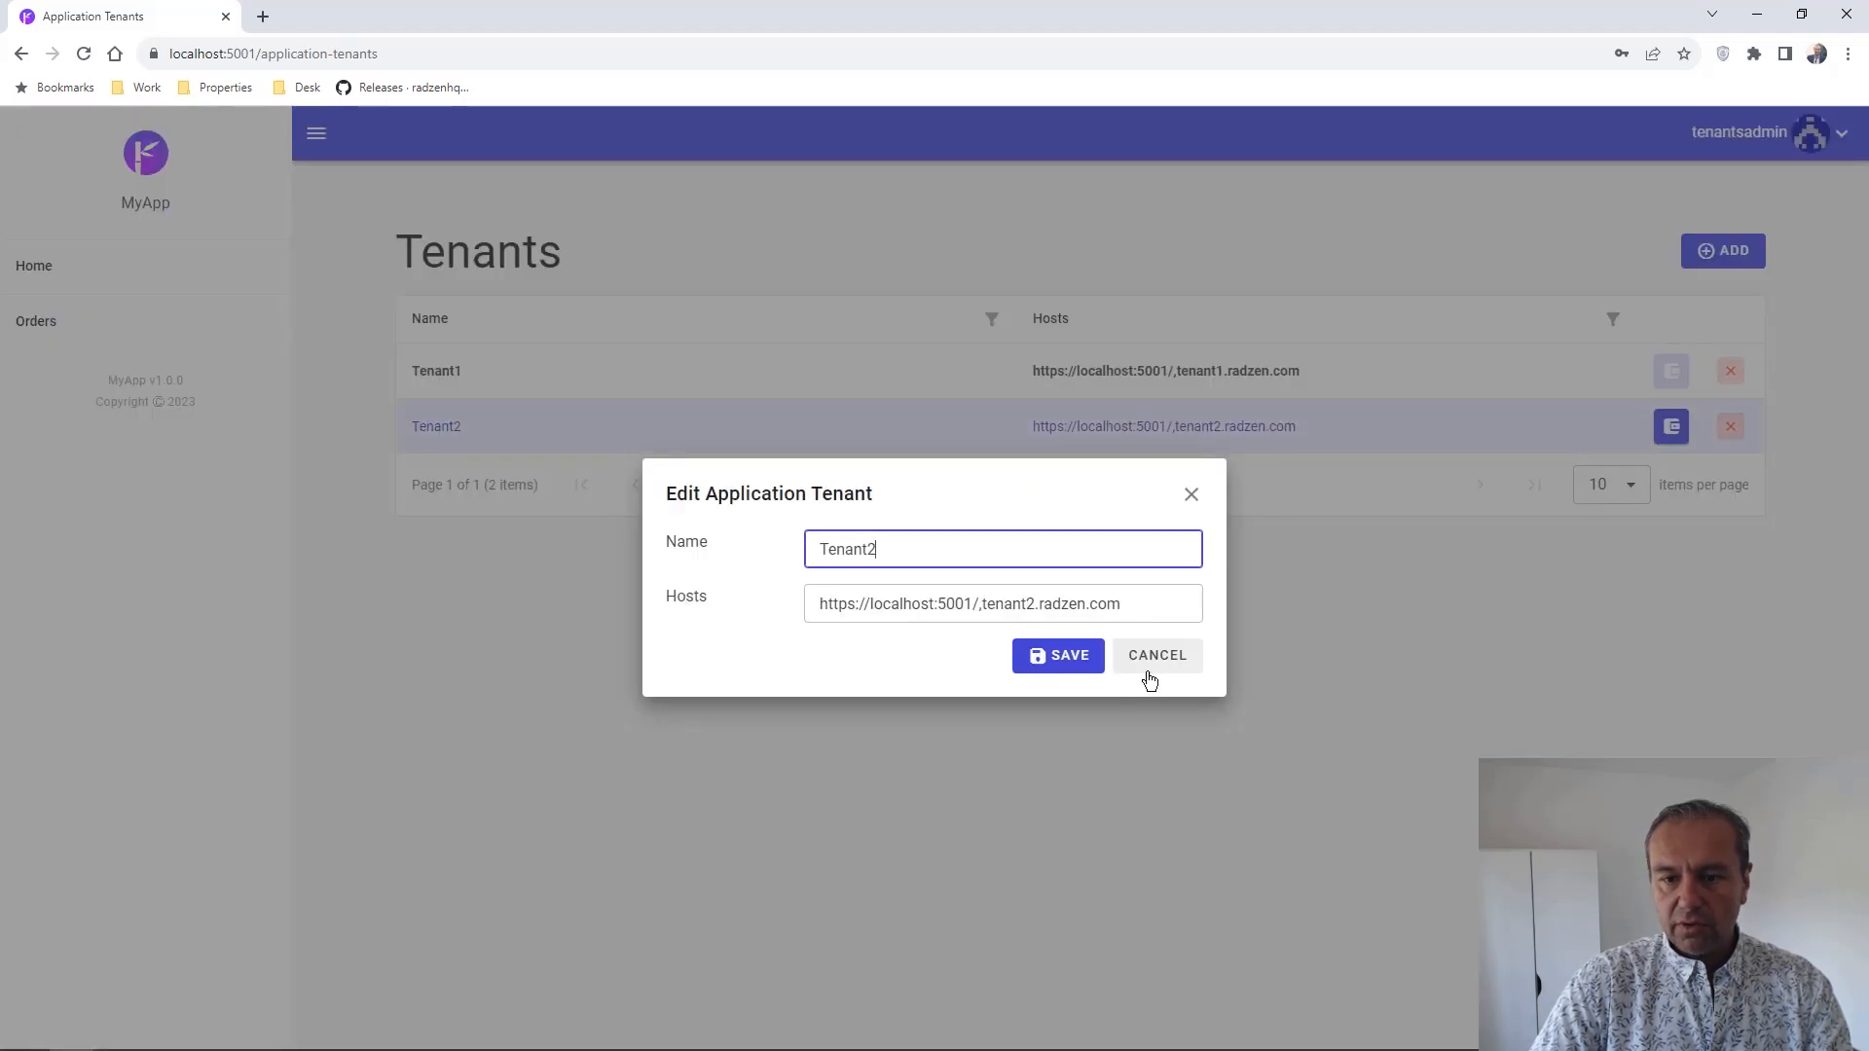
pyautogui.click(1156, 654)
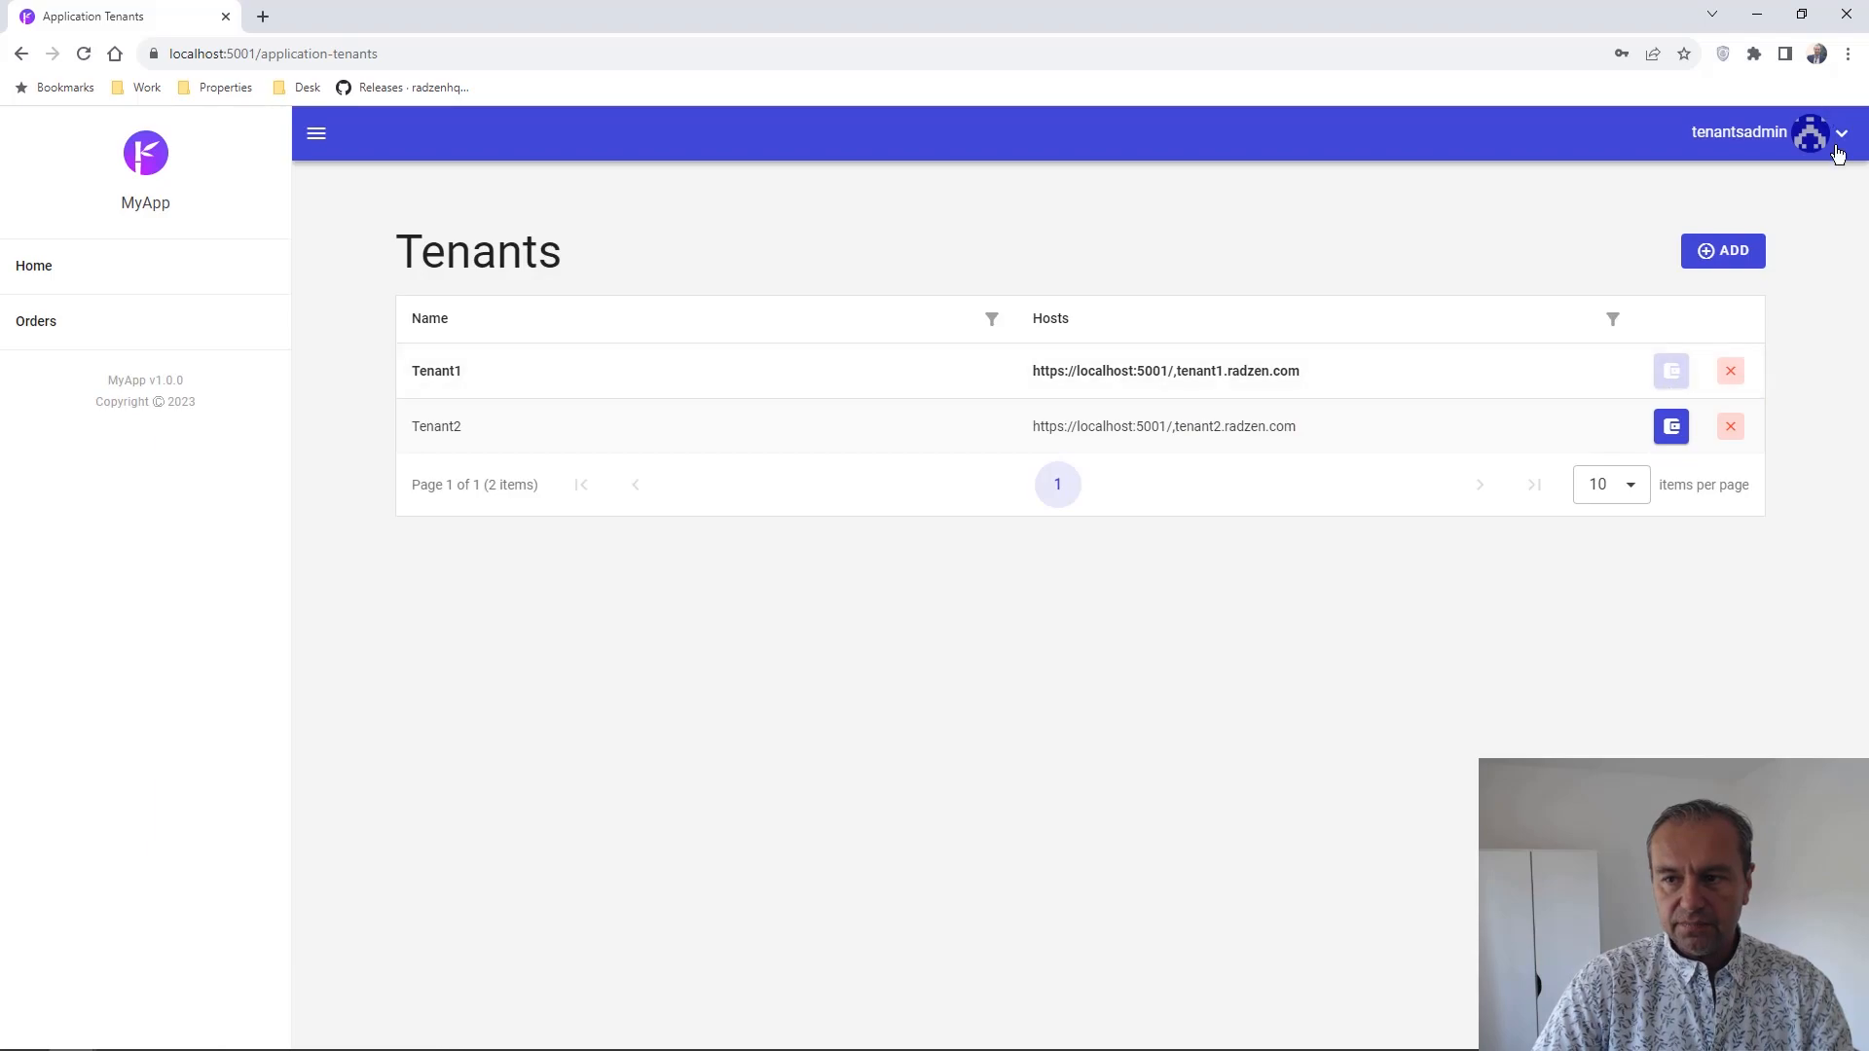
pyautogui.click(1839, 132)
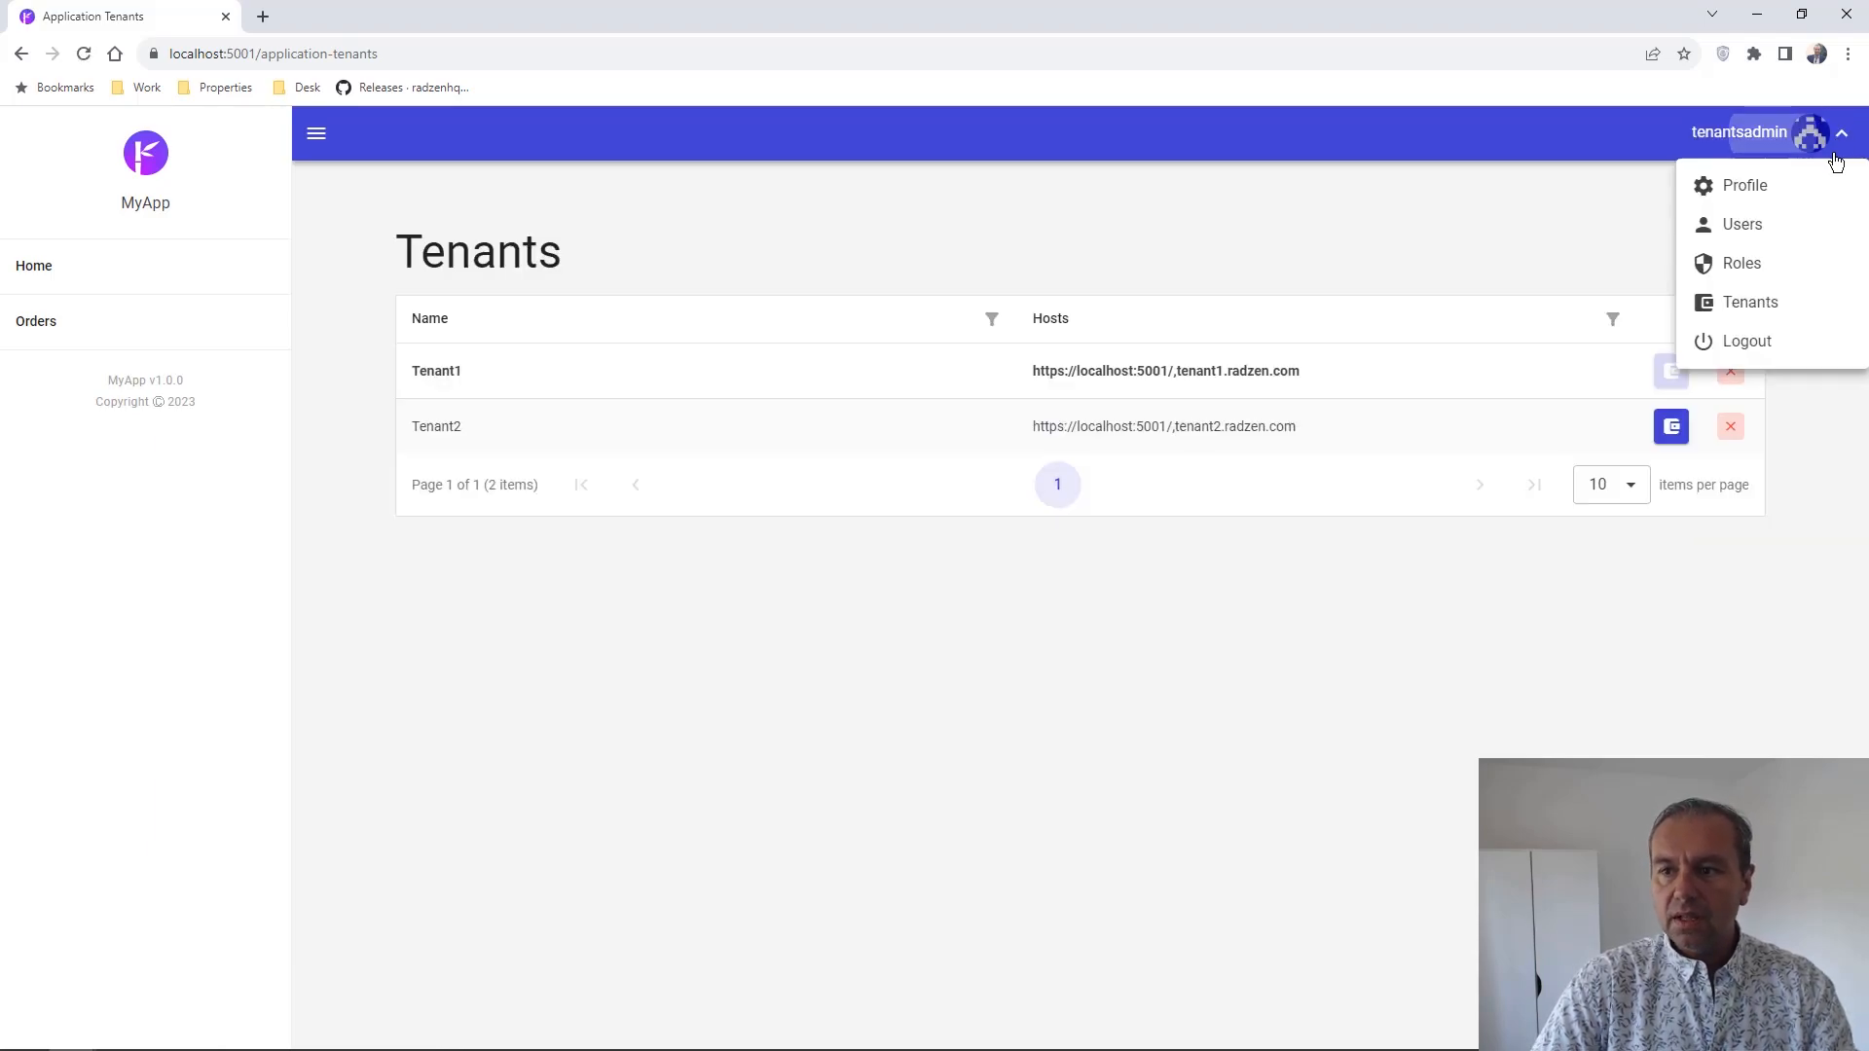
pyautogui.click(1740, 263)
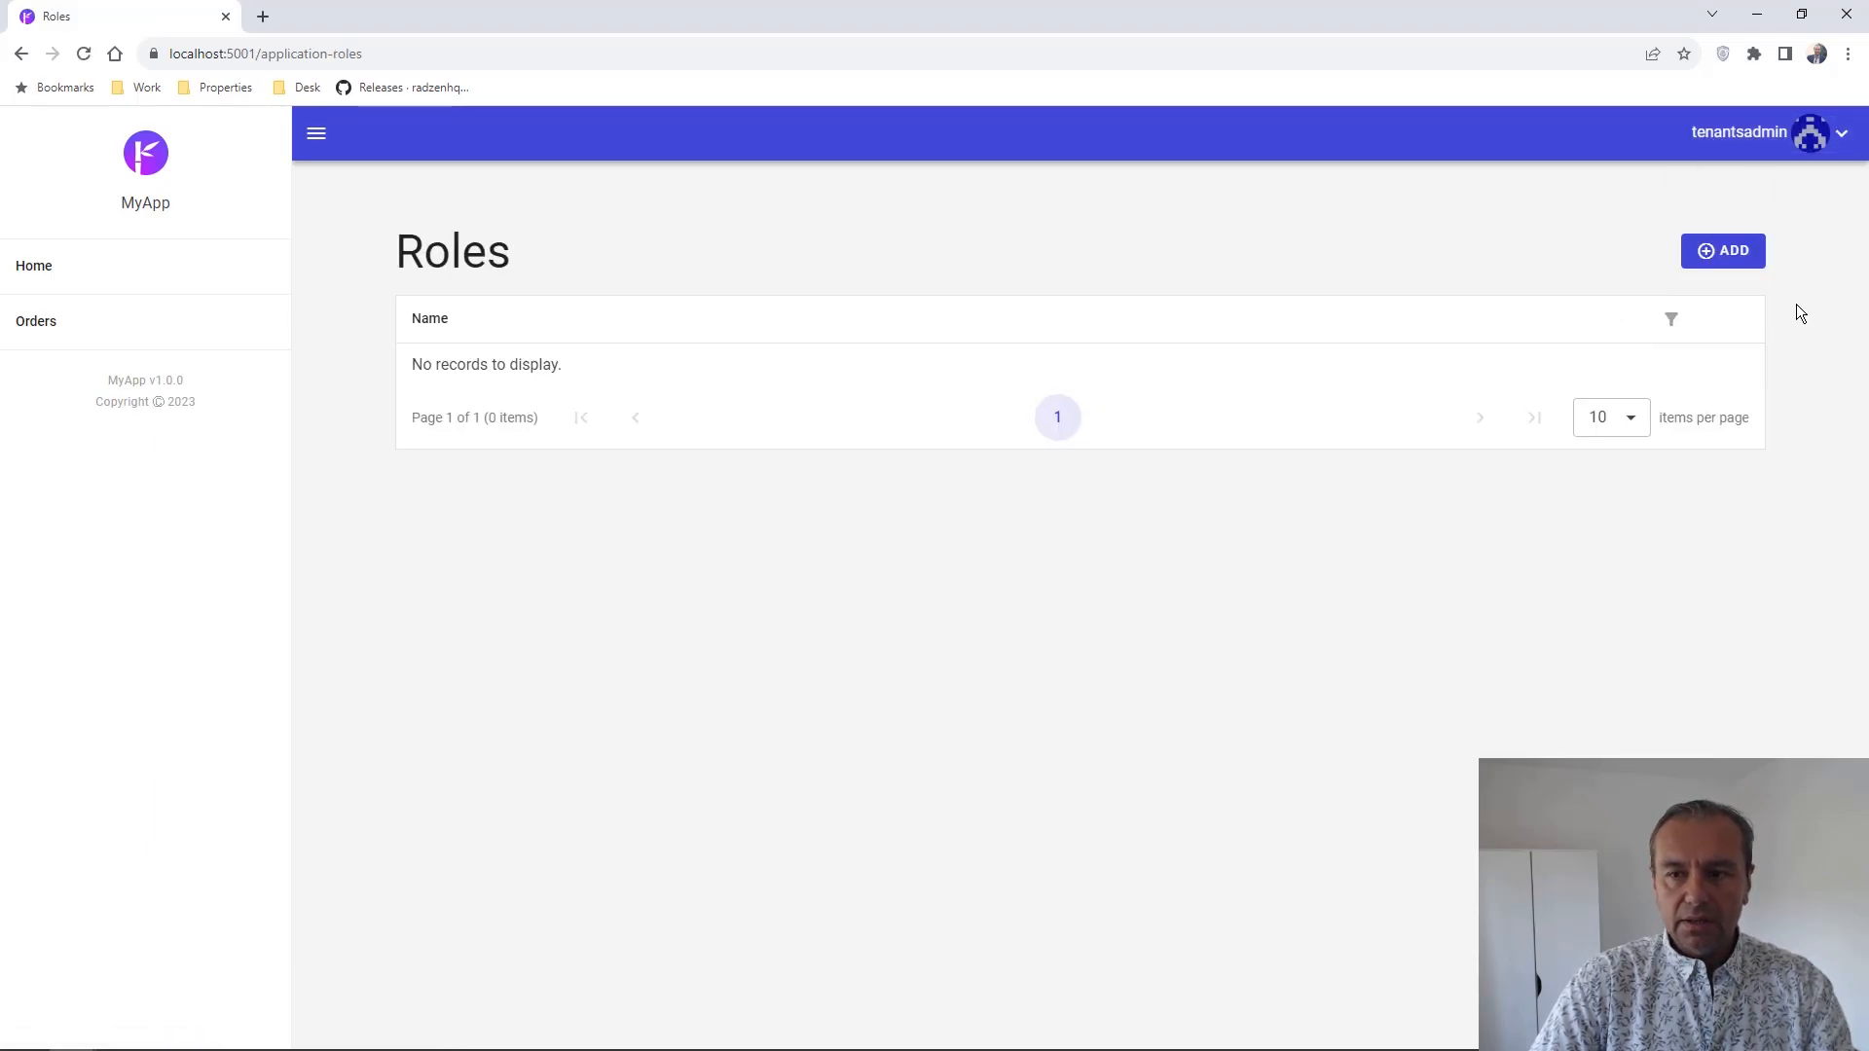
pyautogui.moveTo(1800, 358)
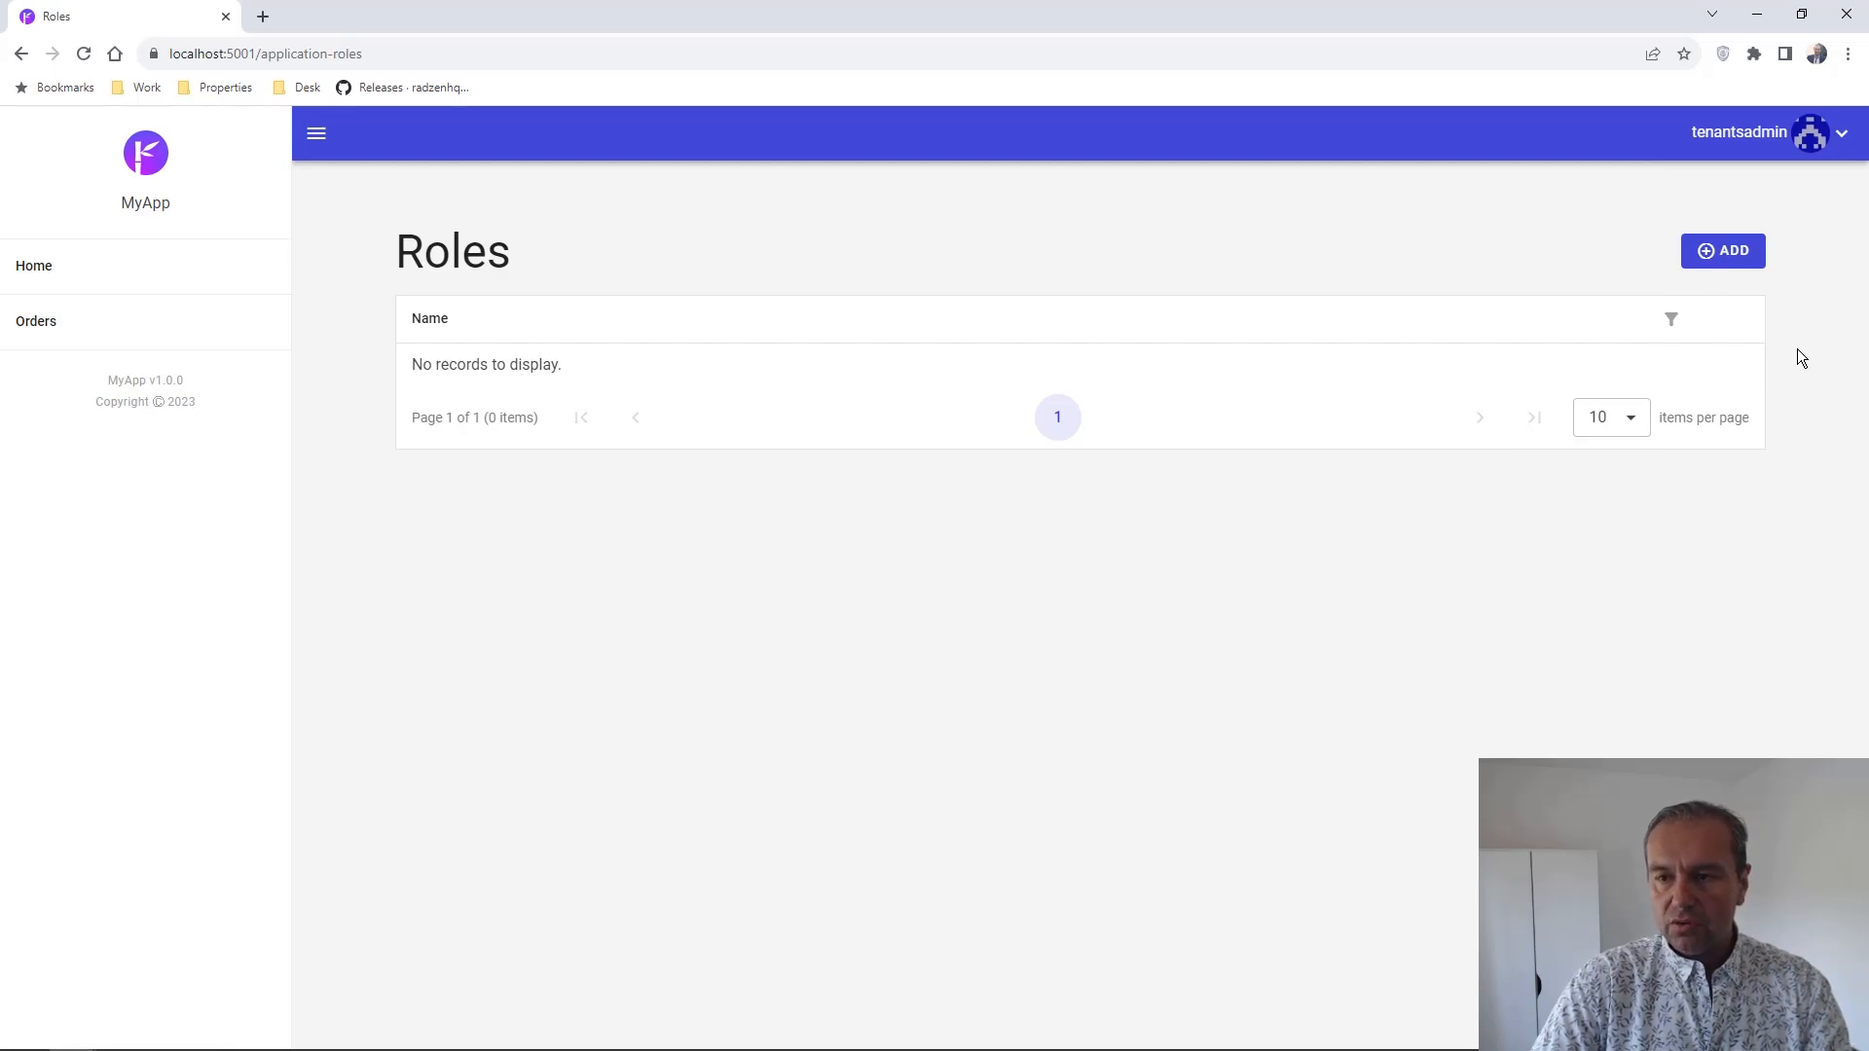
pyautogui.moveTo(1748, 259)
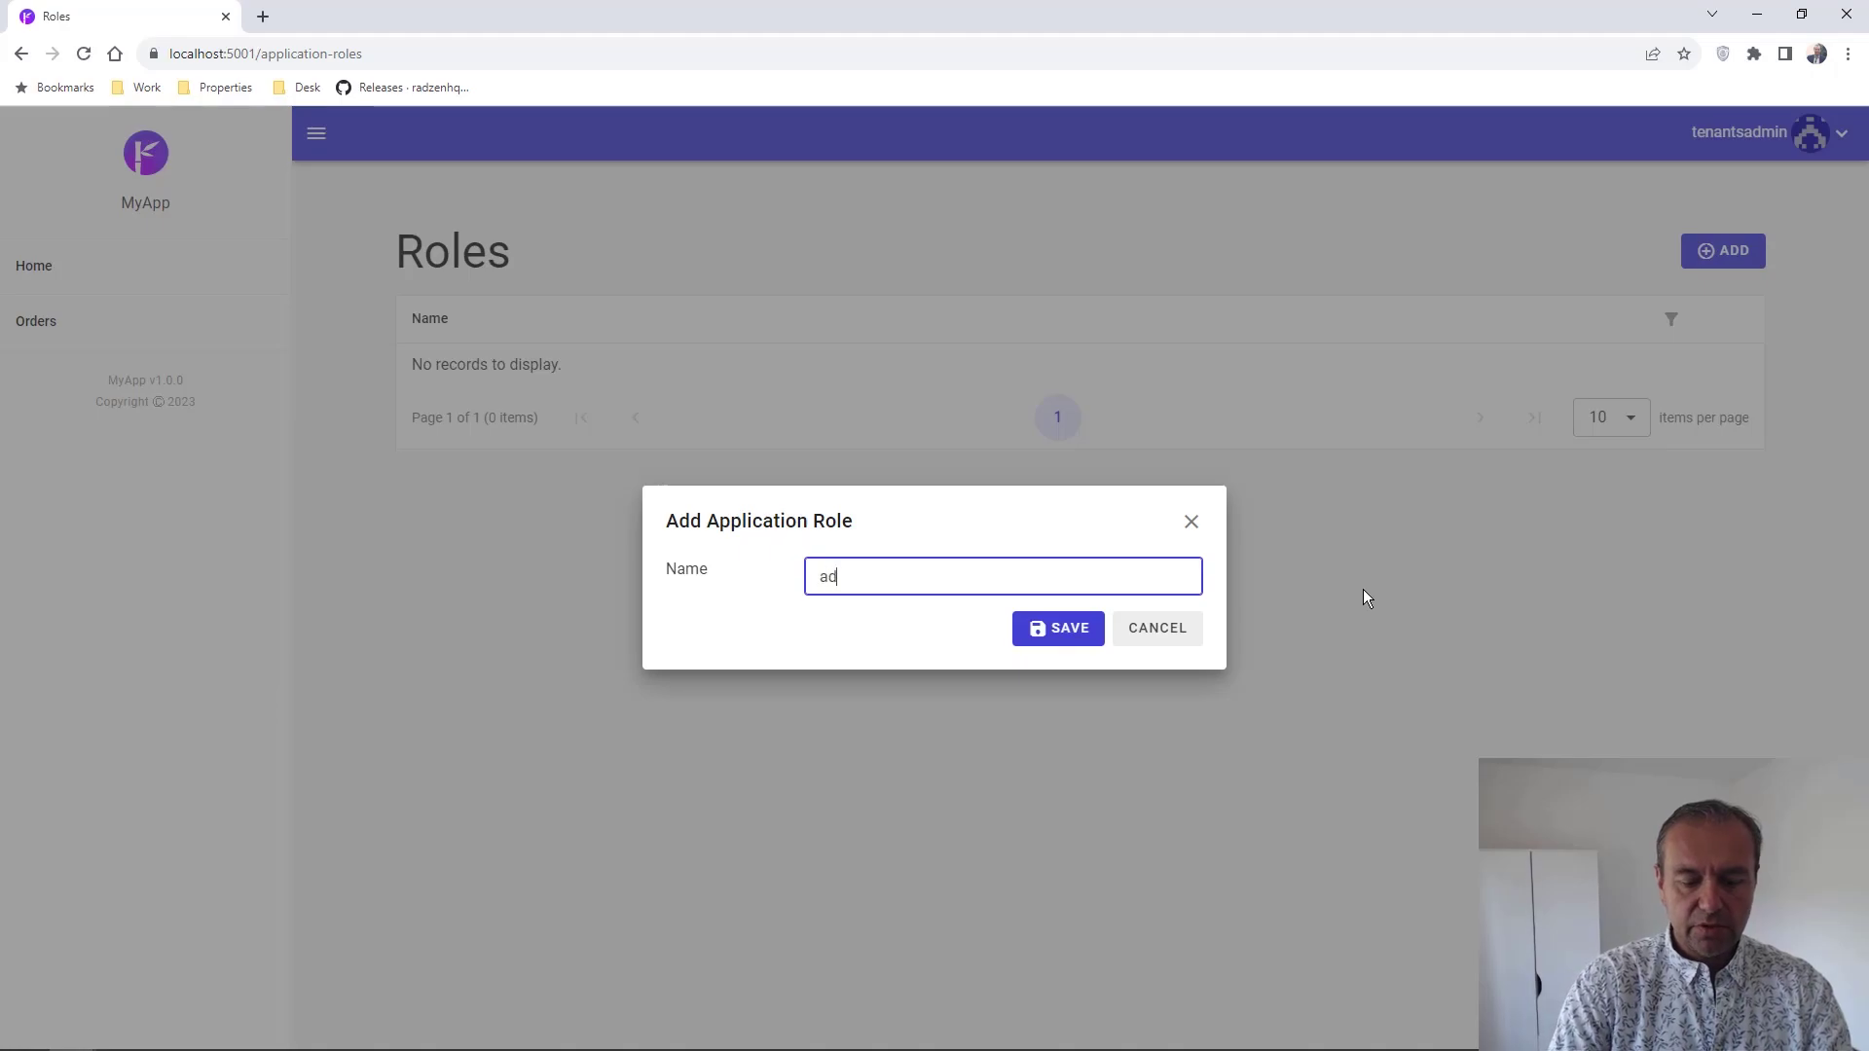
# - Add the roles admin and user to Tenant1
pyautogui.write('min')
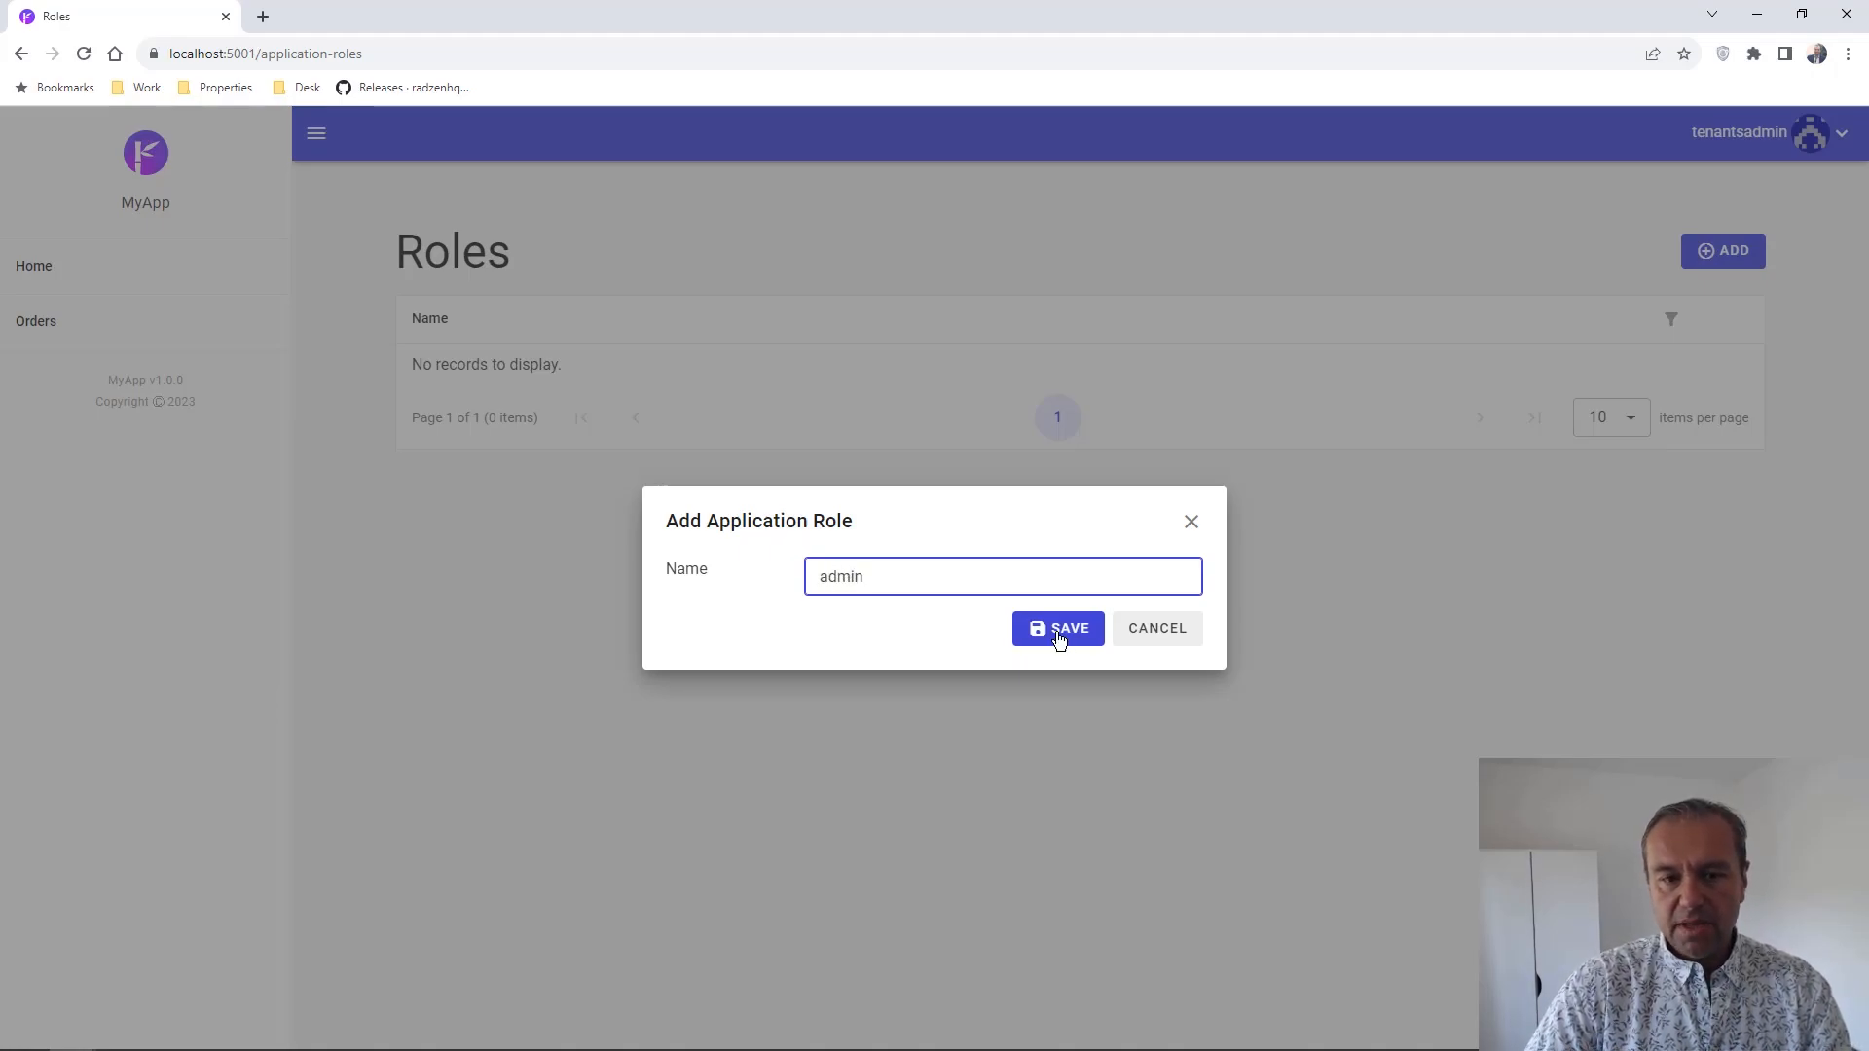
pyautogui.click(1055, 628)
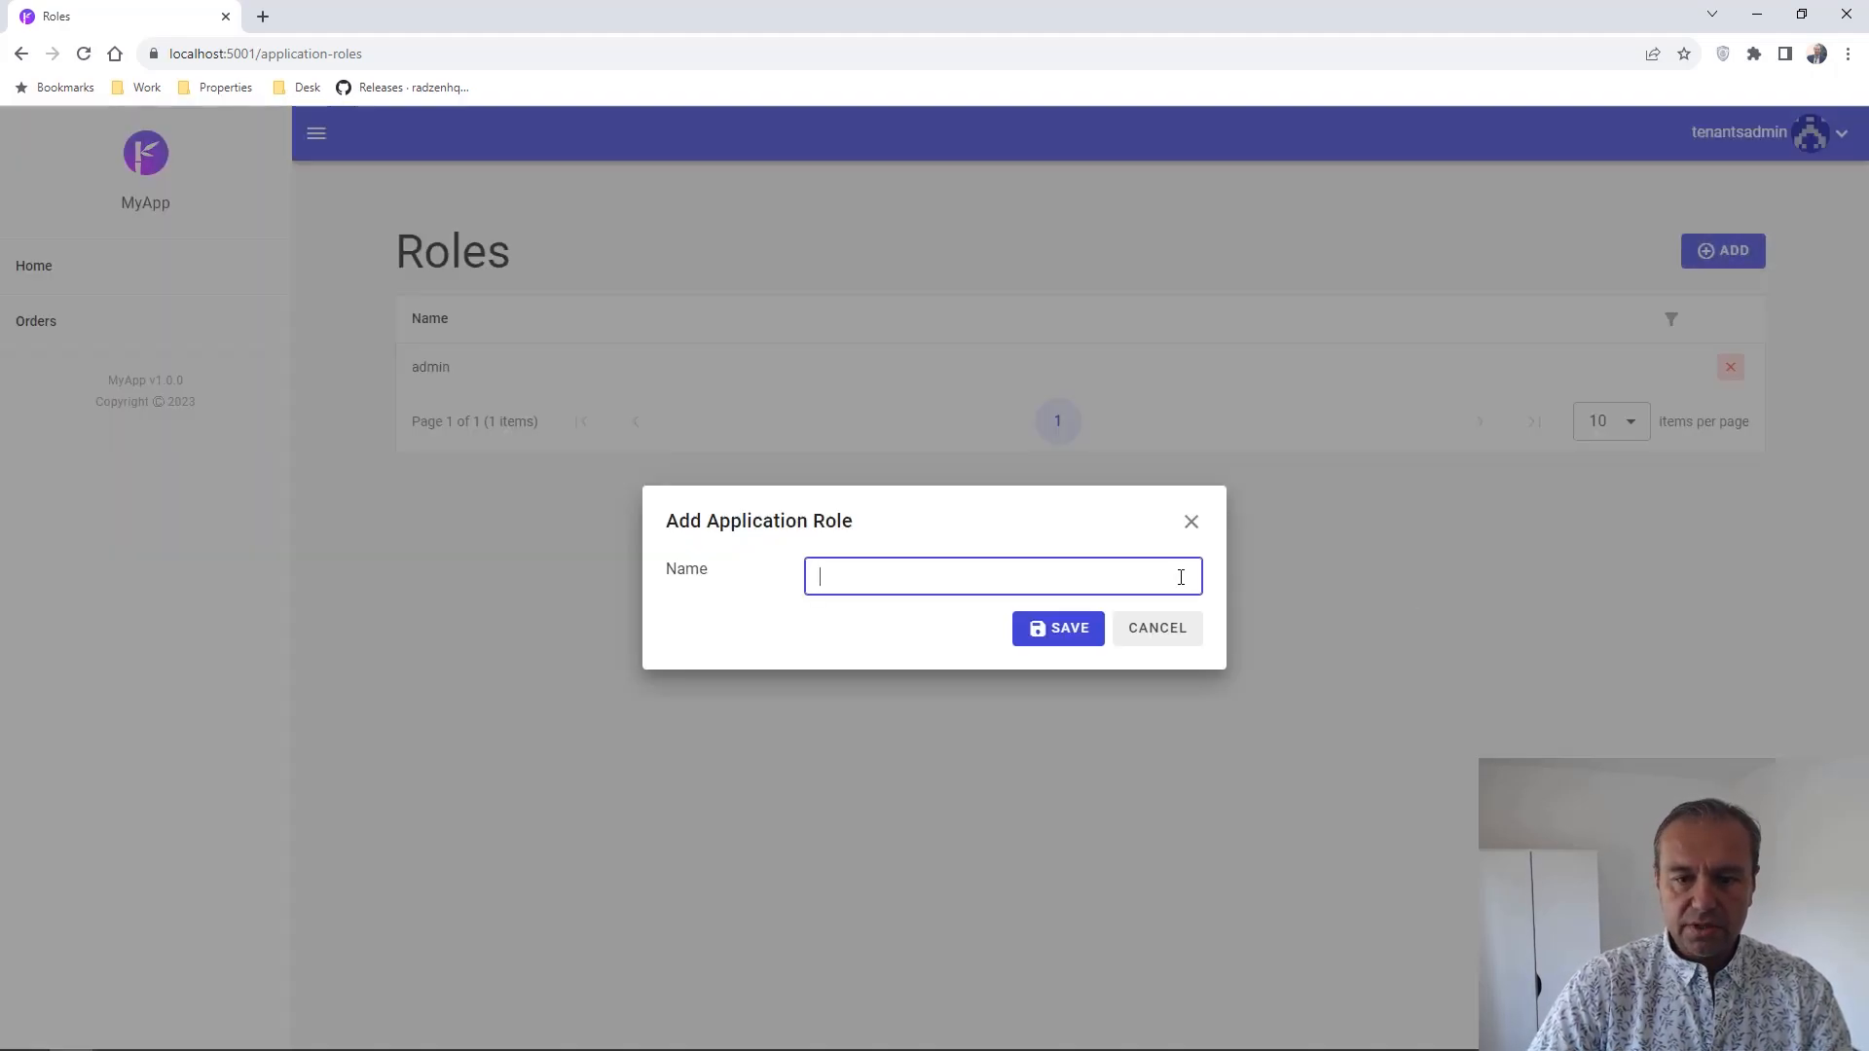
pyautogui.write('user')
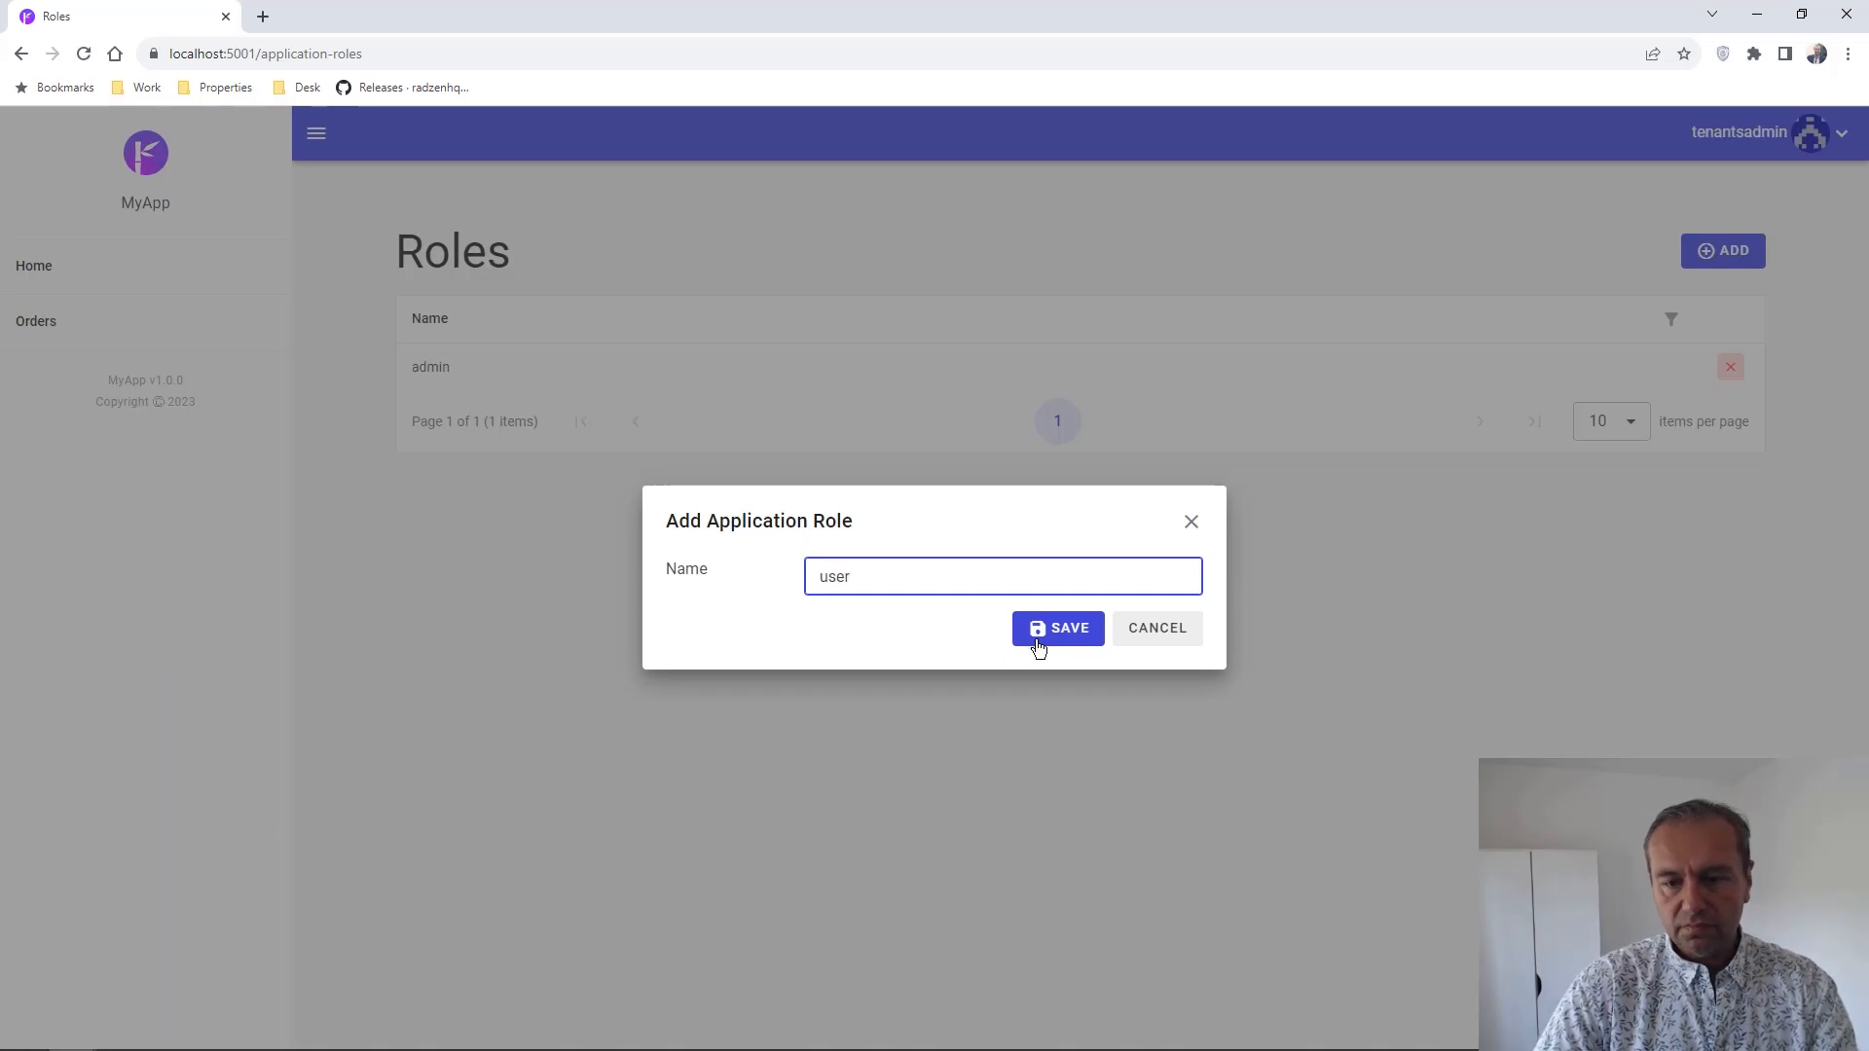
pyautogui.click(1057, 629)
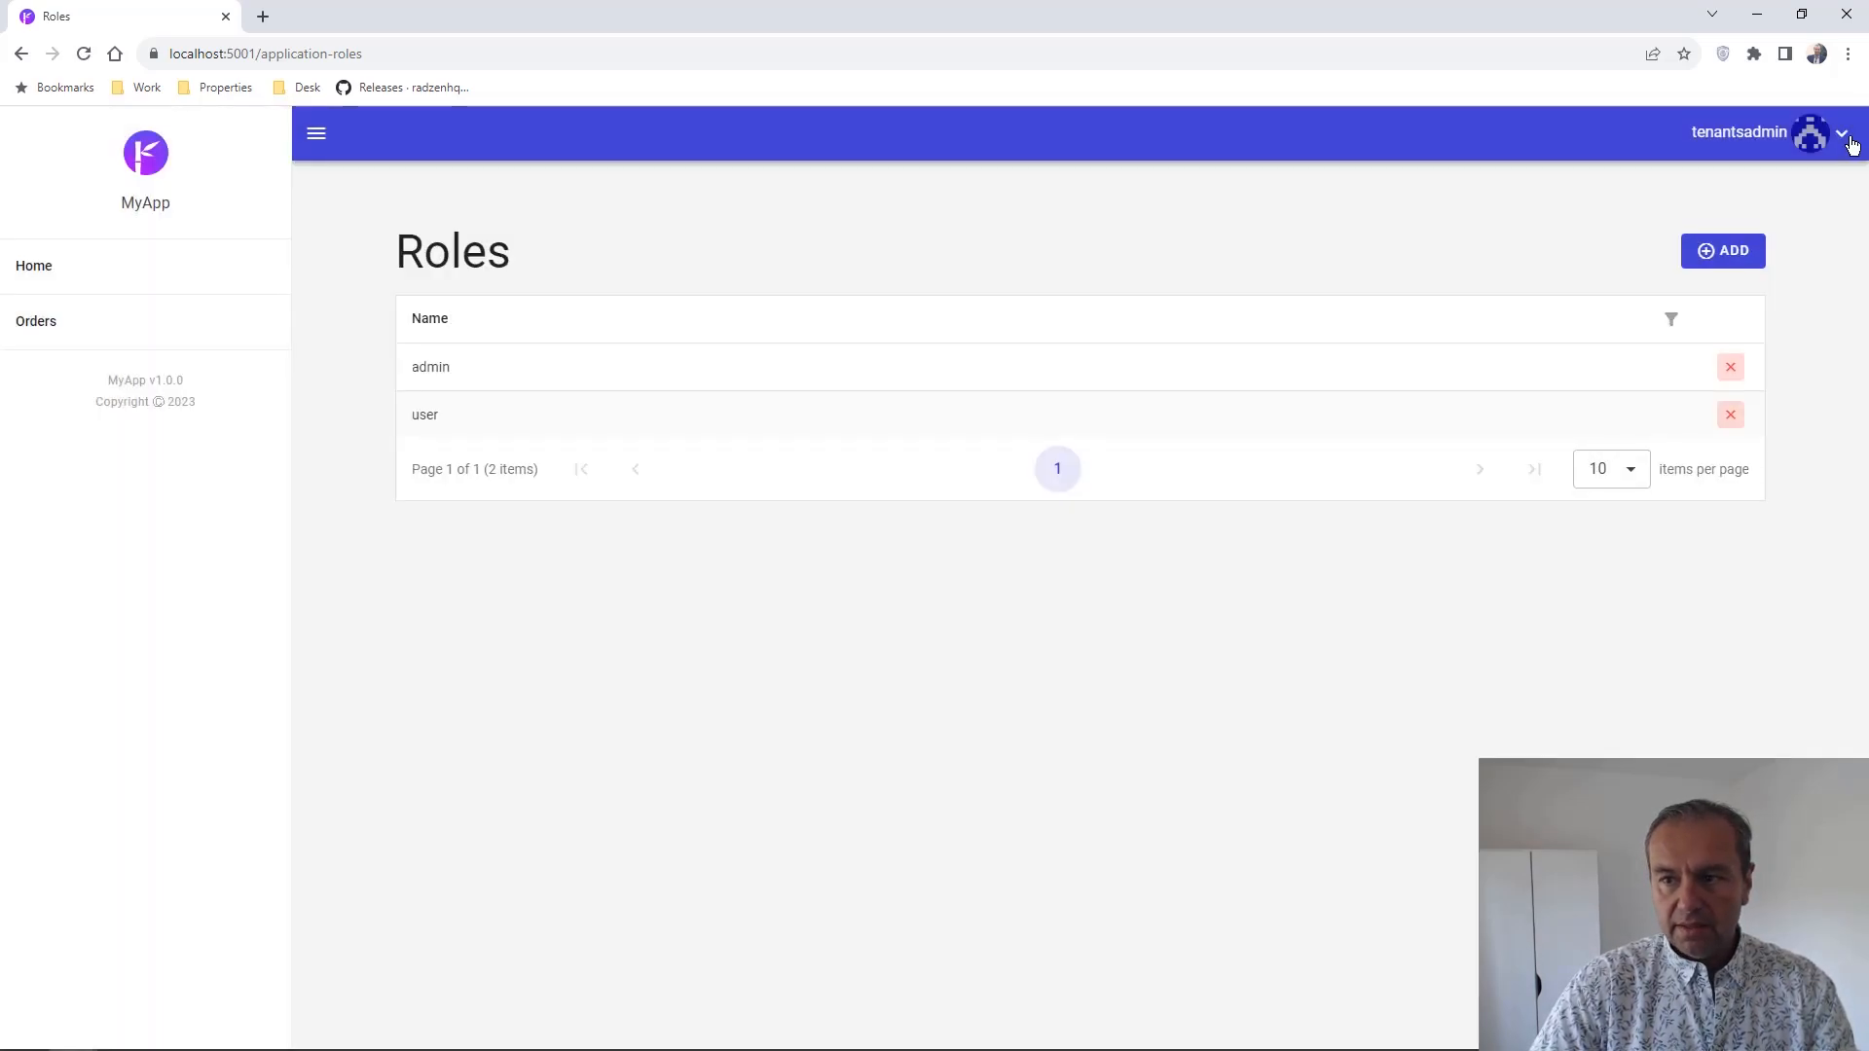
# - Switch the managed tenant to Tenant2 and go to its Roles page
pyautogui.click(1839, 132)
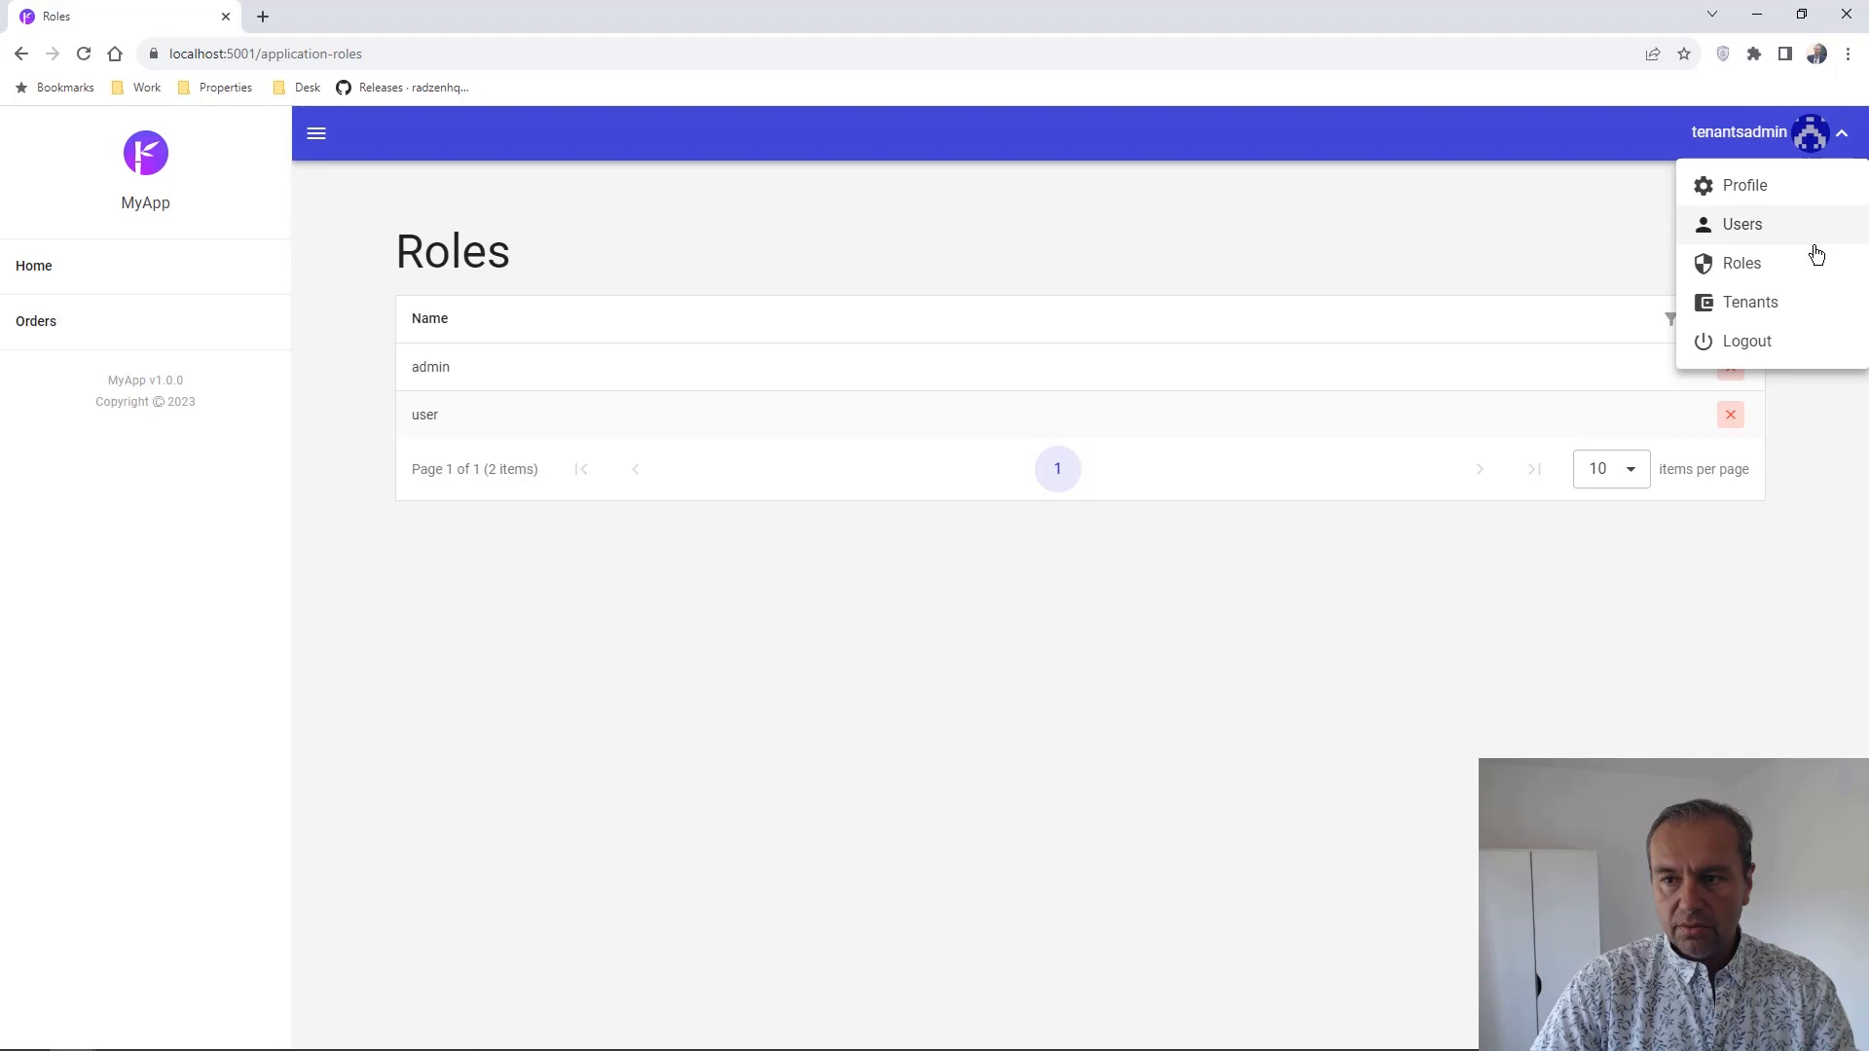
pyautogui.moveTo(1749, 301)
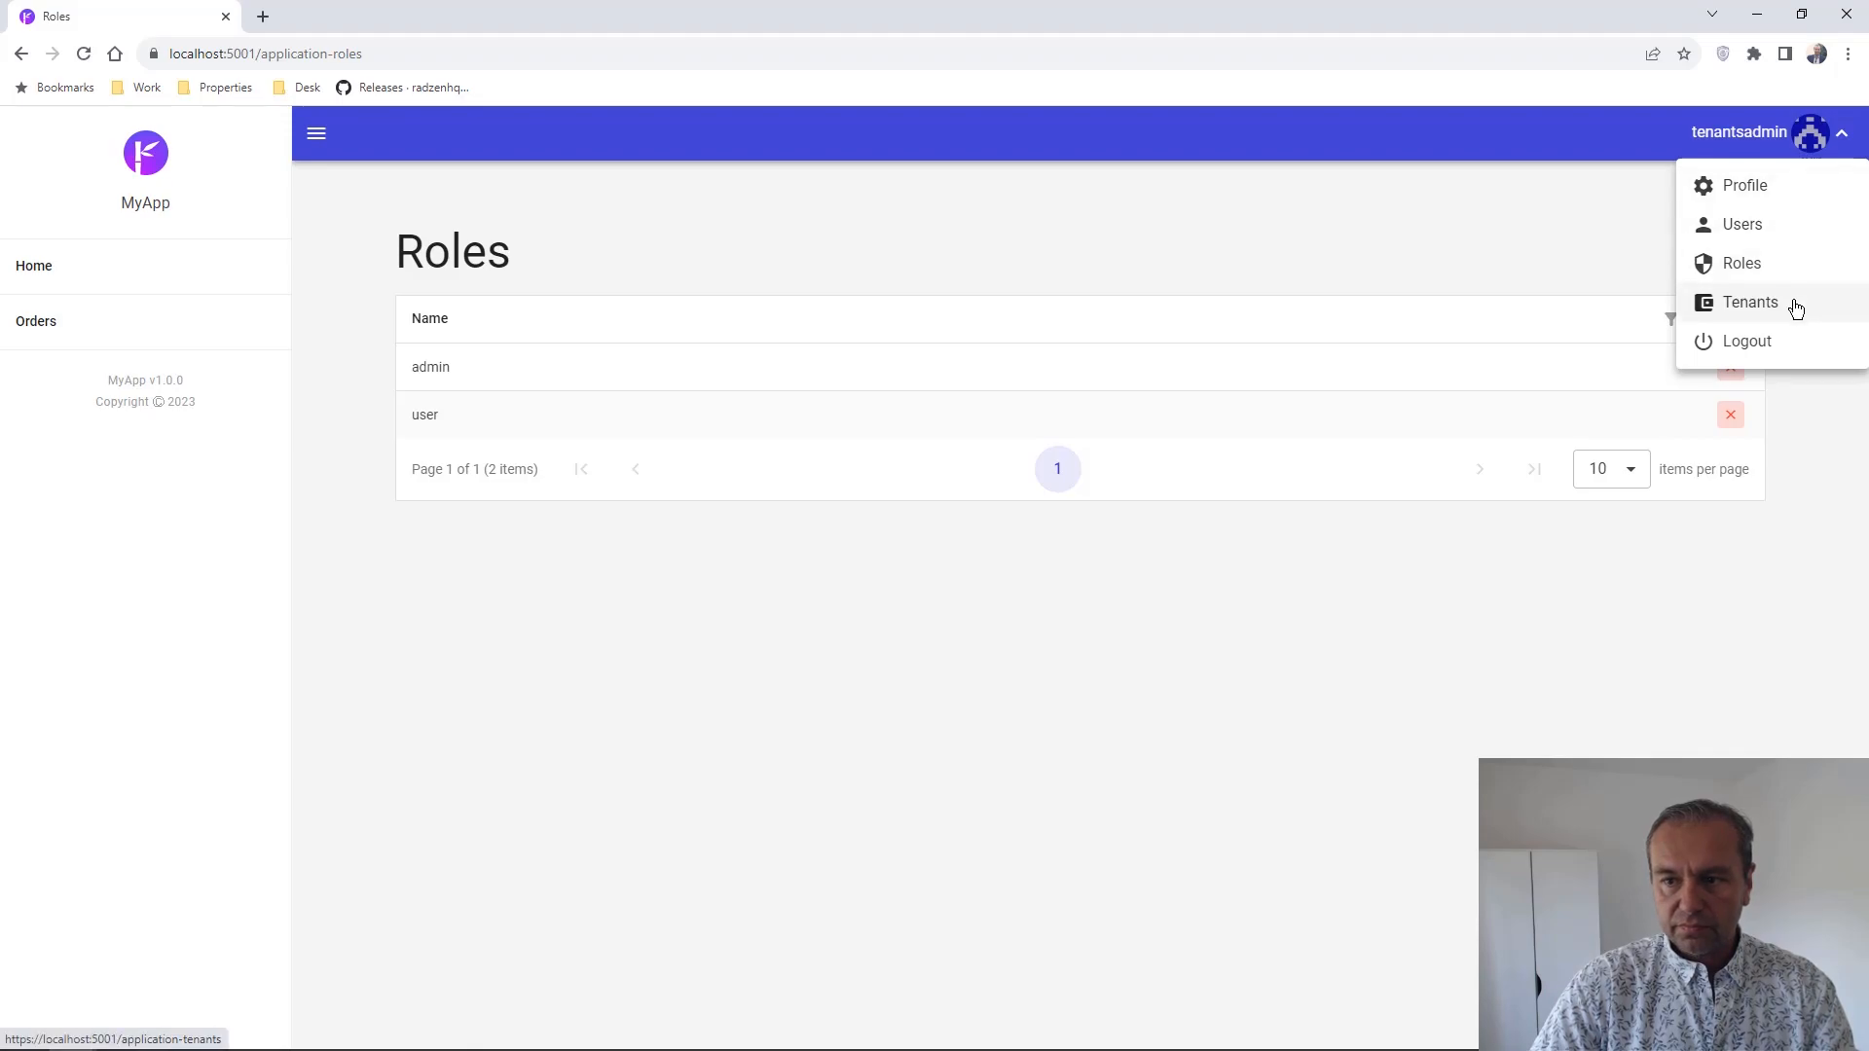
pyautogui.click(1747, 302)
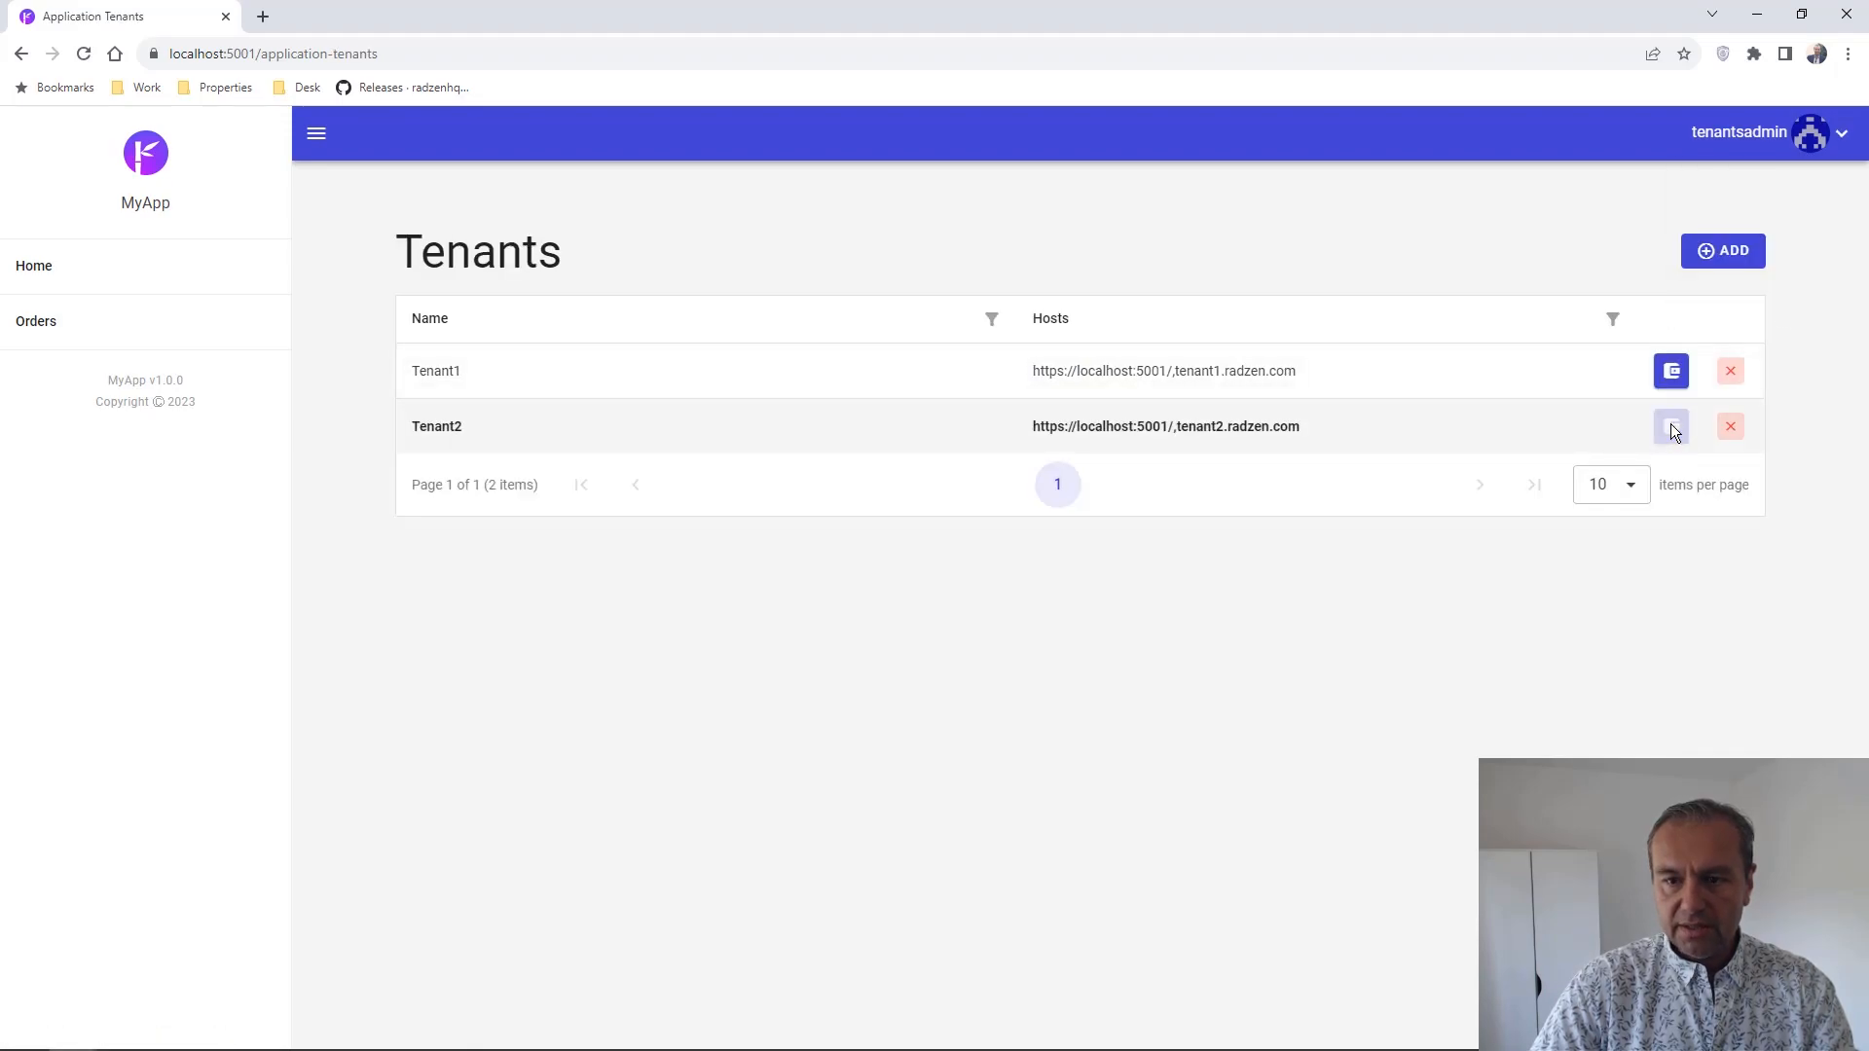
pyautogui.click(1769, 130)
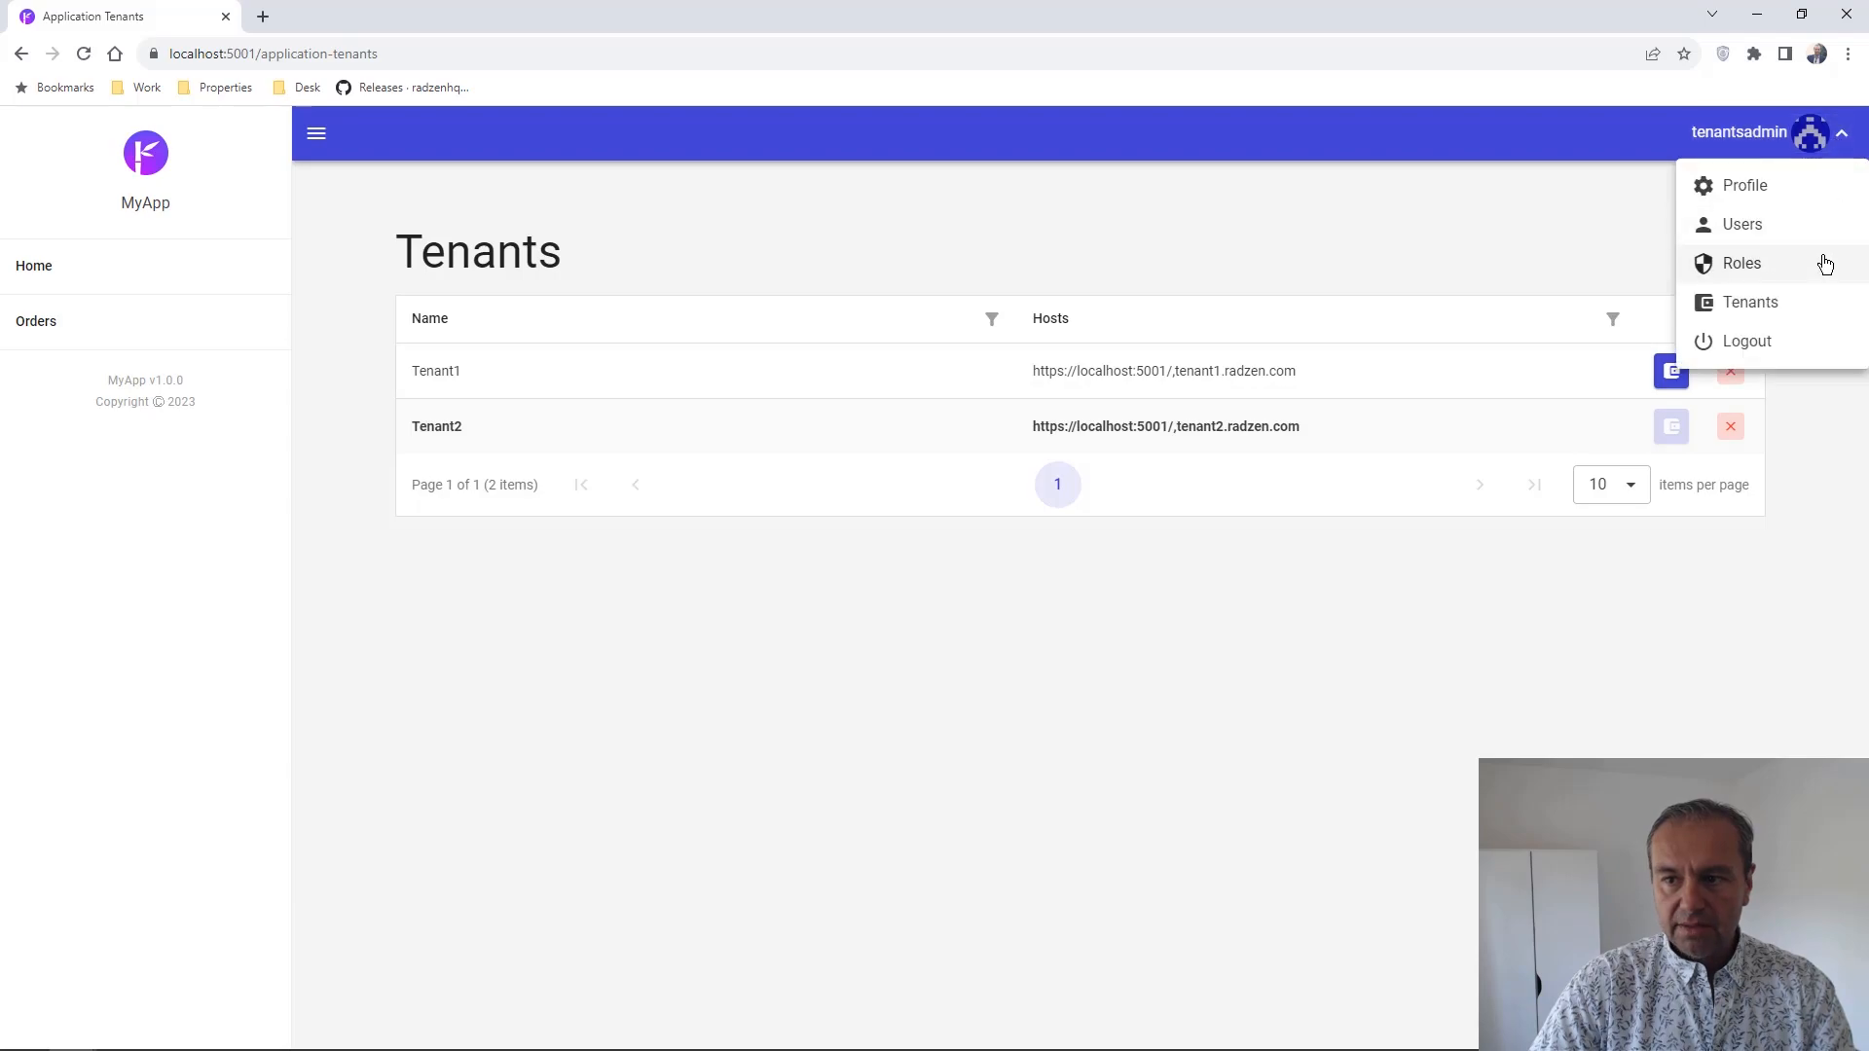
pyautogui.click(1740, 263)
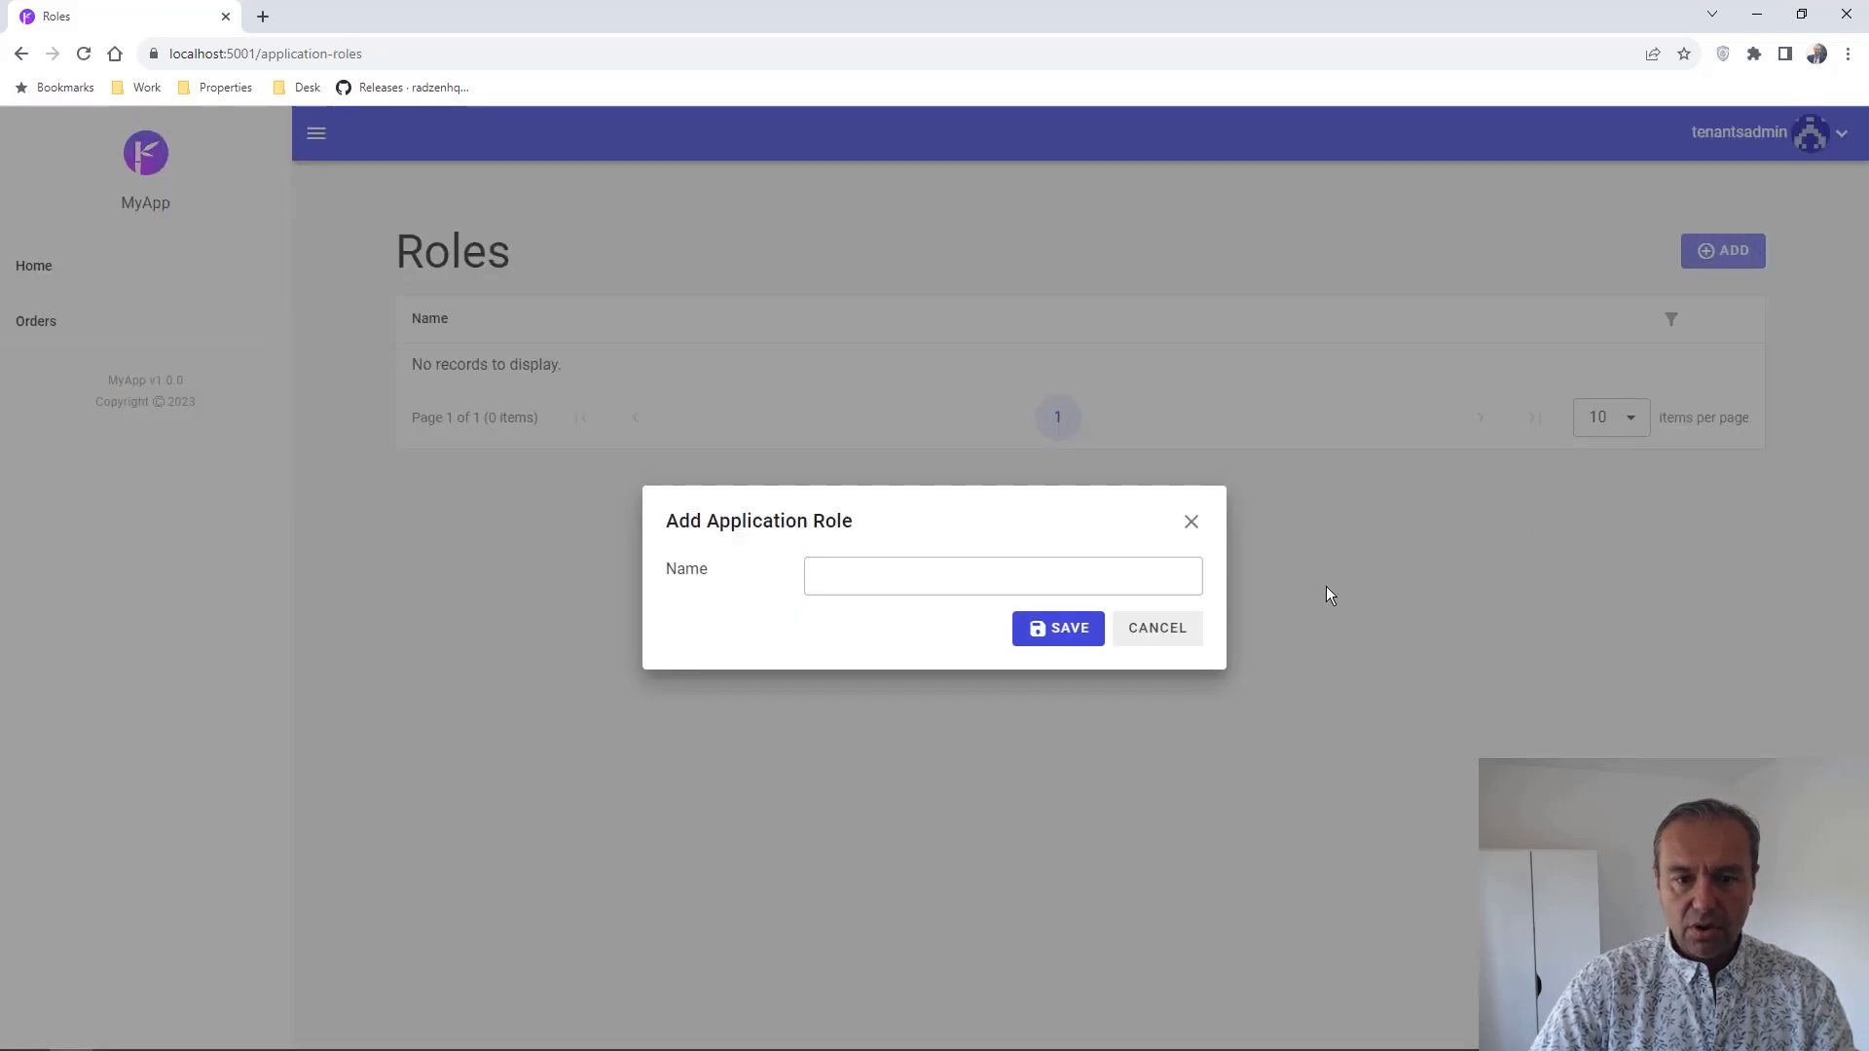
# - Add the roles admin and user to Tenant2
pyautogui.write('admin')
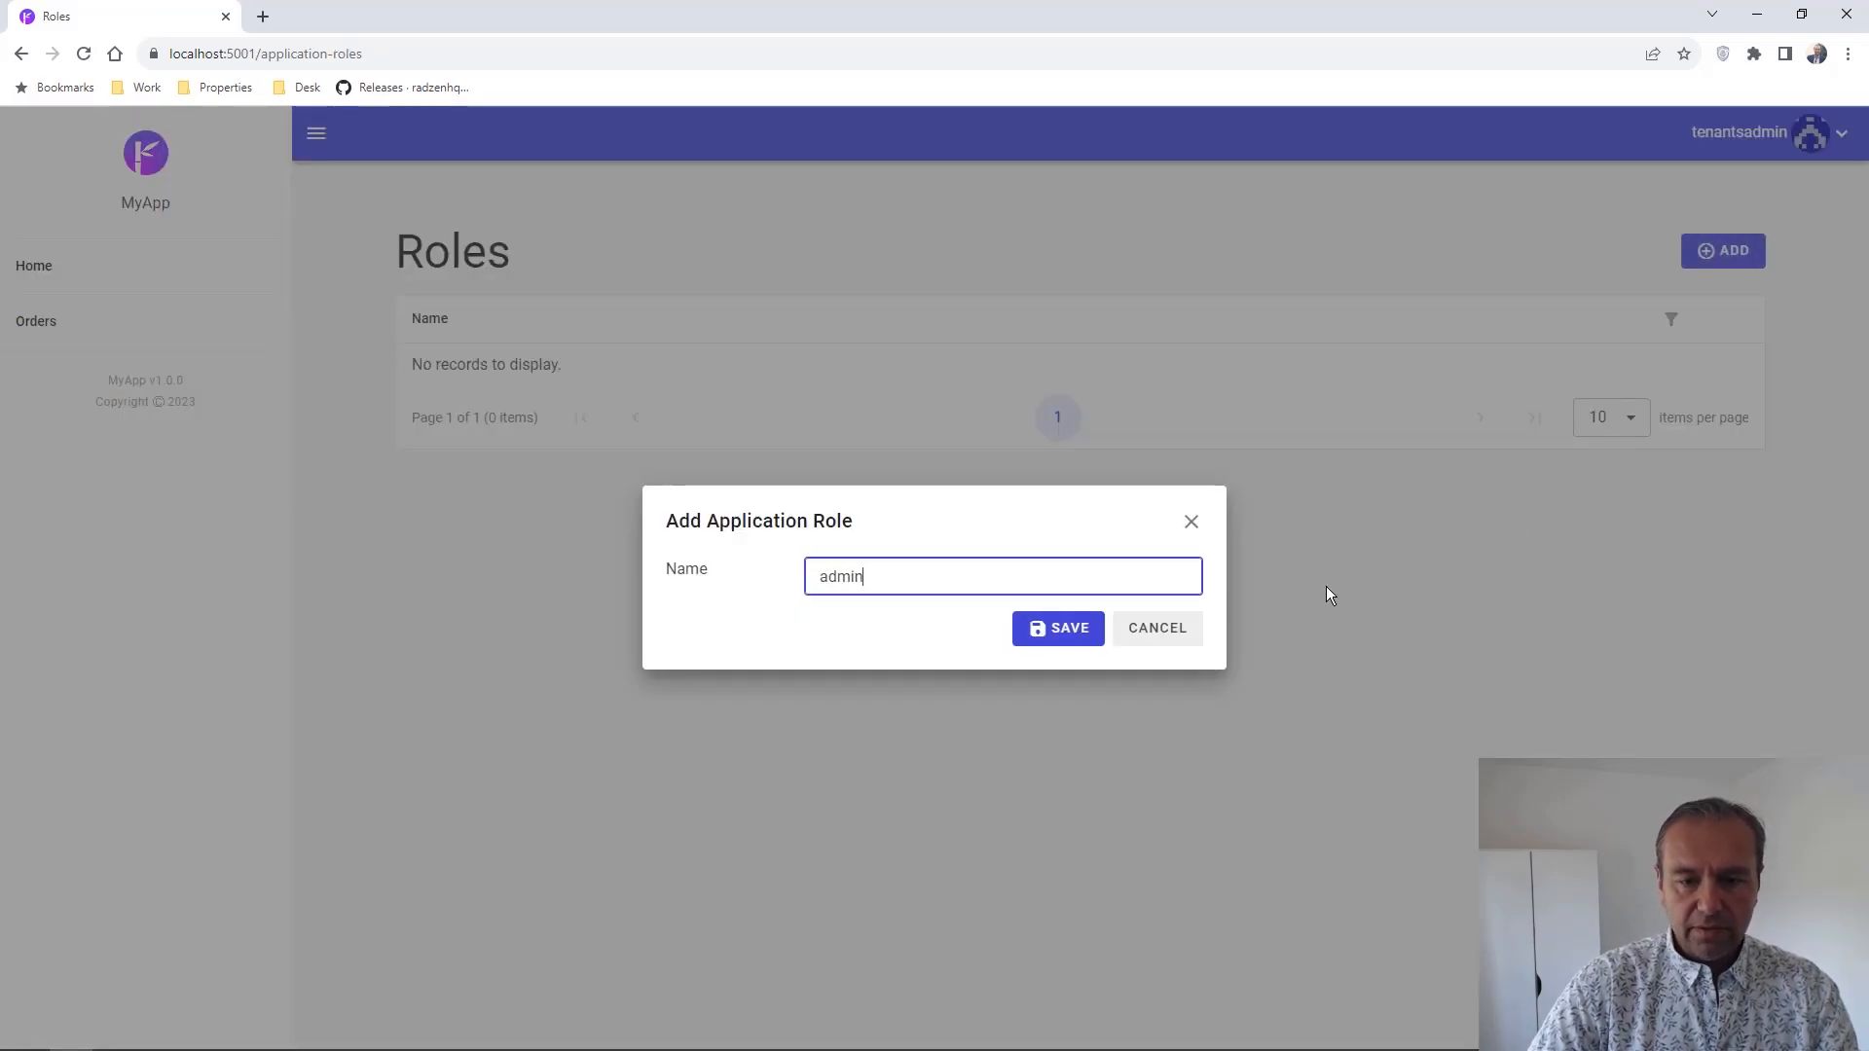
pyautogui.click(1055, 628)
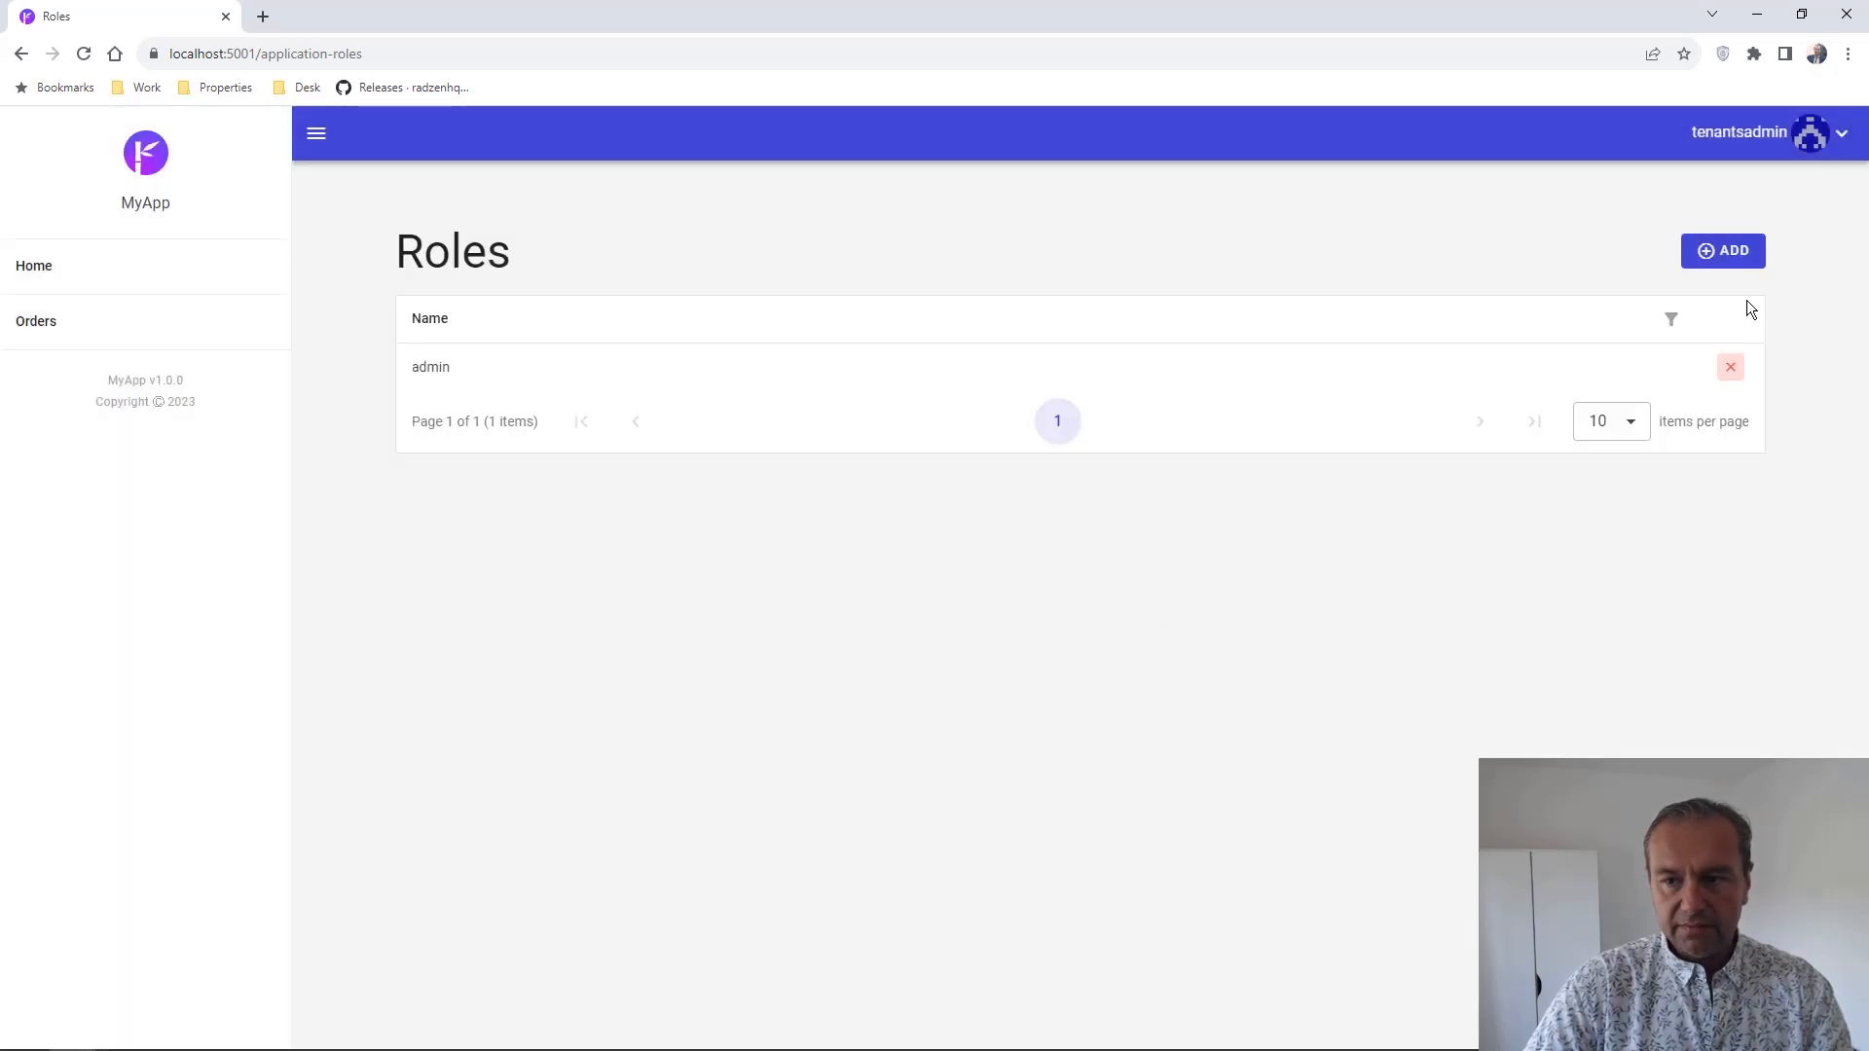
pyautogui.click(1723, 251)
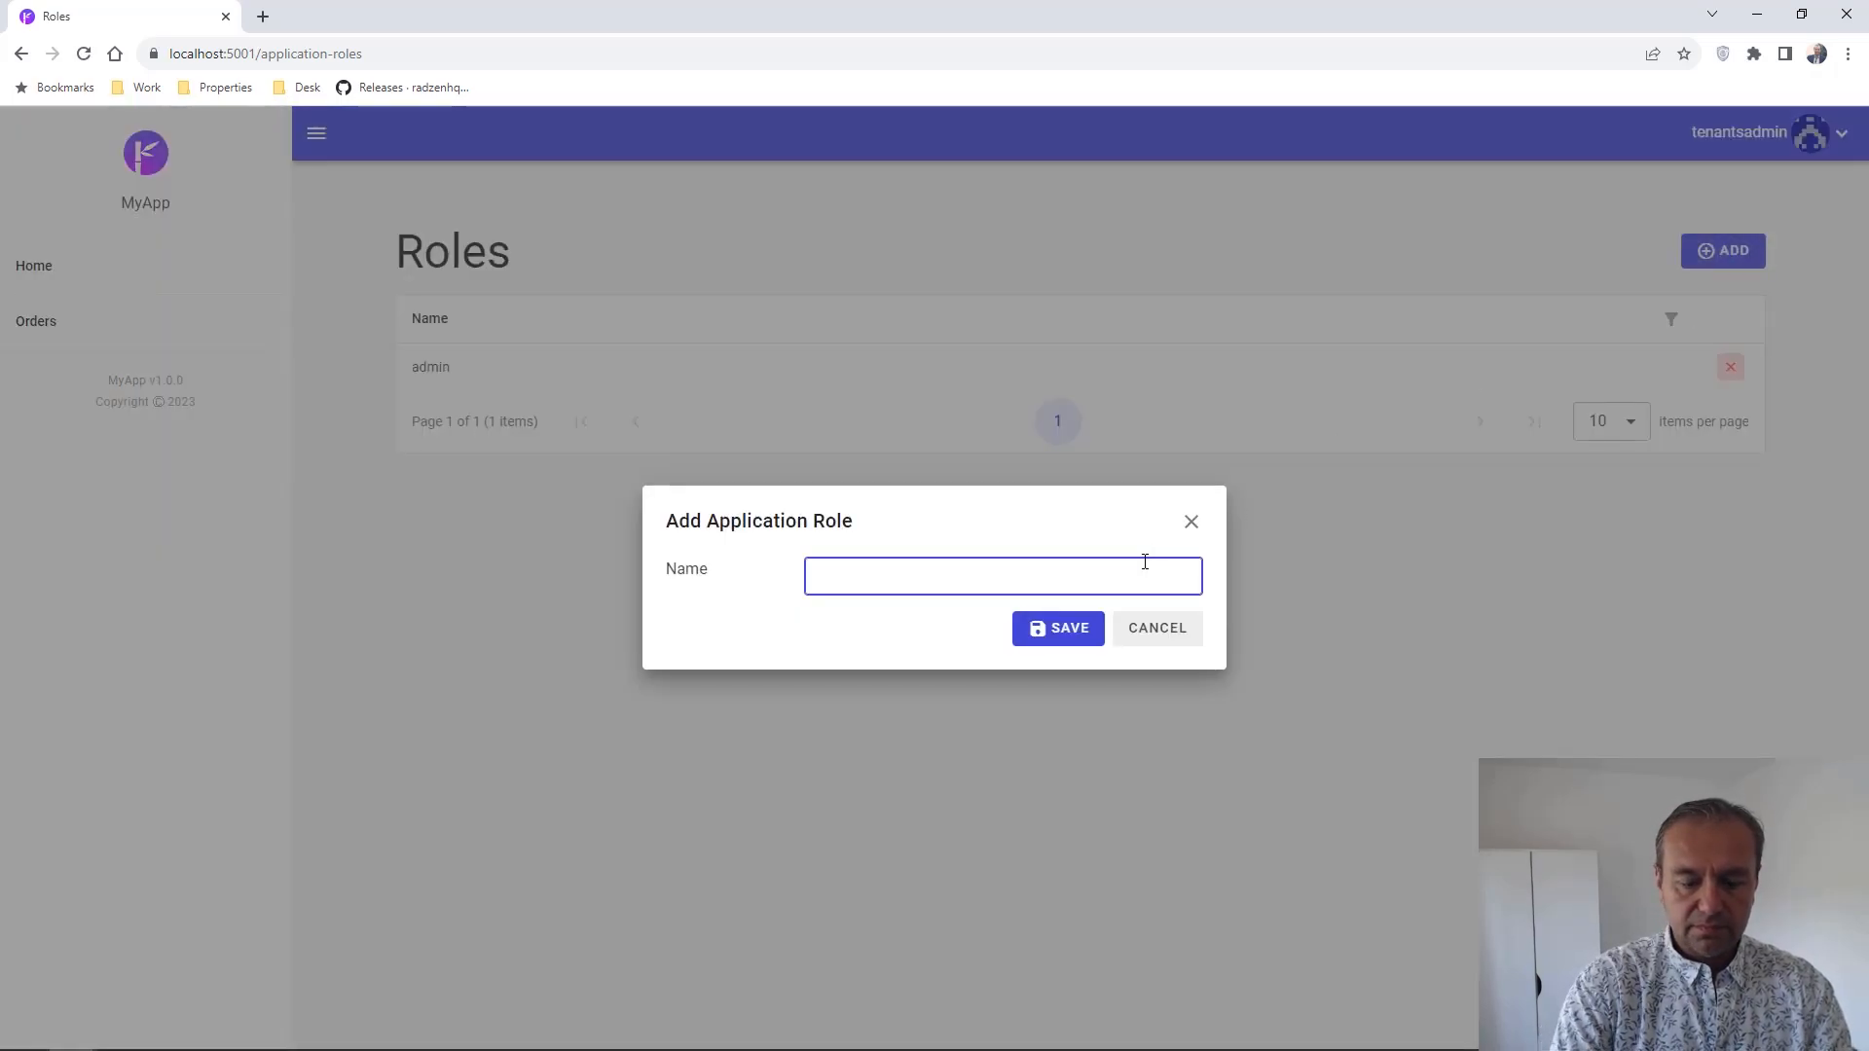
pyautogui.click(1055, 628)
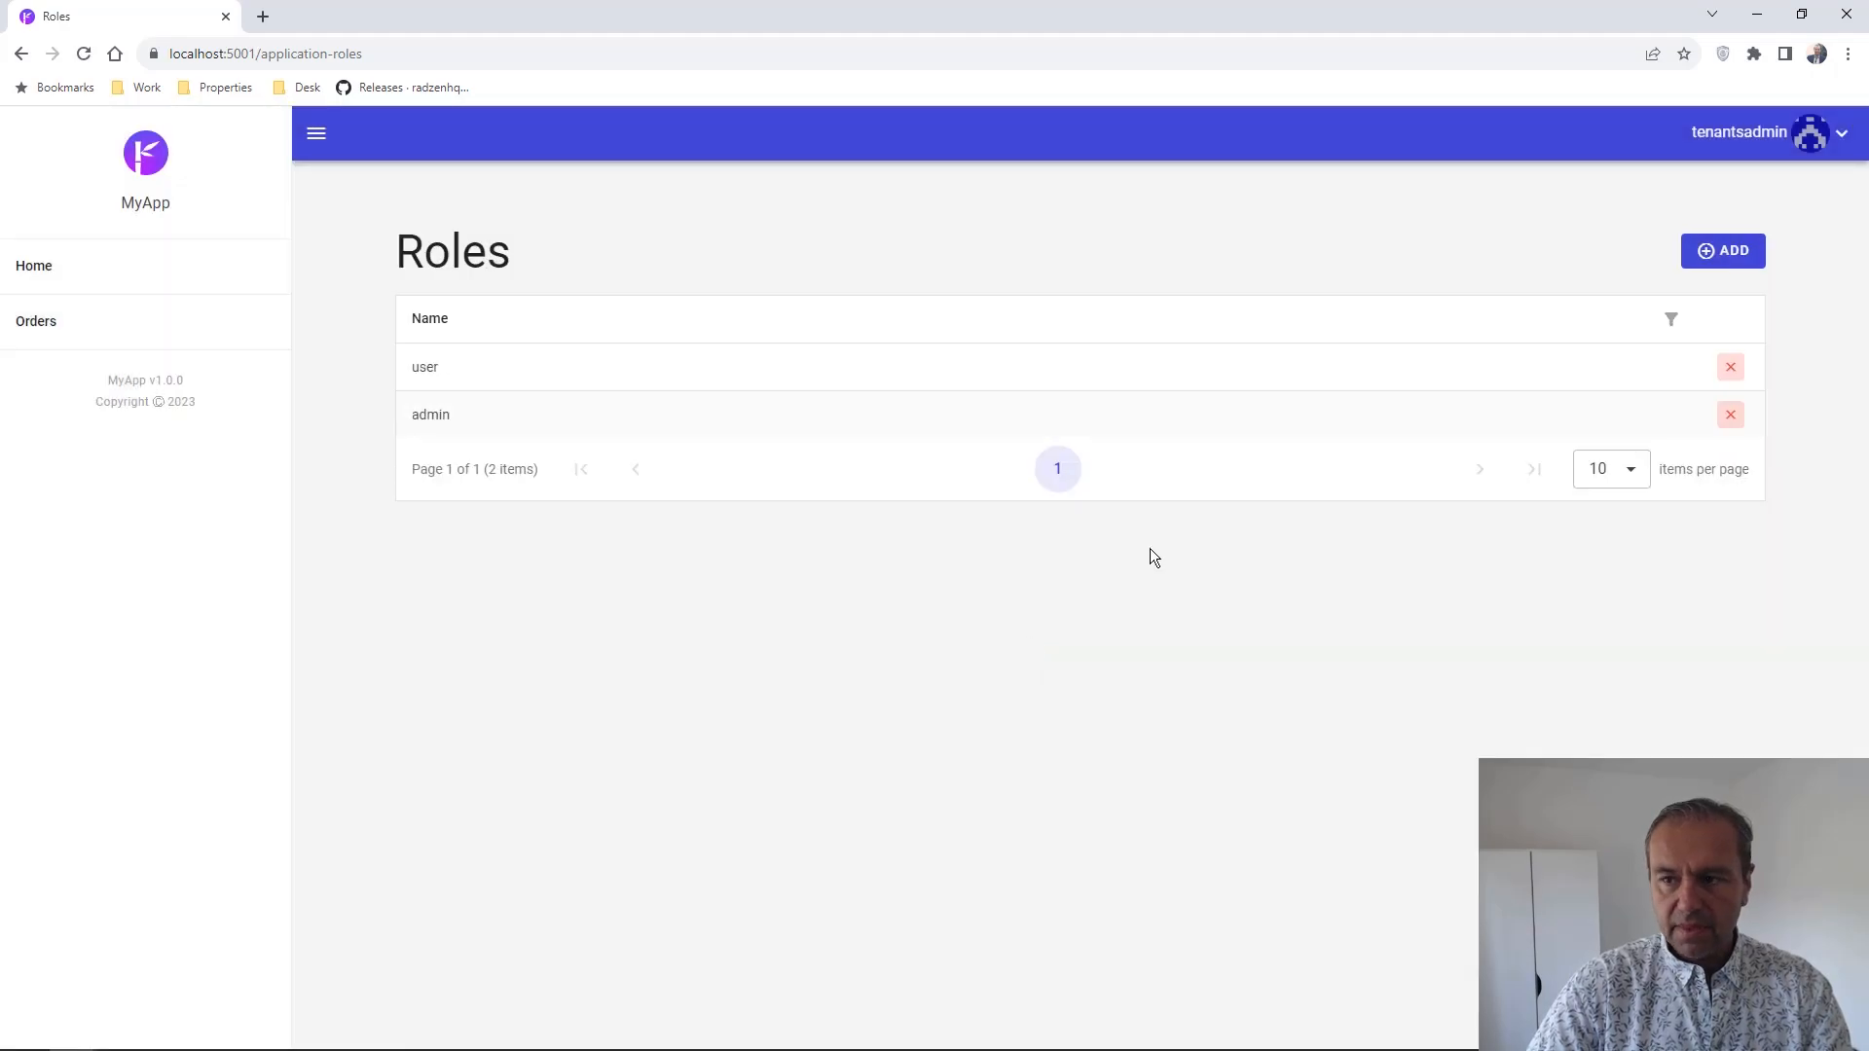
# - Return to the Tenants list through the user menu
pyautogui.click(1770, 130)
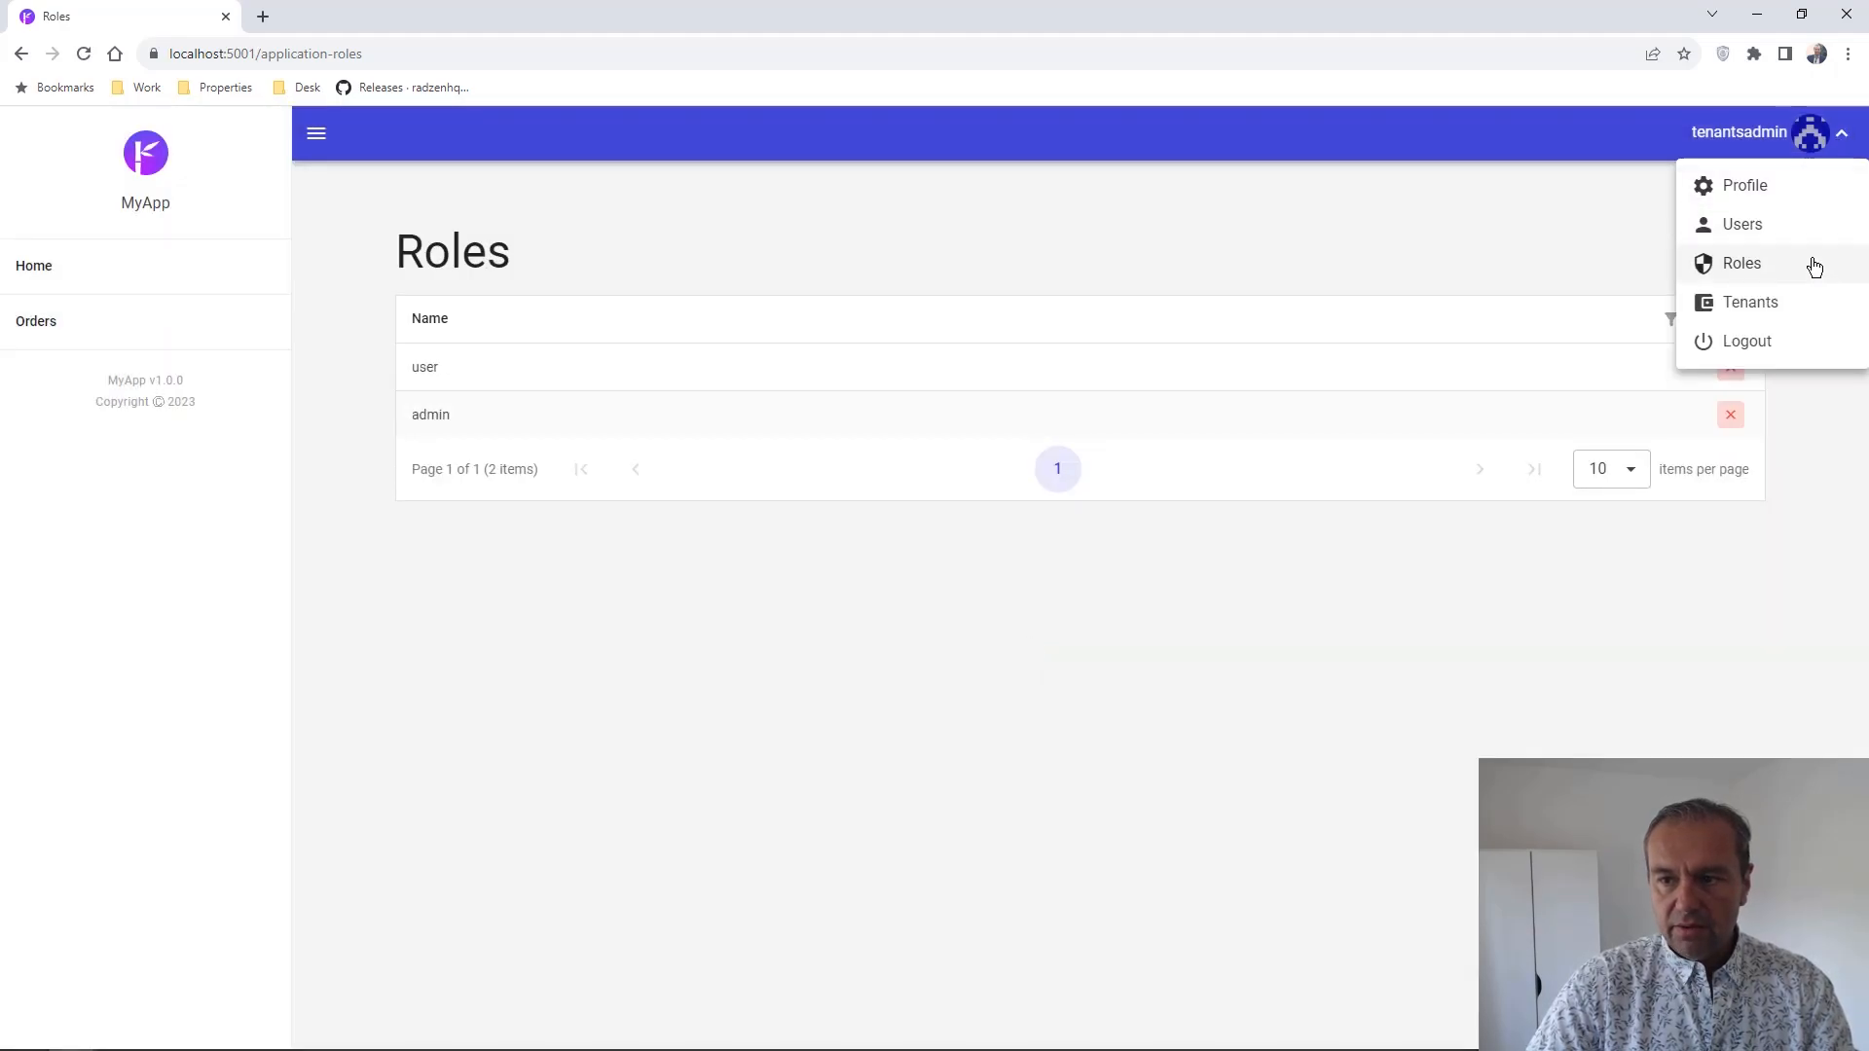
pyautogui.click(1750, 302)
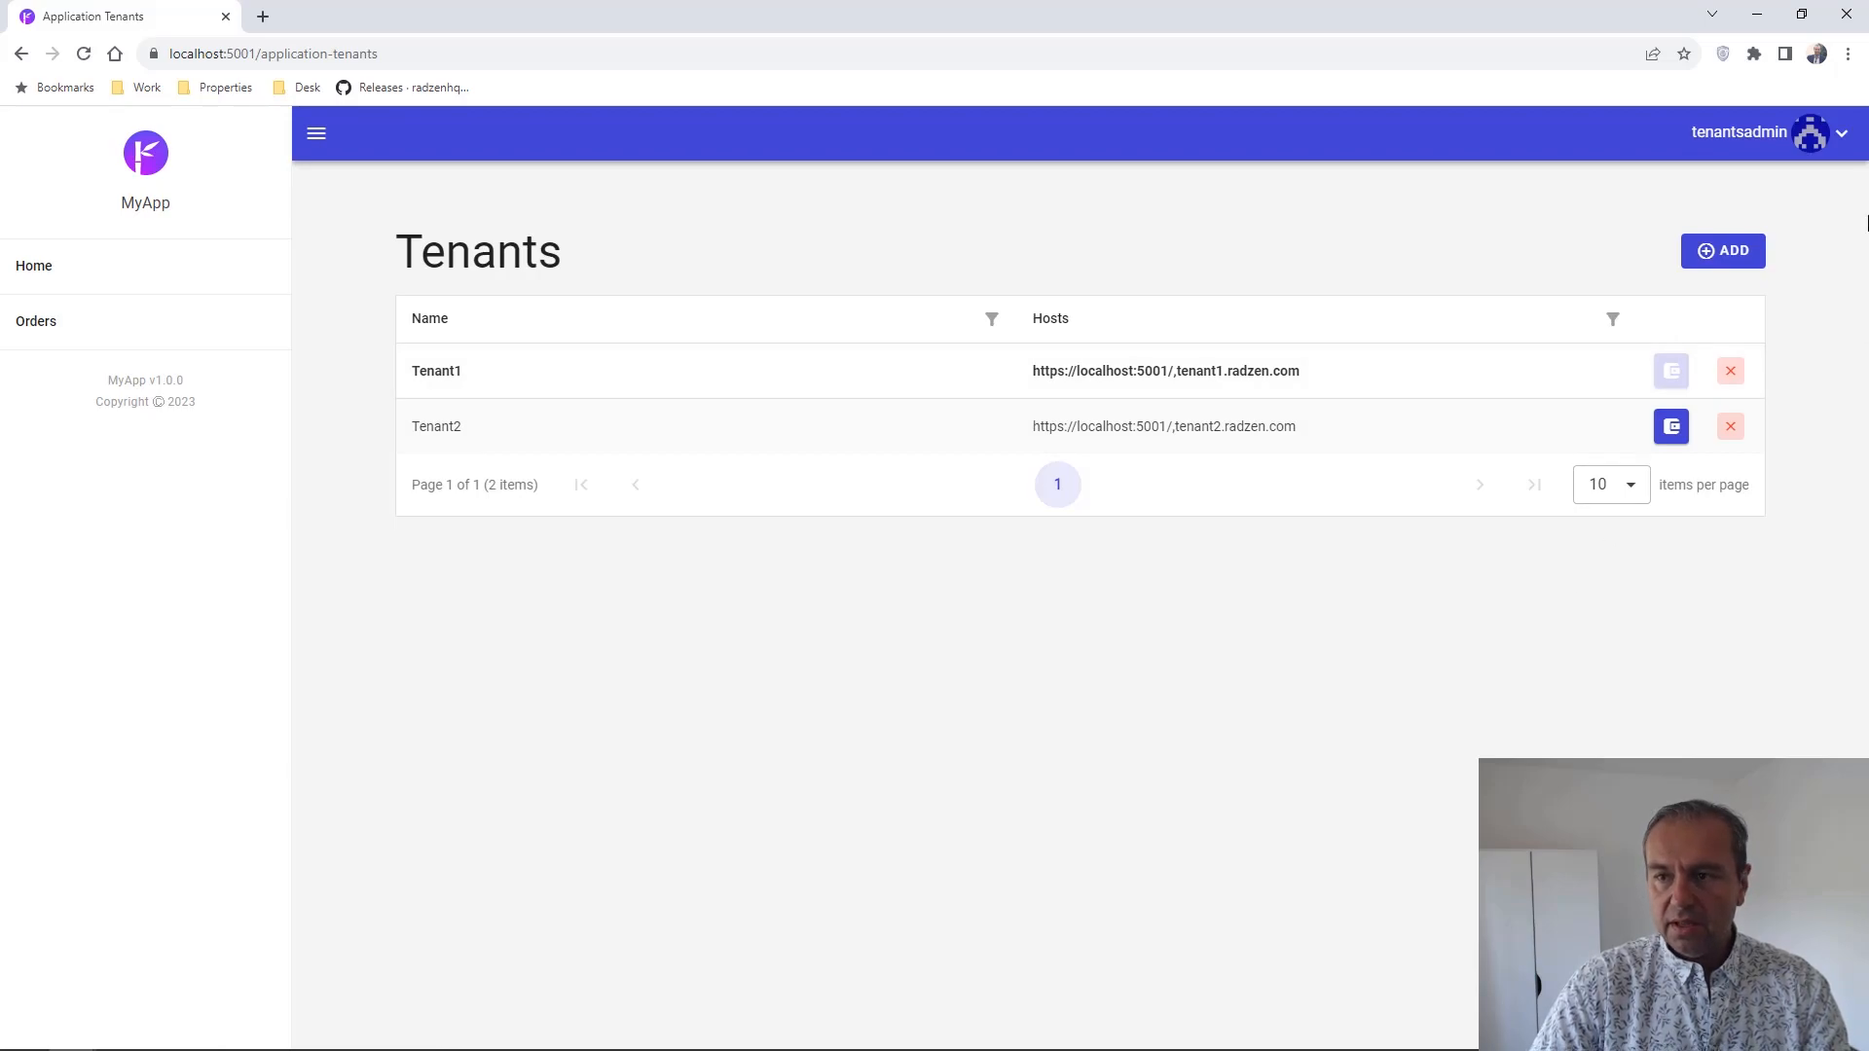
pyautogui.click(1808, 132)
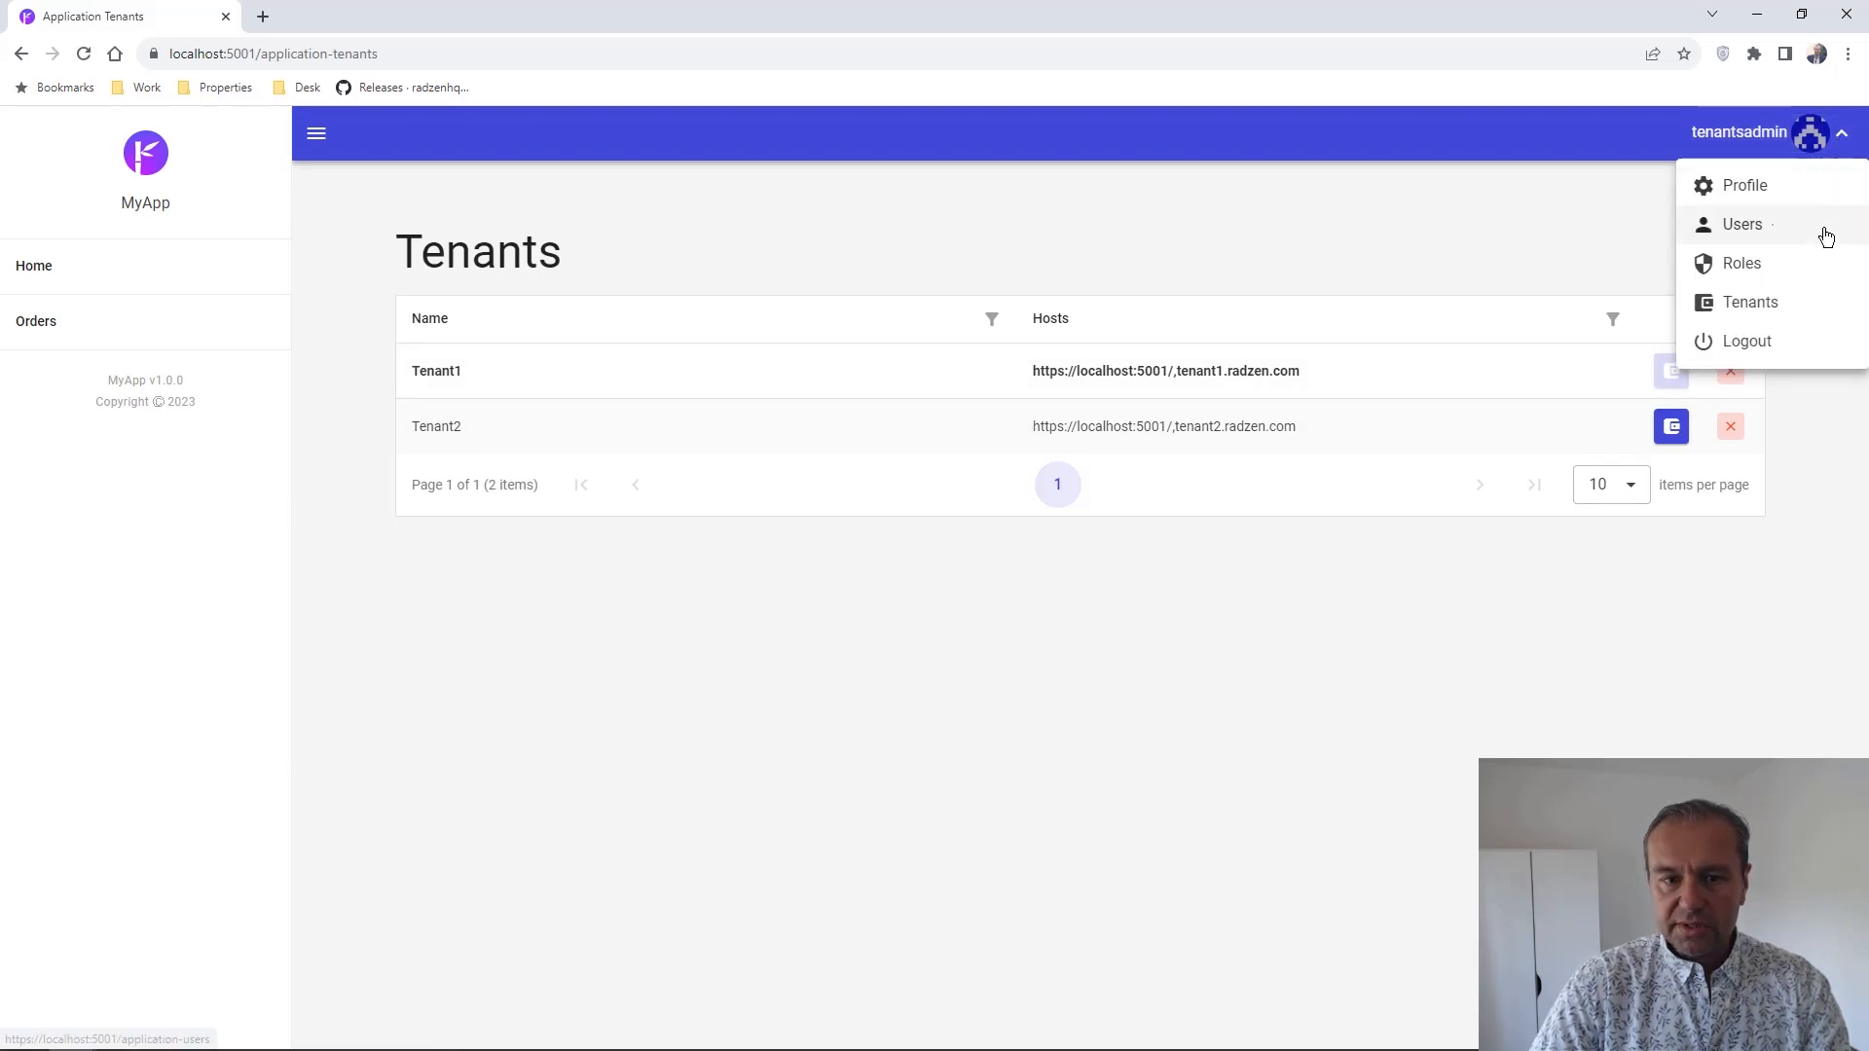
pyautogui.click(1740, 223)
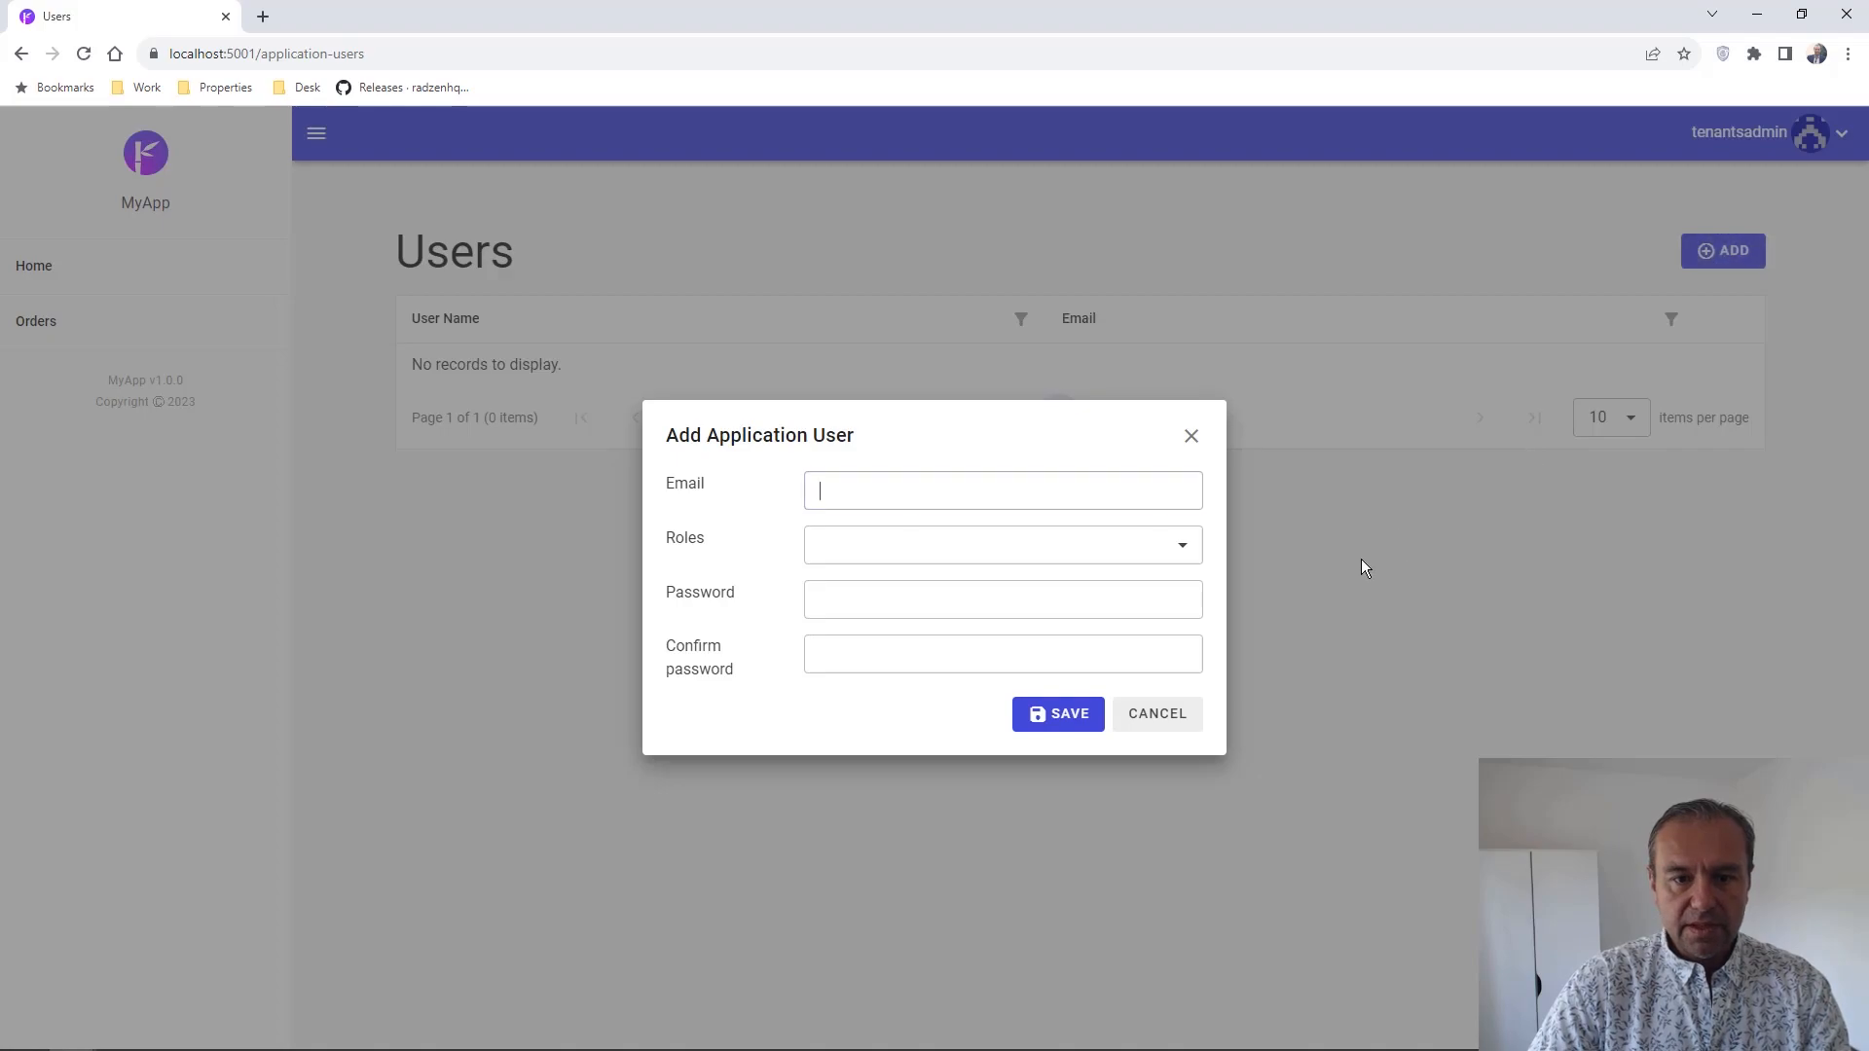
pyautogui.write('us')
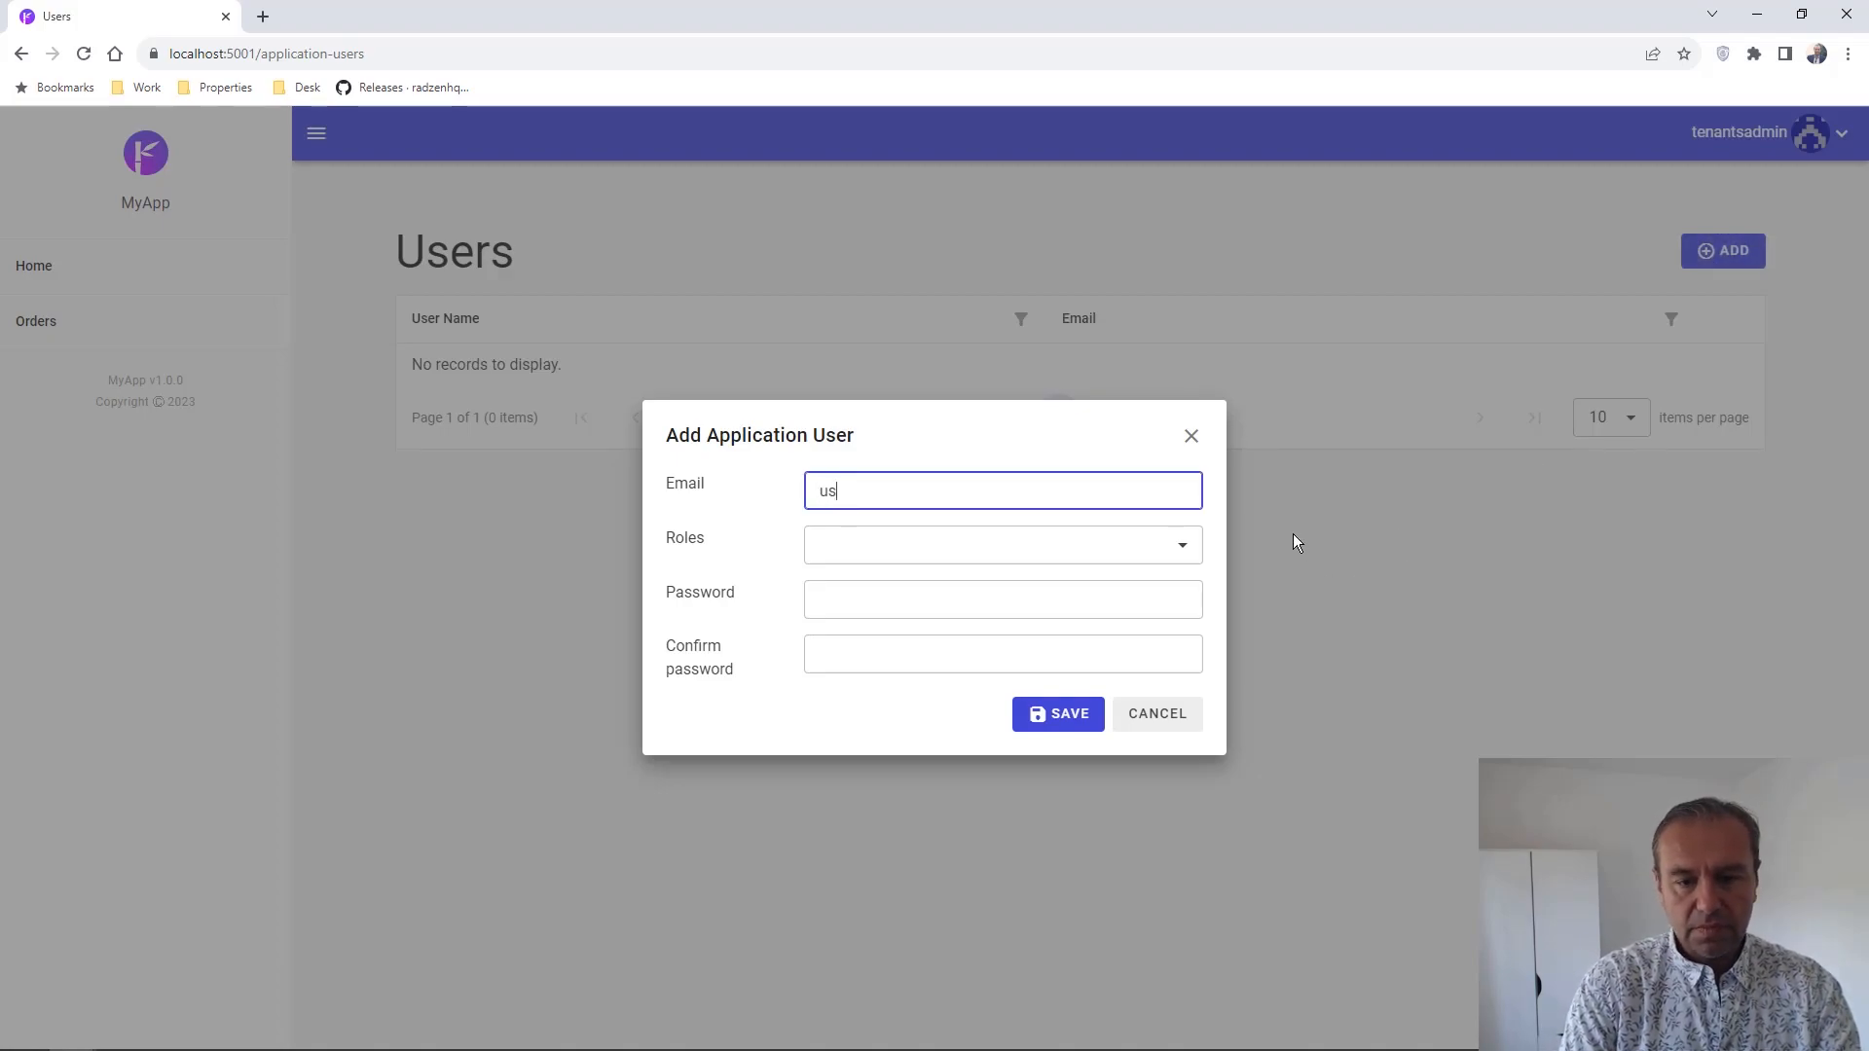
pyautogui.write('admin')
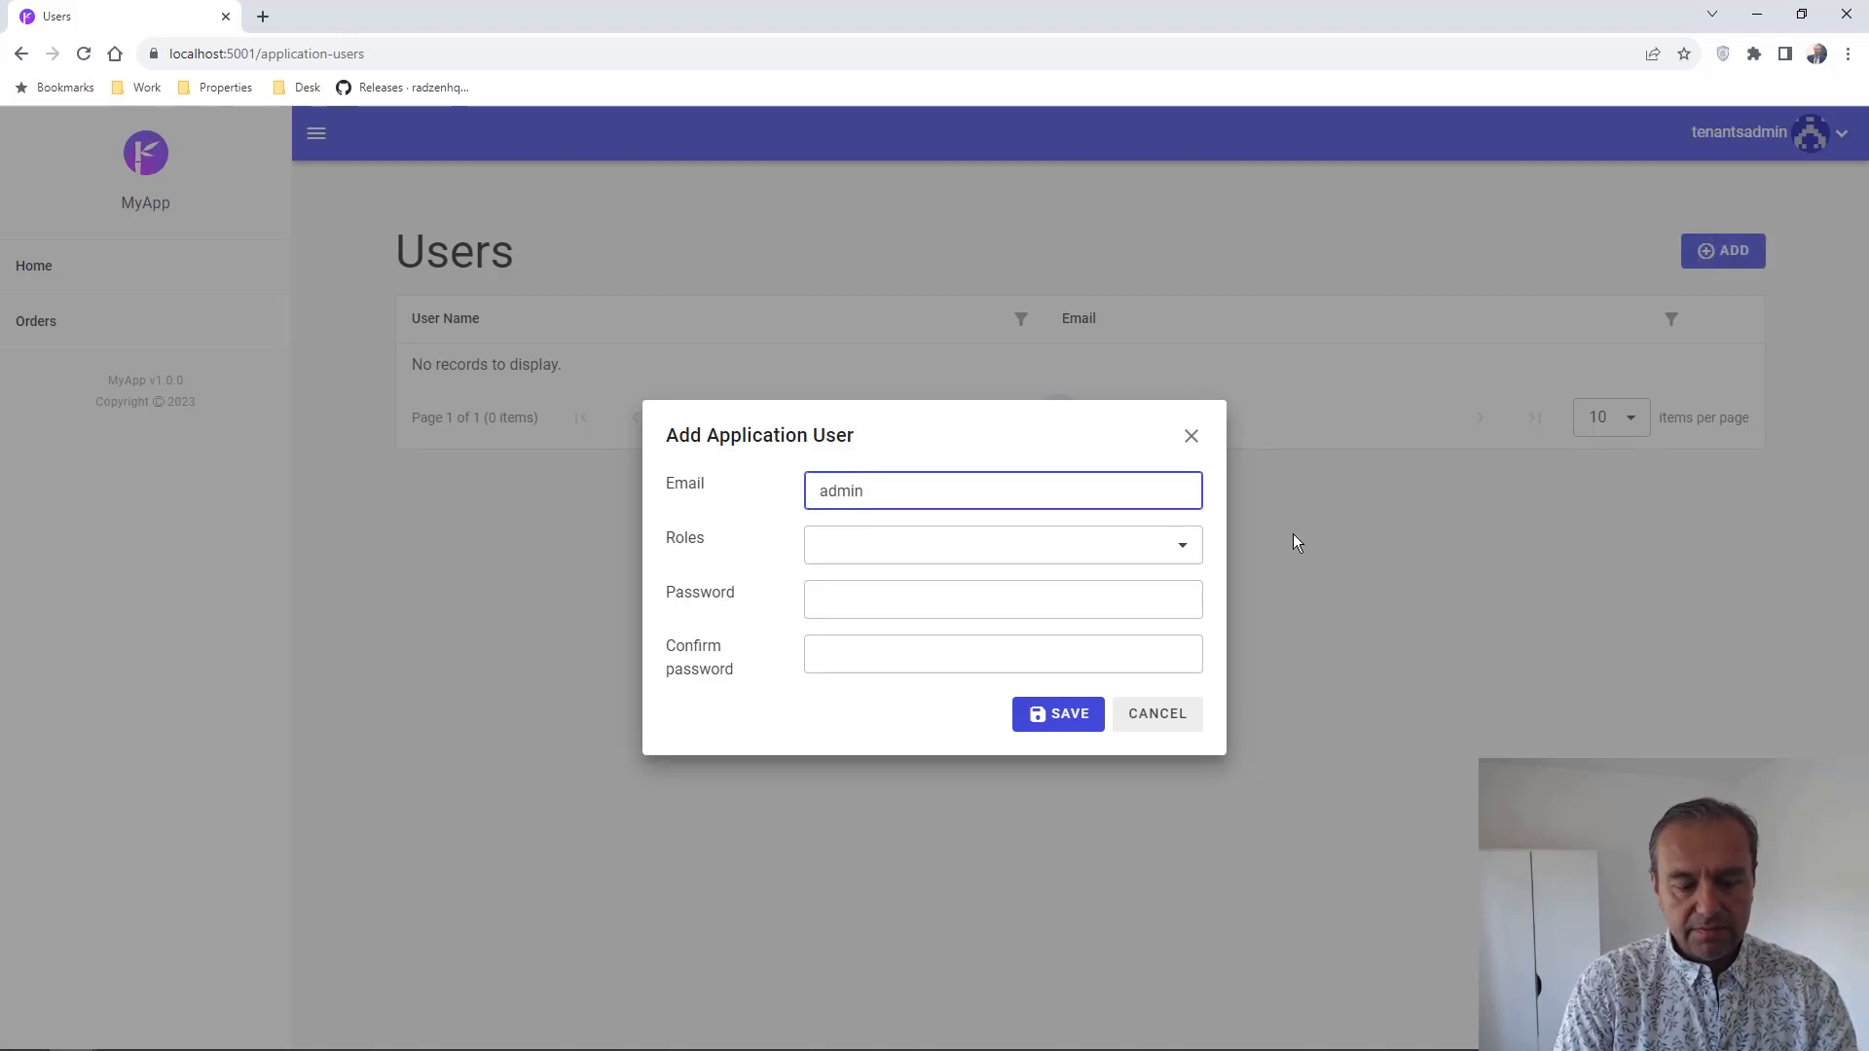
pyautogui.write('@')
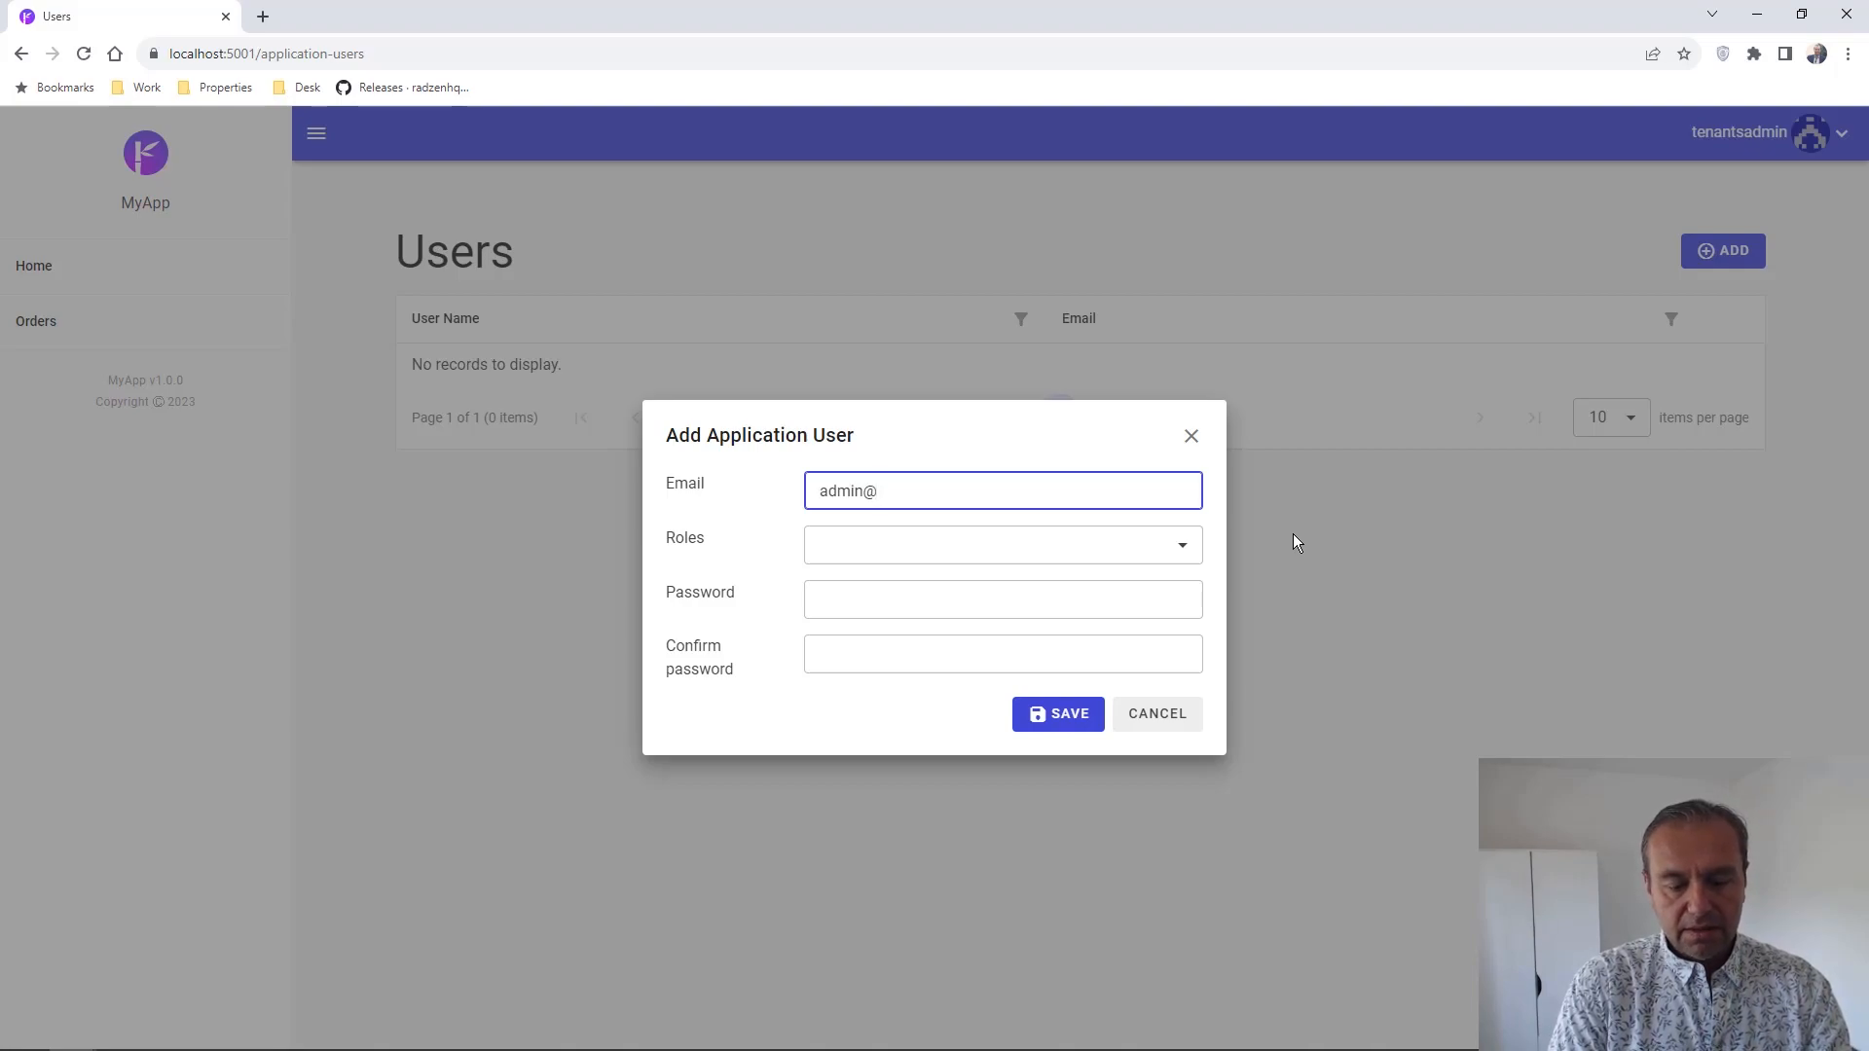
pyautogui.write('example.com')
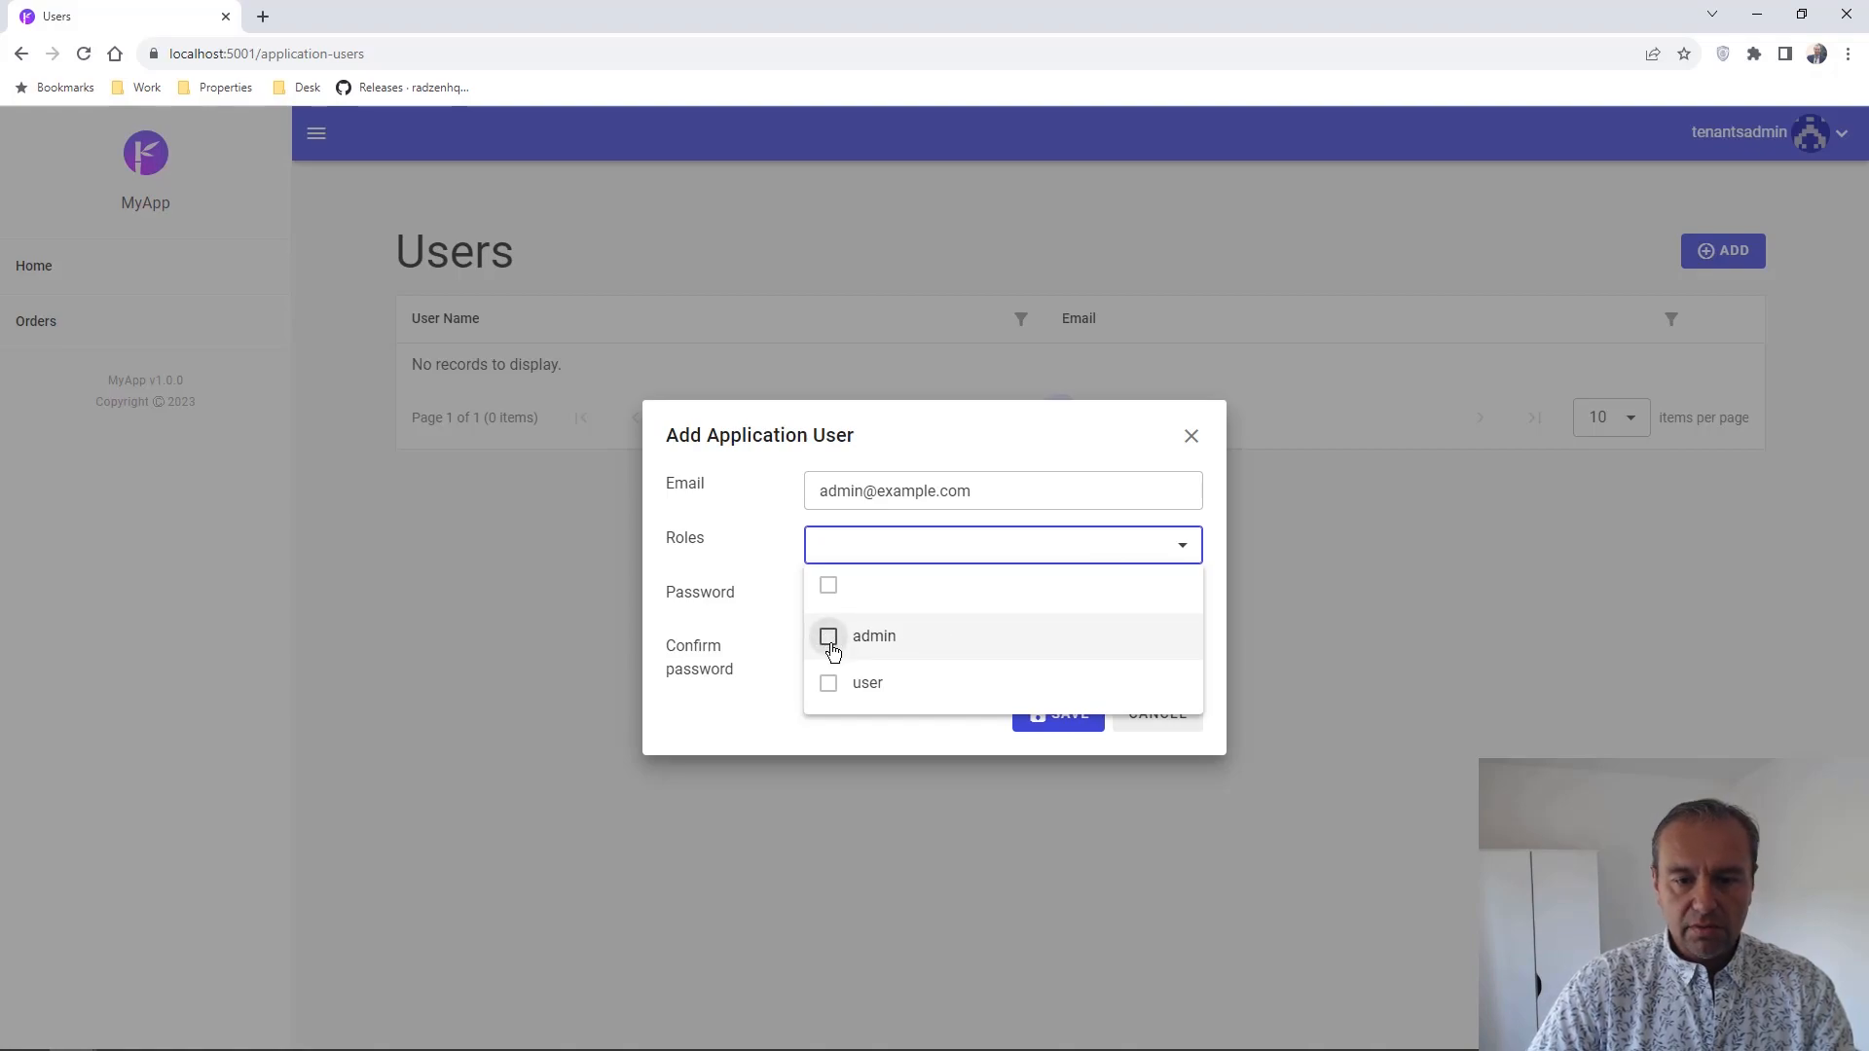
pyautogui.moveTo(831, 656)
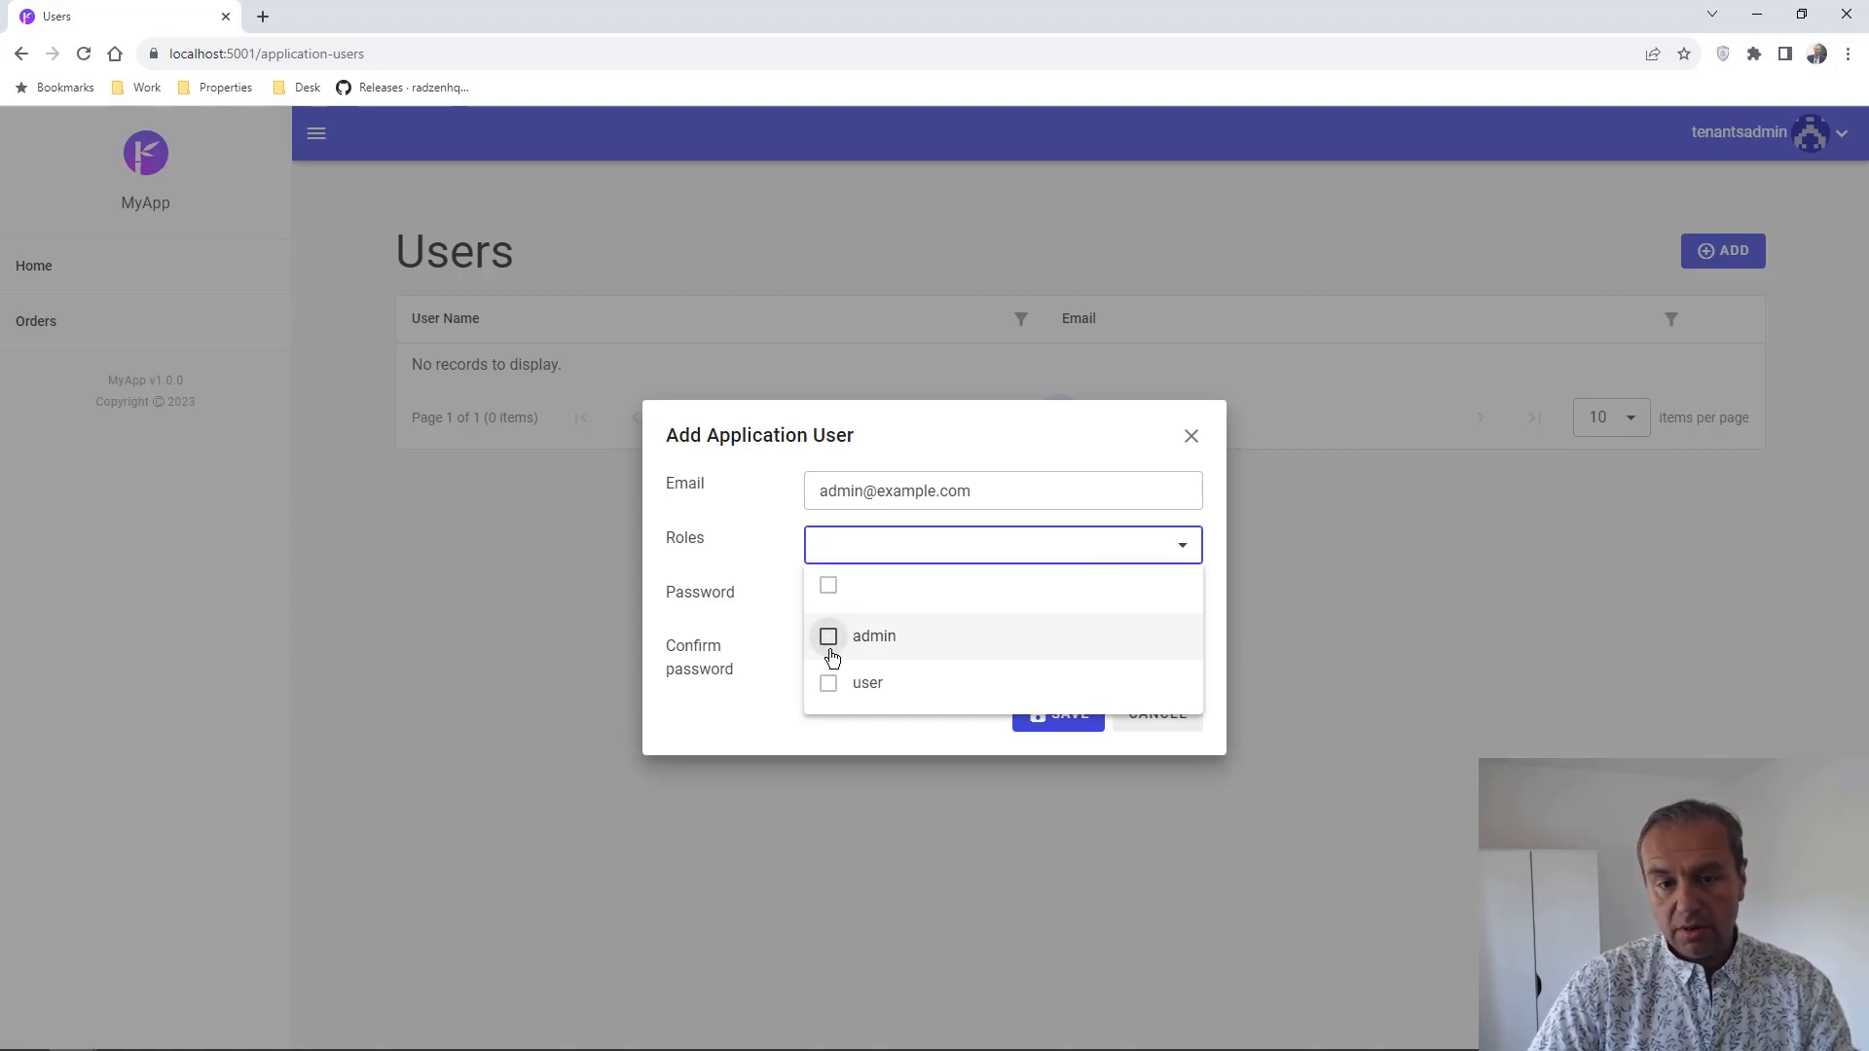
pyautogui.click(829, 635)
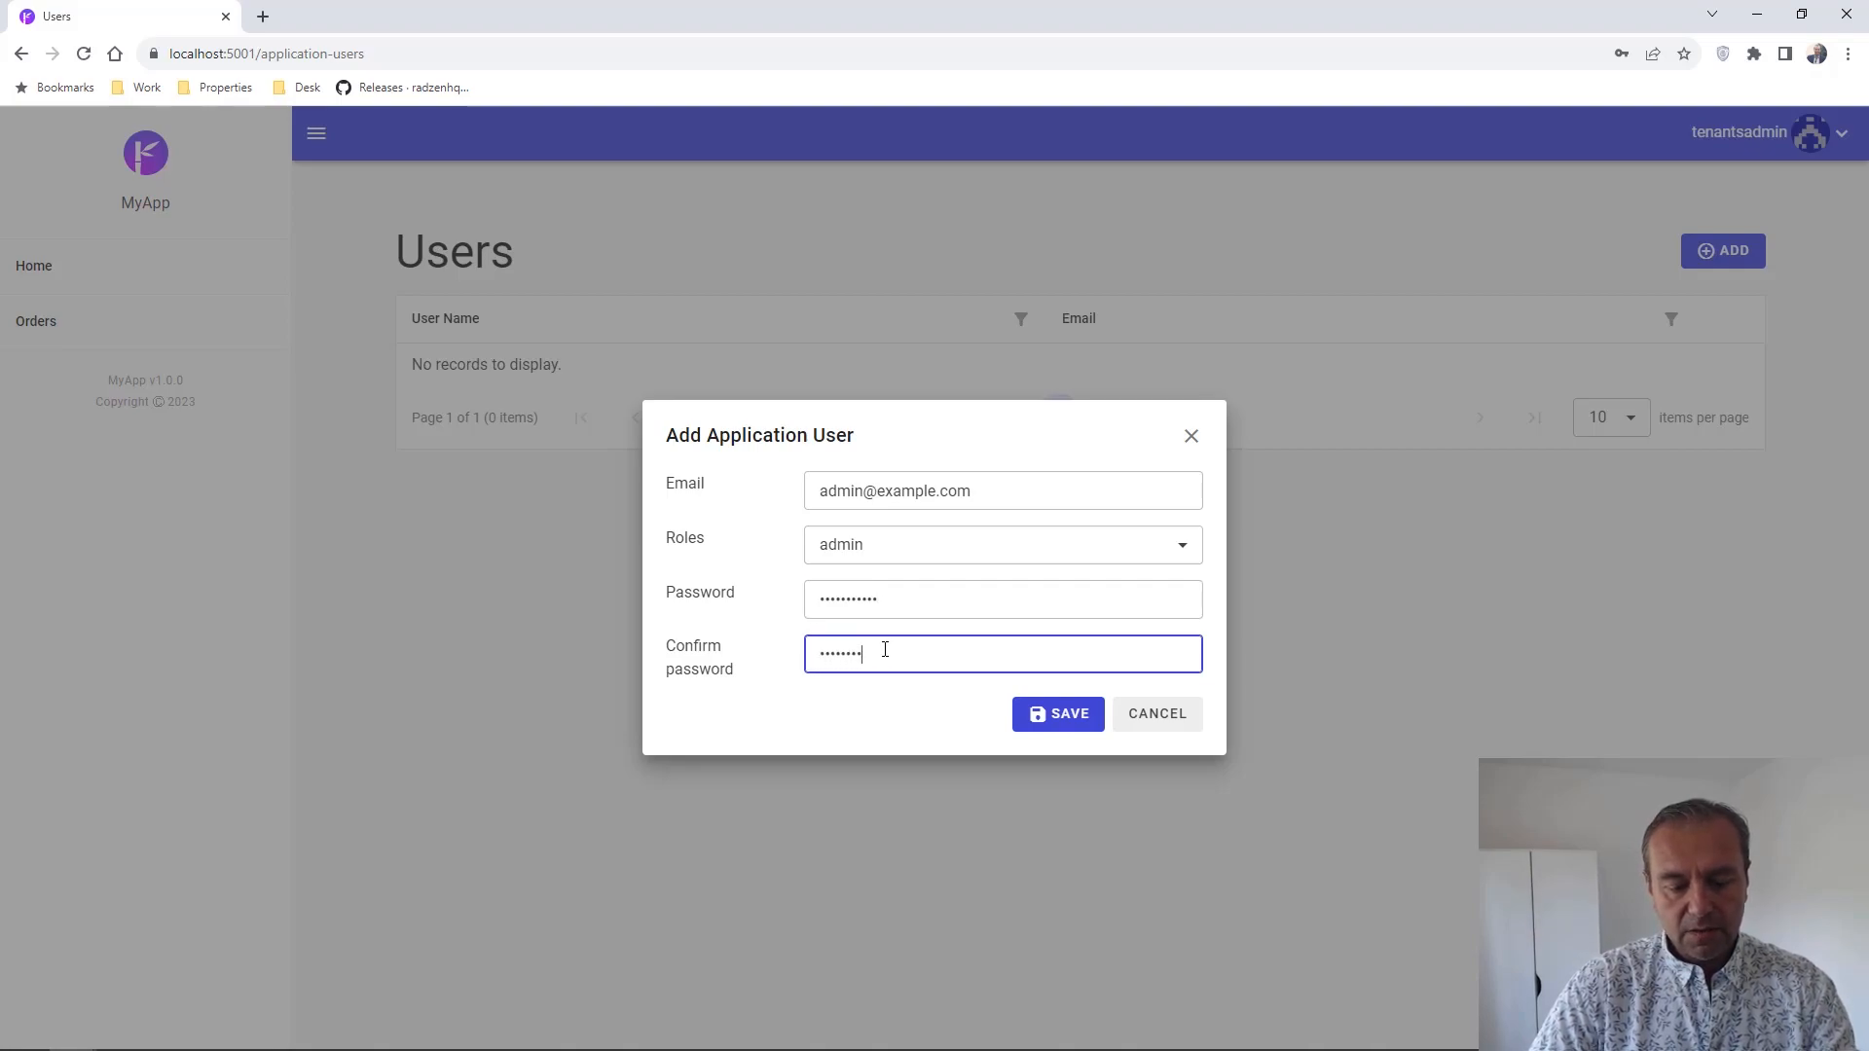
pyautogui.click(1057, 713)
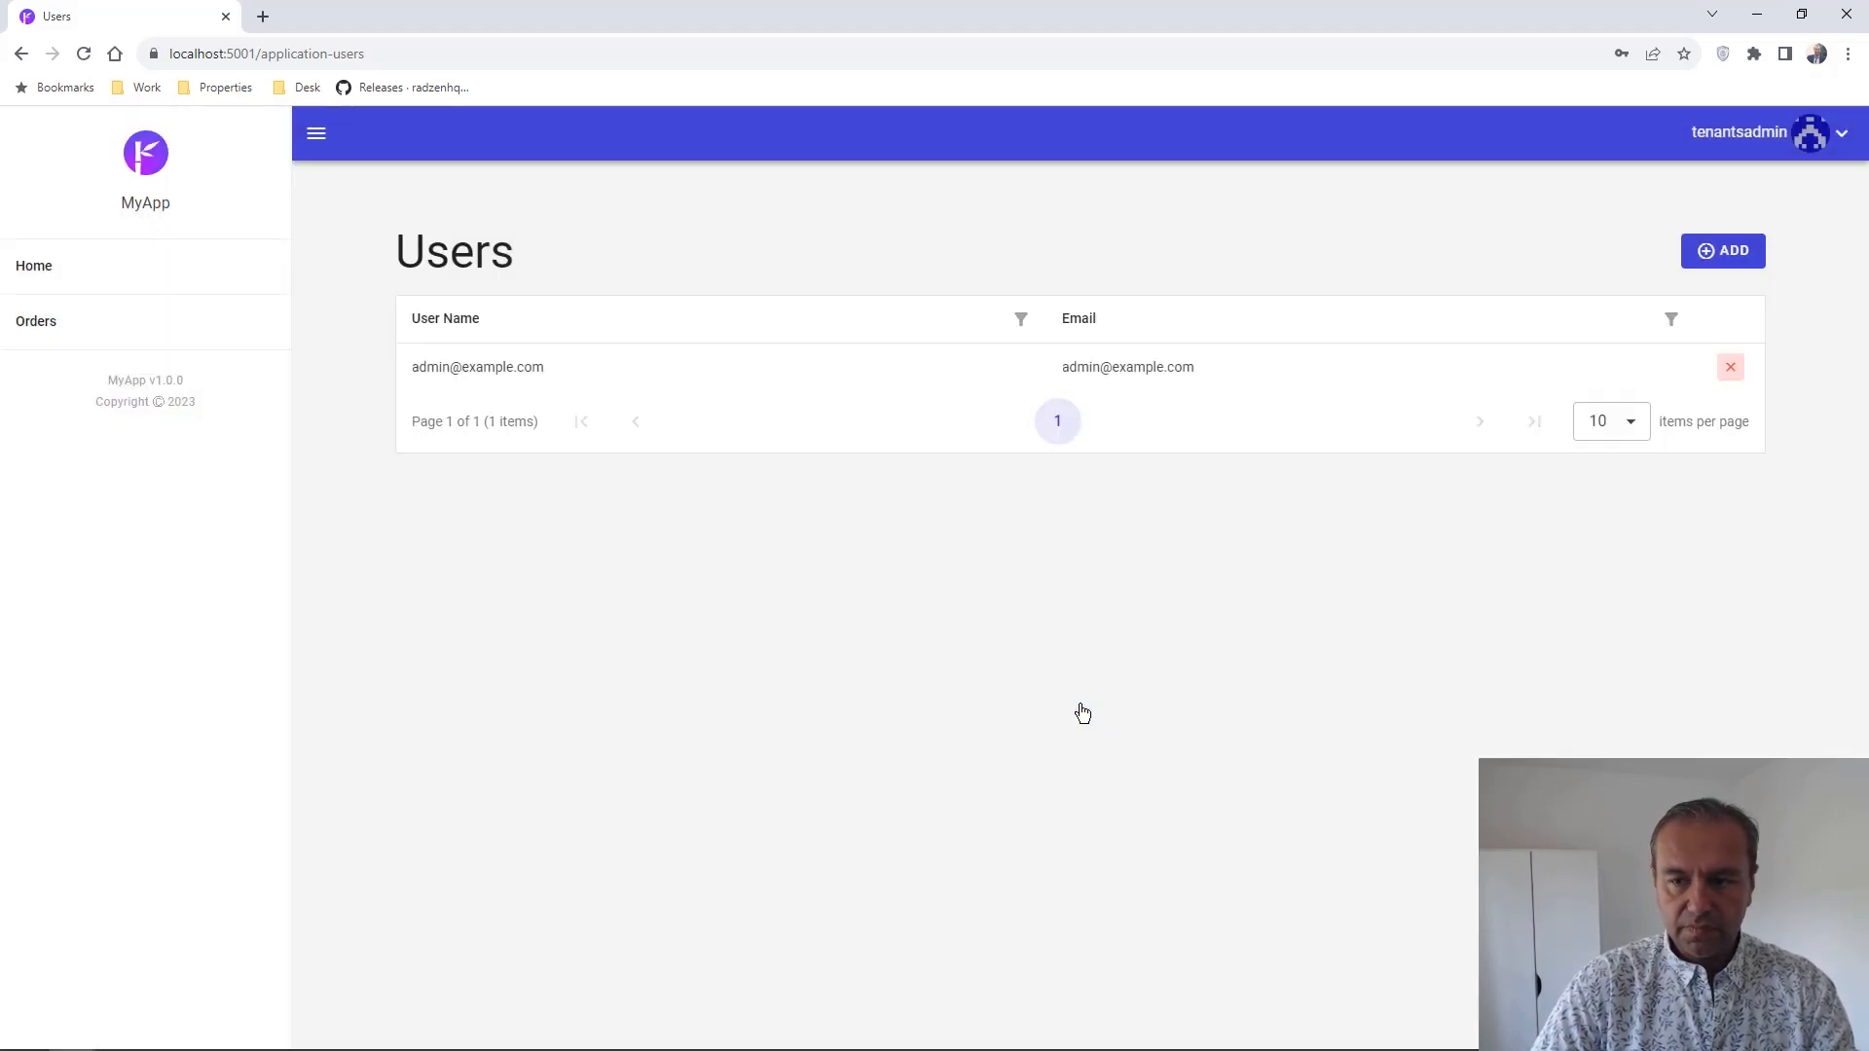
pyautogui.click(1722, 251)
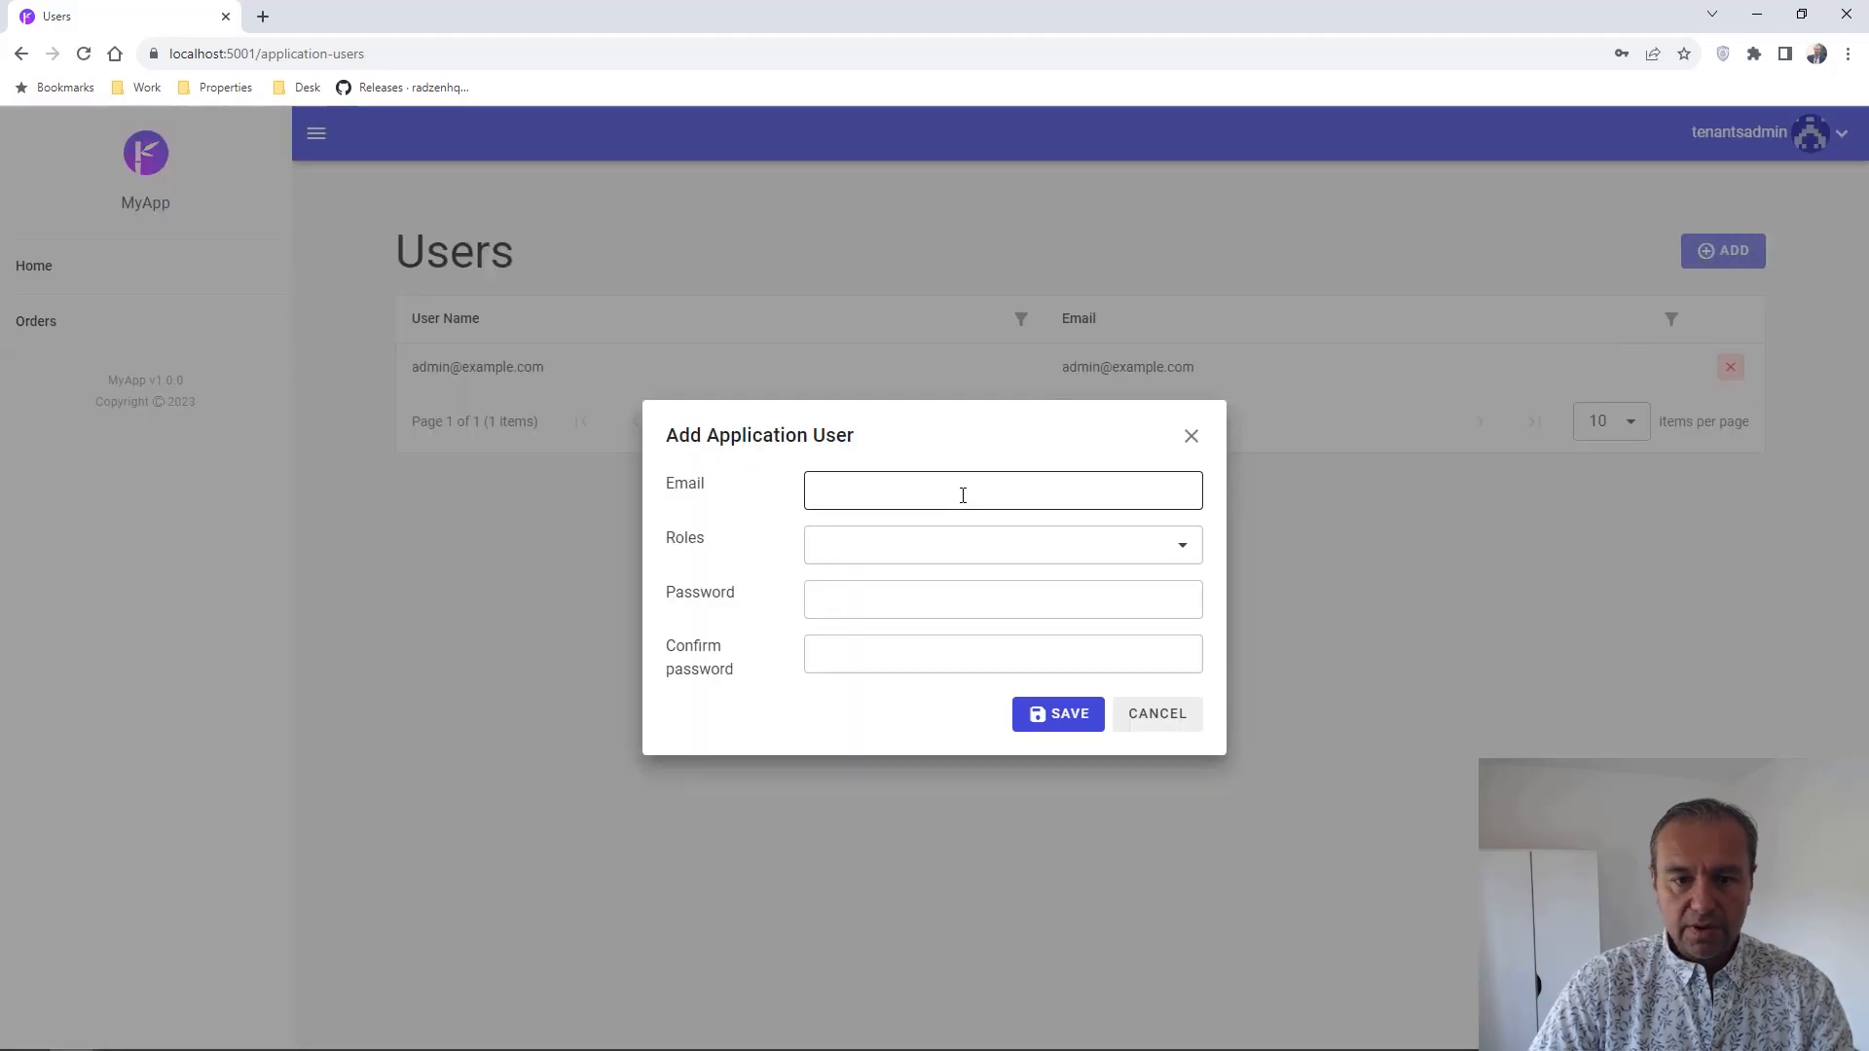
pyautogui.write('user@')
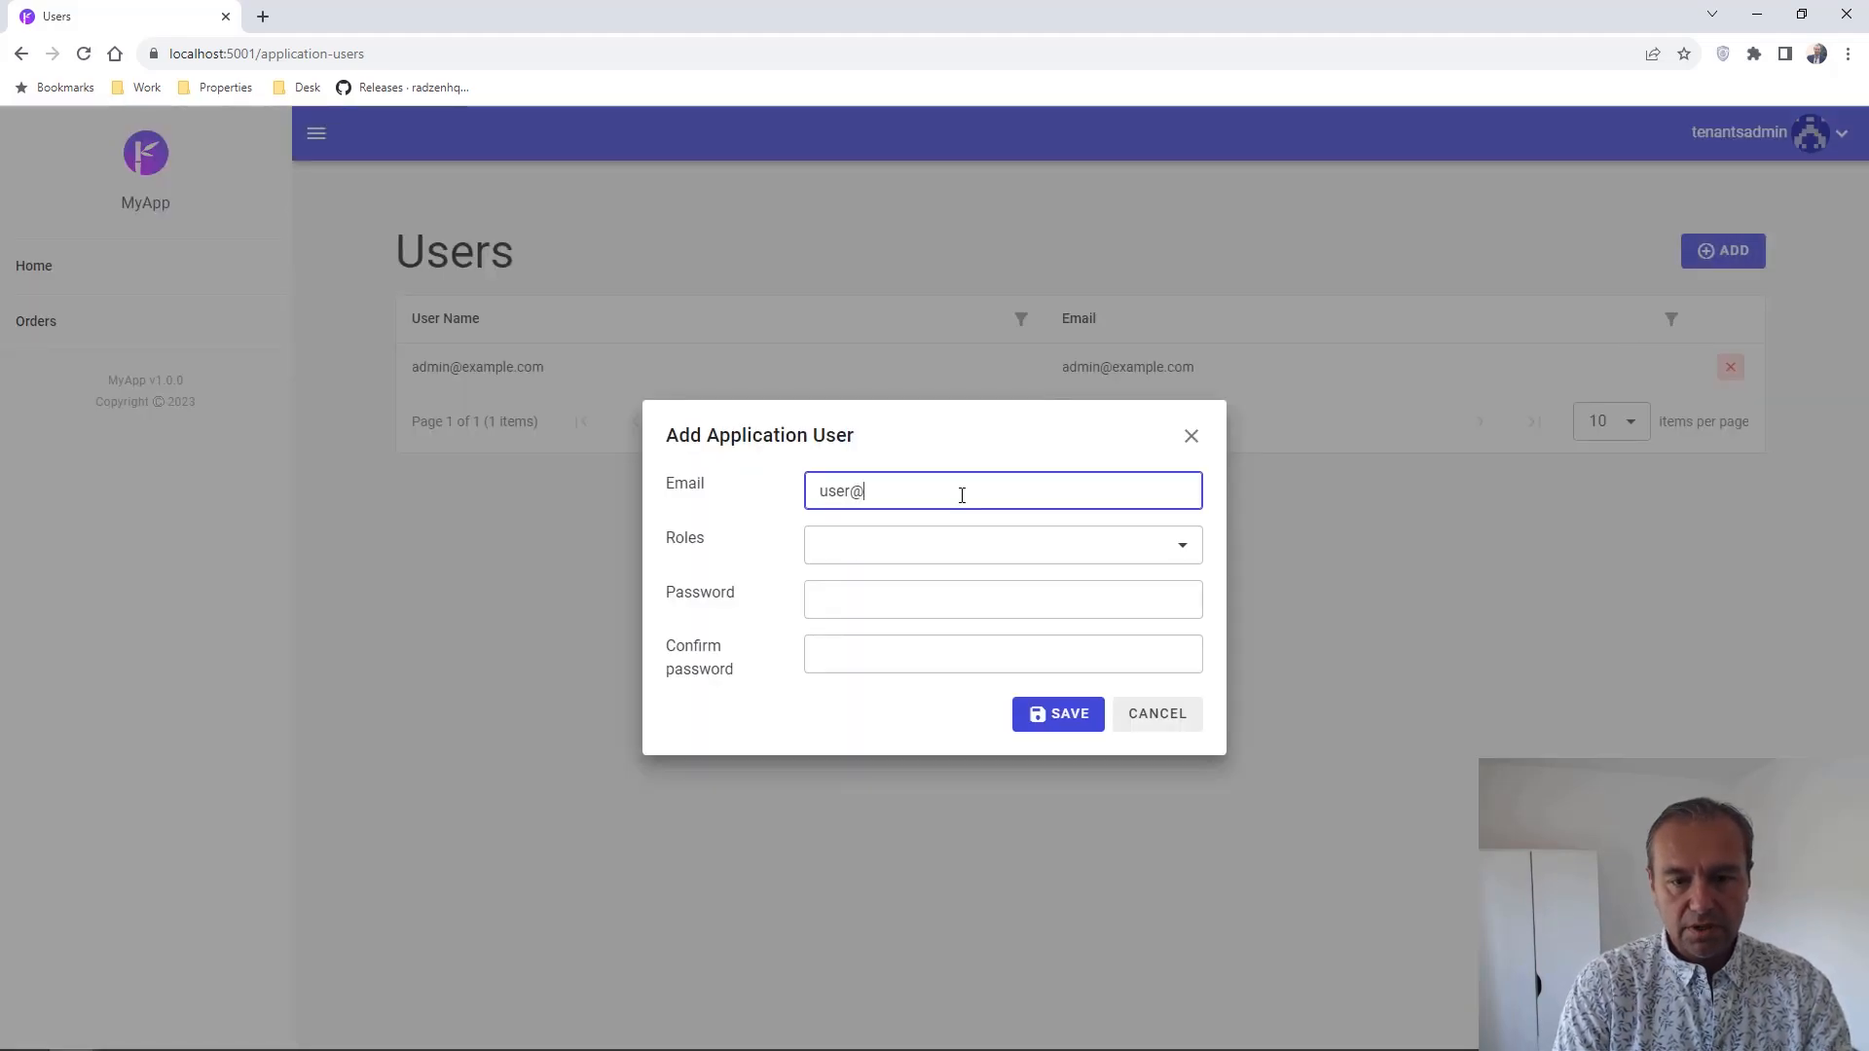
pyautogui.write('e')
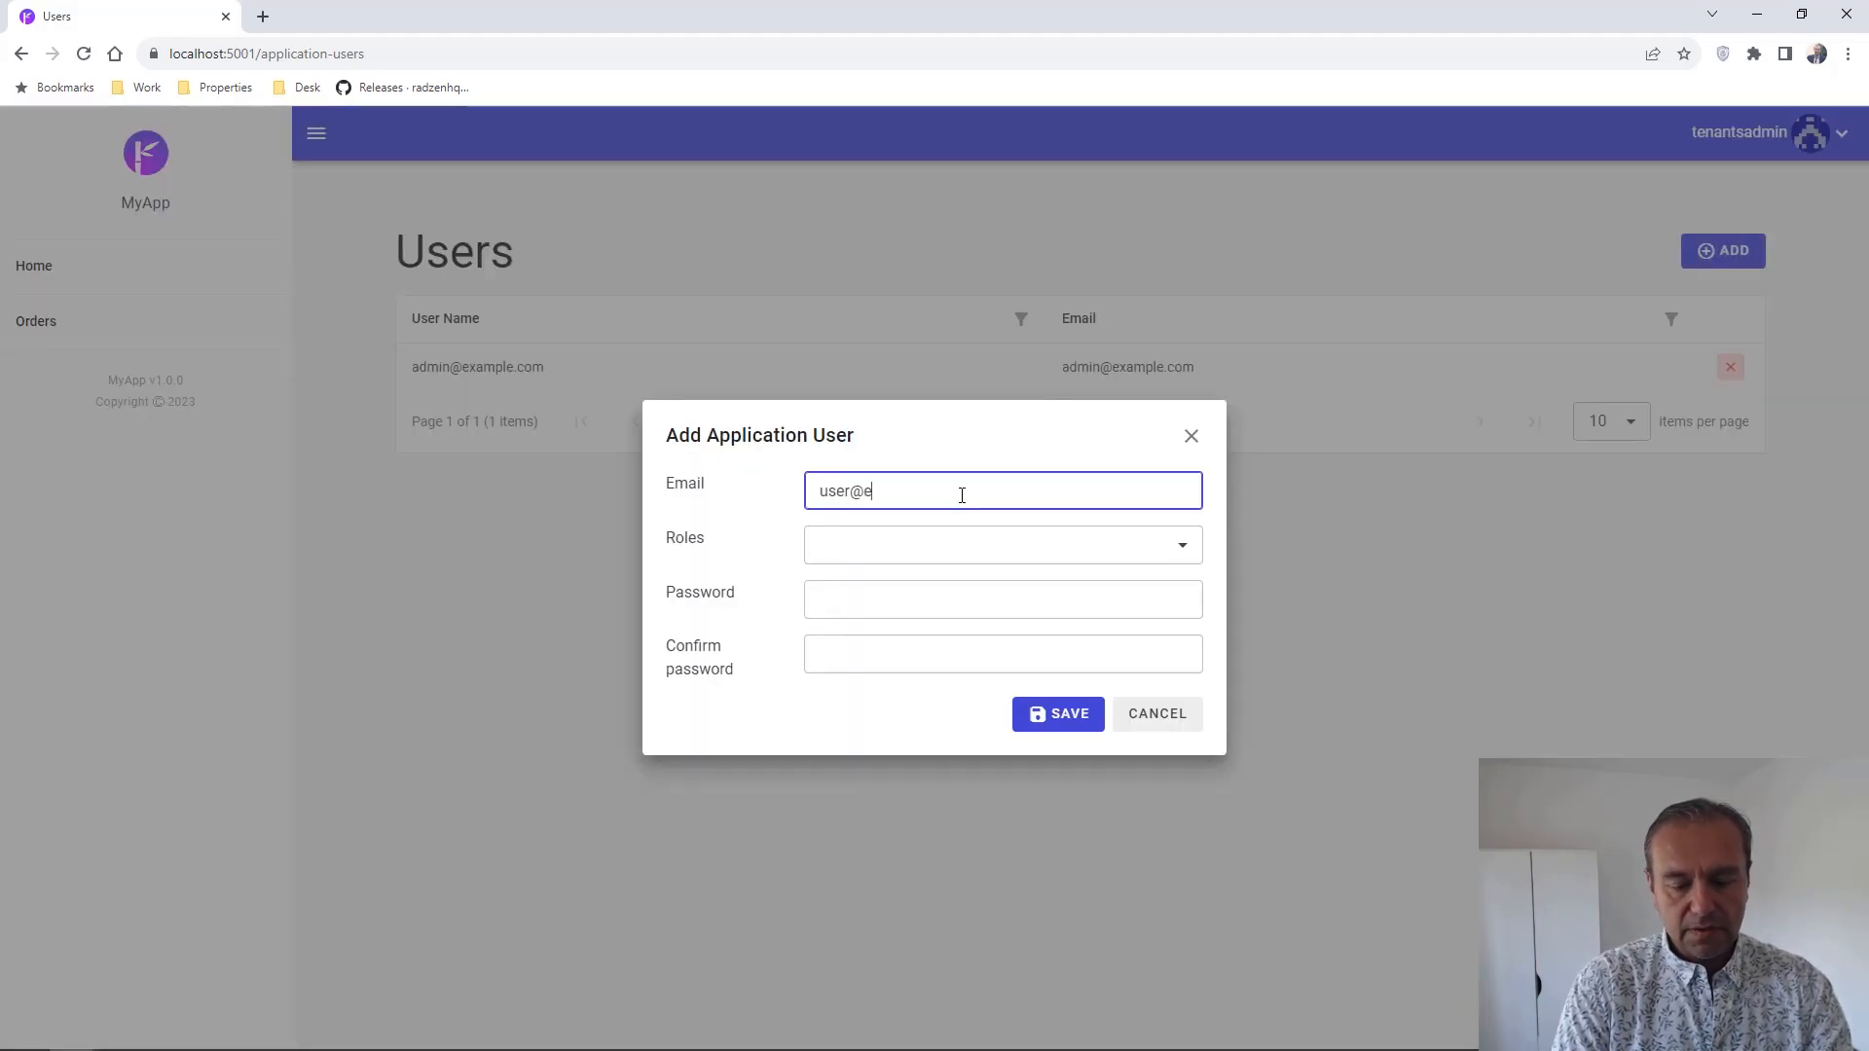
pyautogui.write('xample.com')
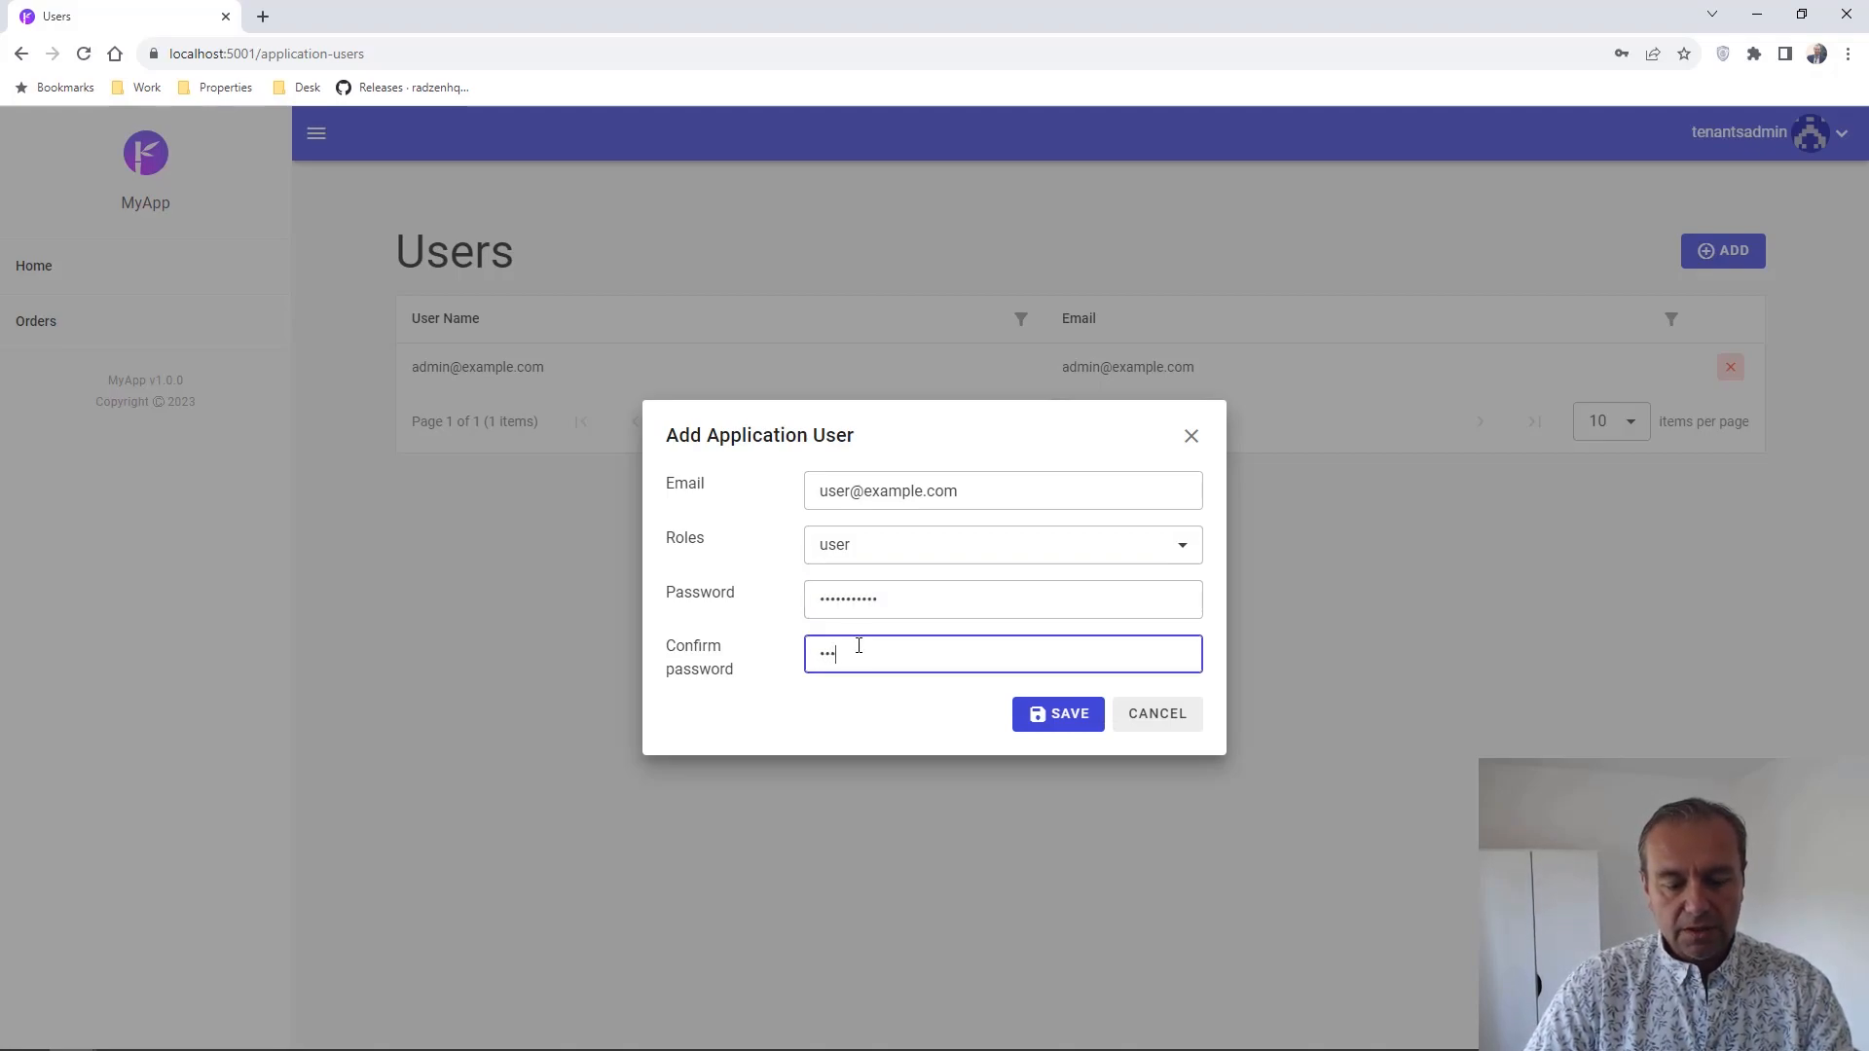
pyautogui.click(1057, 713)
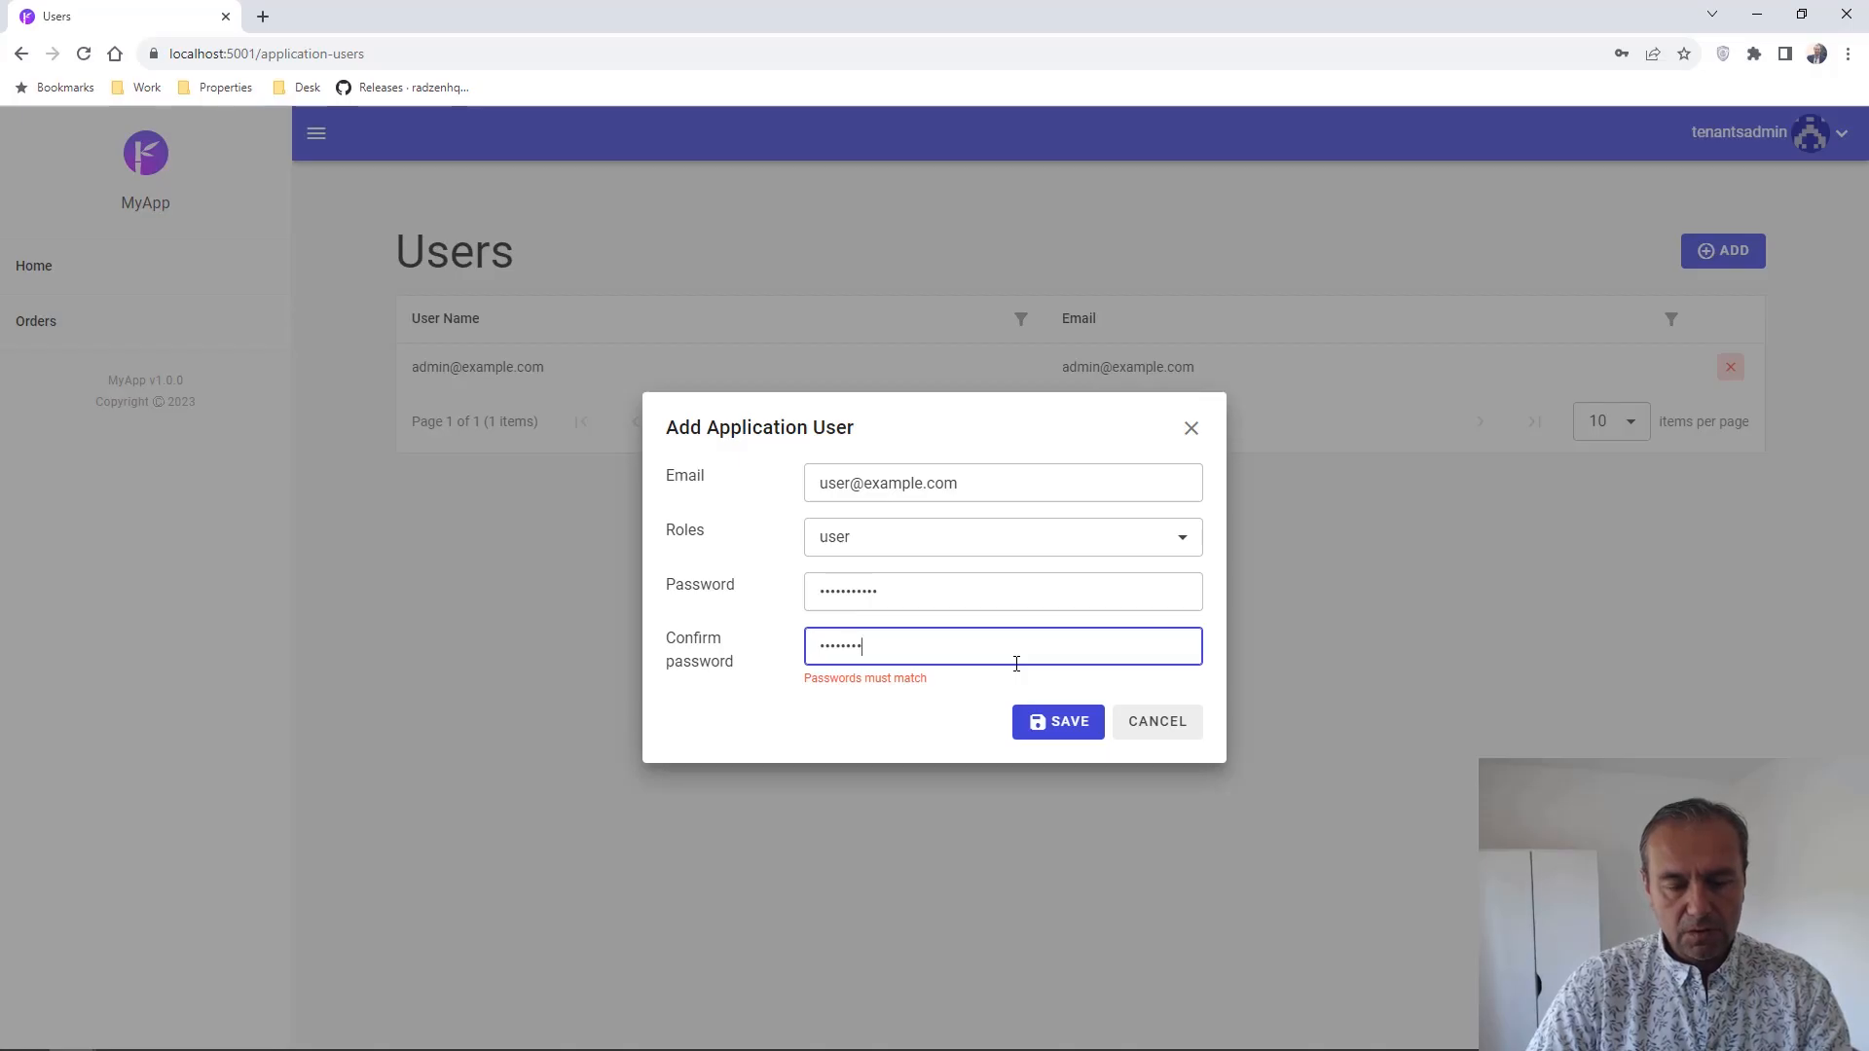
pyautogui.click(1057, 720)
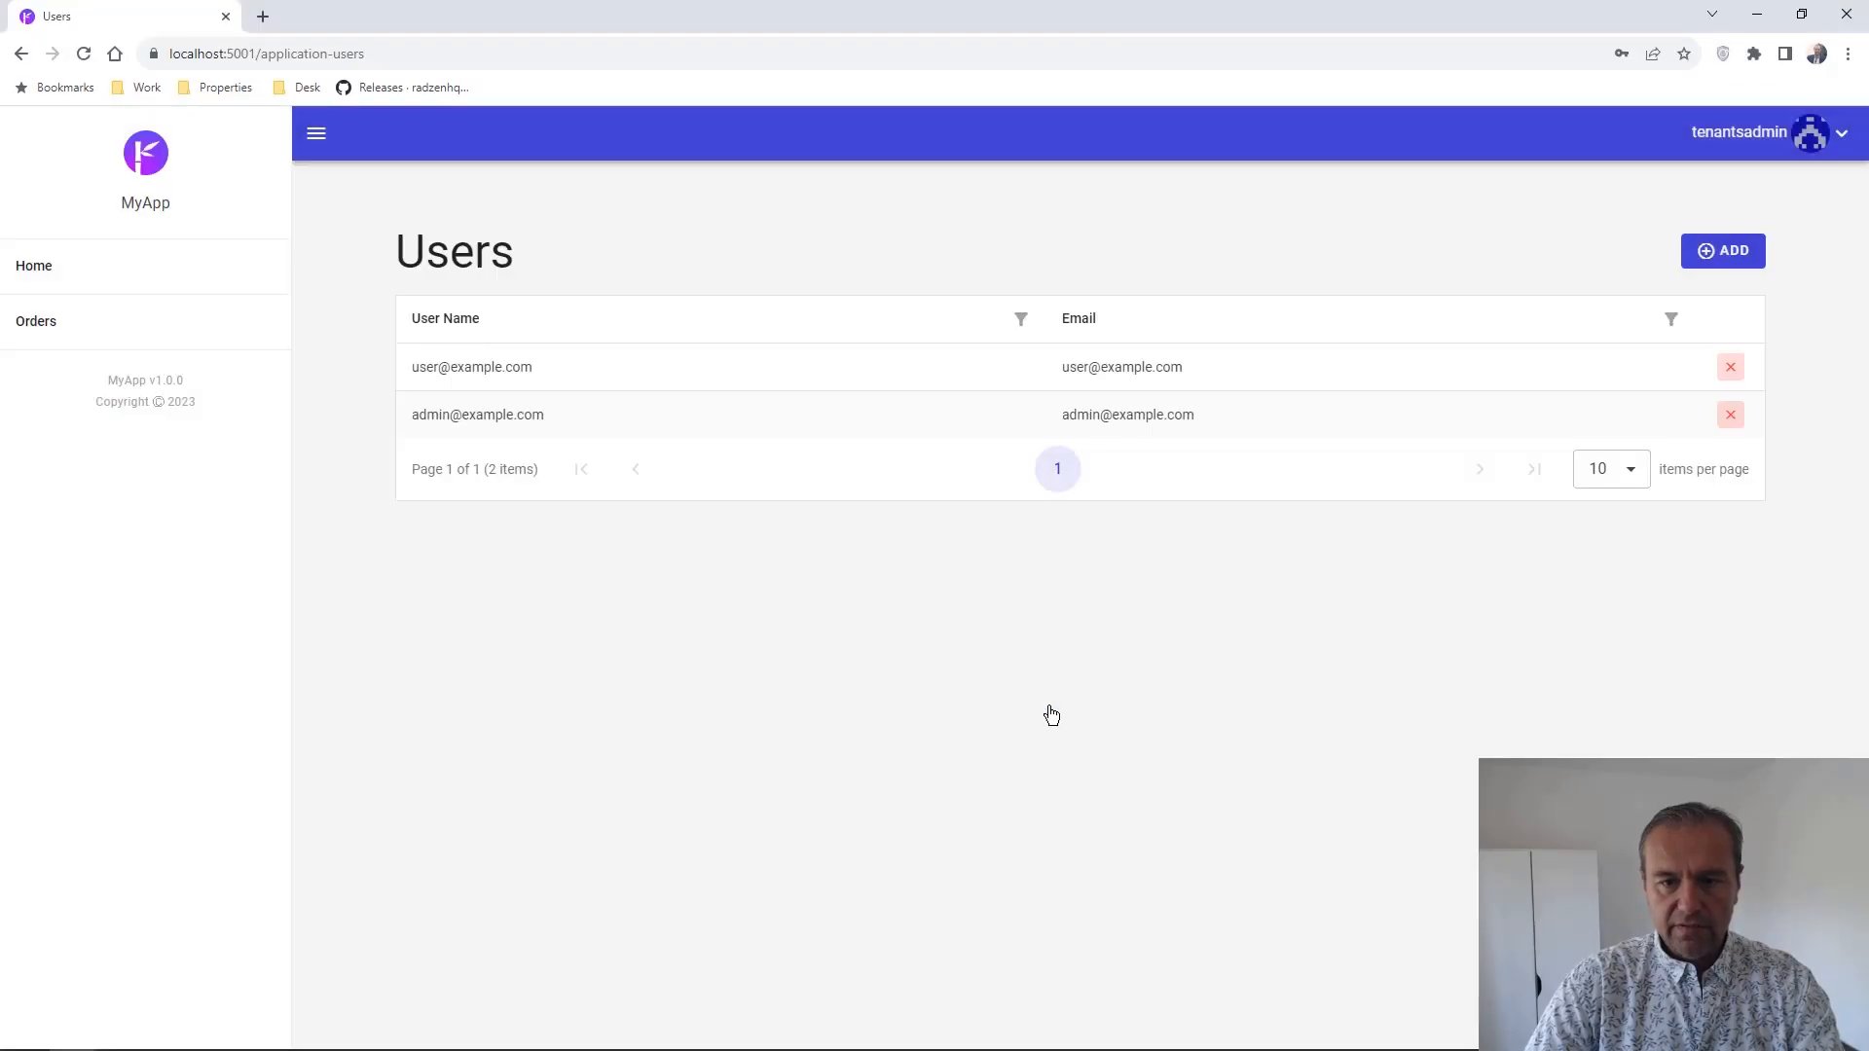
pyautogui.moveTo(1822, 146)
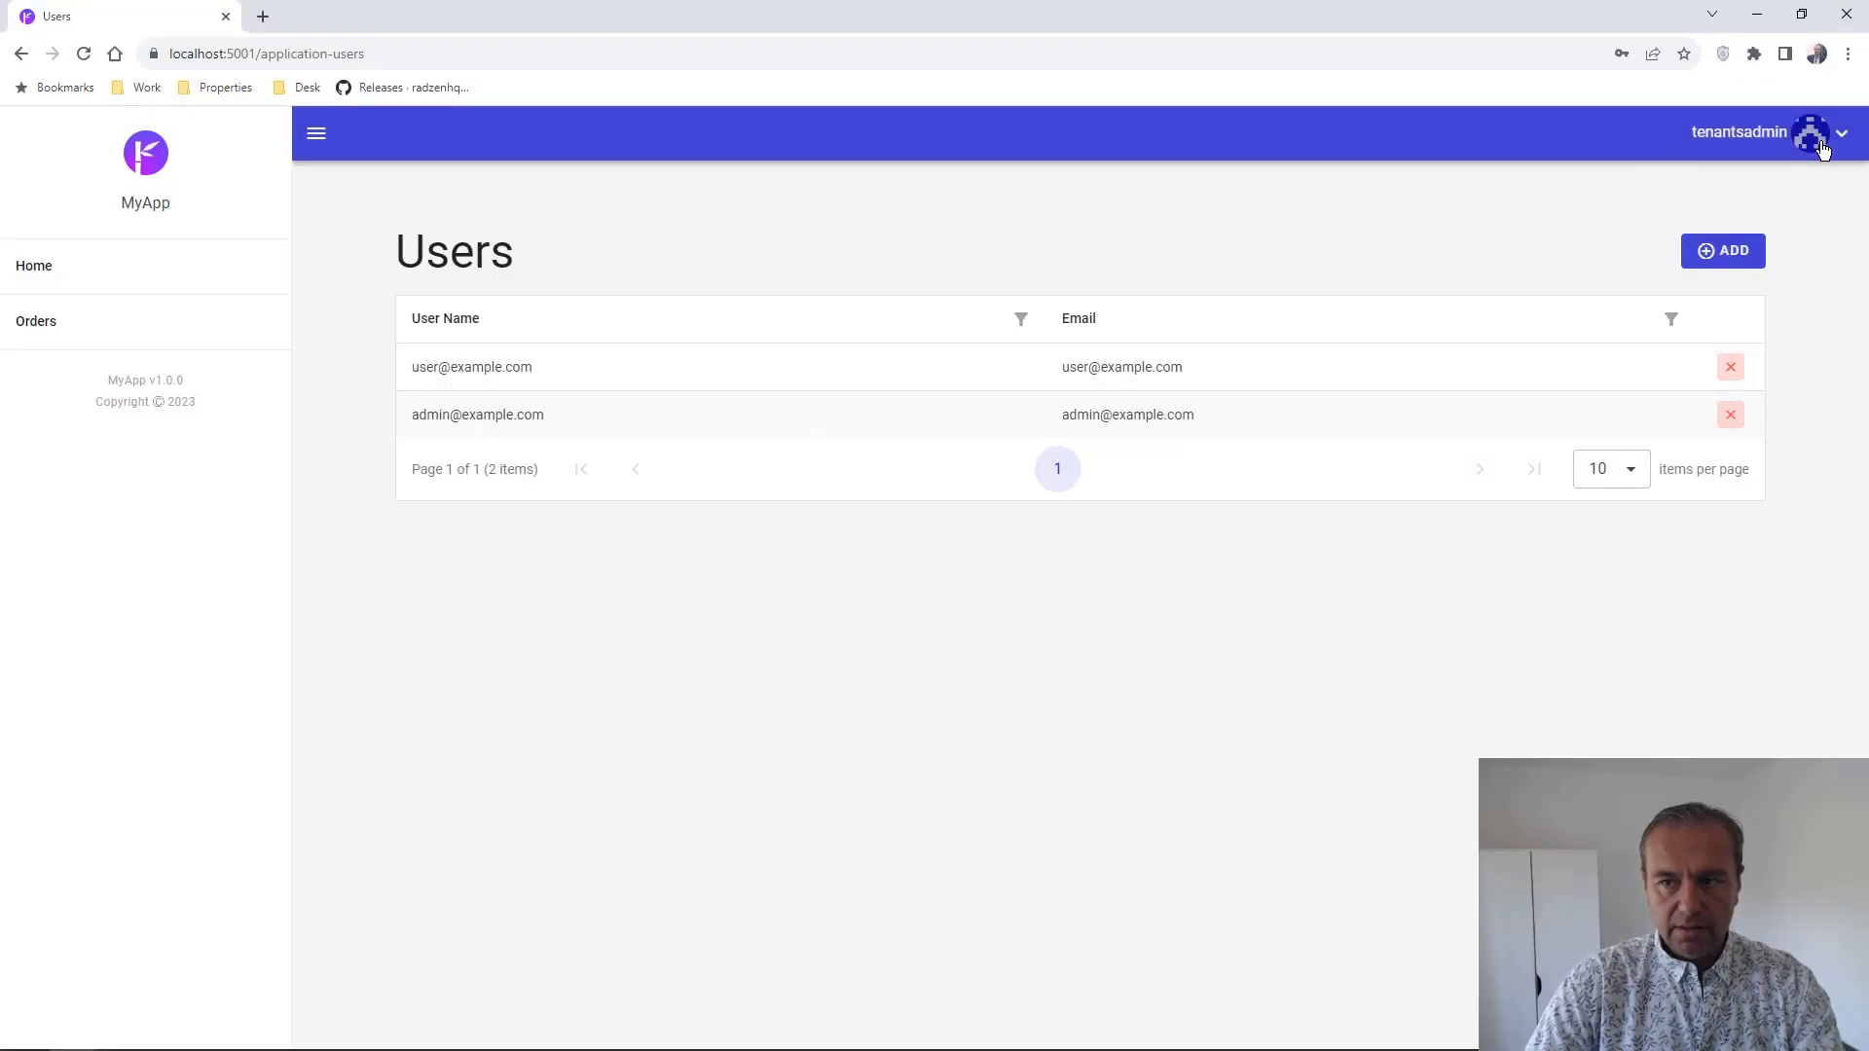
# - Navigate via Tenants to Tenant2's Users list
pyautogui.click(1839, 133)
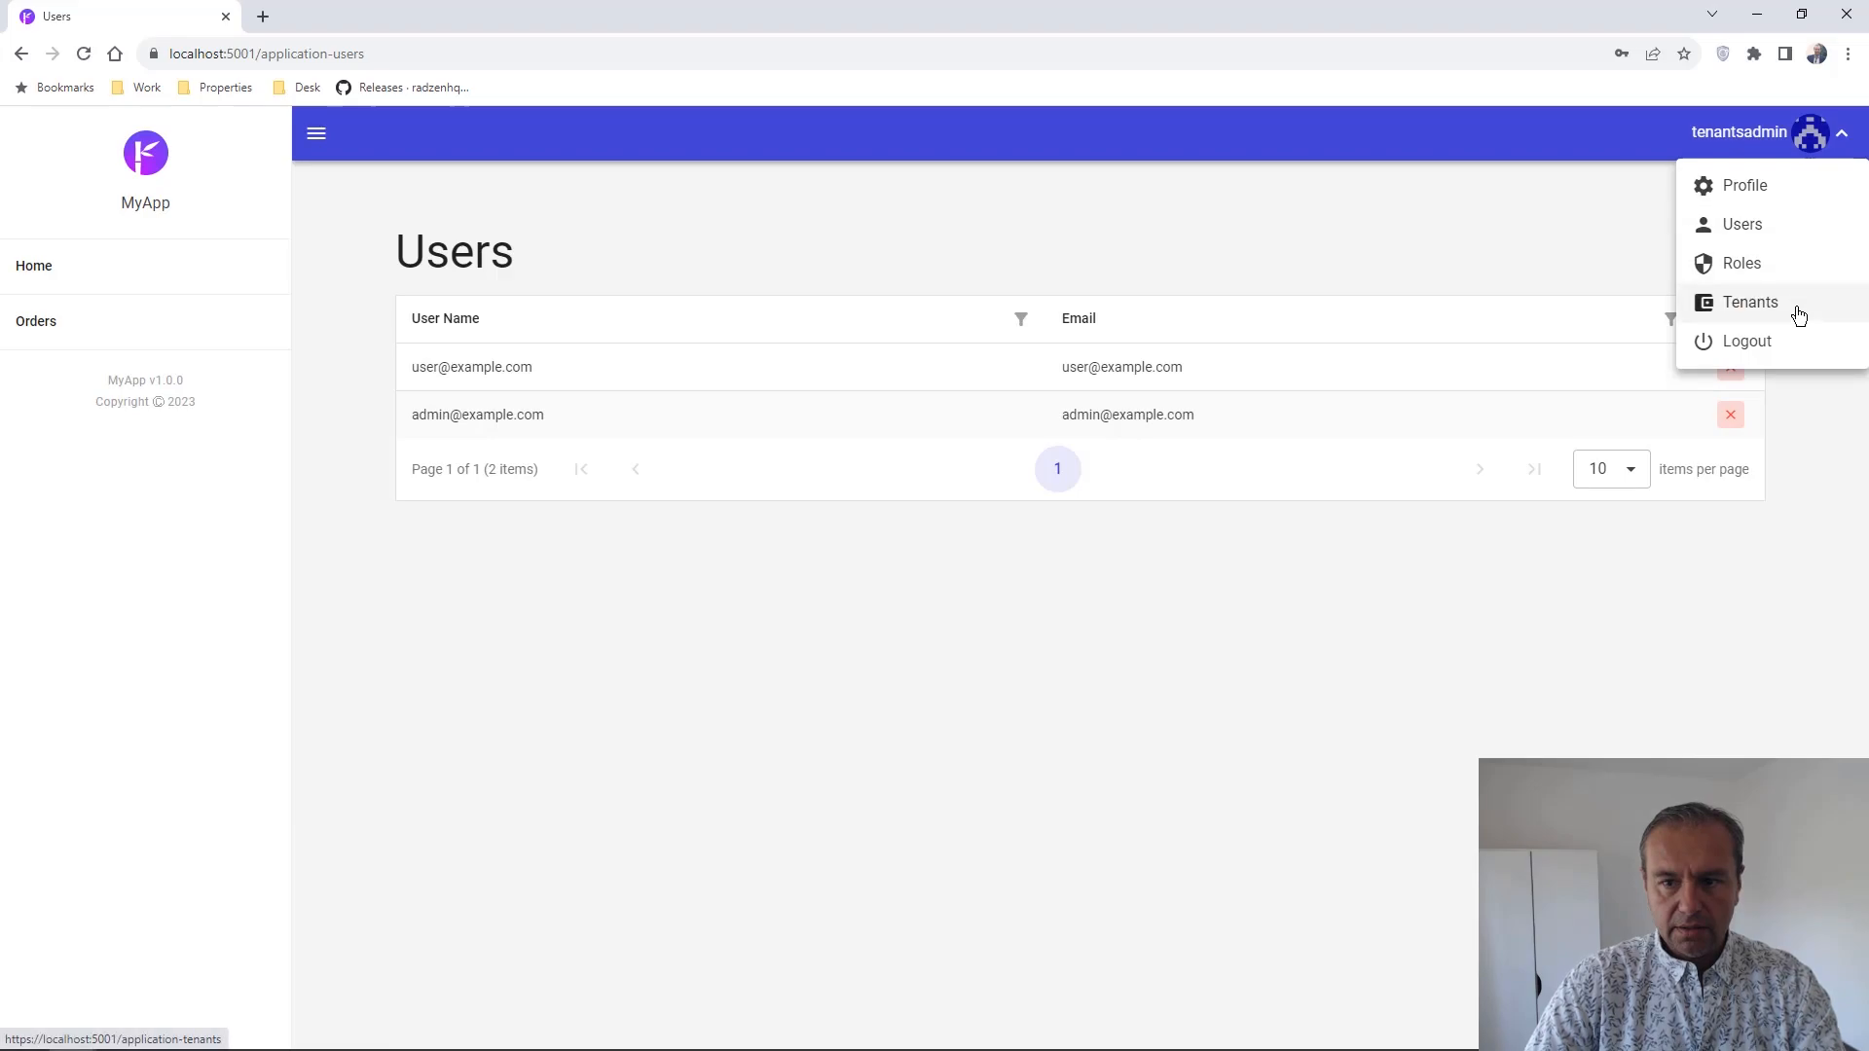
pyautogui.click(1748, 302)
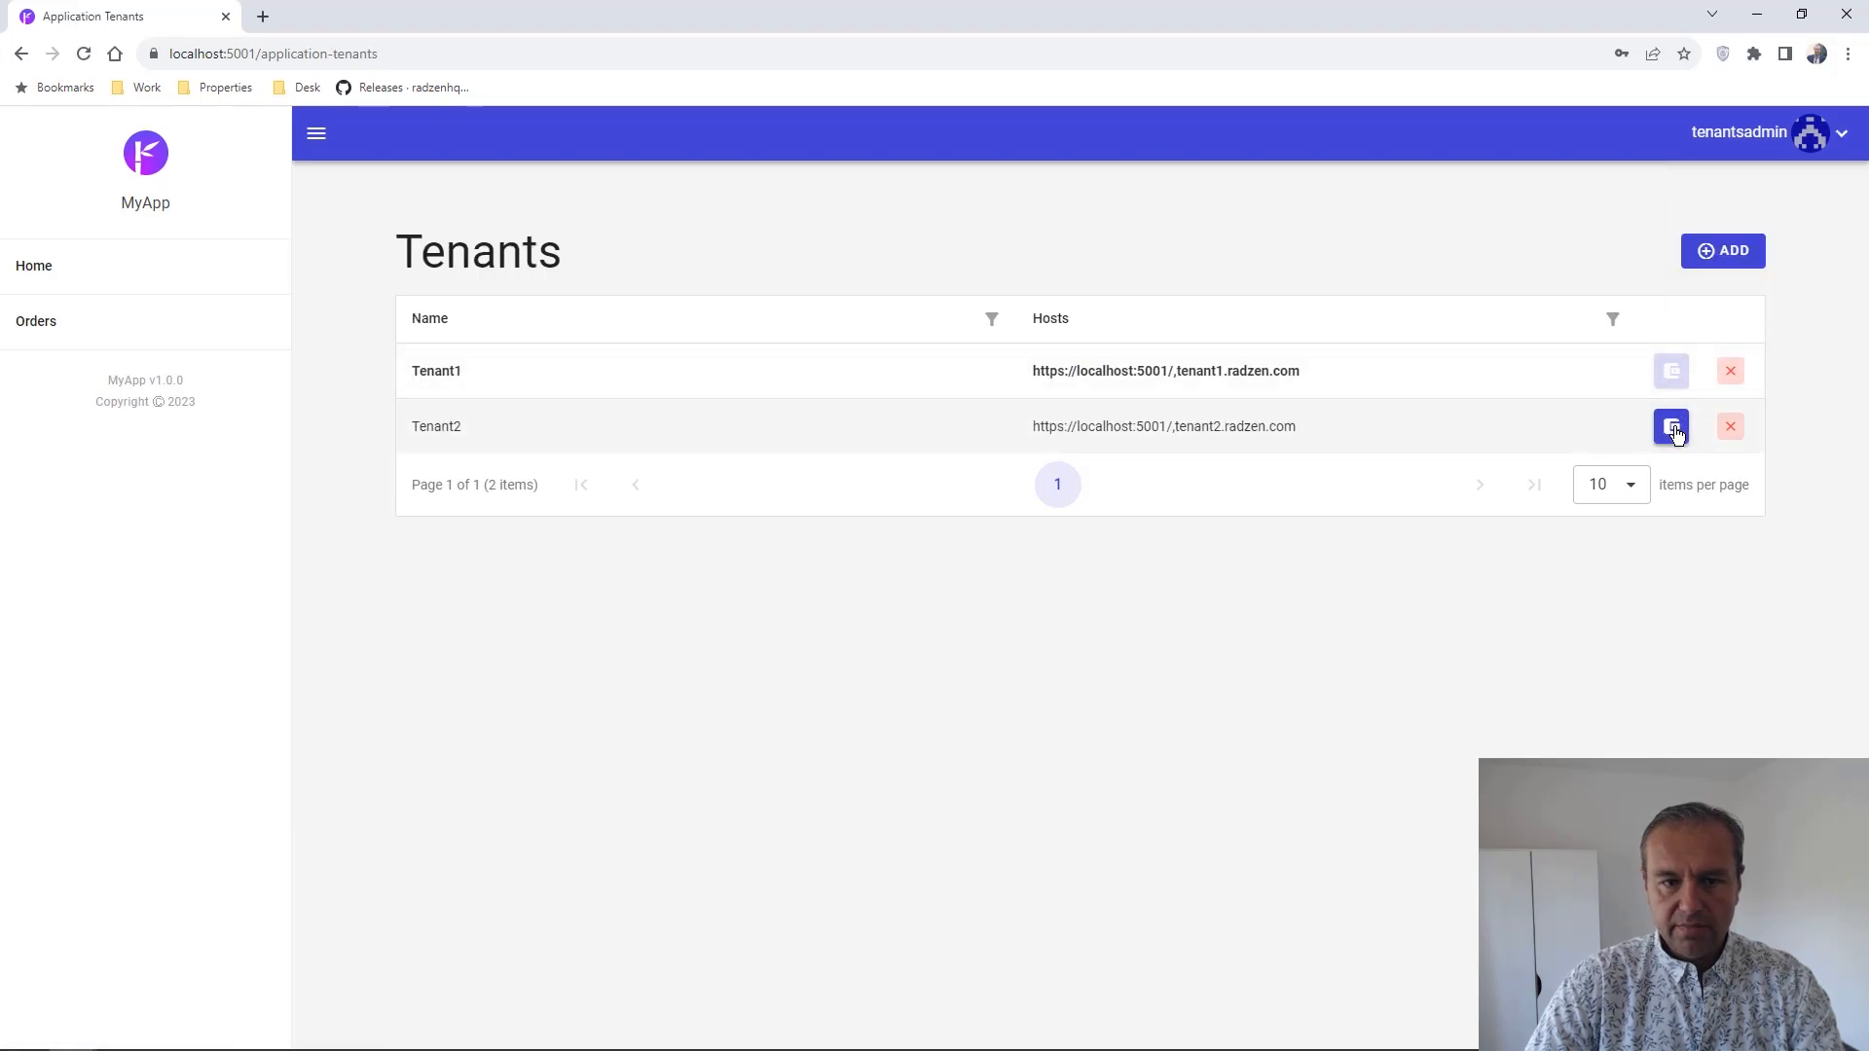
pyautogui.click(1841, 132)
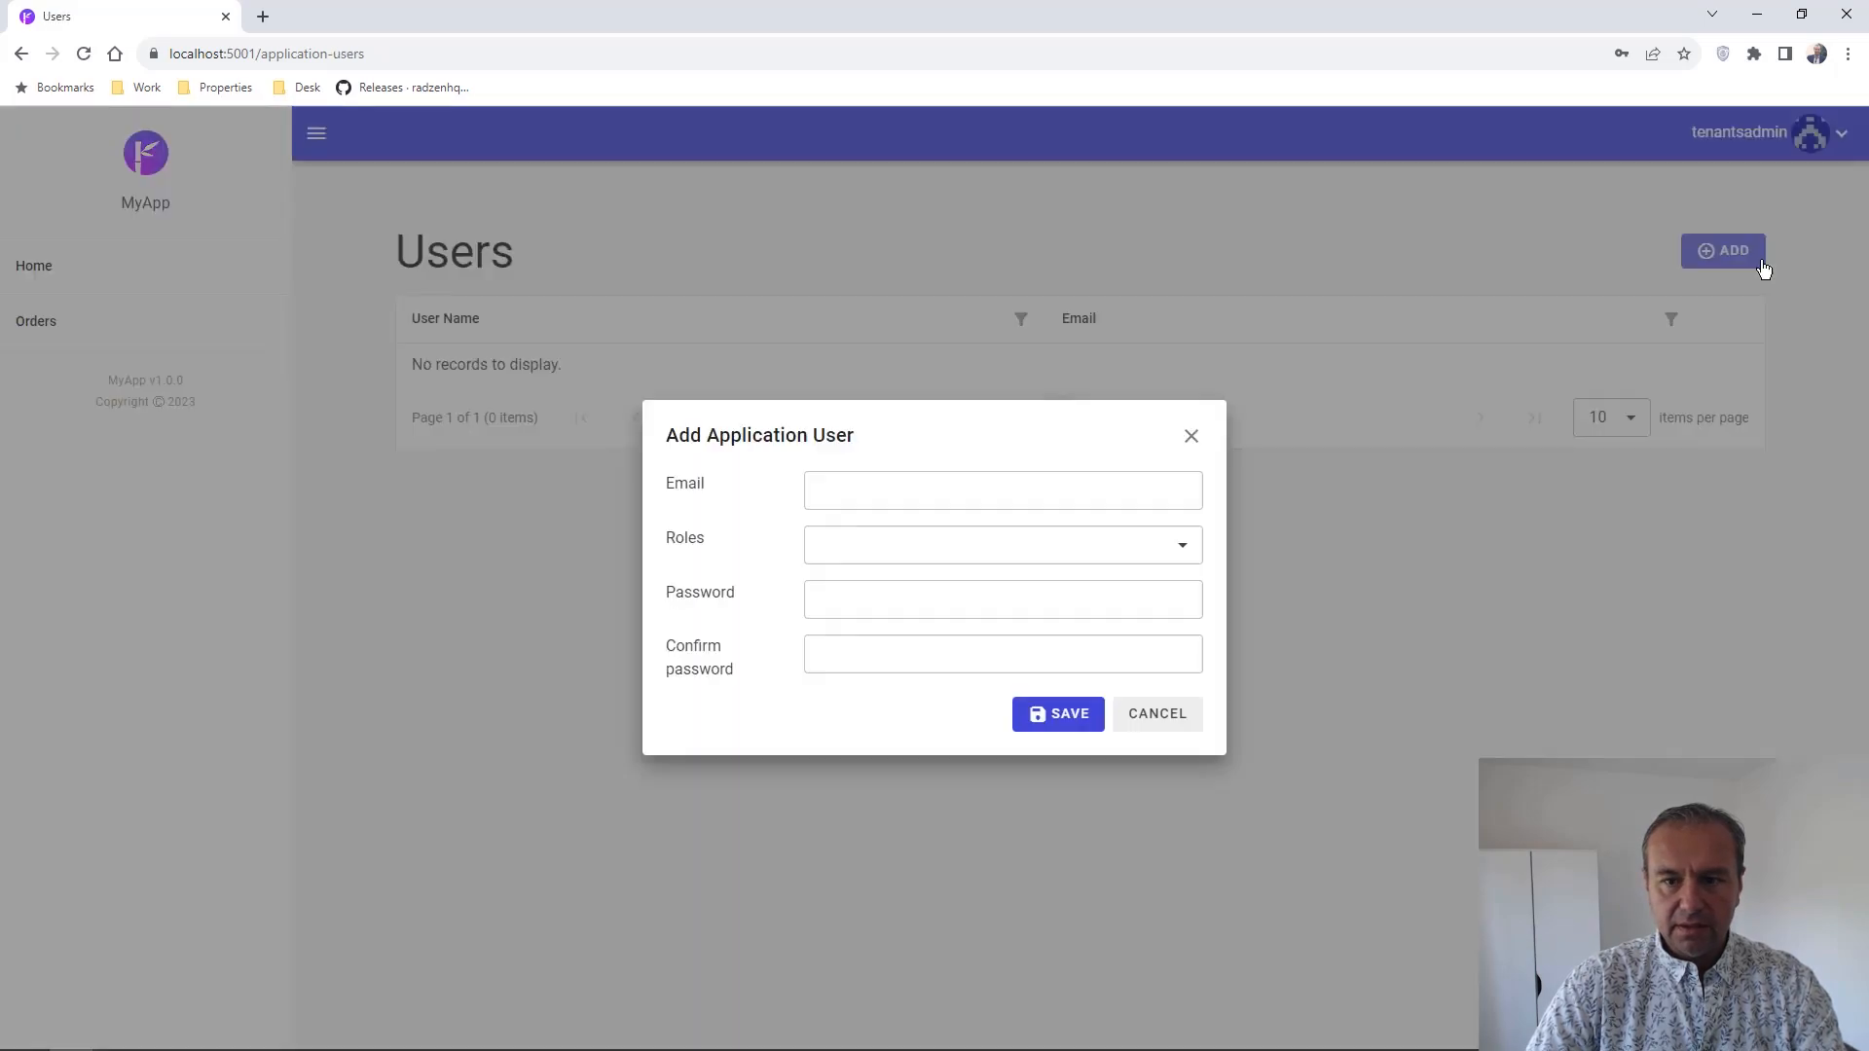
pyautogui.write('ad')
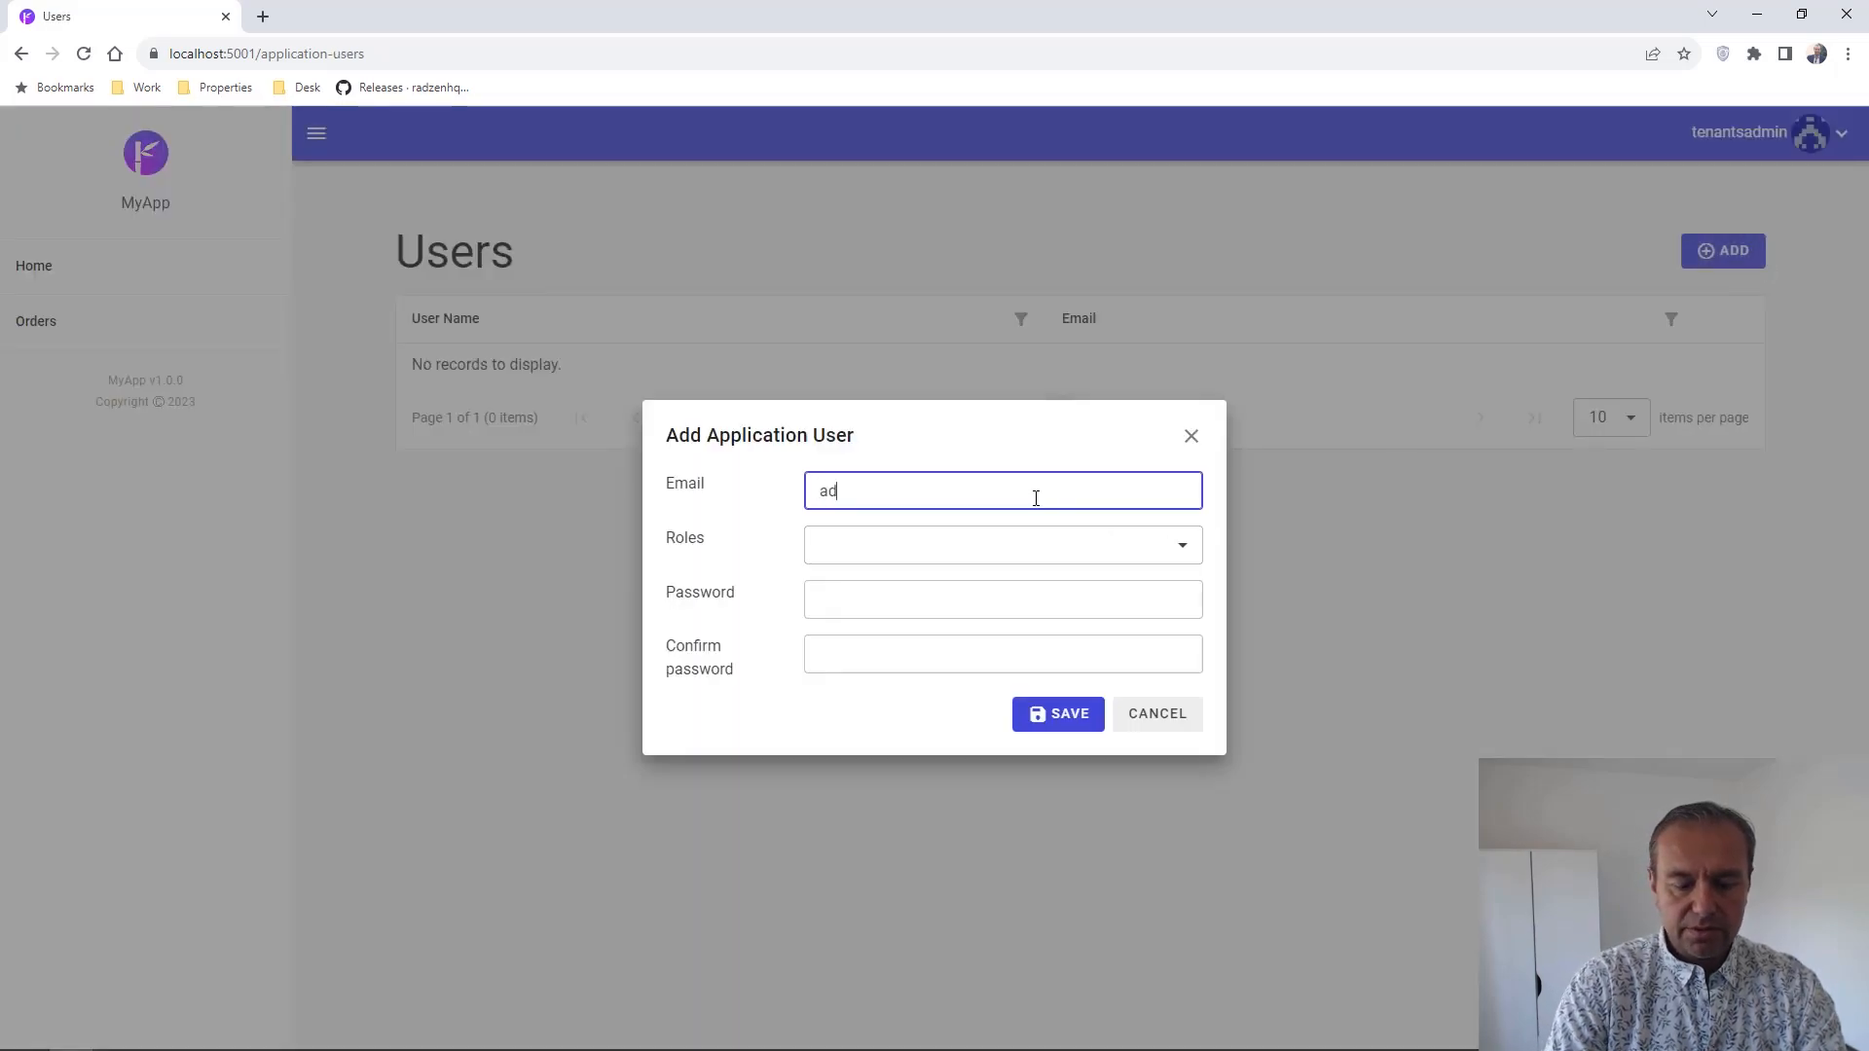
pyautogui.write('min@exampl')
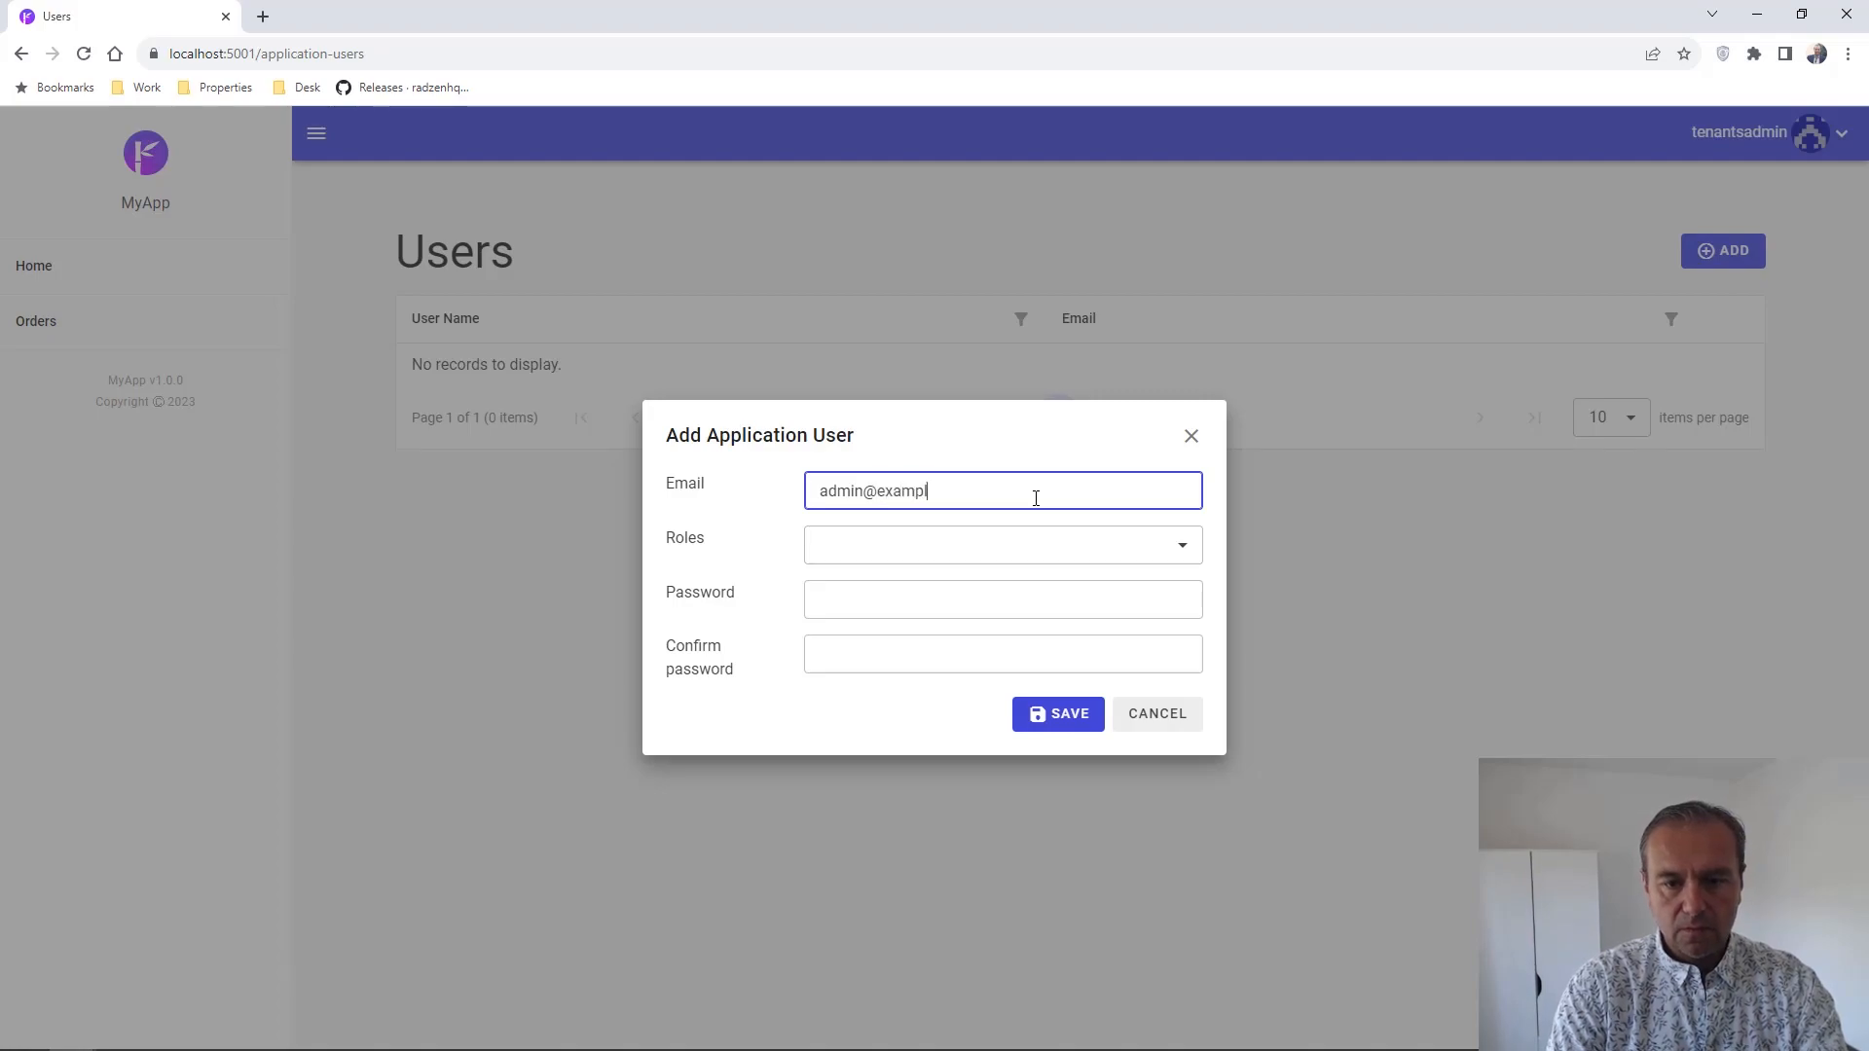
pyautogui.write('e.com')
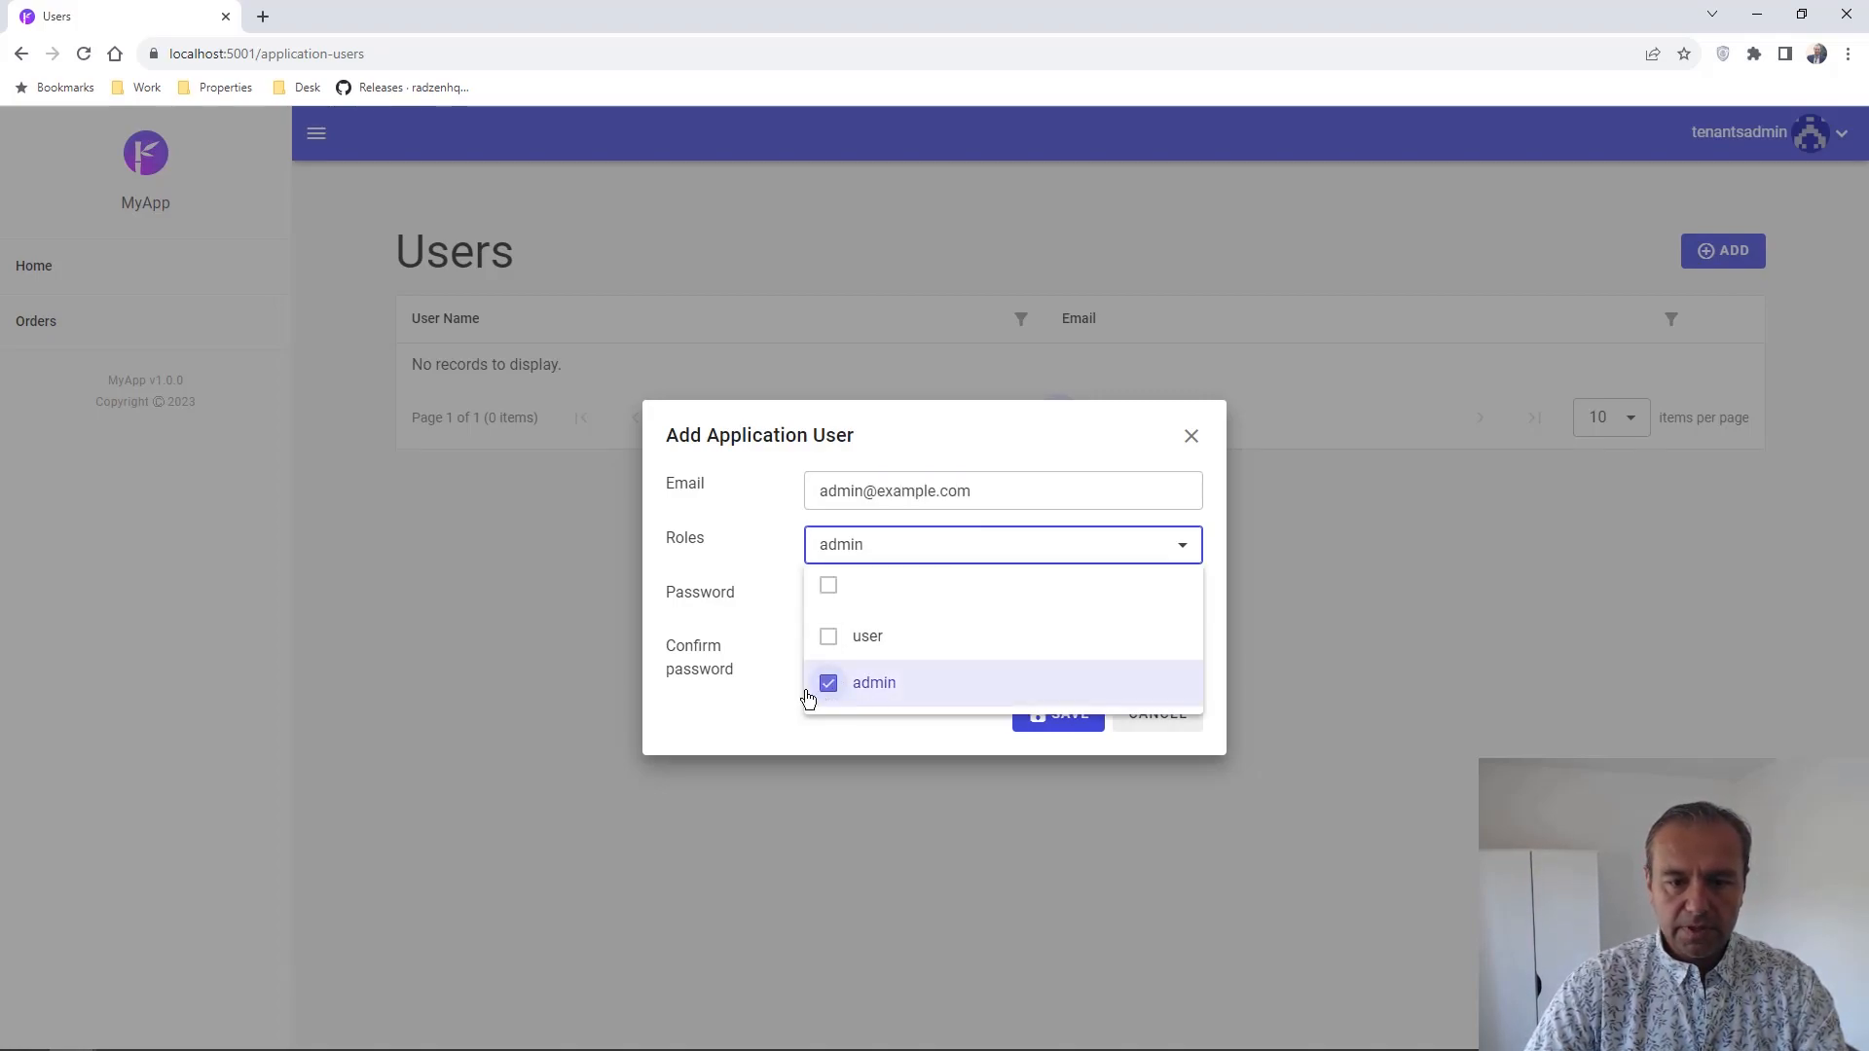
pyautogui.click(1001, 598)
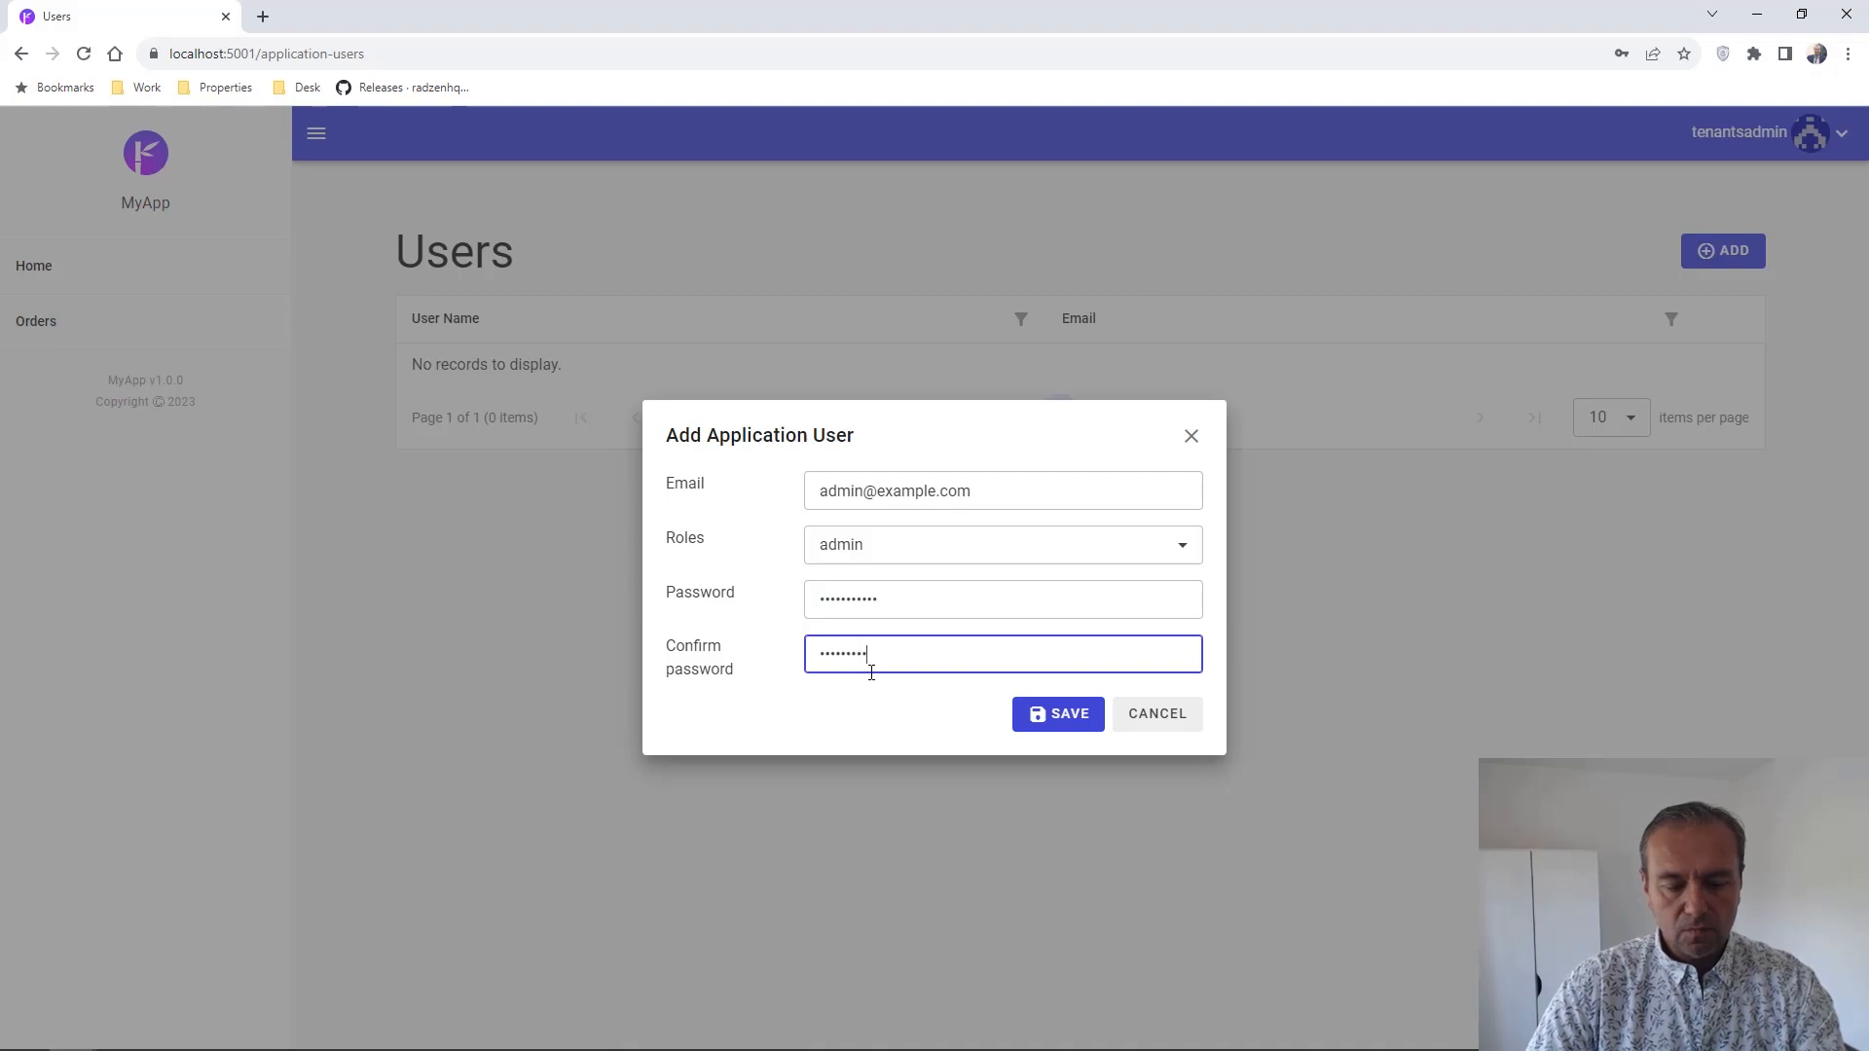
pyautogui.click(1057, 713)
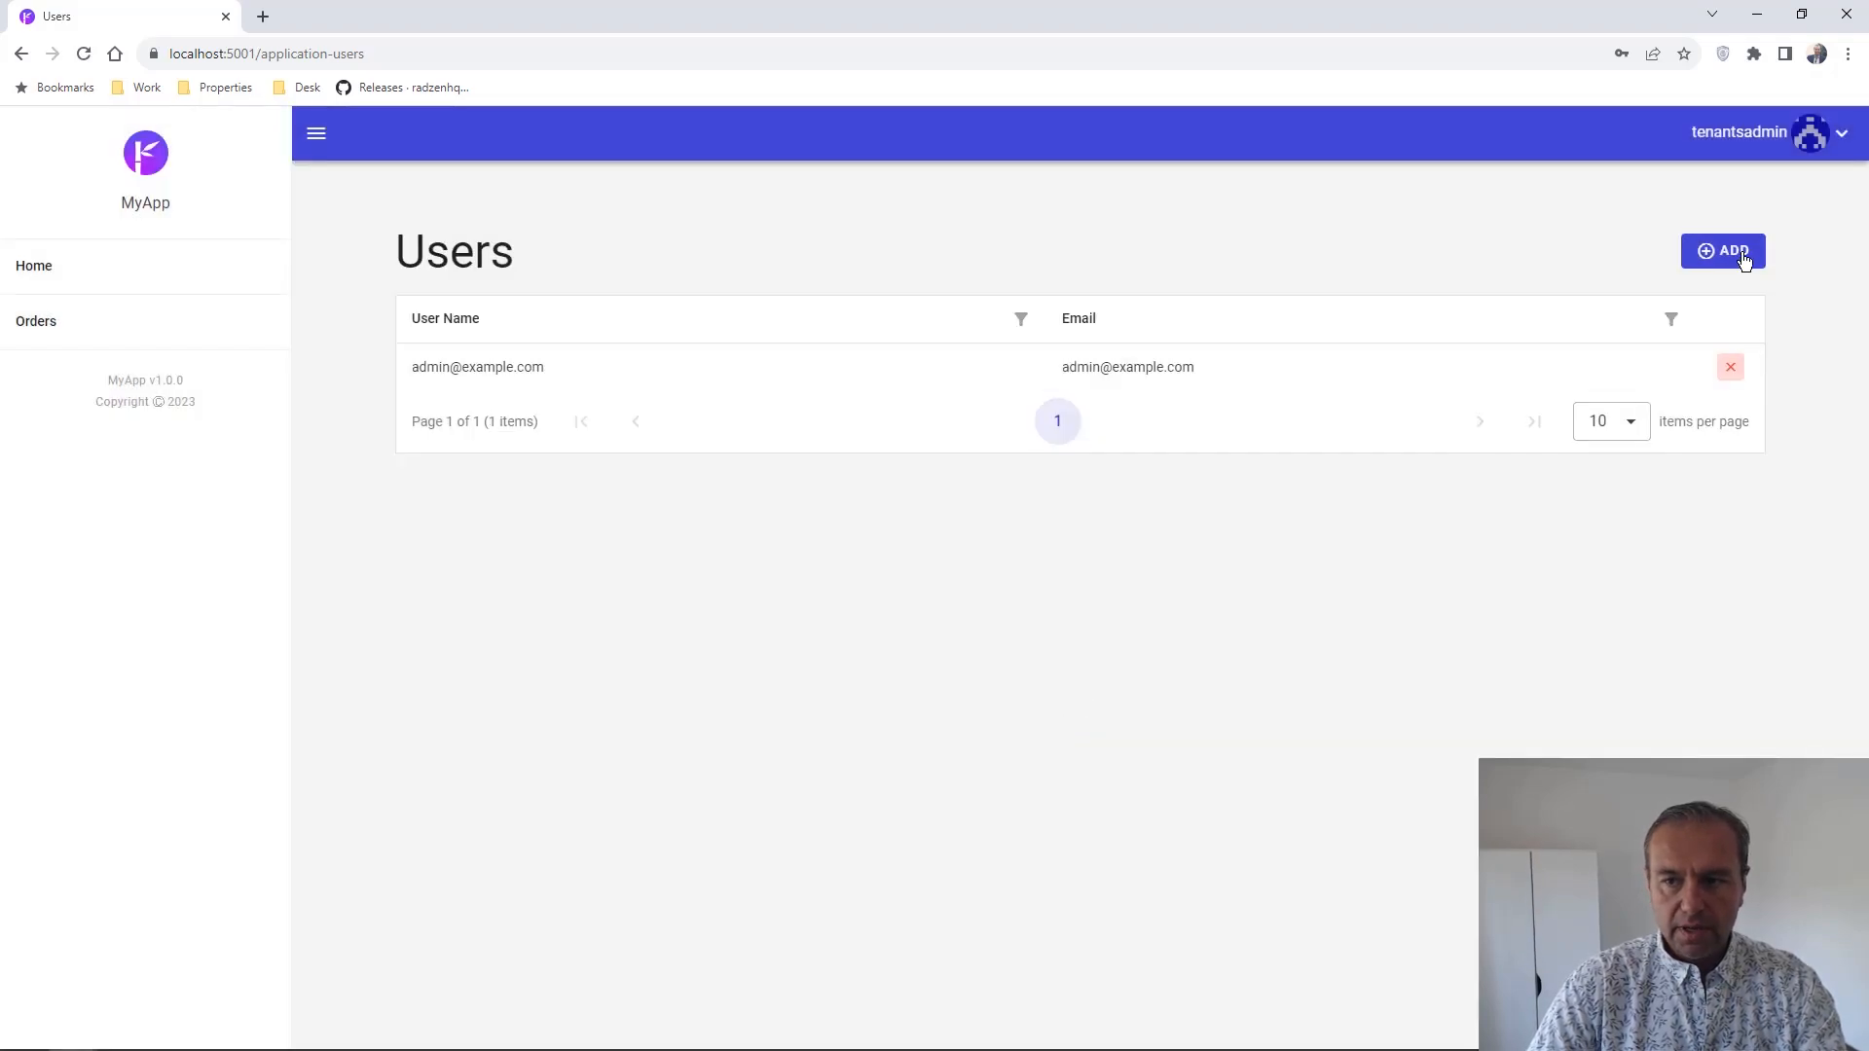
pyautogui.click(1722, 251)
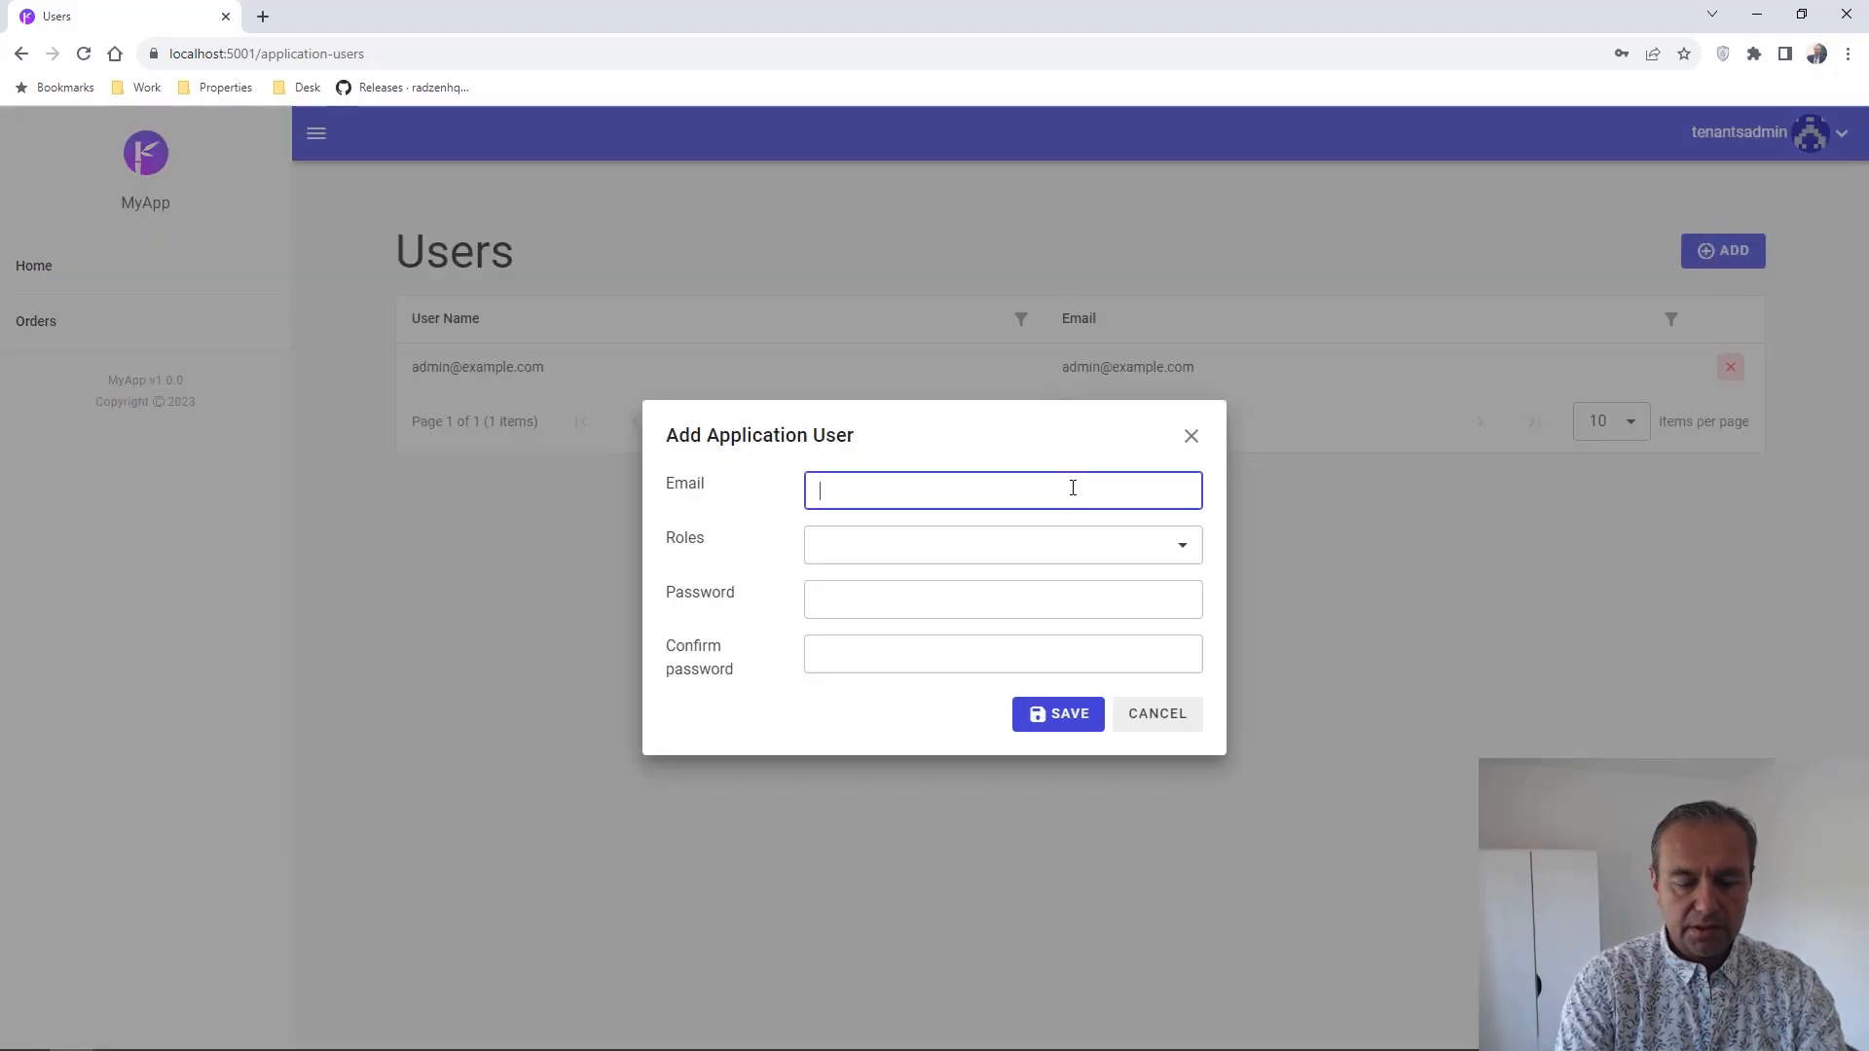
pyautogui.write('user')
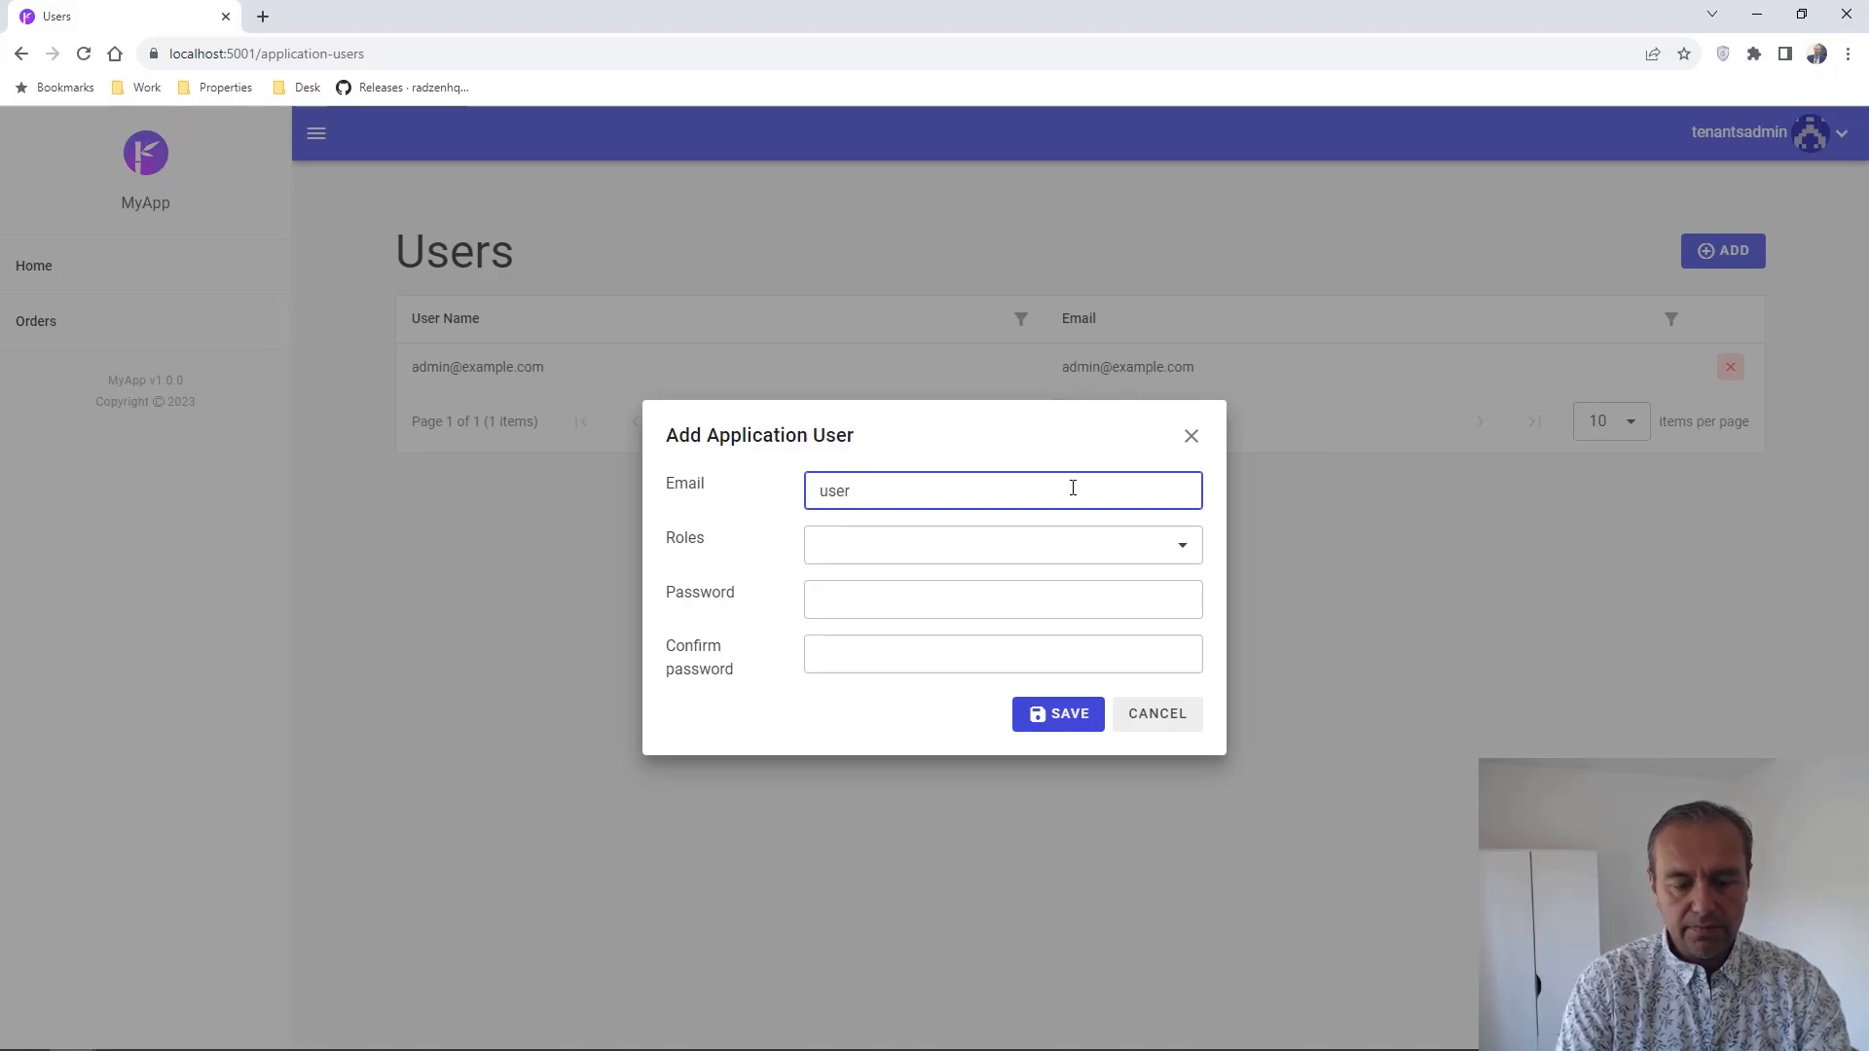
pyautogui.write('@example.com')
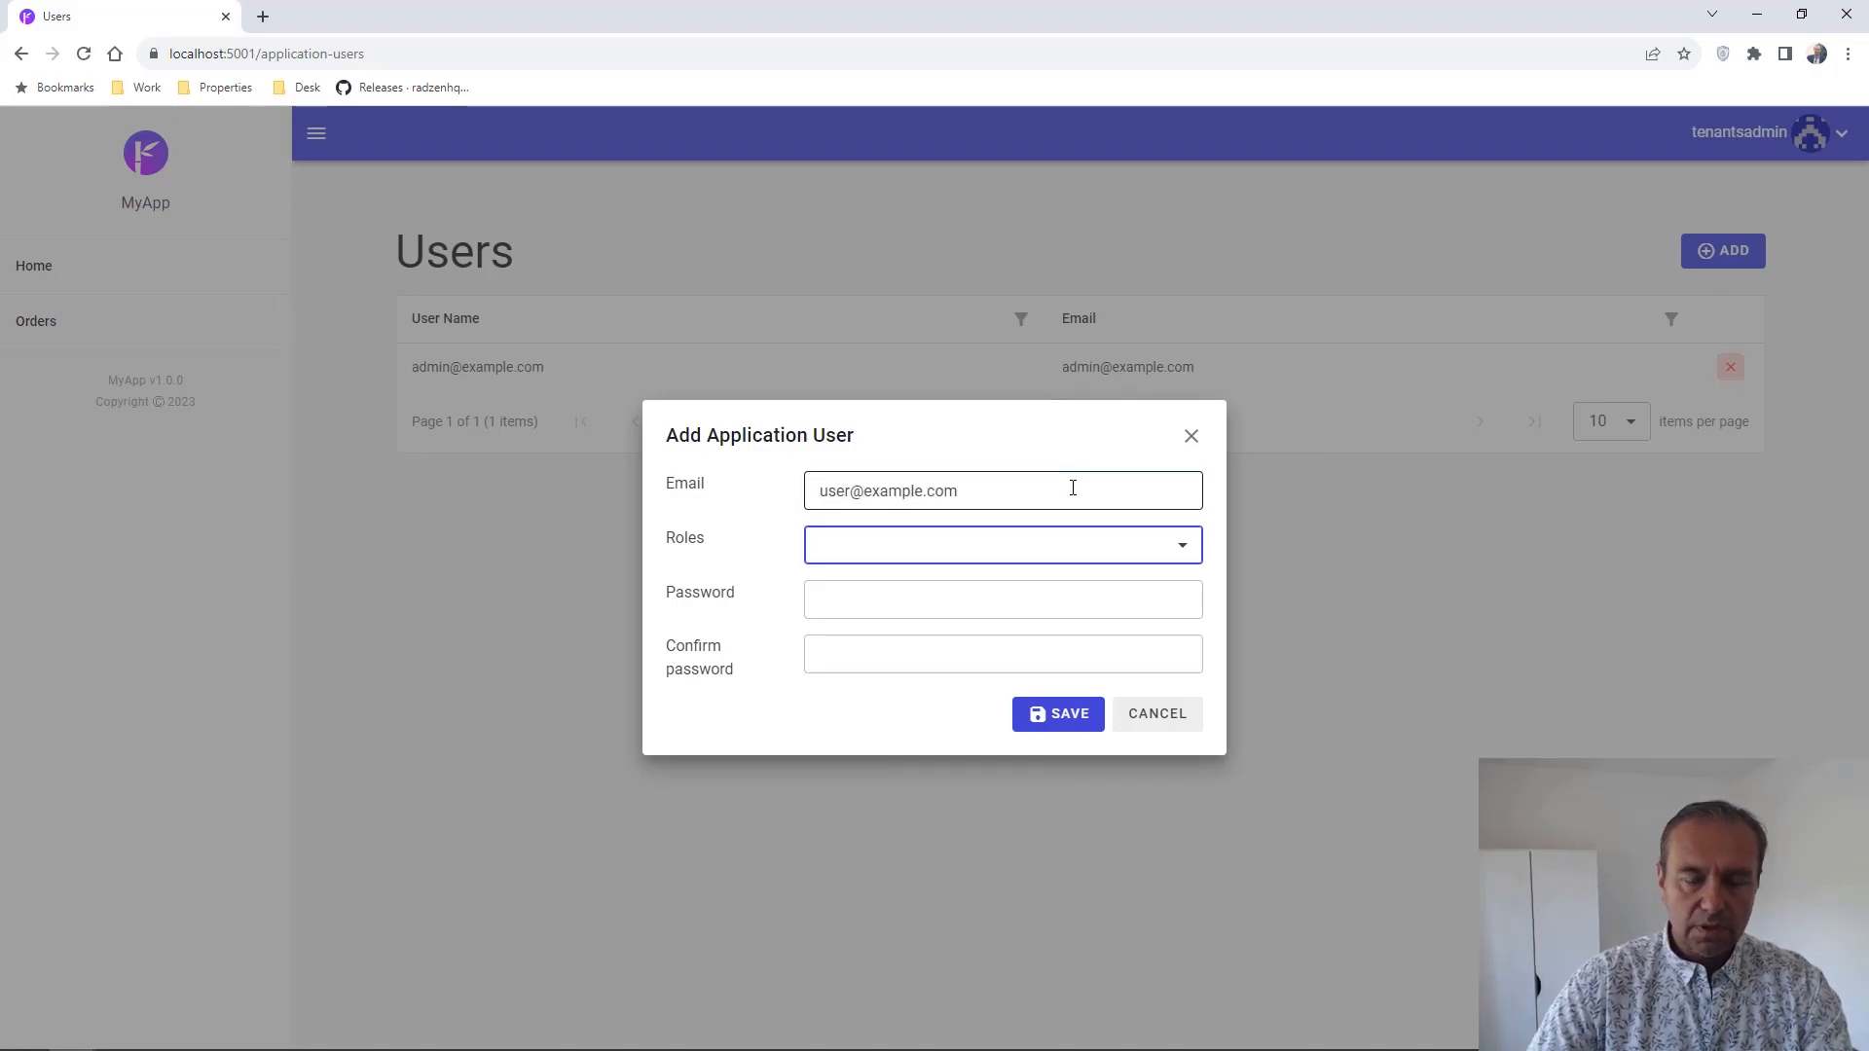
pyautogui.click(1000, 545)
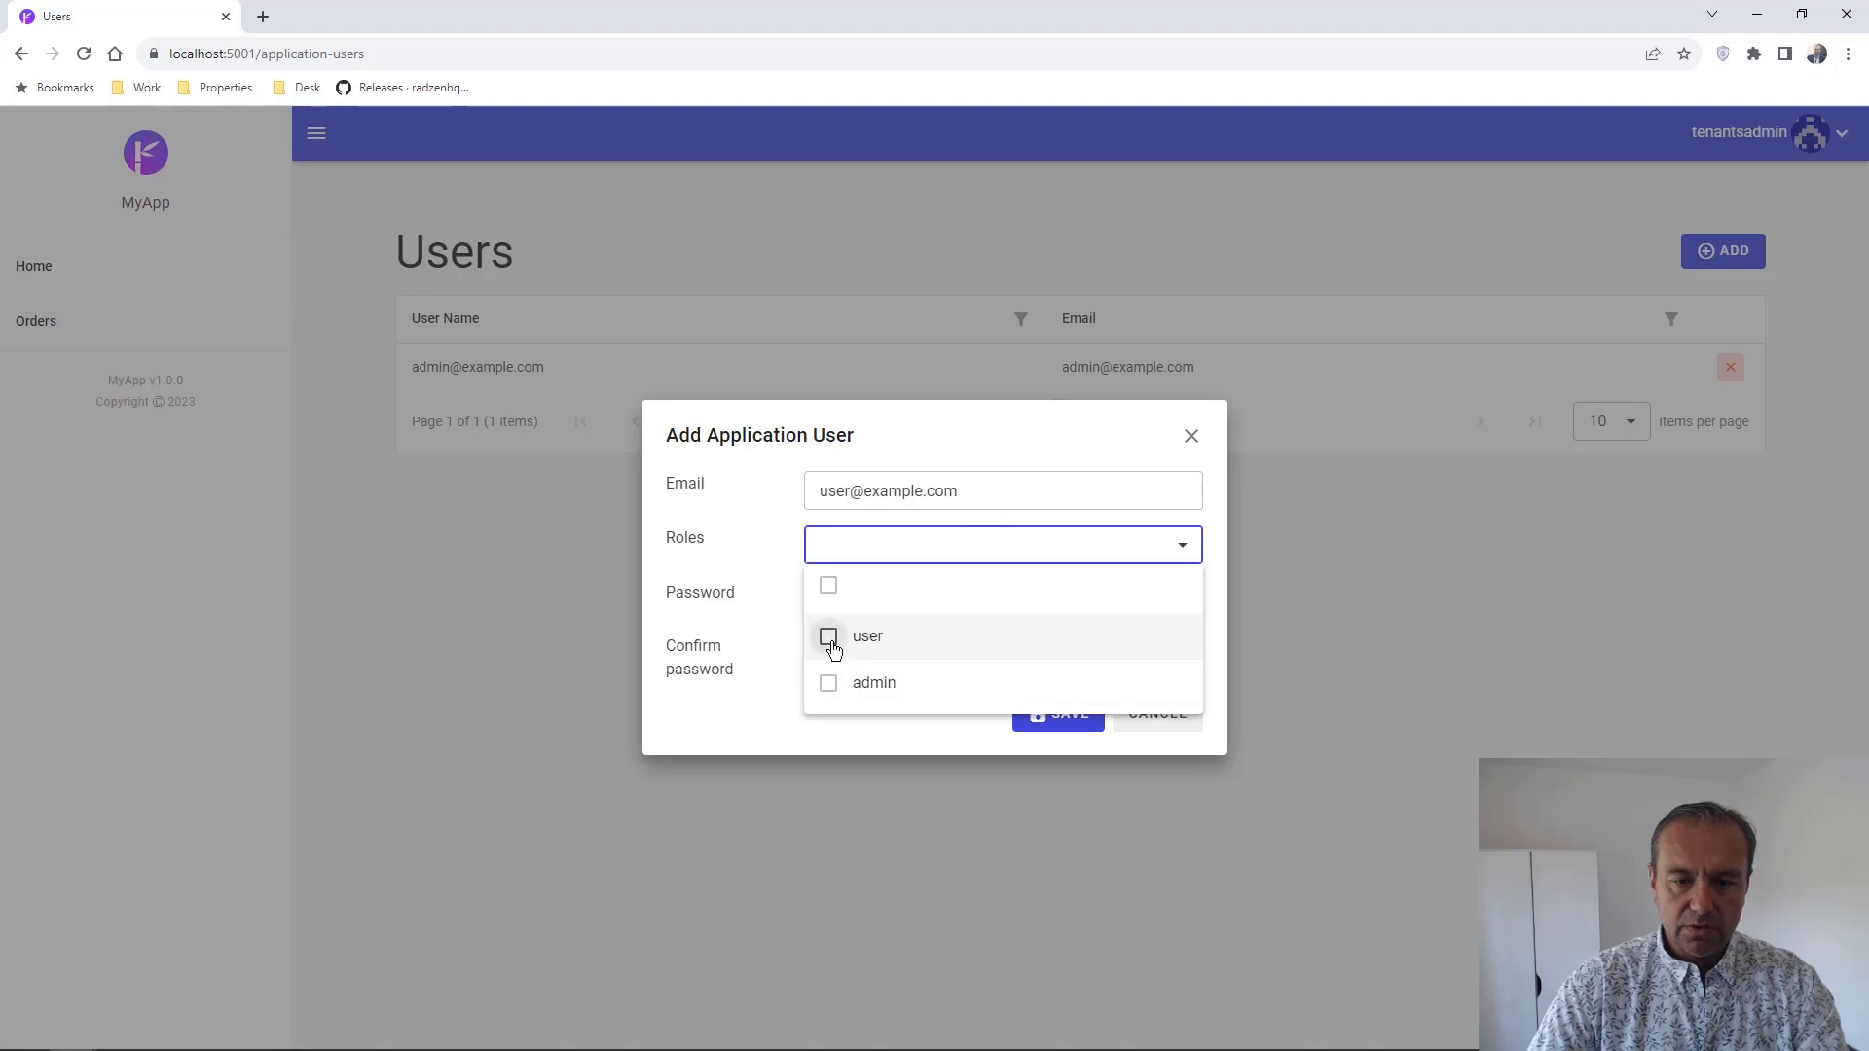
pyautogui.click(868, 635)
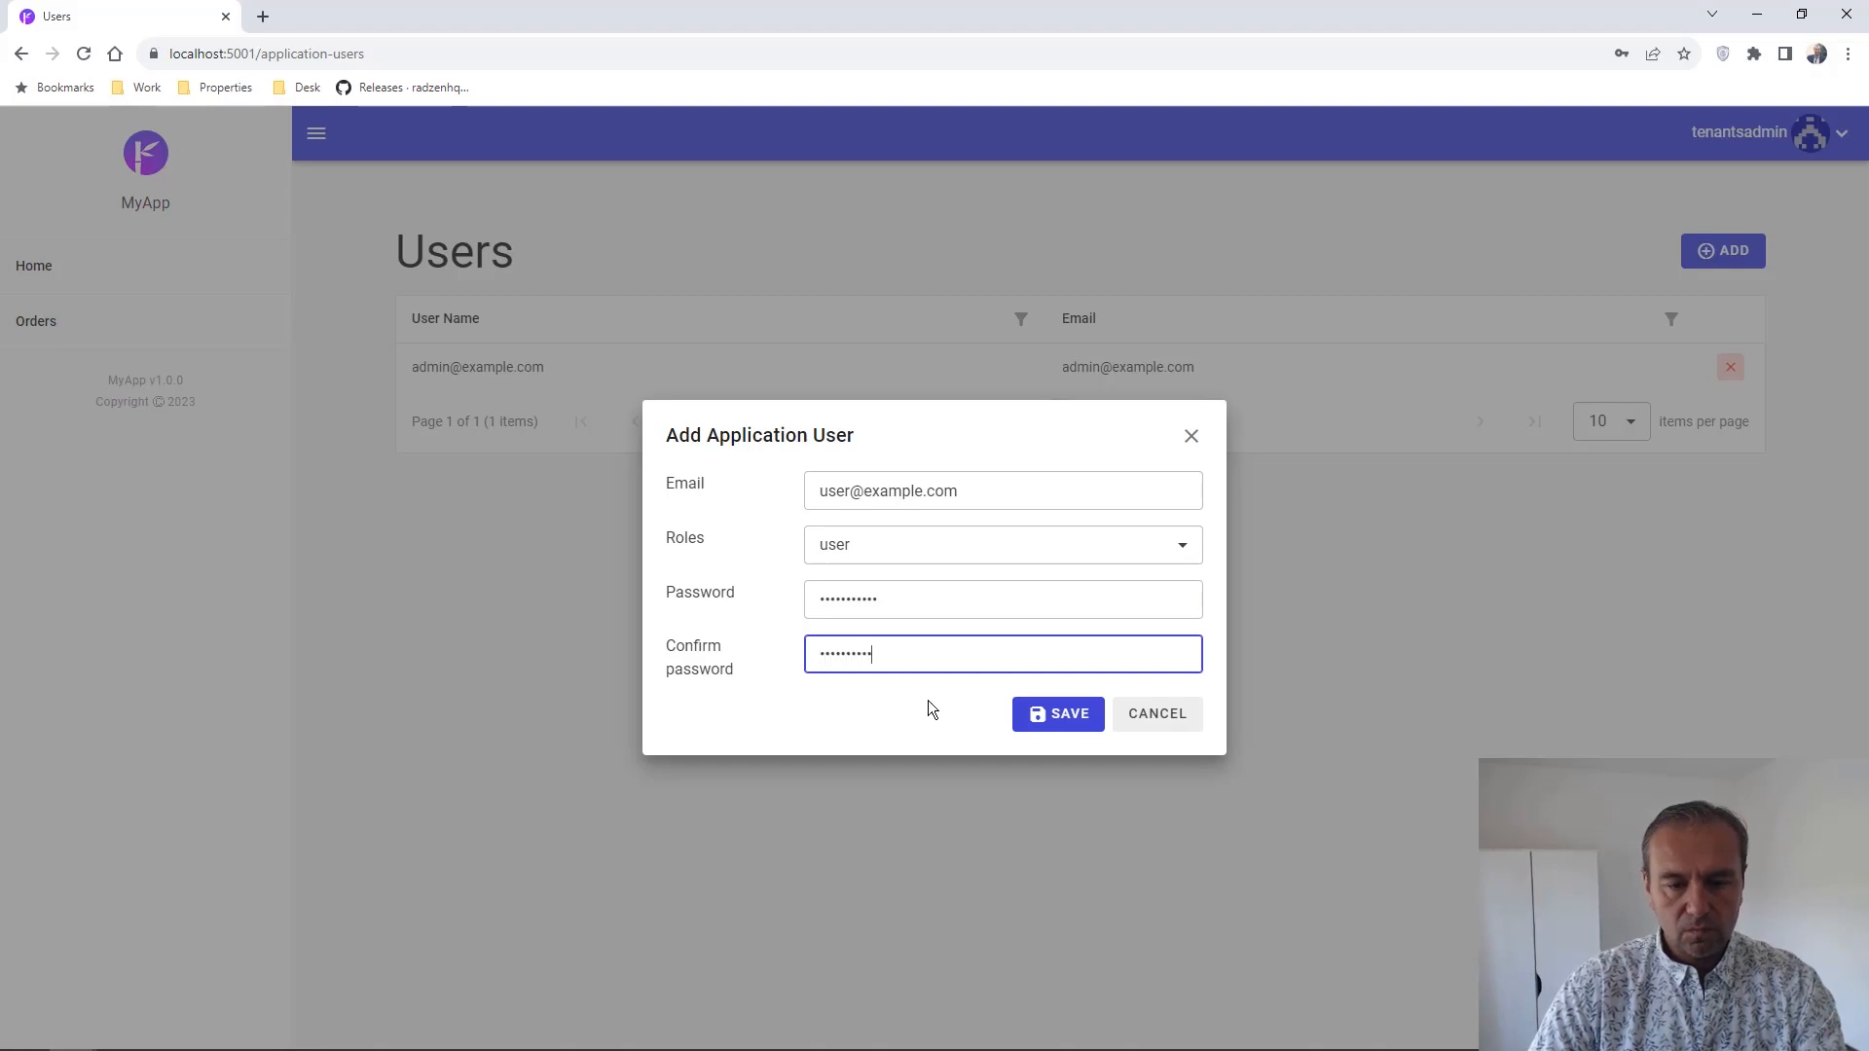
pyautogui.click(1055, 713)
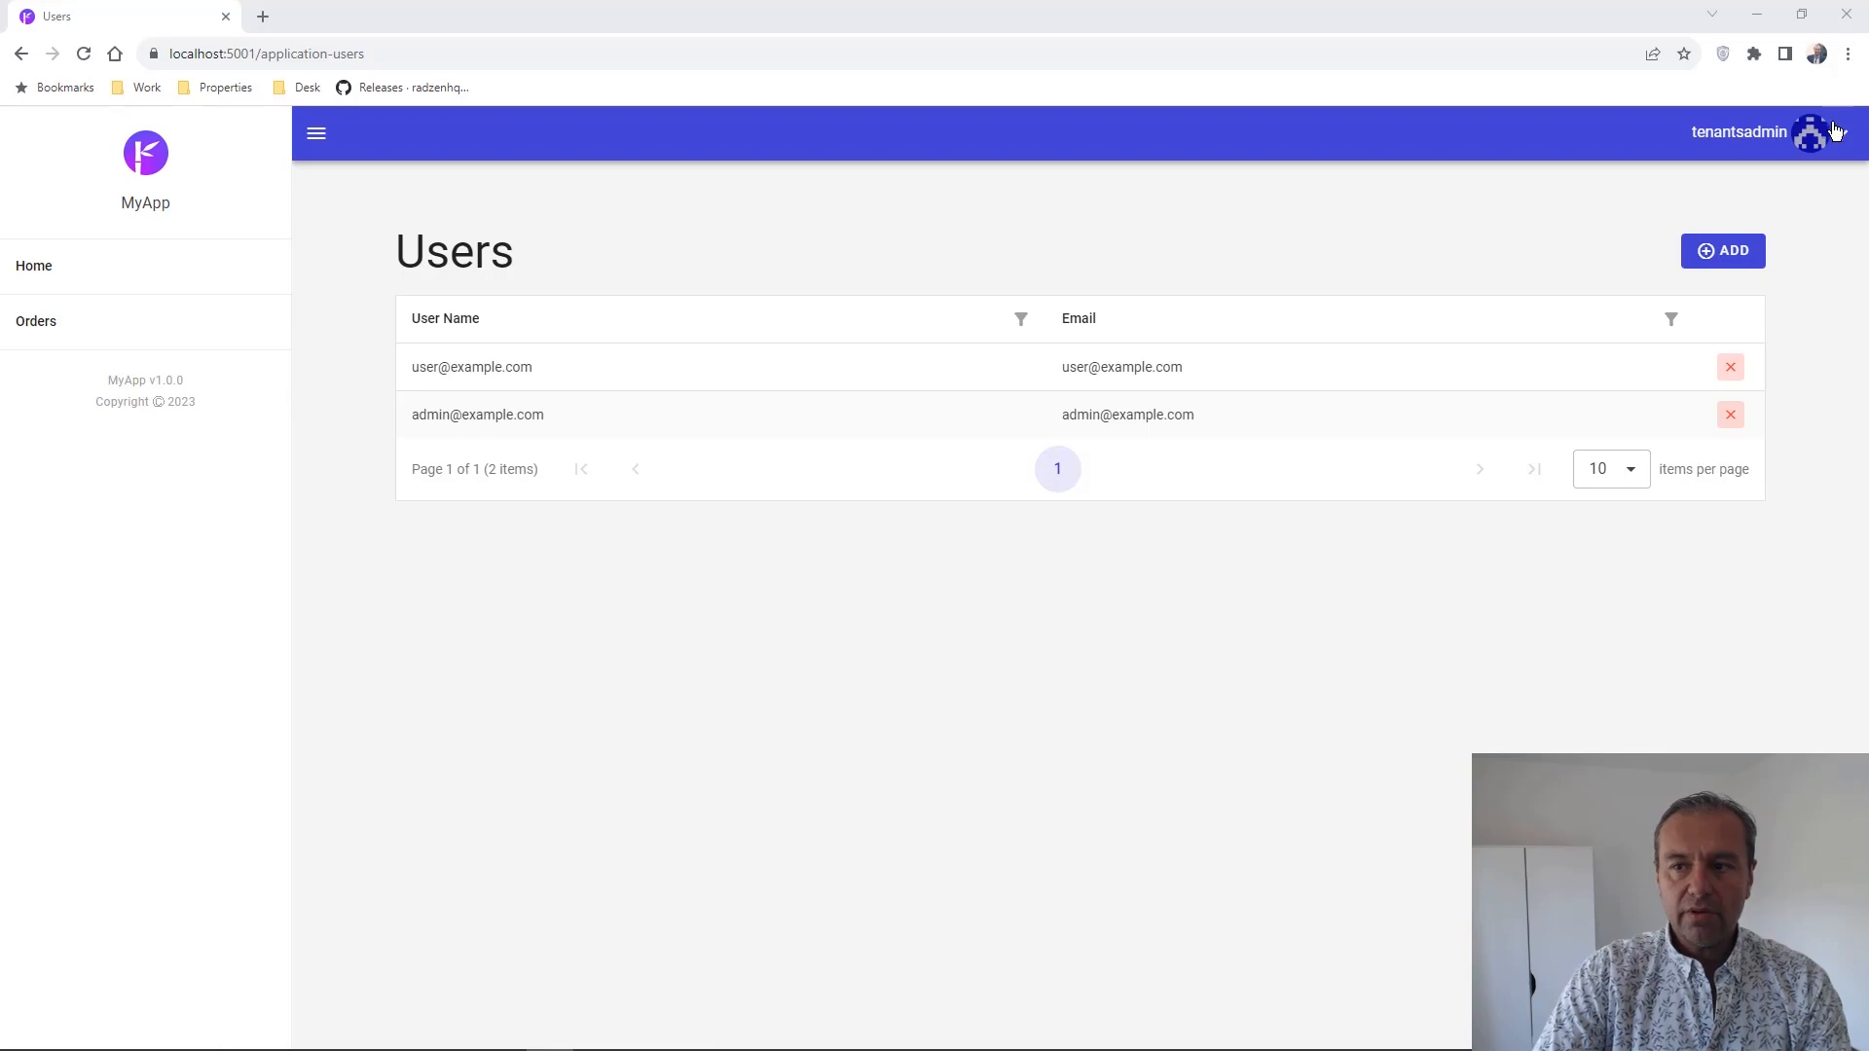
# - Return via the tenantsadmin menu to the Tenants page listing Tenant1 and Tenant2
pyautogui.click(1810, 132)
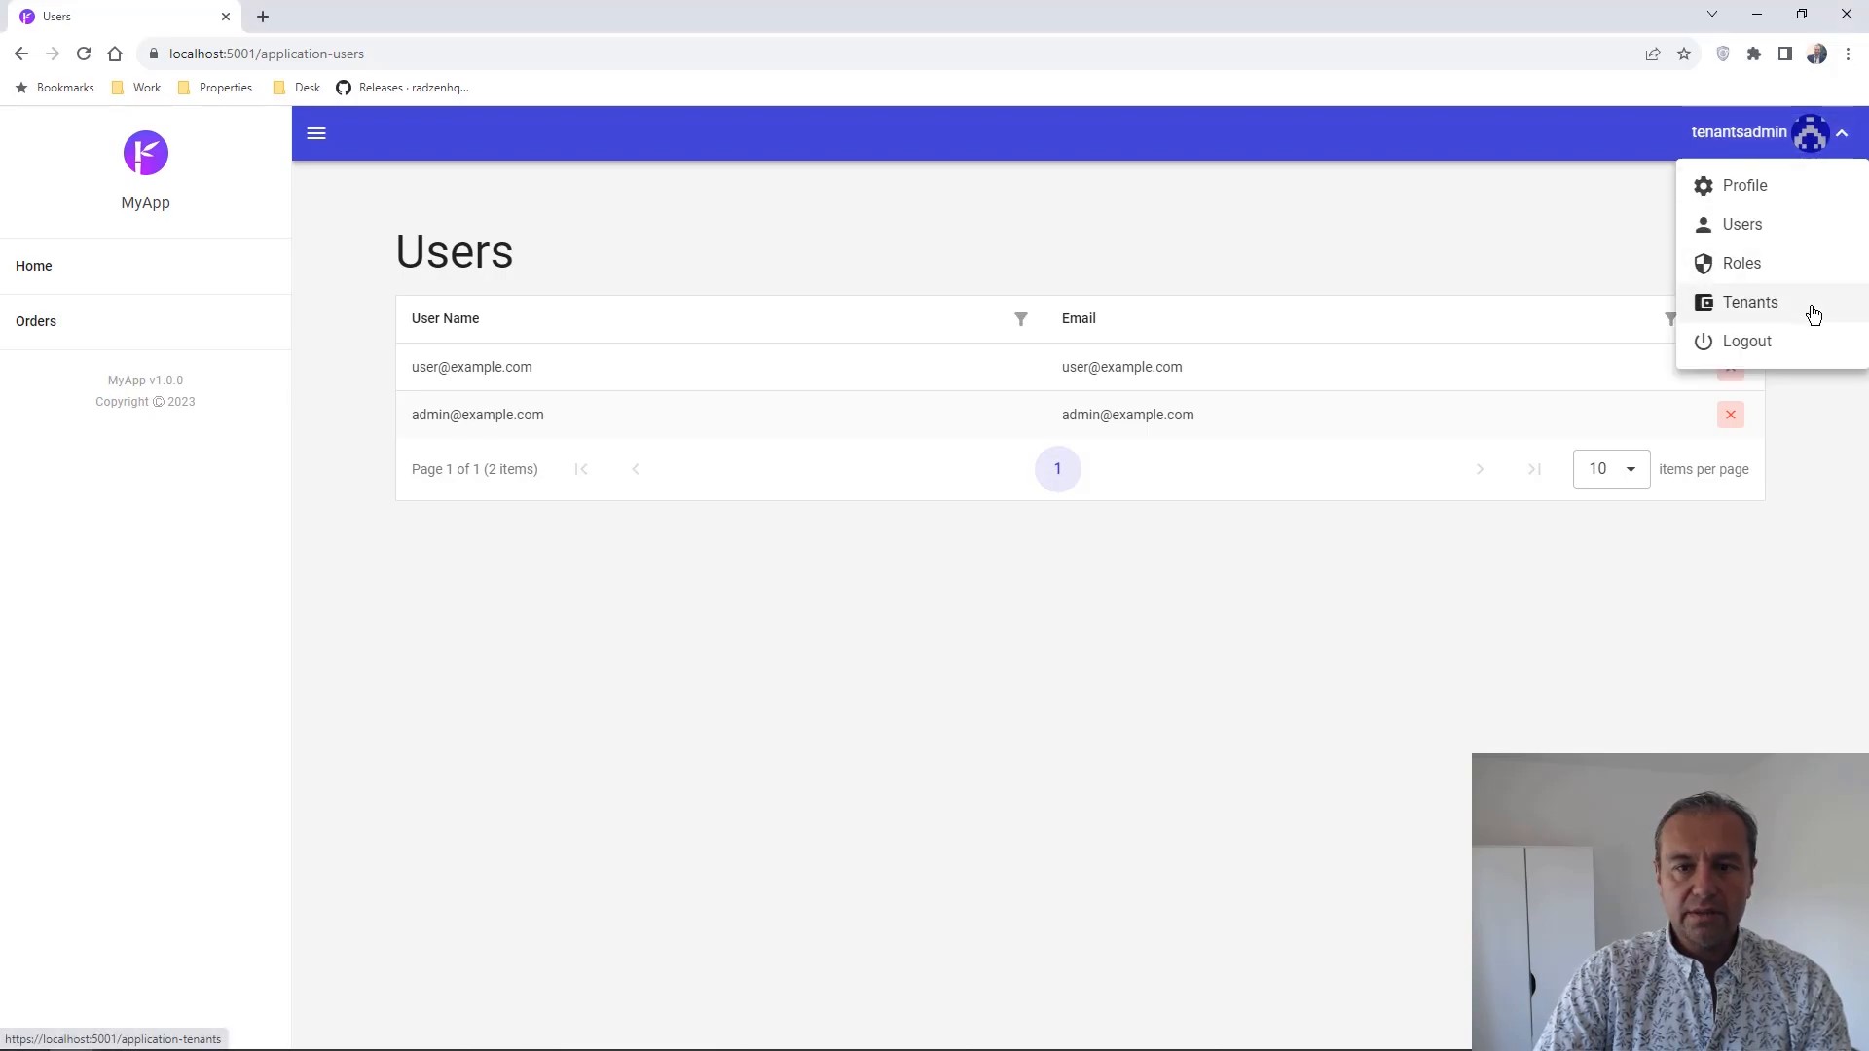
pyautogui.click(1747, 302)
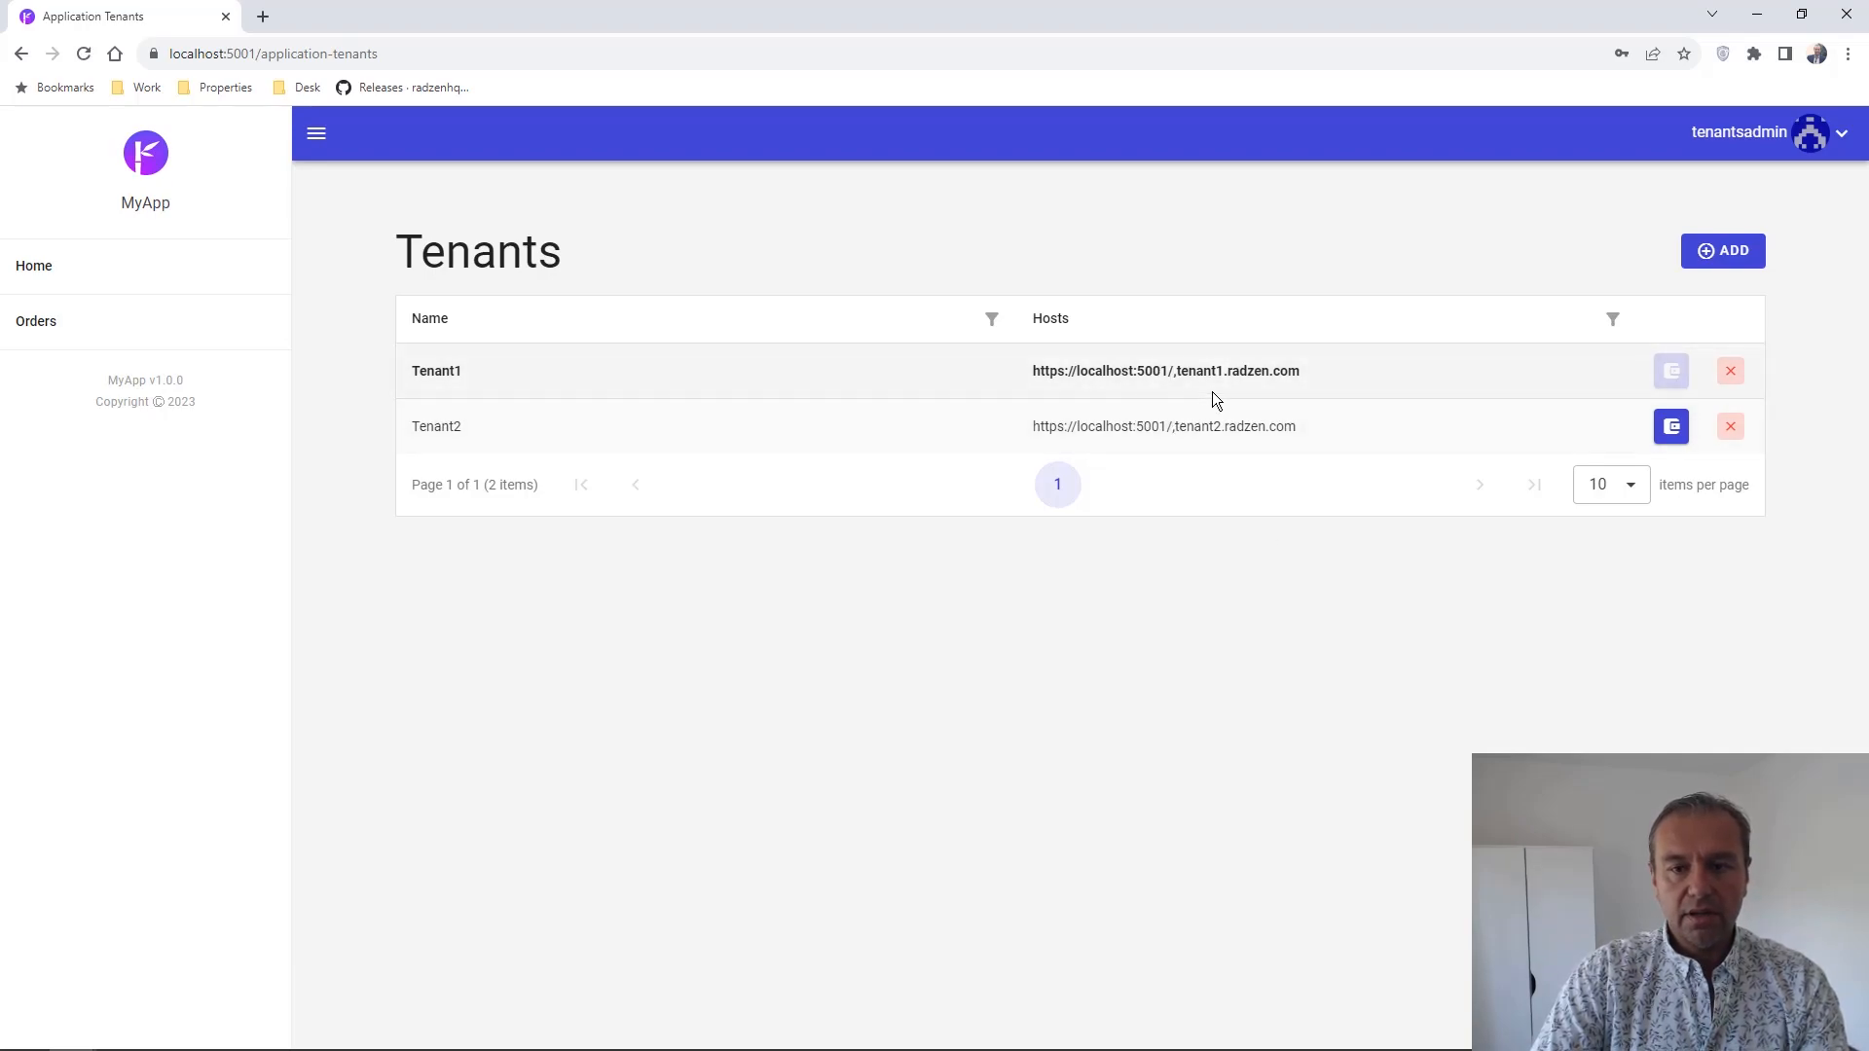
pyautogui.moveTo(1207, 393)
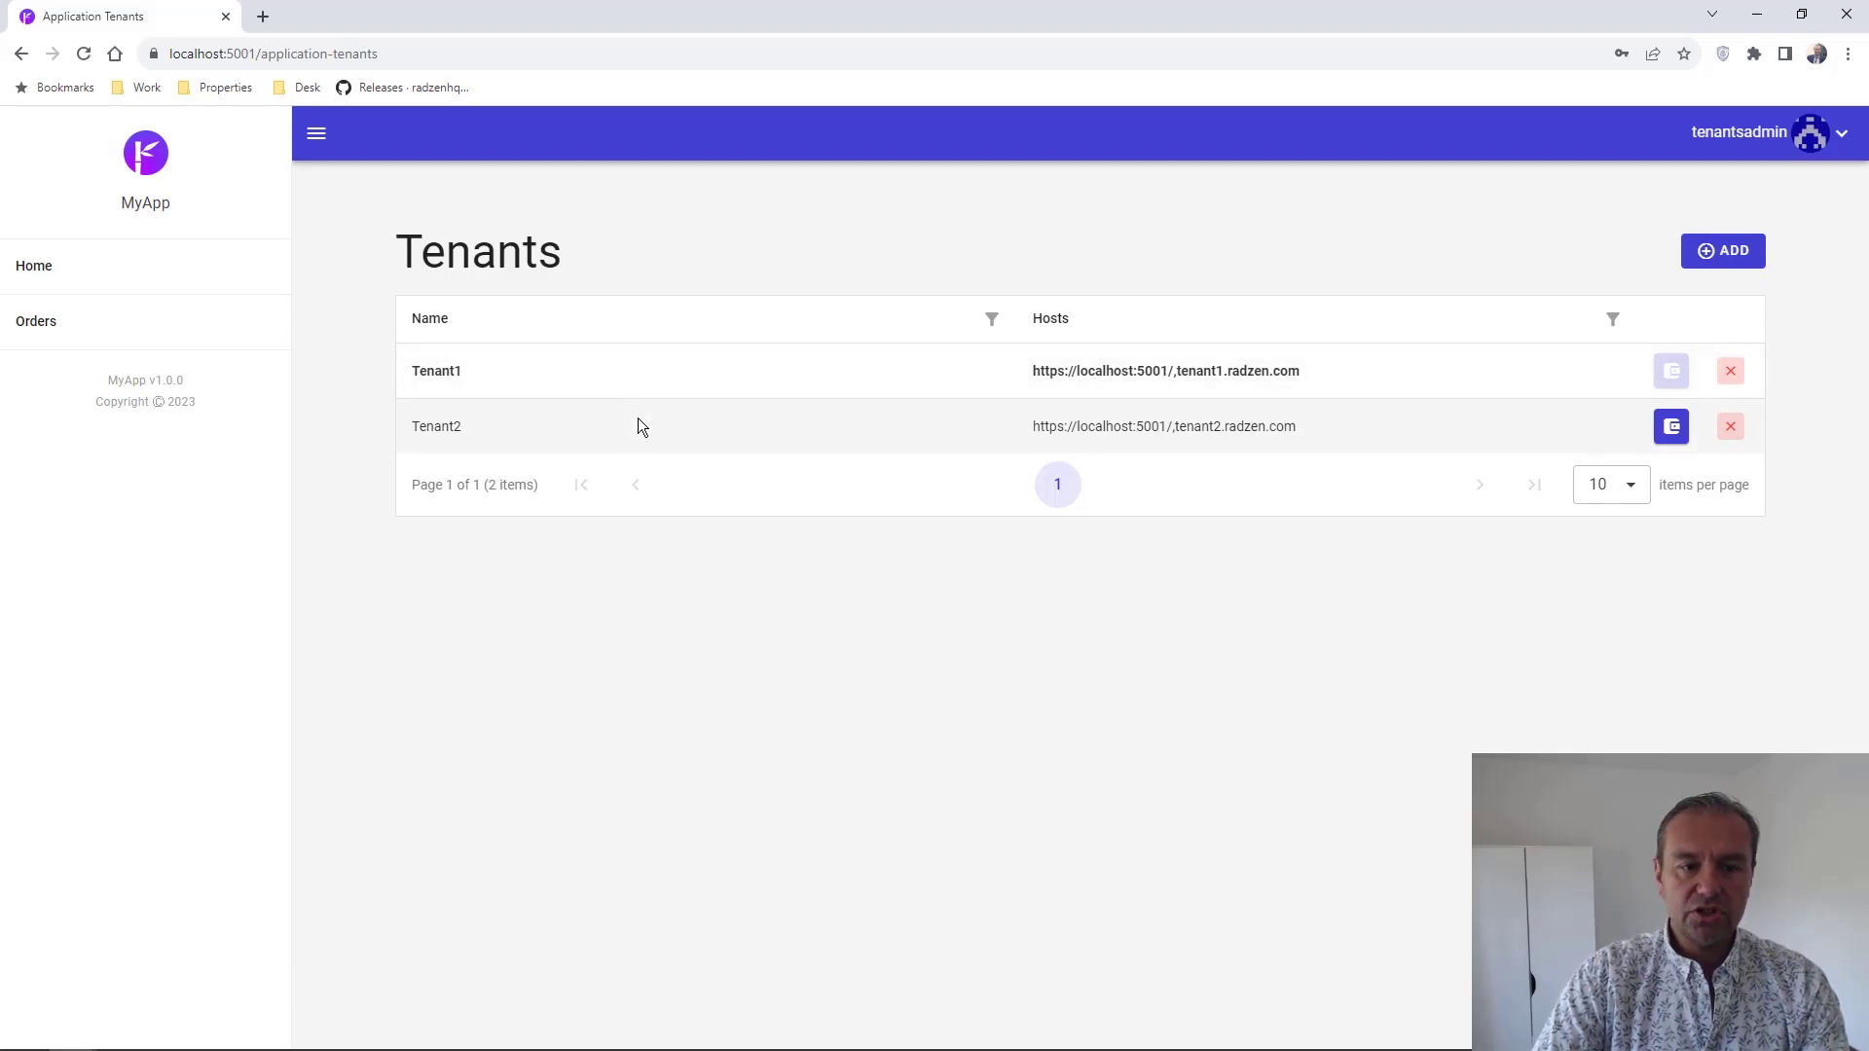
pyautogui.moveTo(628, 454)
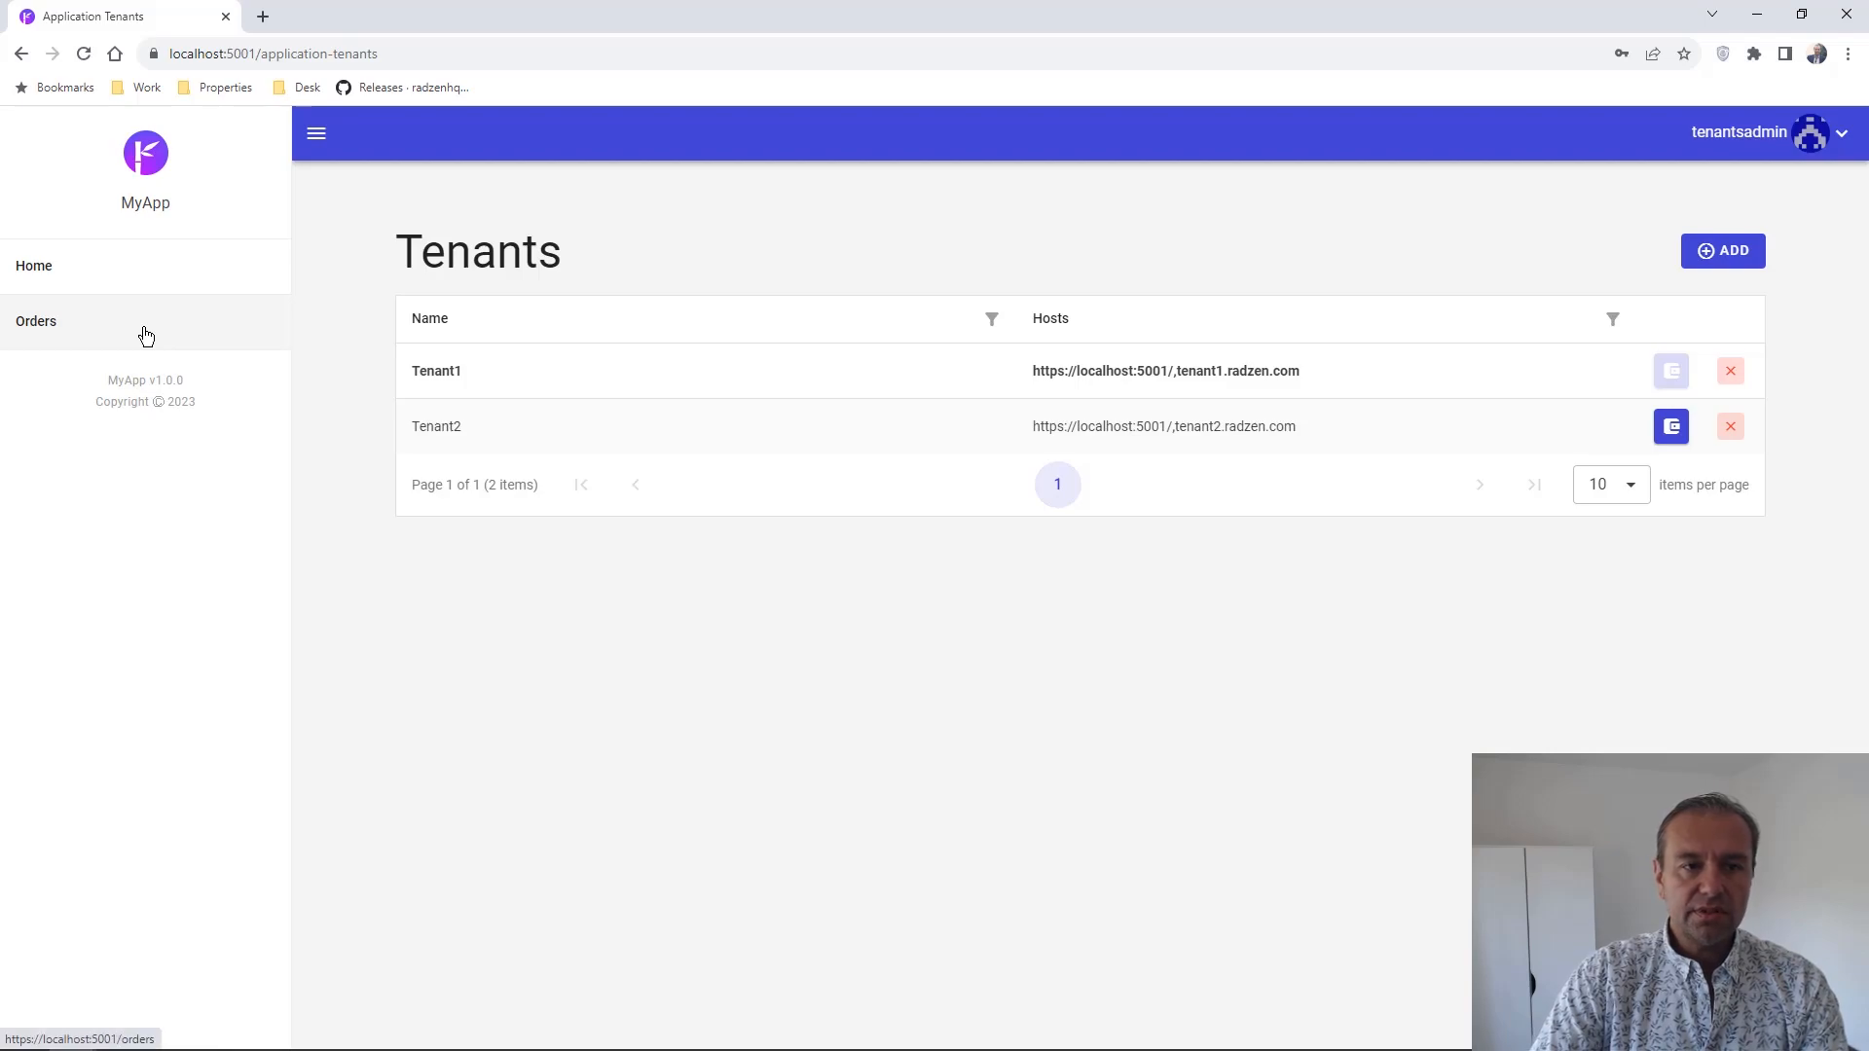
pyautogui.moveTo(749, 545)
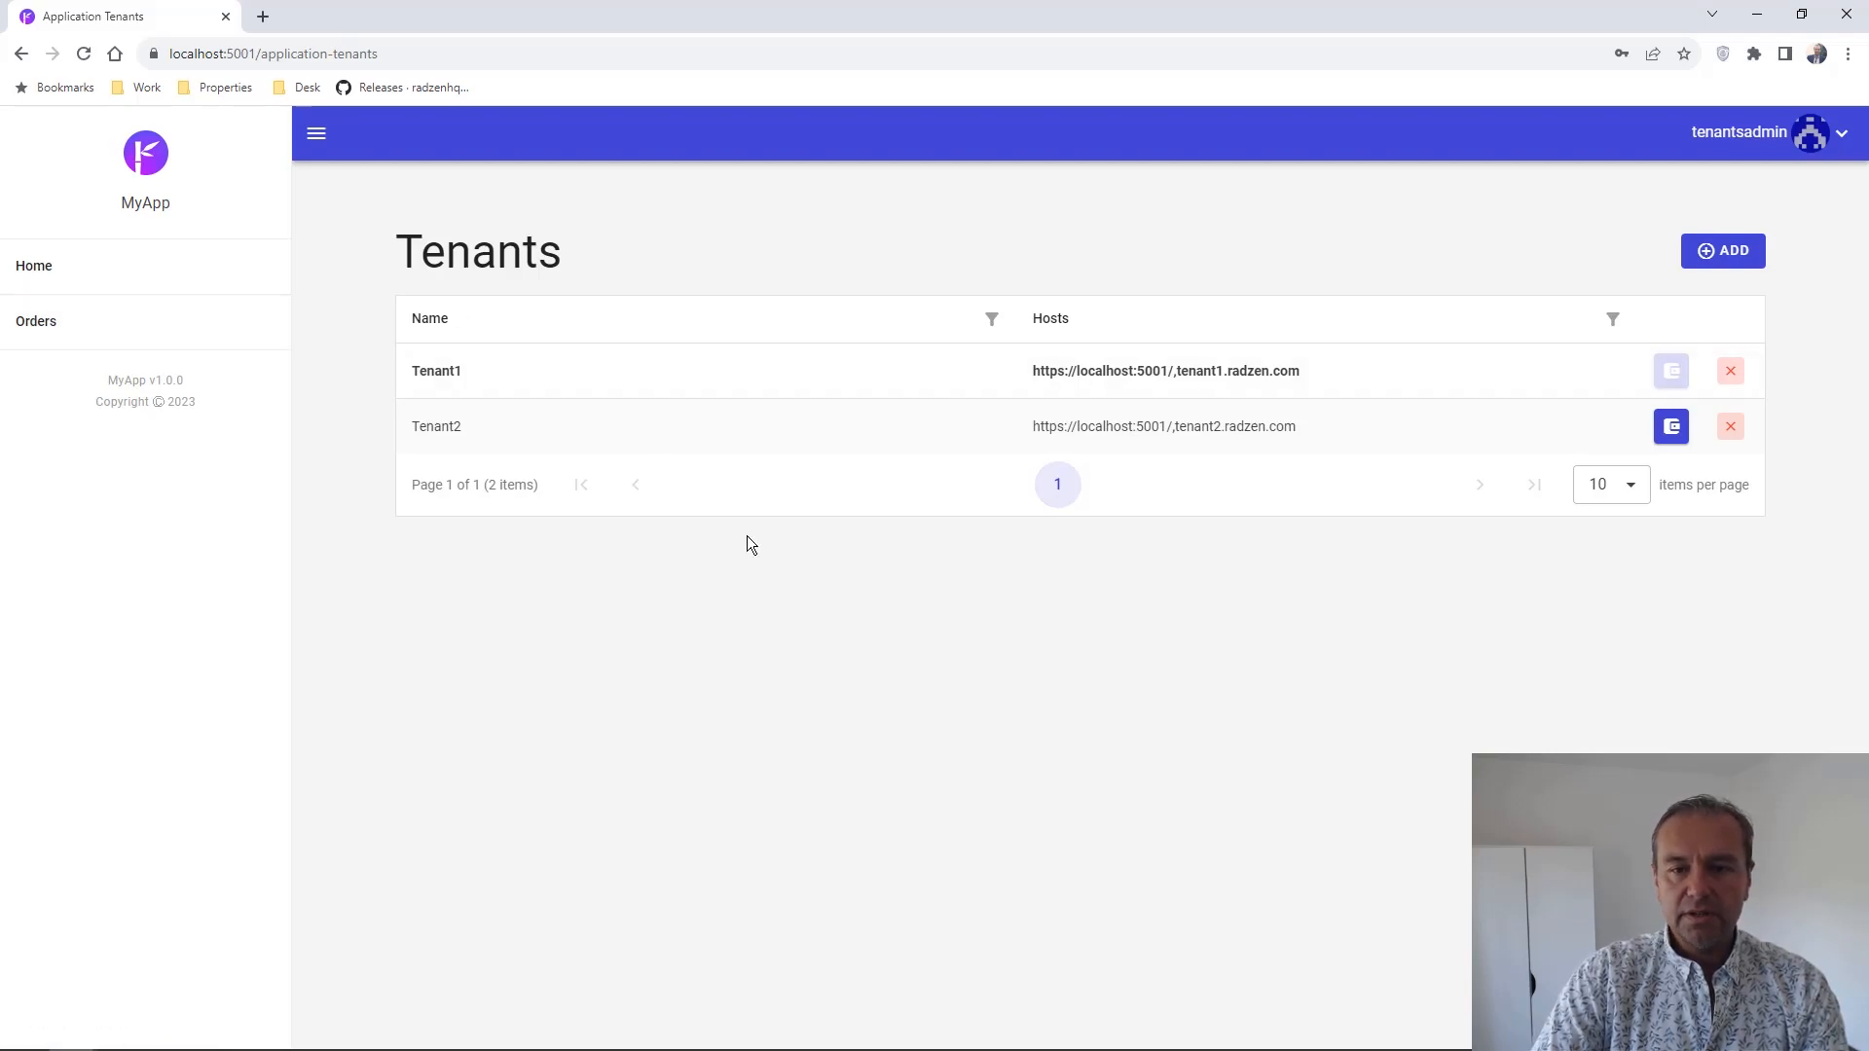
pyautogui.moveTo(882, 665)
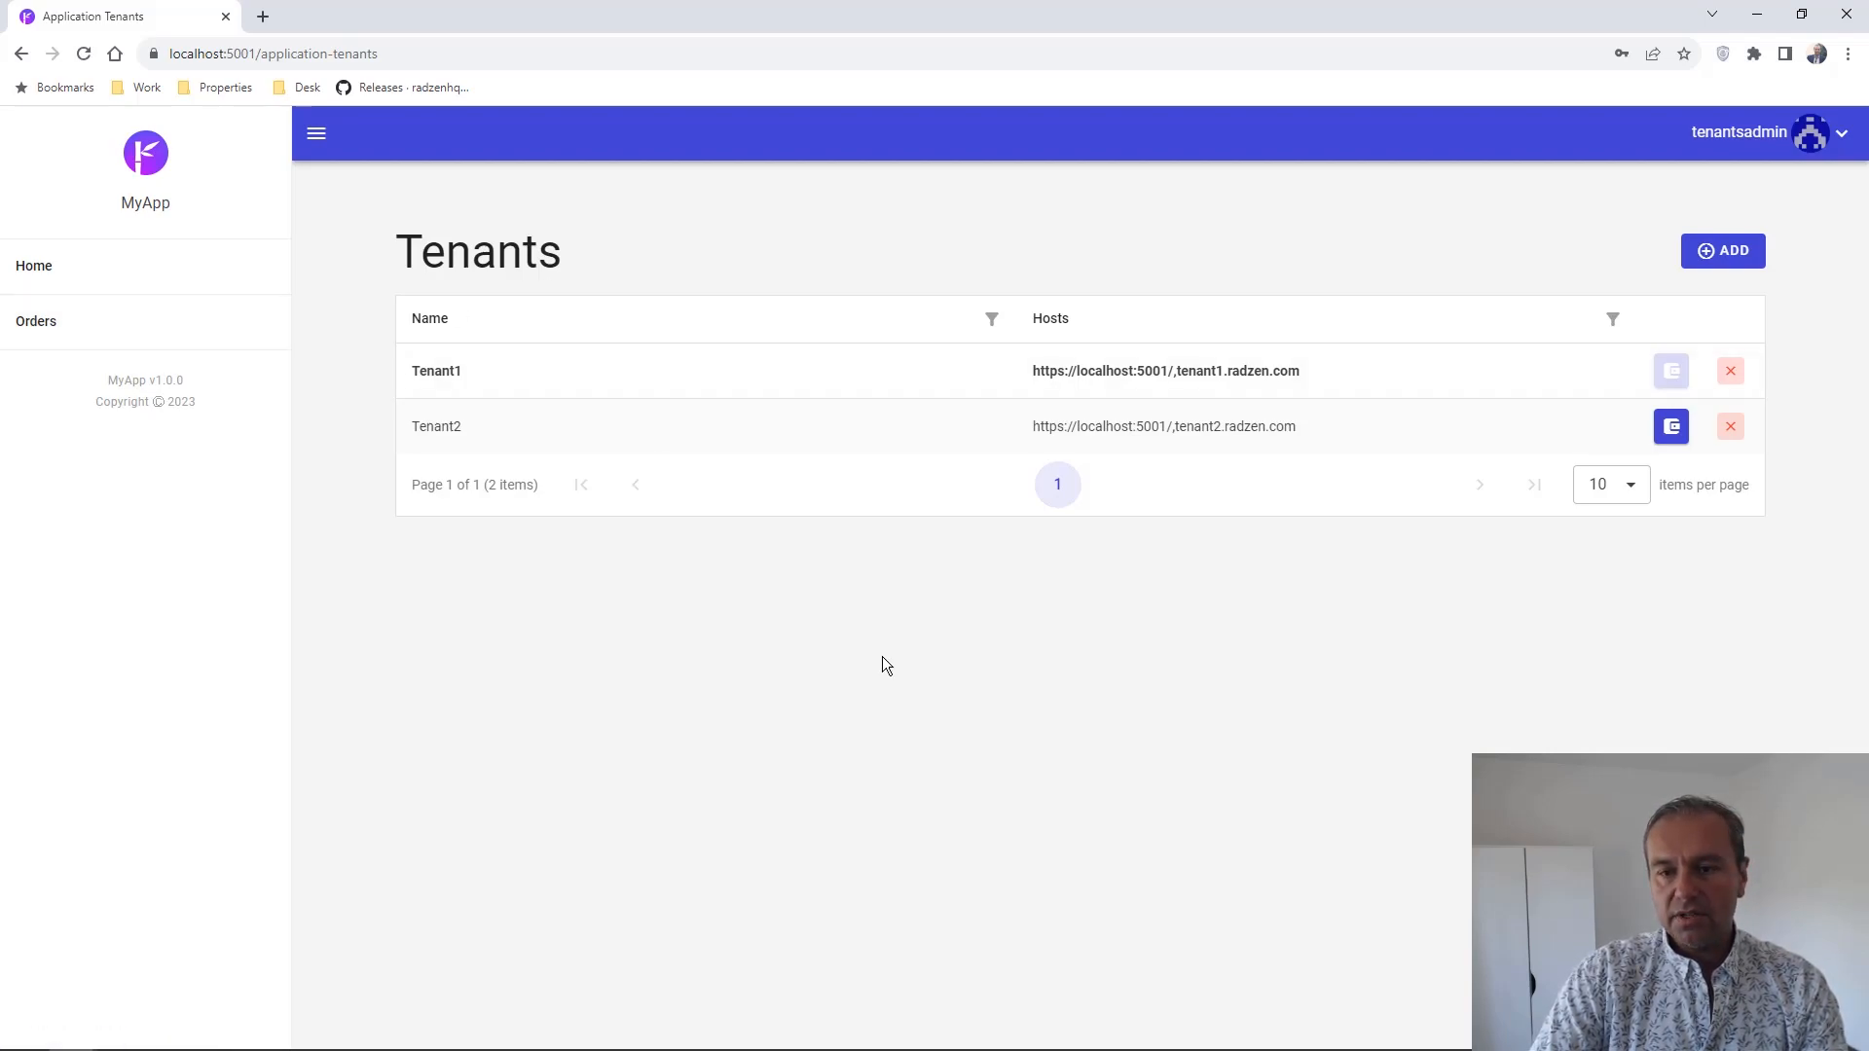